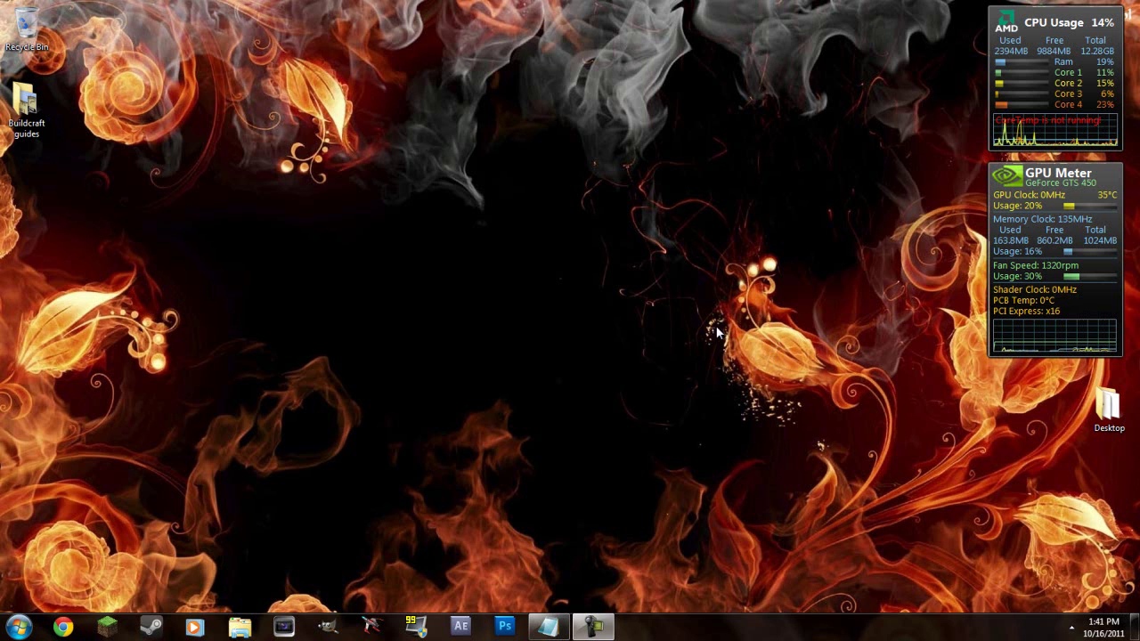
mouse_move(598, 363)
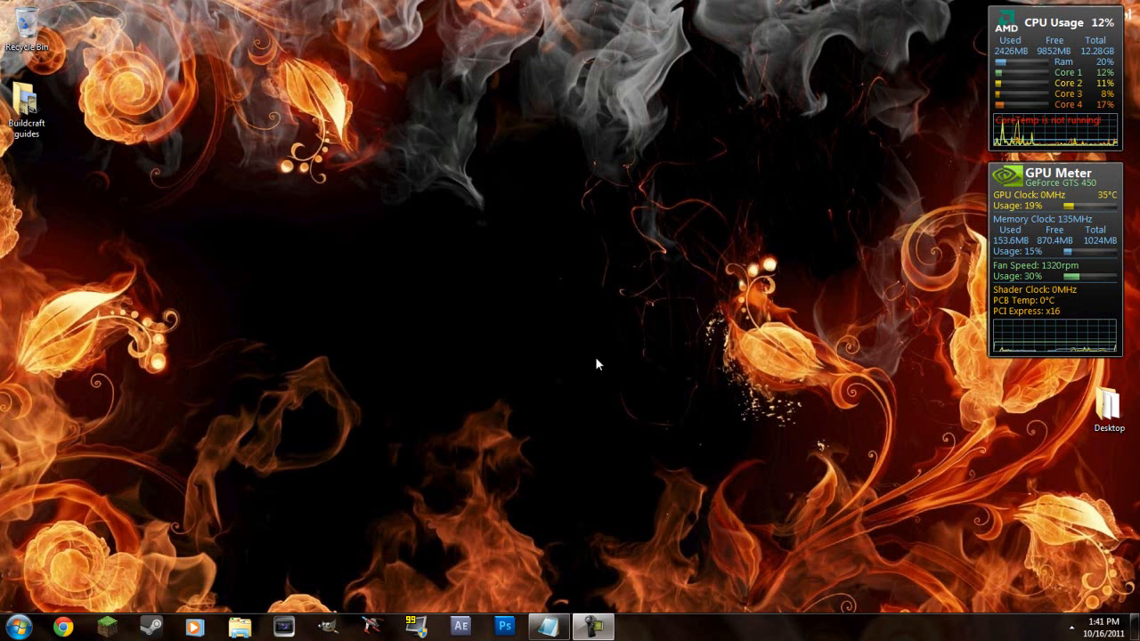
mouse_move(511, 428)
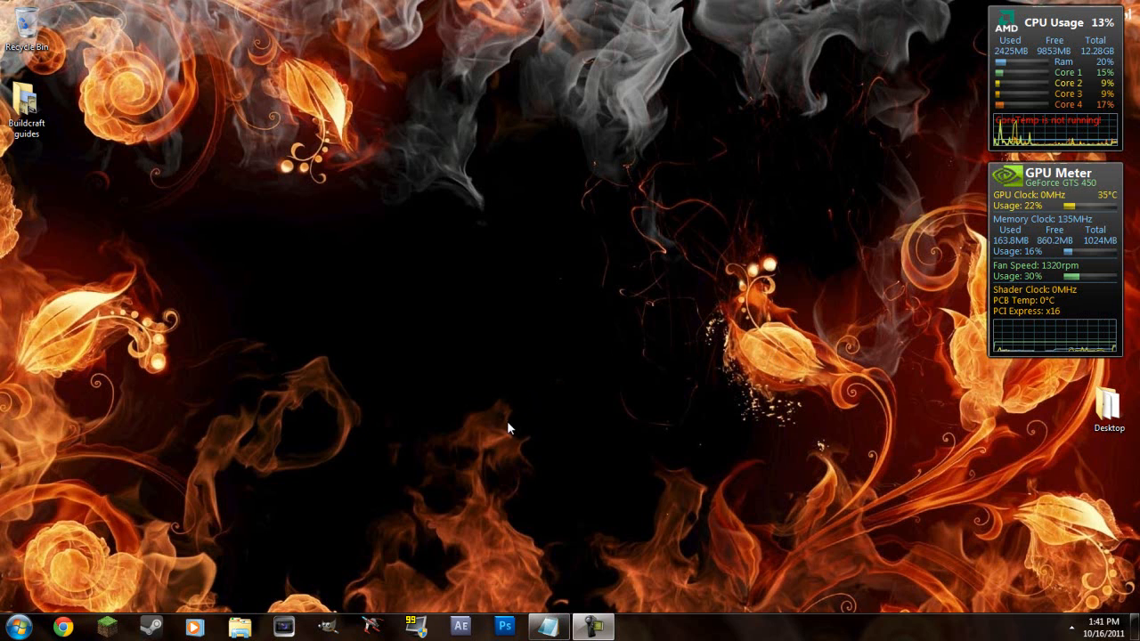
mouse_move(479, 399)
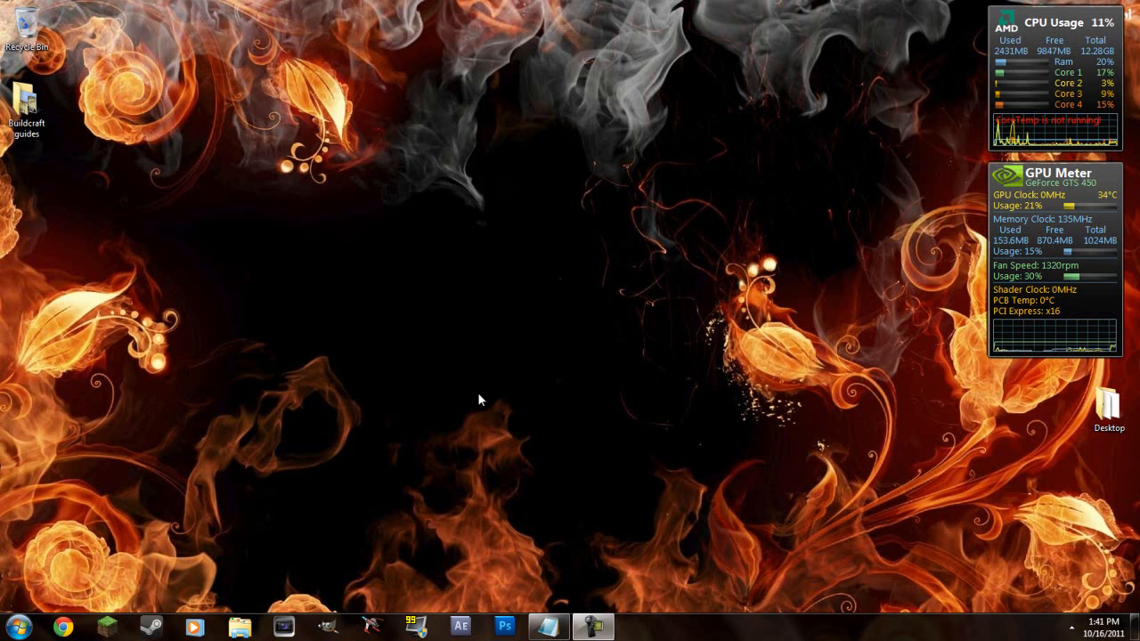
mouse_move(487, 417)
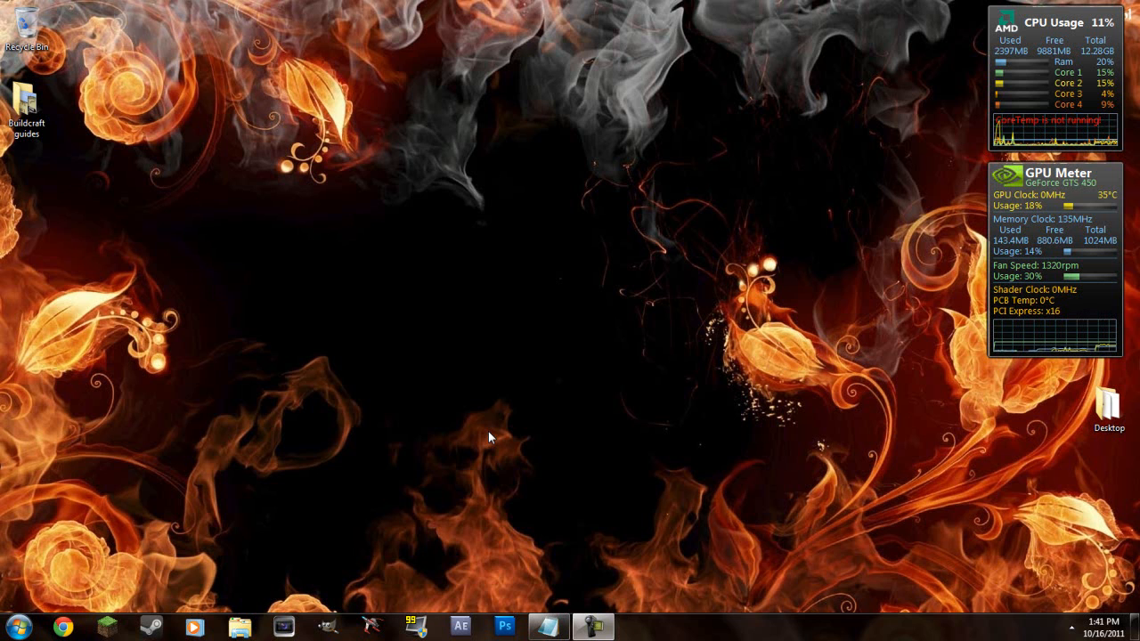
mouse_move(438, 456)
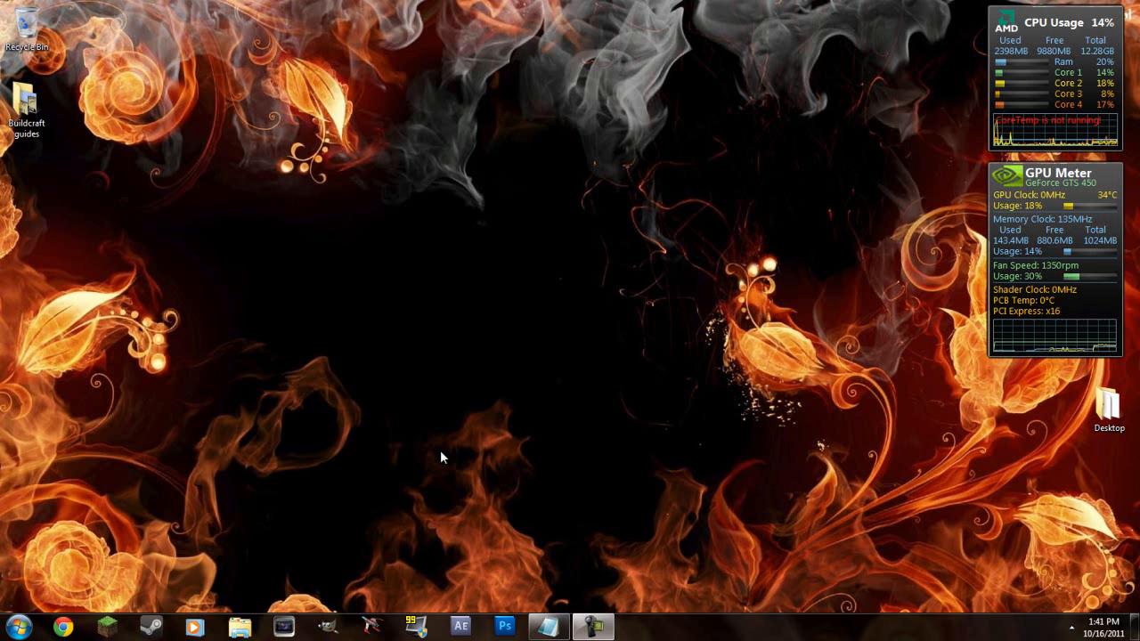
Copy the minecraft_server.jar link from Notepad into Chrome so the jar downloads
left_click(595, 627)
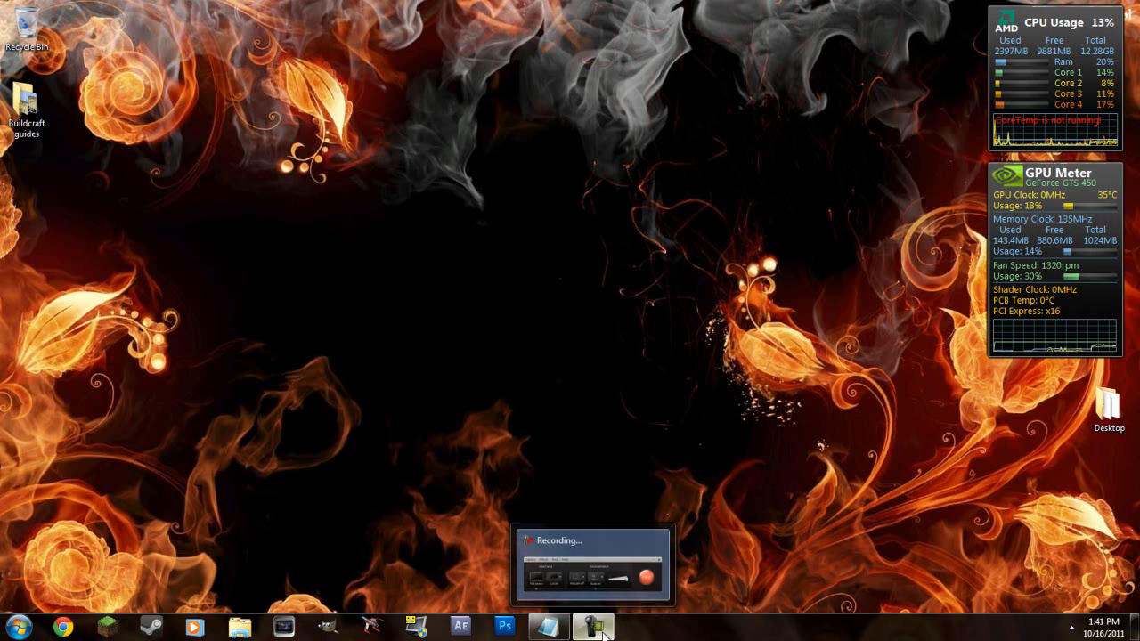
left_click(595, 627)
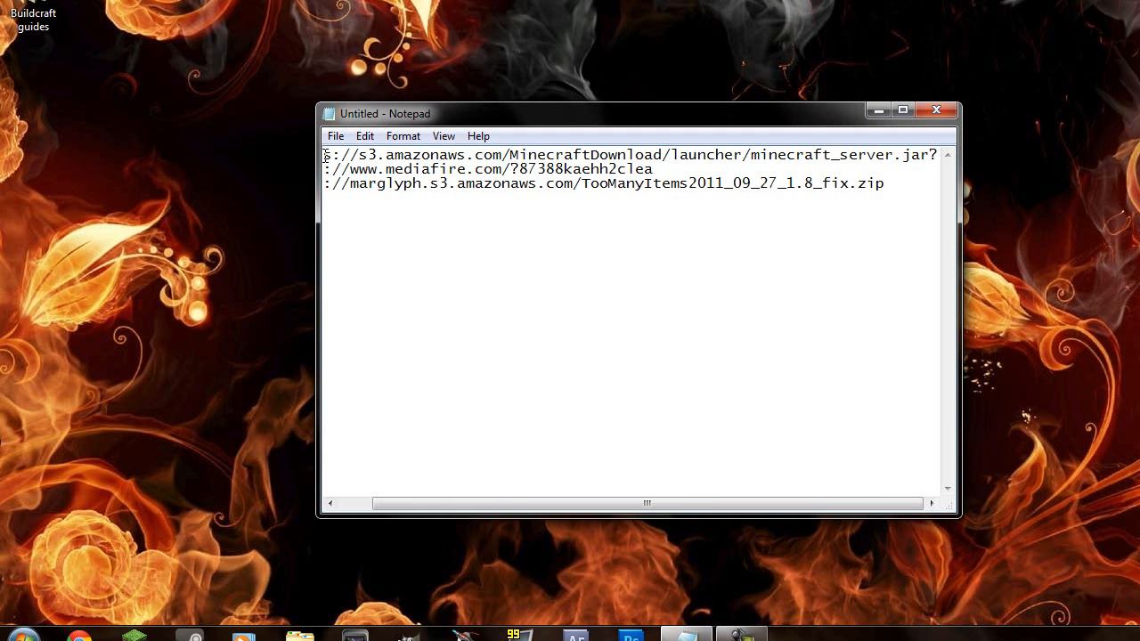
mouse_move(313, 159)
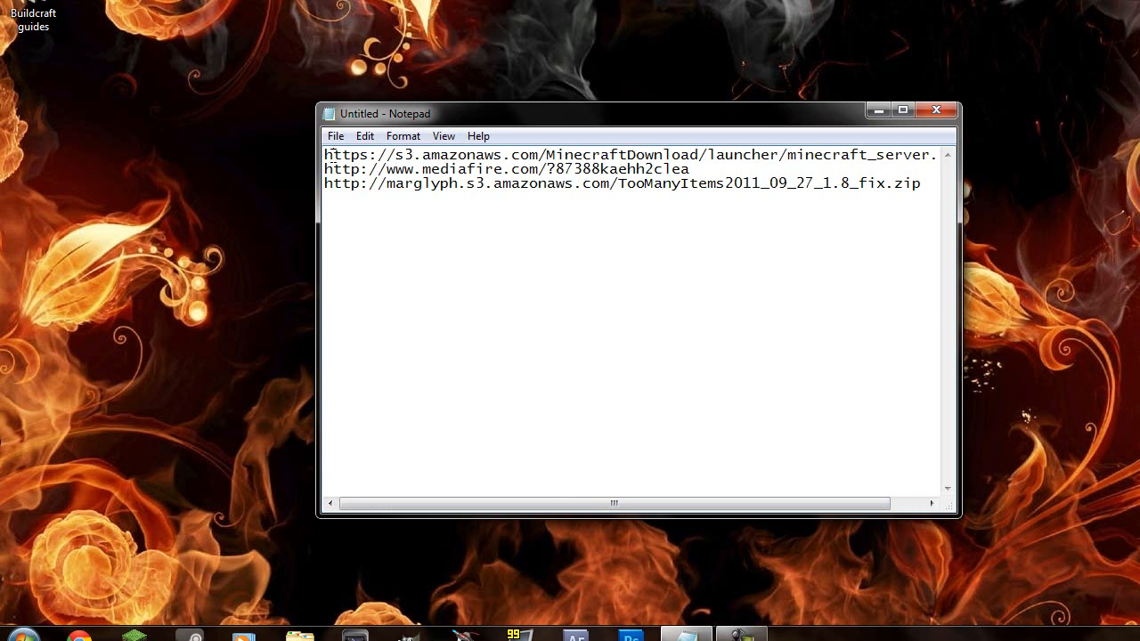
left_click_drag(324, 154, 456, 153)
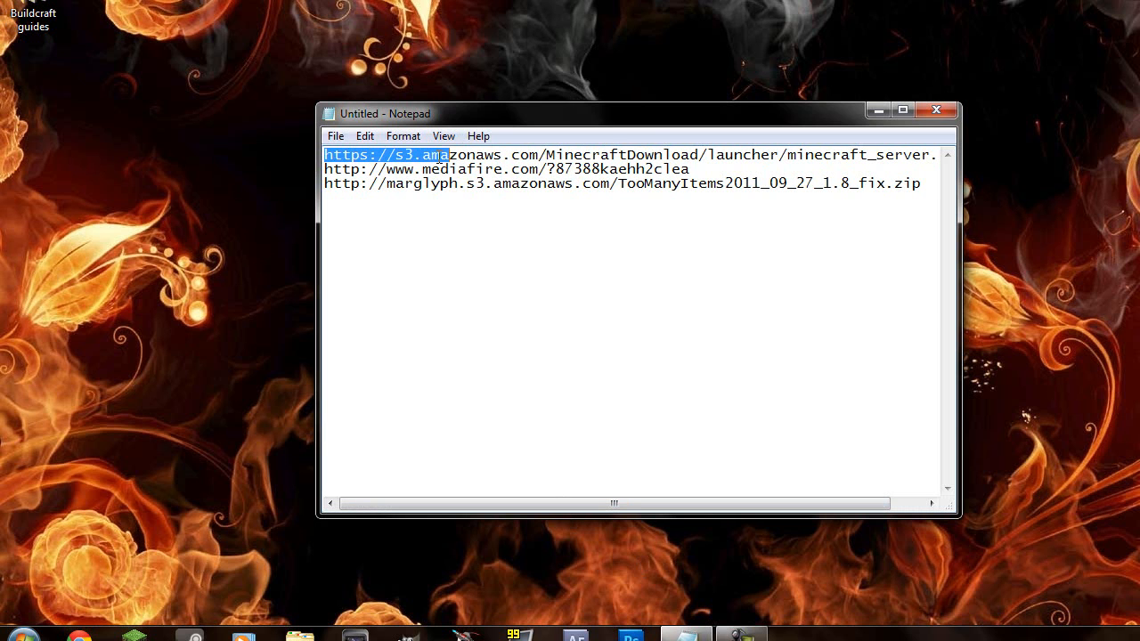
scroll("right", 3)
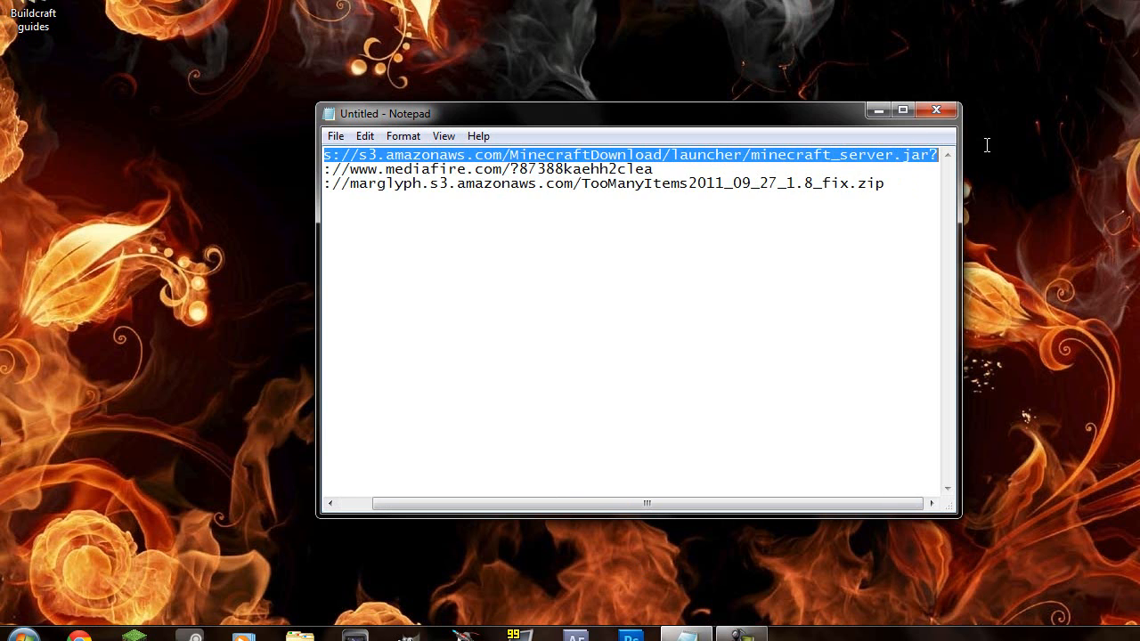
mouse_move(1041, 157)
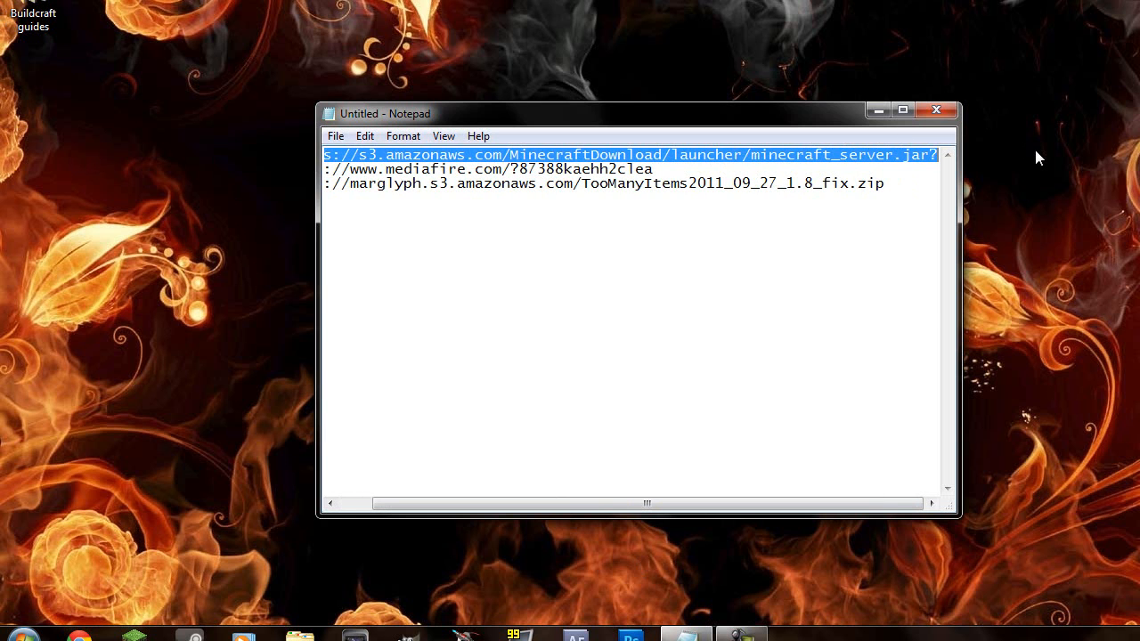
key("ctrl+c")
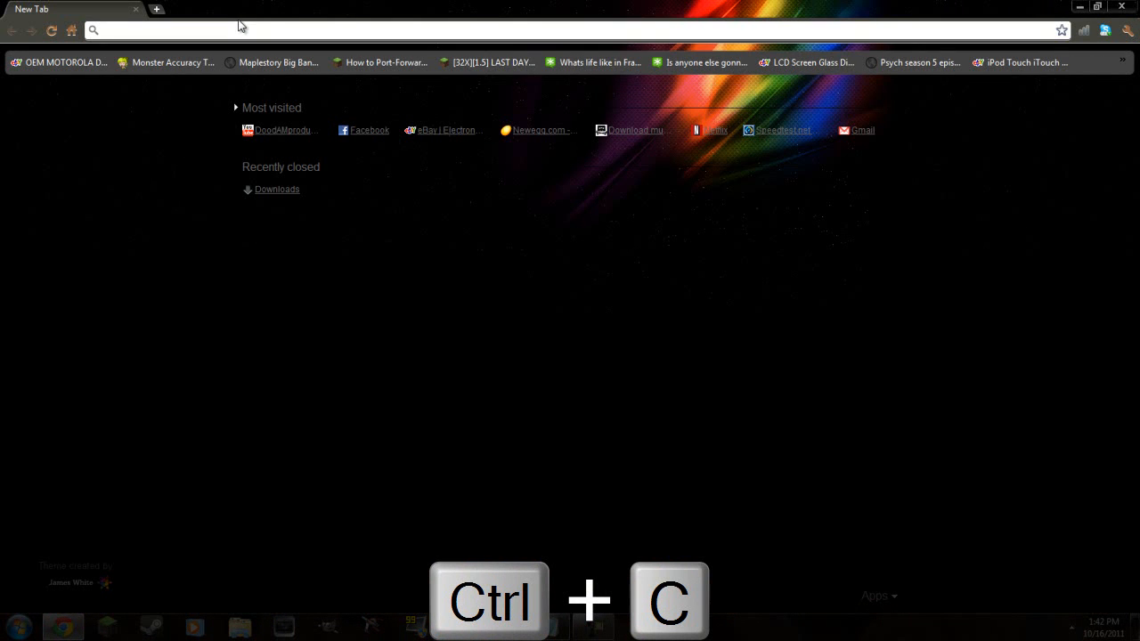
key("ctrl+v")
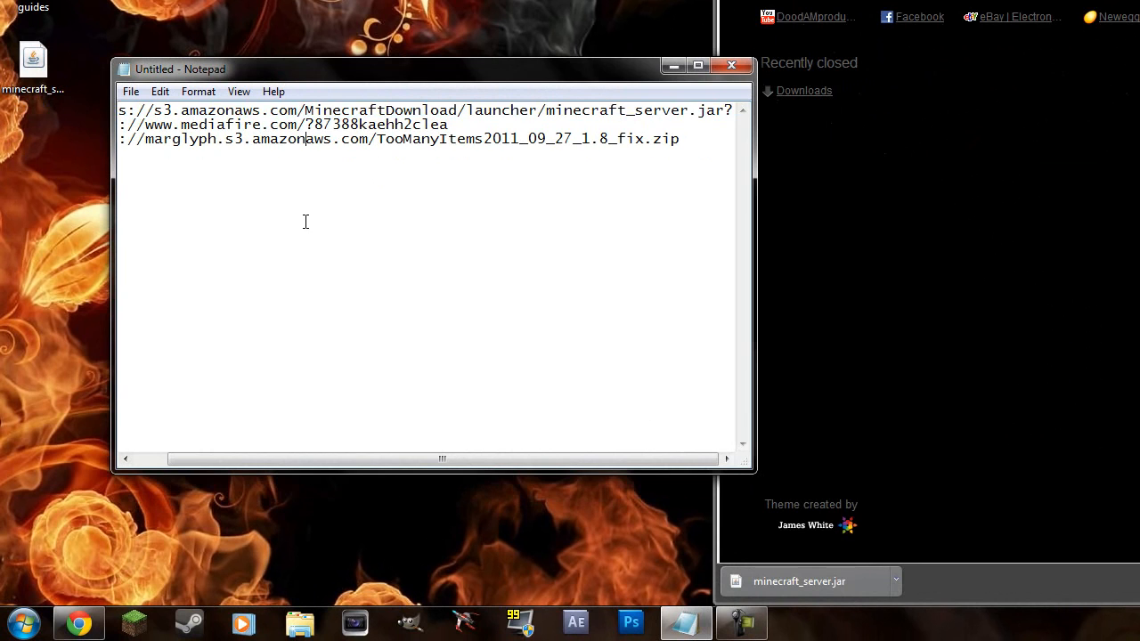
Copy the MediaFire link into a browser tab to reach the buildcraft server mod files page
key("ctrl+c")
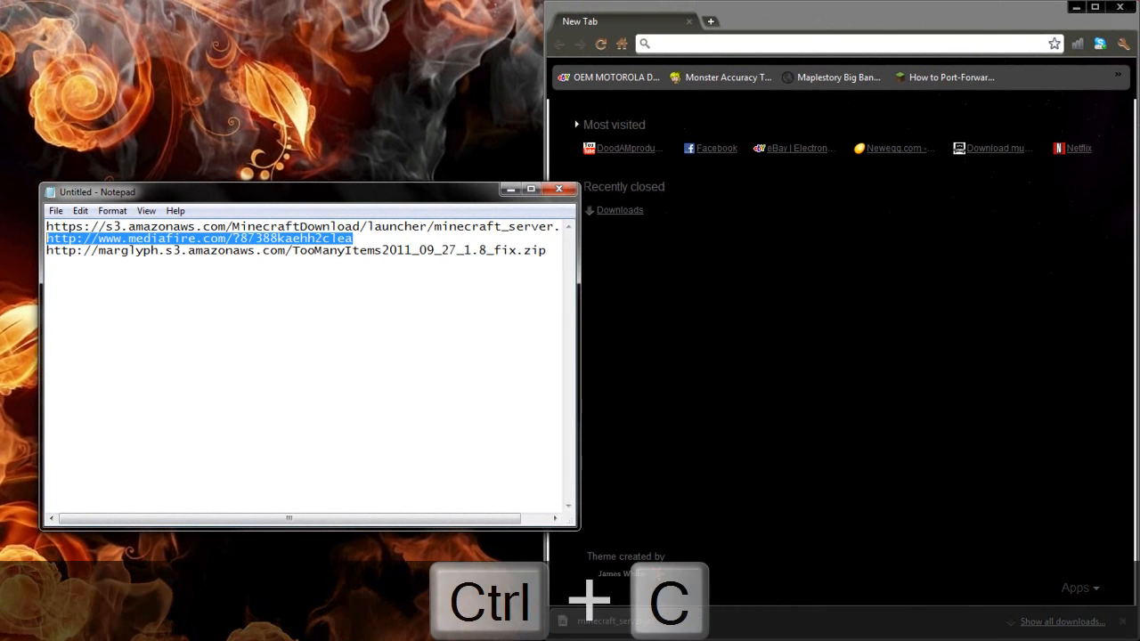
key("ctrl+v")
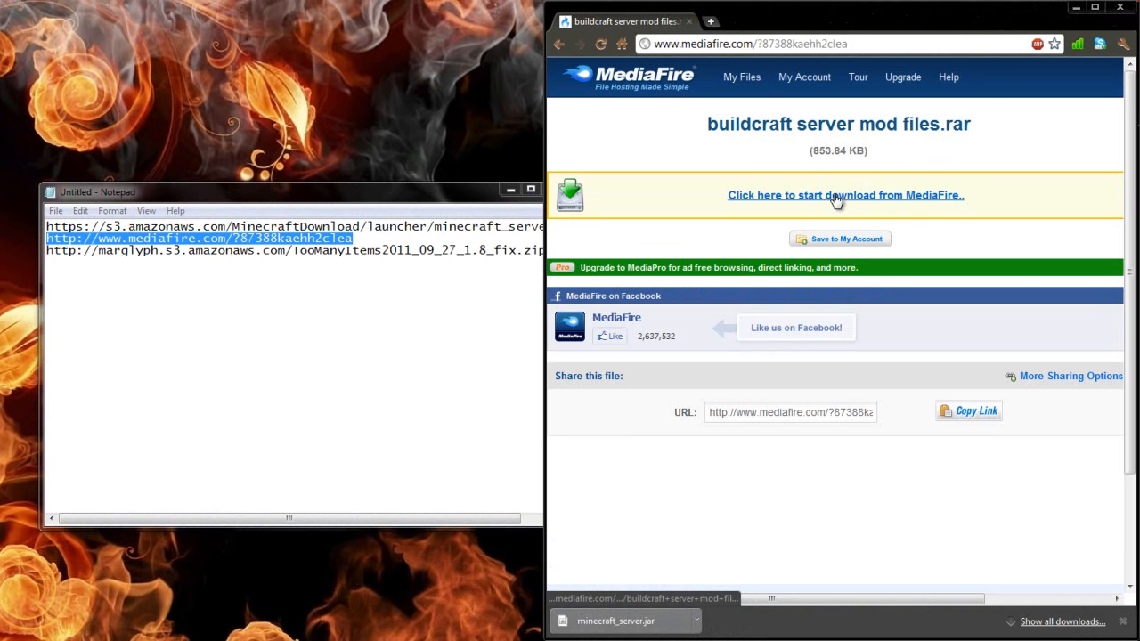
Start the MediaFire download of buildcraft server mod files.rar
left_click(844, 194)
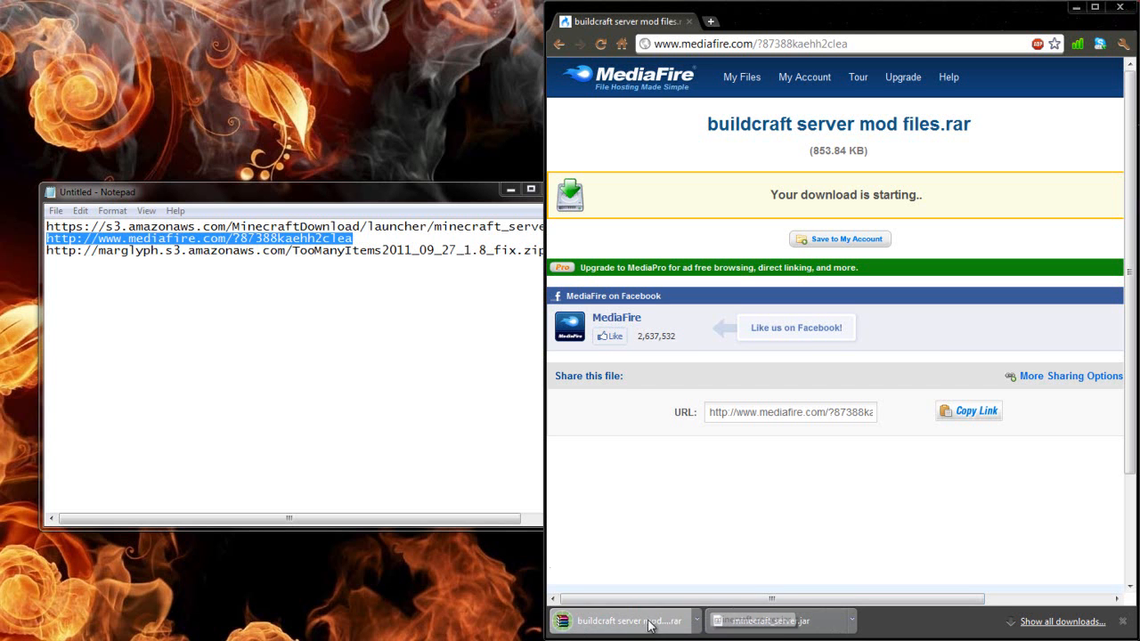
mouse_move(649, 620)
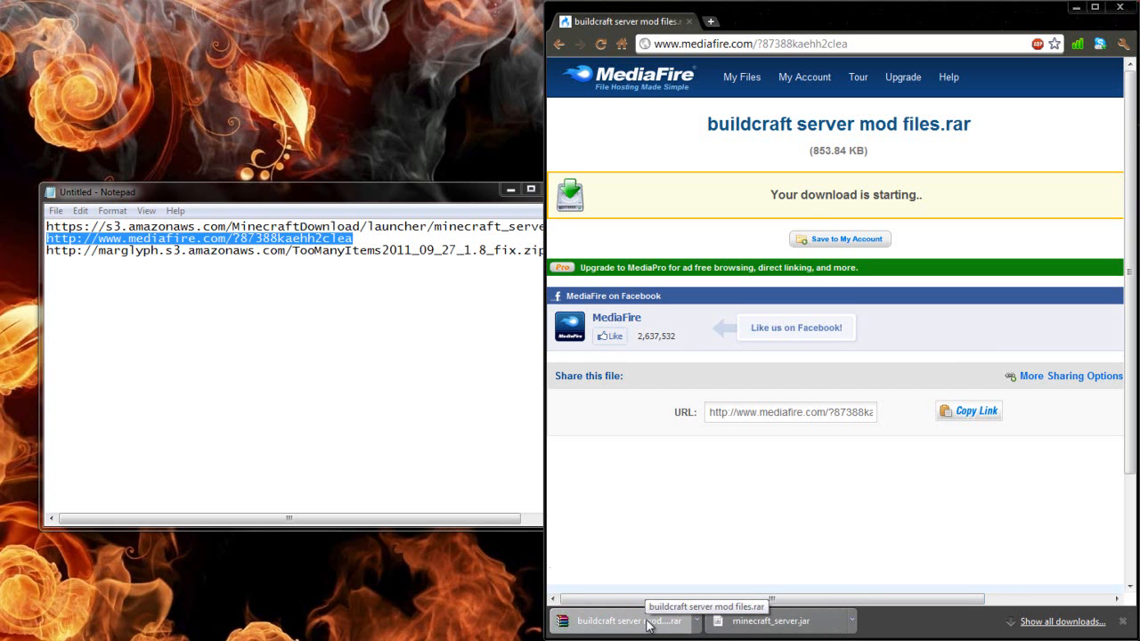
scroll("down", 3)
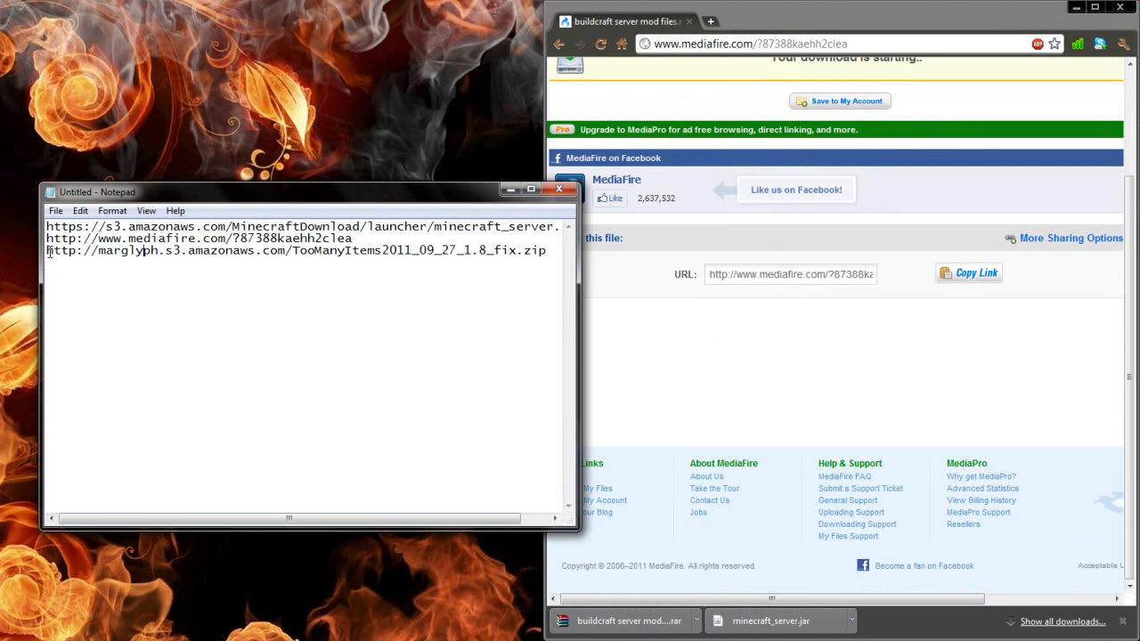
Fetch the TooManyItems zip from its Notepad link and begin closing the notes
triple_click(294, 250)
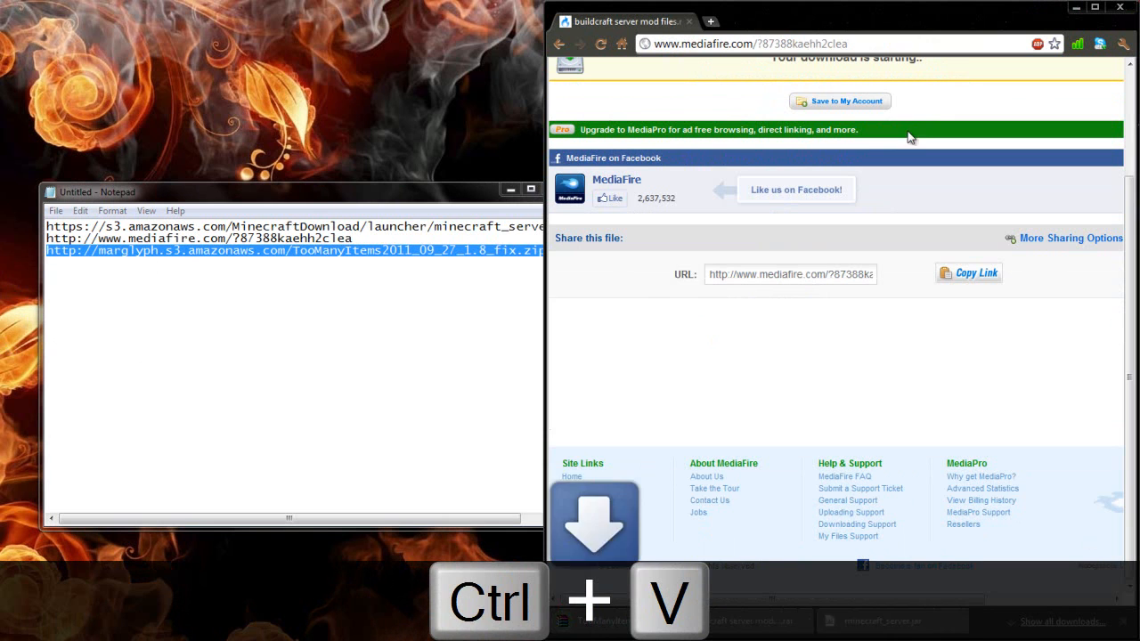
left_click(593, 520)
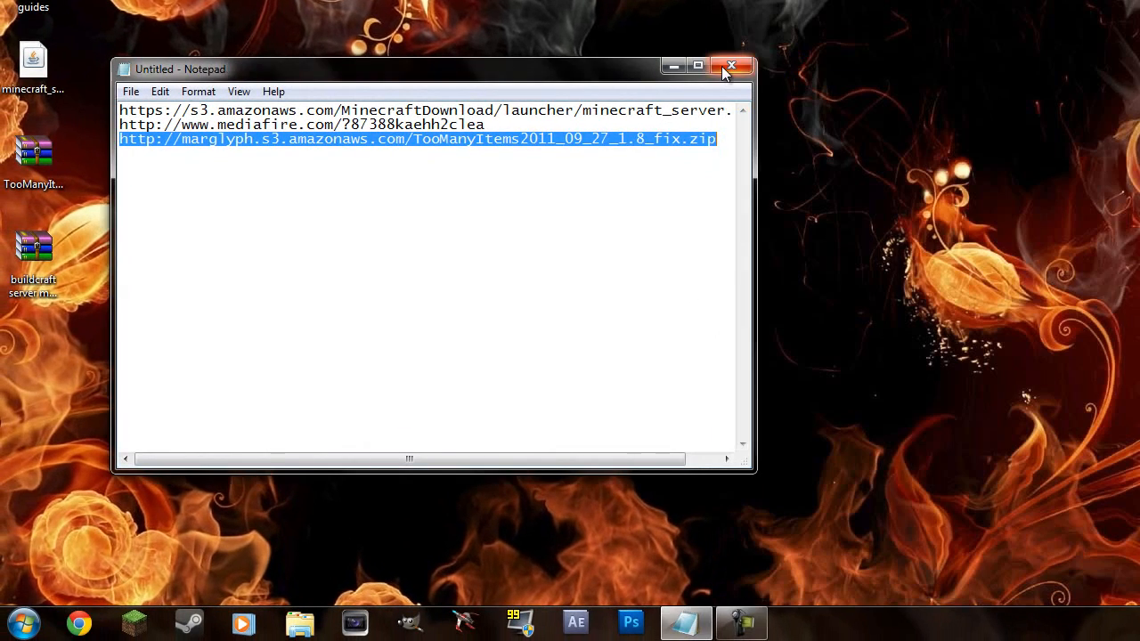
left_click(730, 66)
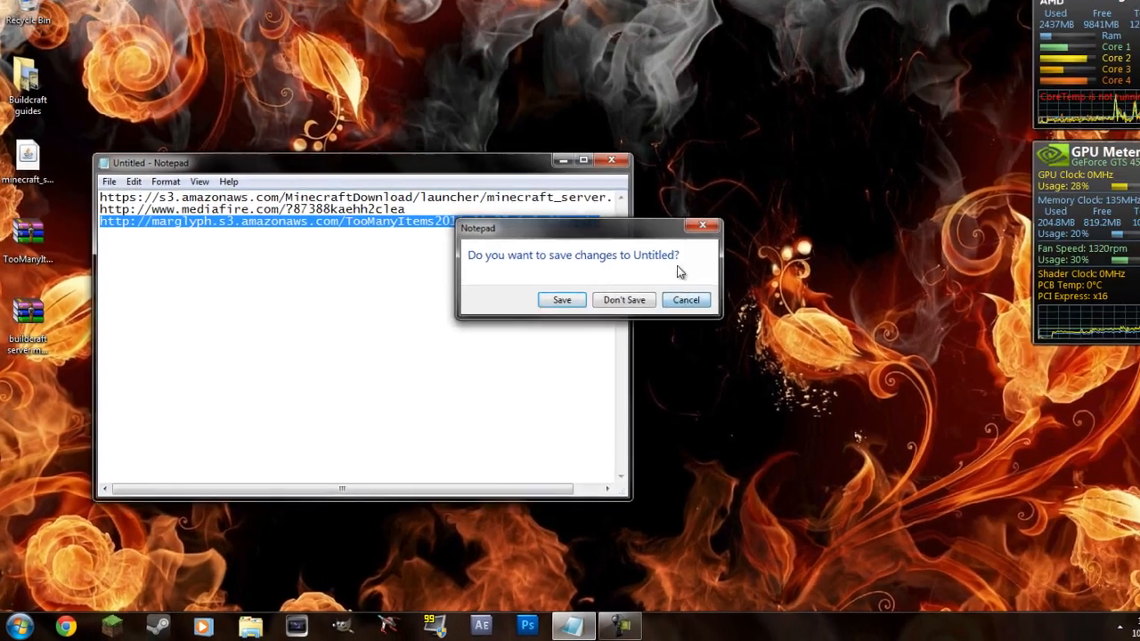
Discard the notes and create a desktop folder named 'Minecraft server buildcraft 1.8.1'
left_click(623, 299)
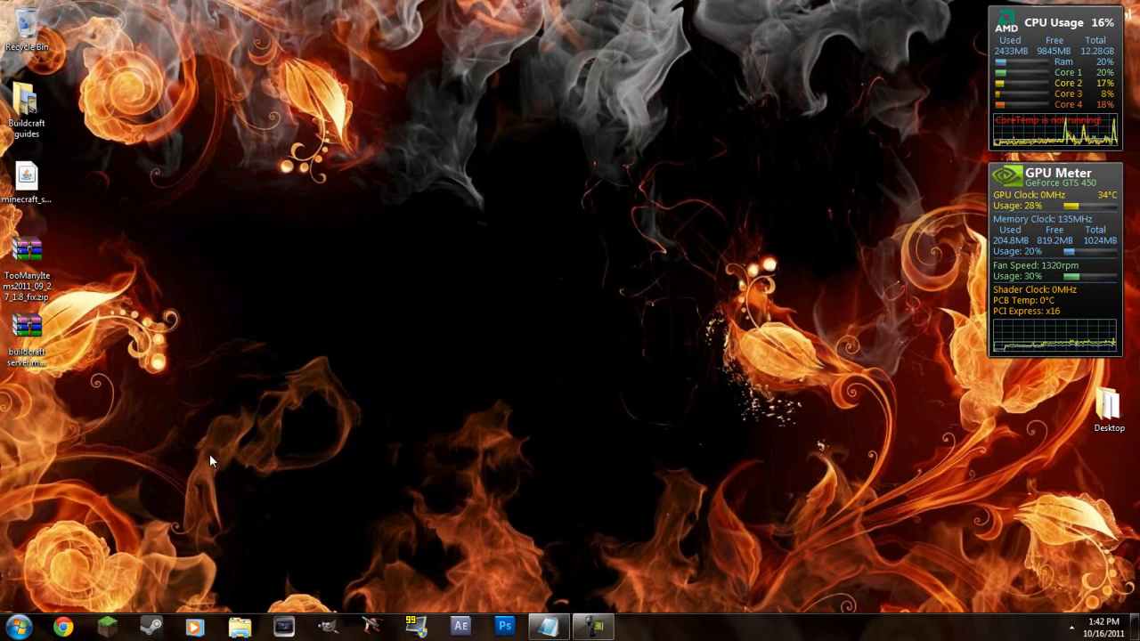
mouse_move(79, 230)
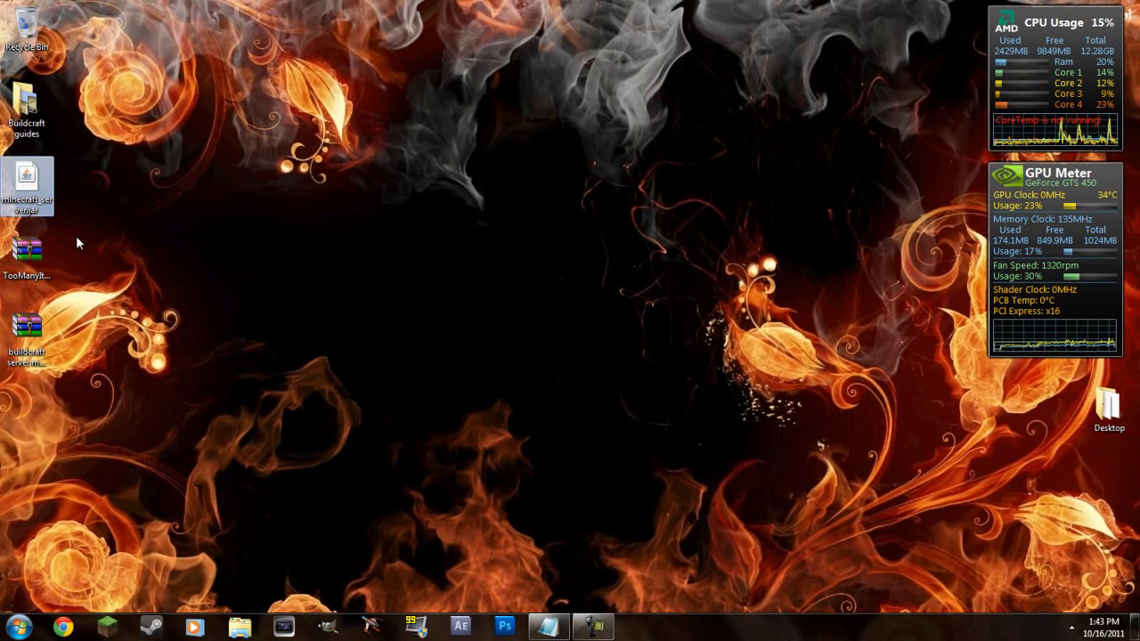
mouse_move(103, 269)
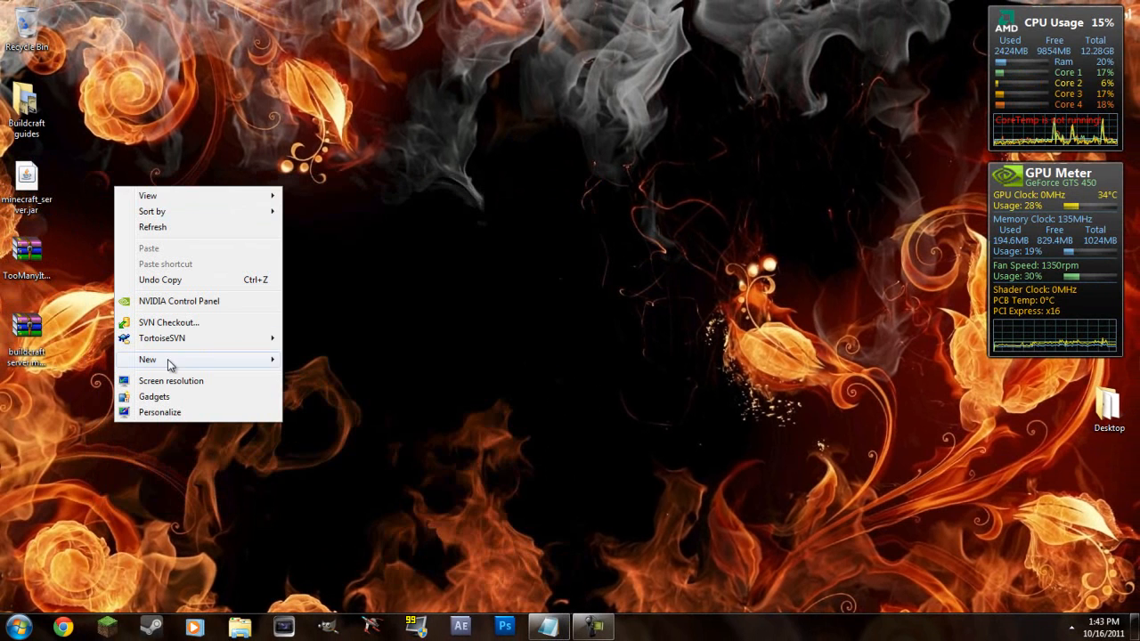
left_click(151, 374)
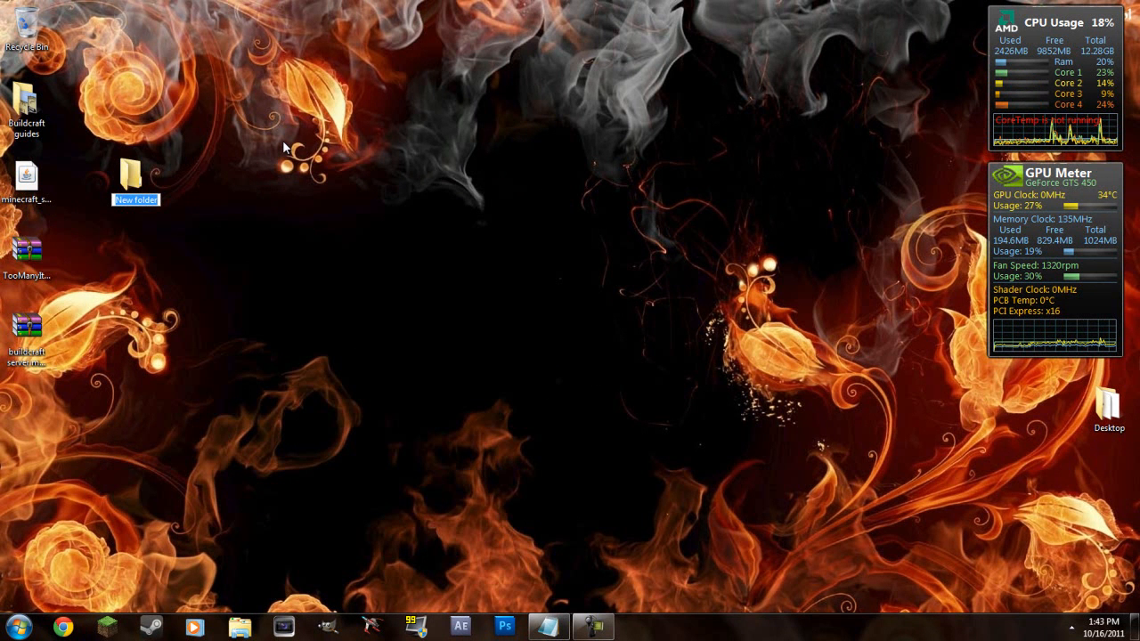
type("Minecraft server")
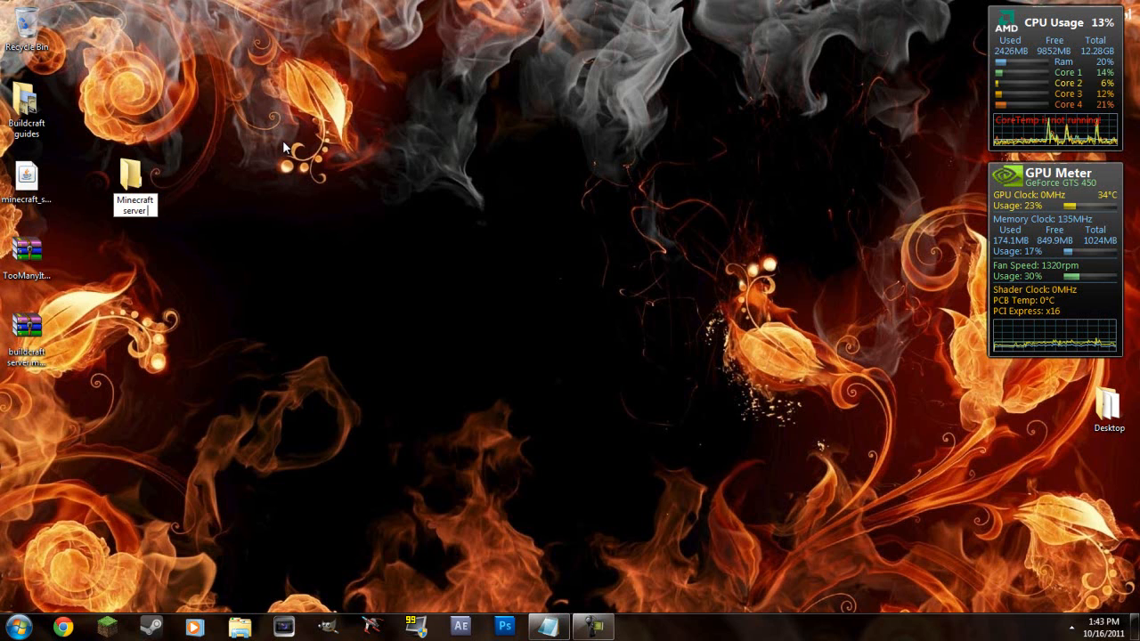
type("buildcraft 1.8.1")
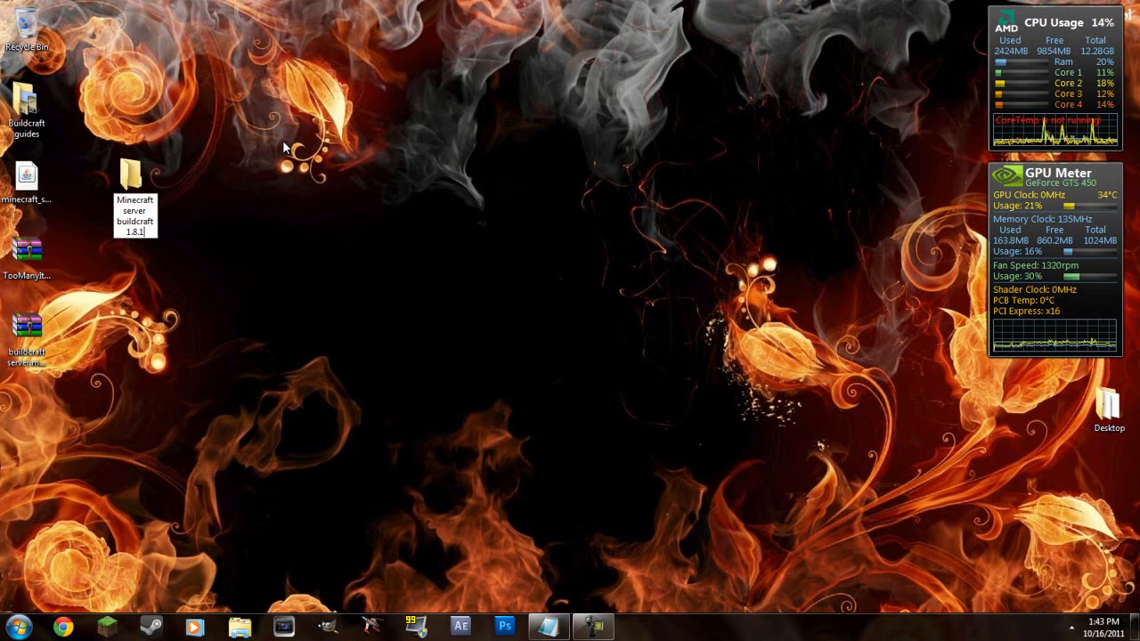
left_click(136, 199)
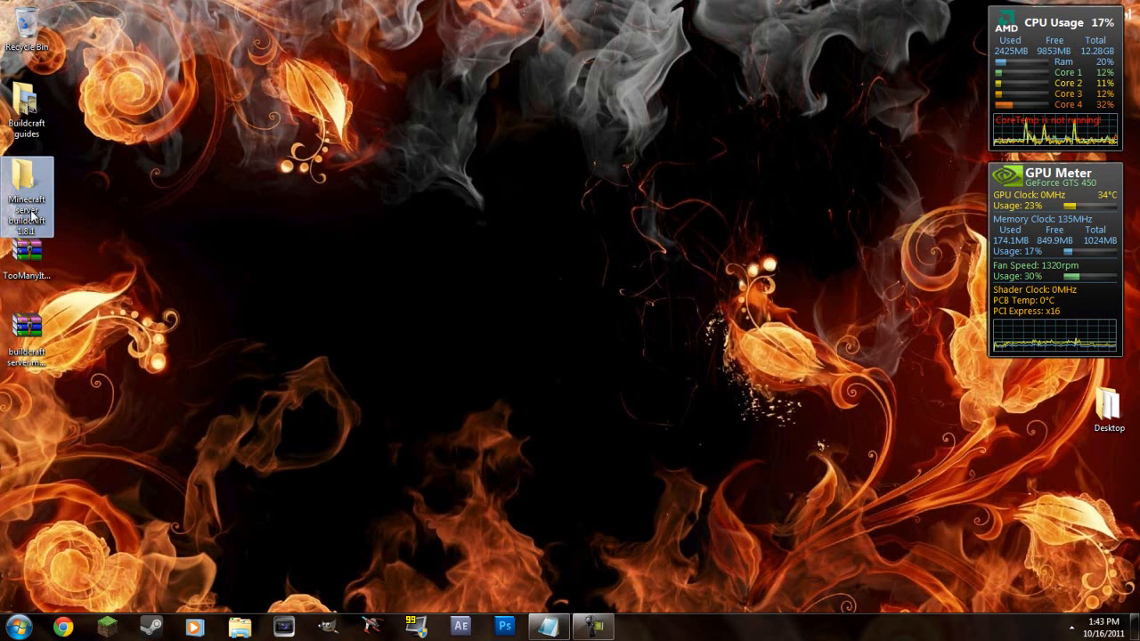
double_click(27, 183)
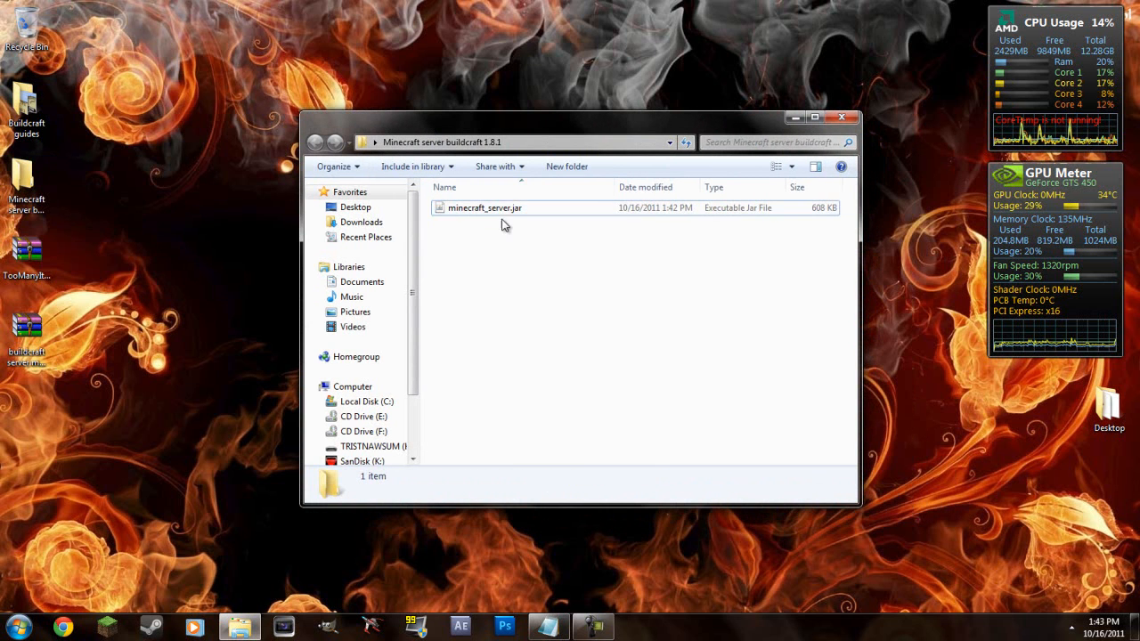
mouse_move(520, 214)
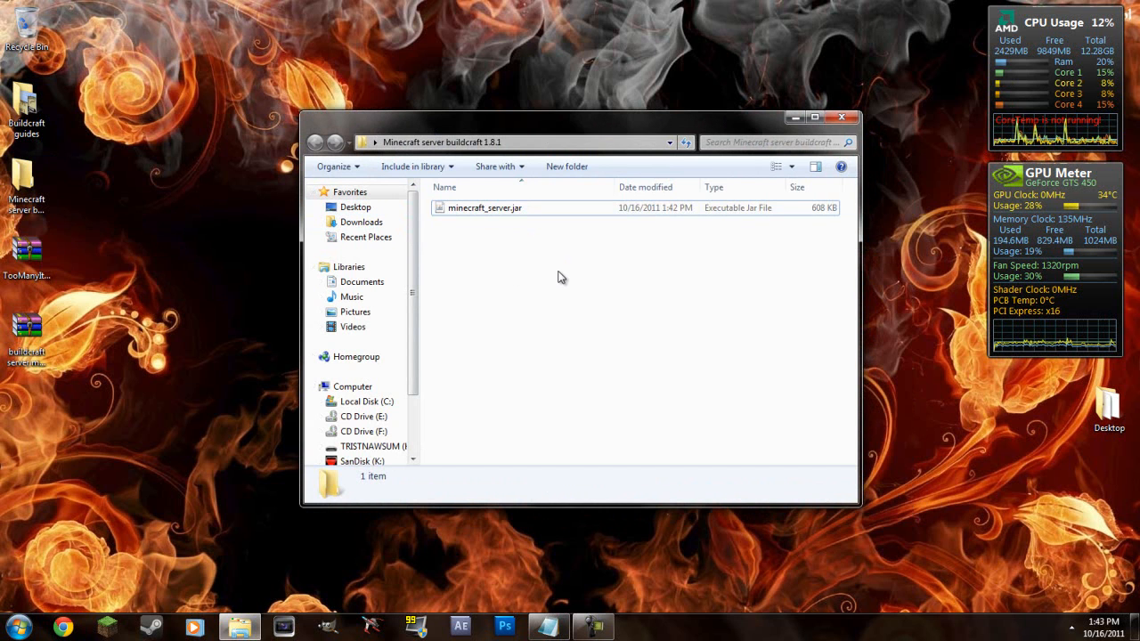
mouse_move(509, 371)
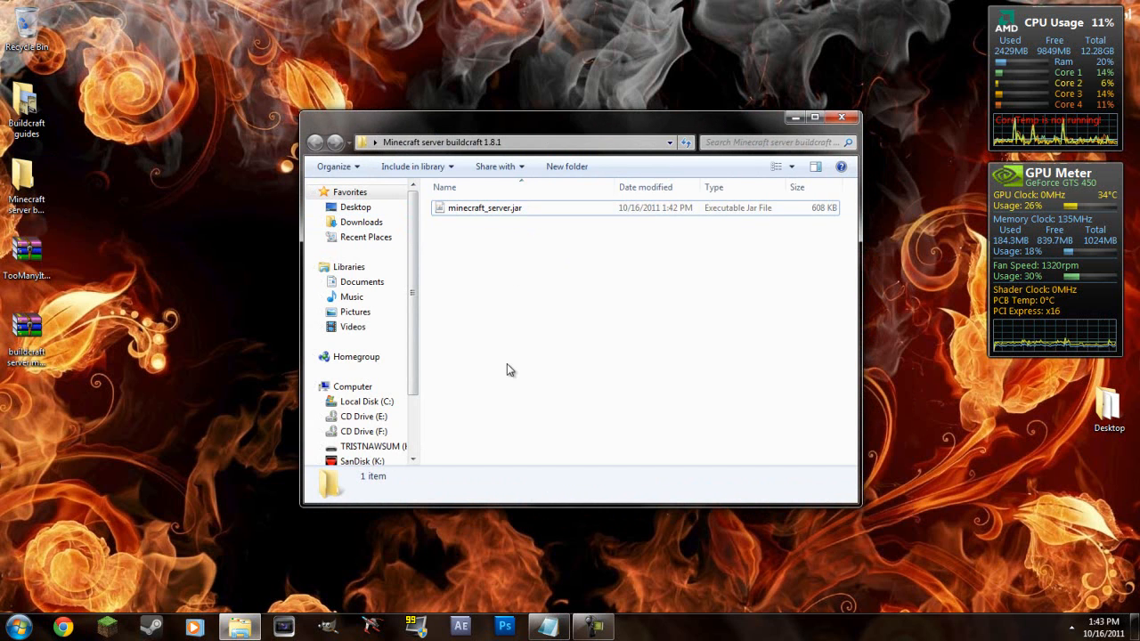
mouse_move(530, 328)
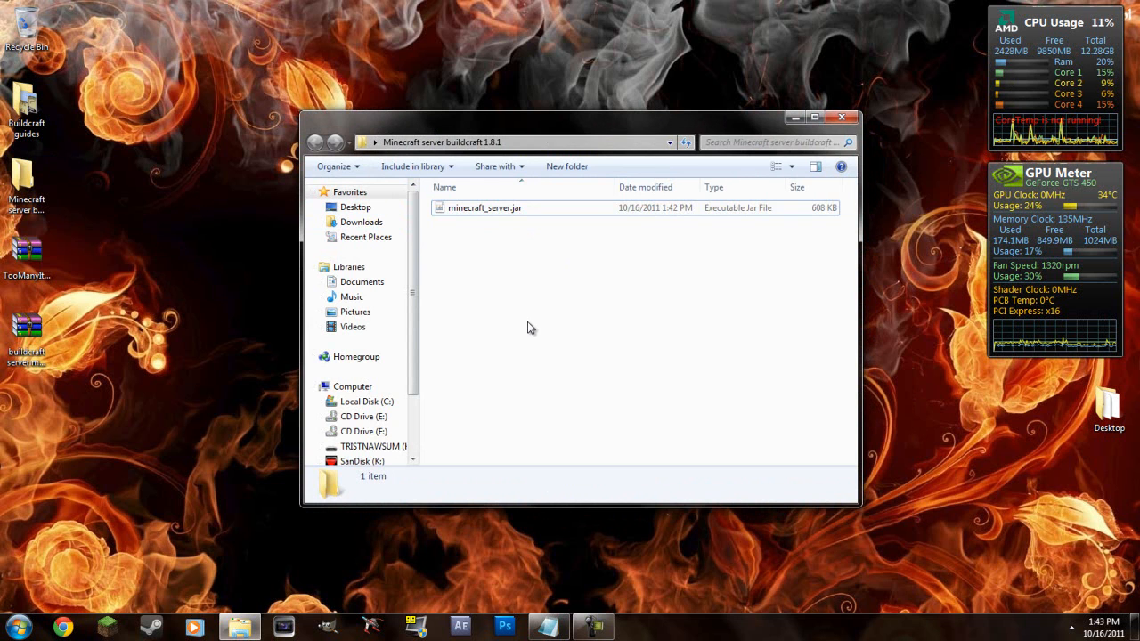
mouse_move(613, 274)
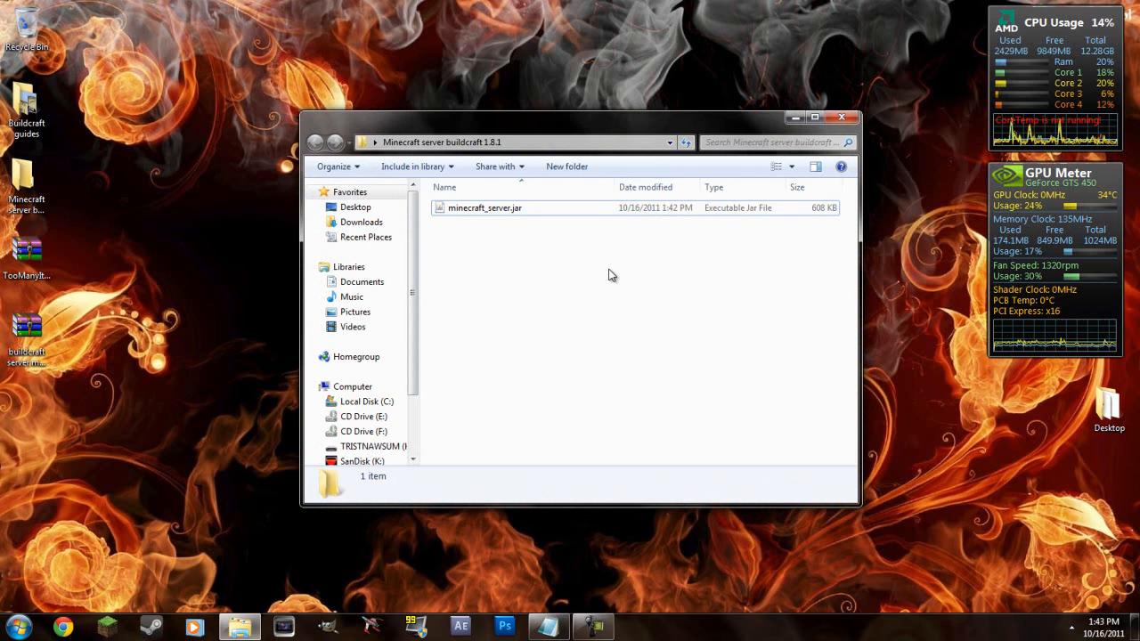
left_click(484, 206)
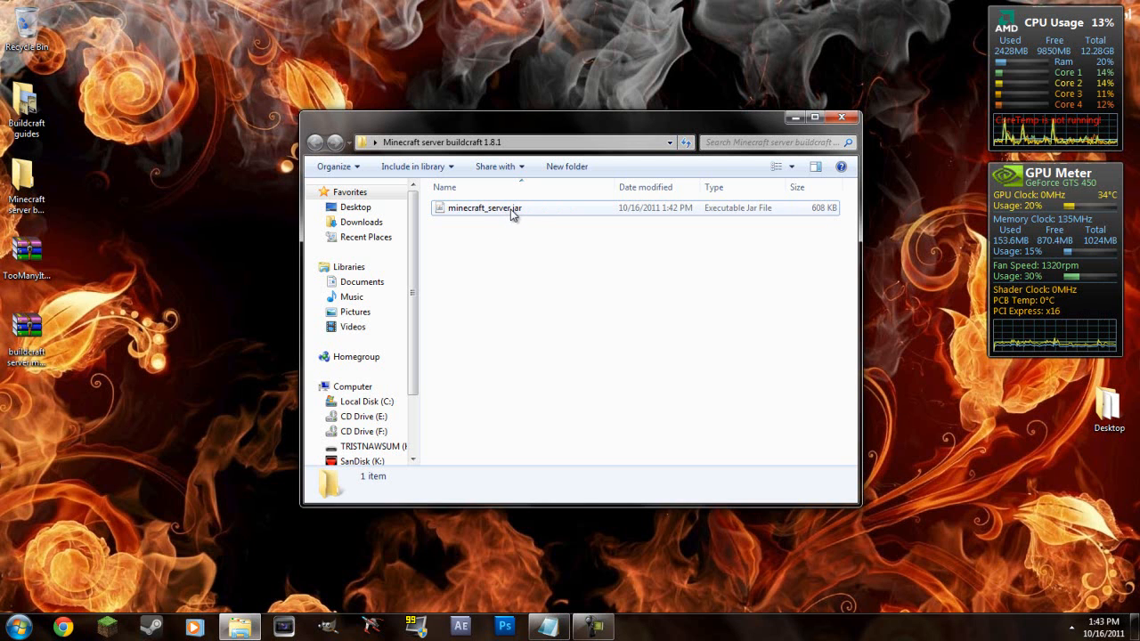
left_click(485, 207)
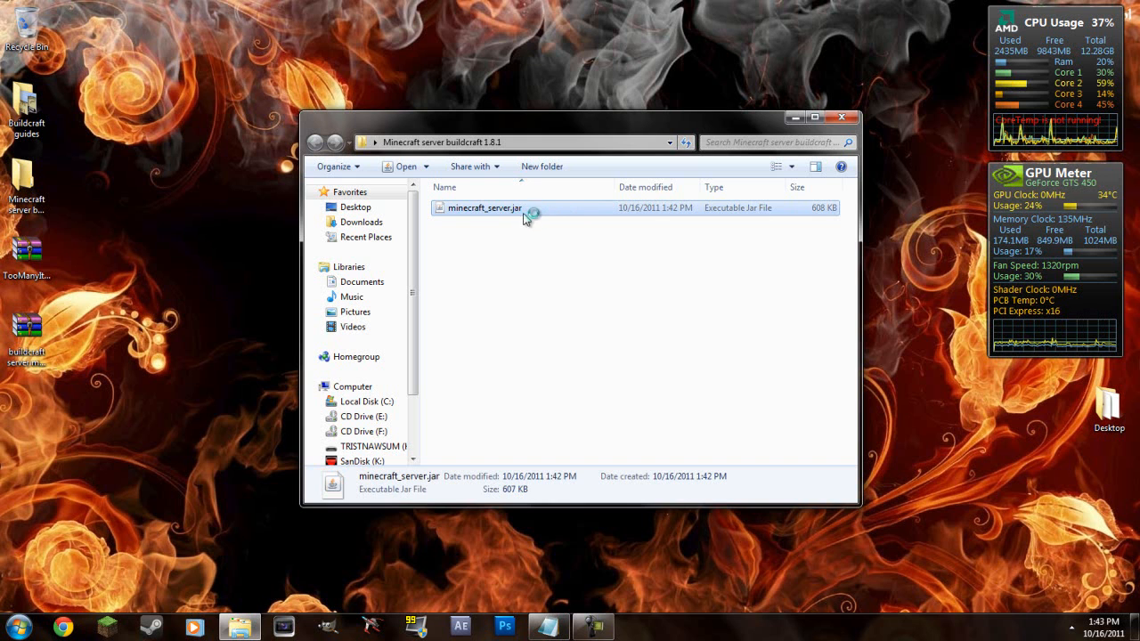
Run minecraft_server.jar until the spawn area is ready, then send the stop command
double_click(485, 207)
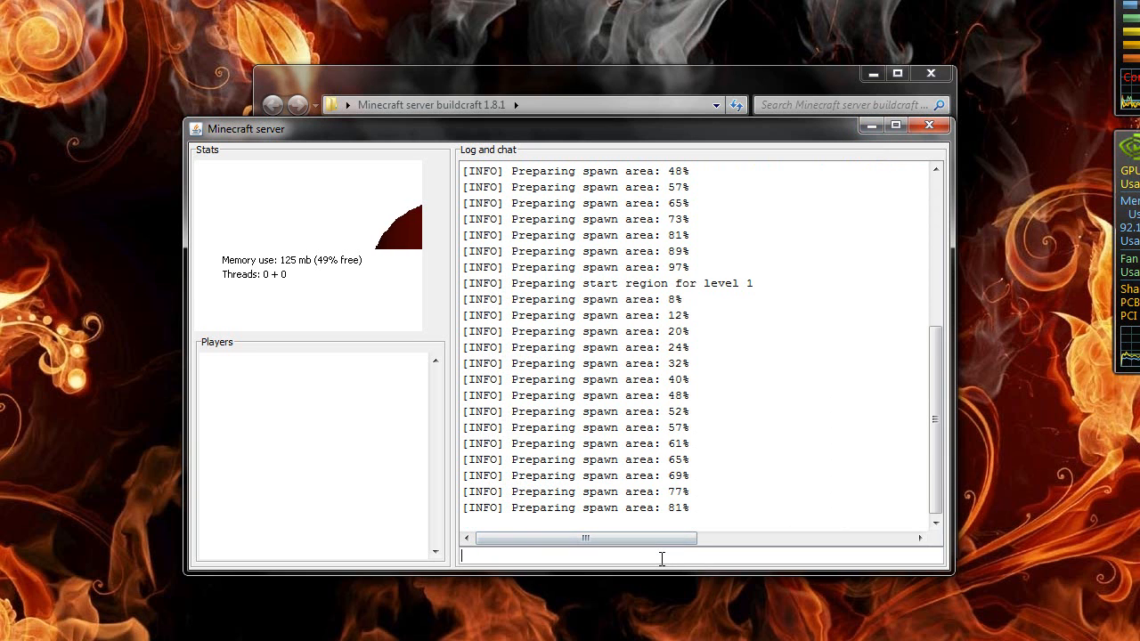
type("stop")
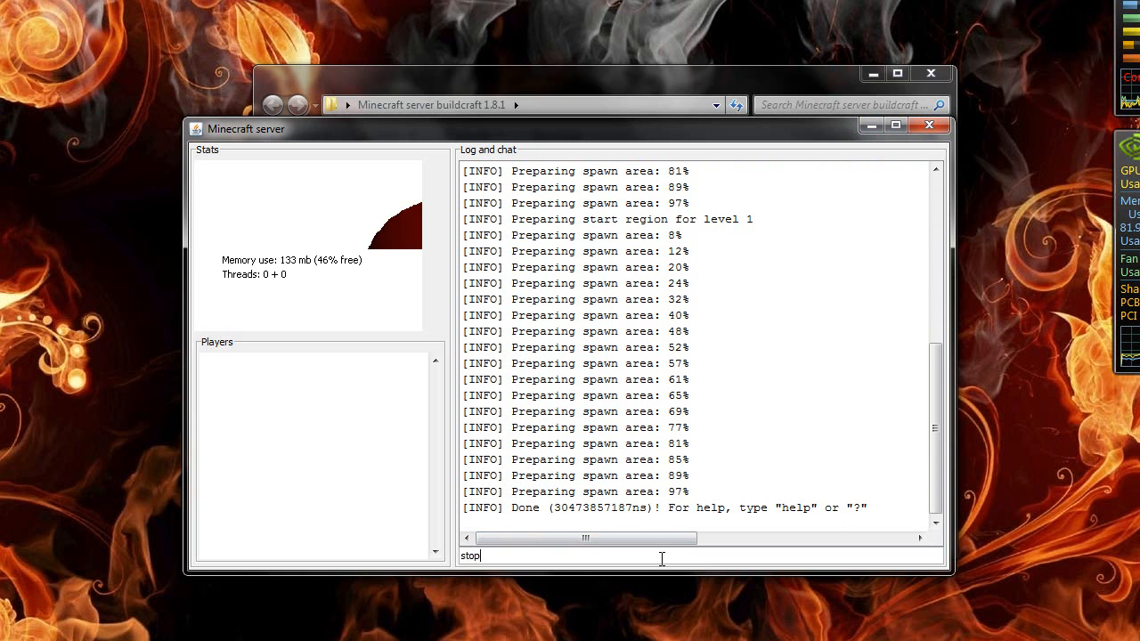
key("Return")
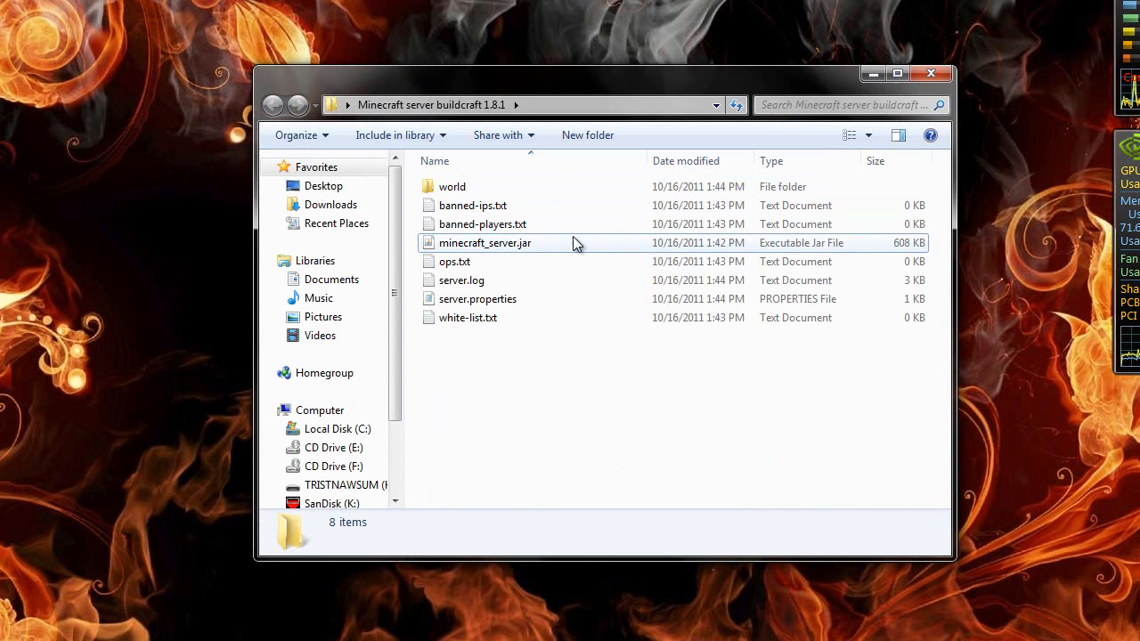
mouse_move(477, 299)
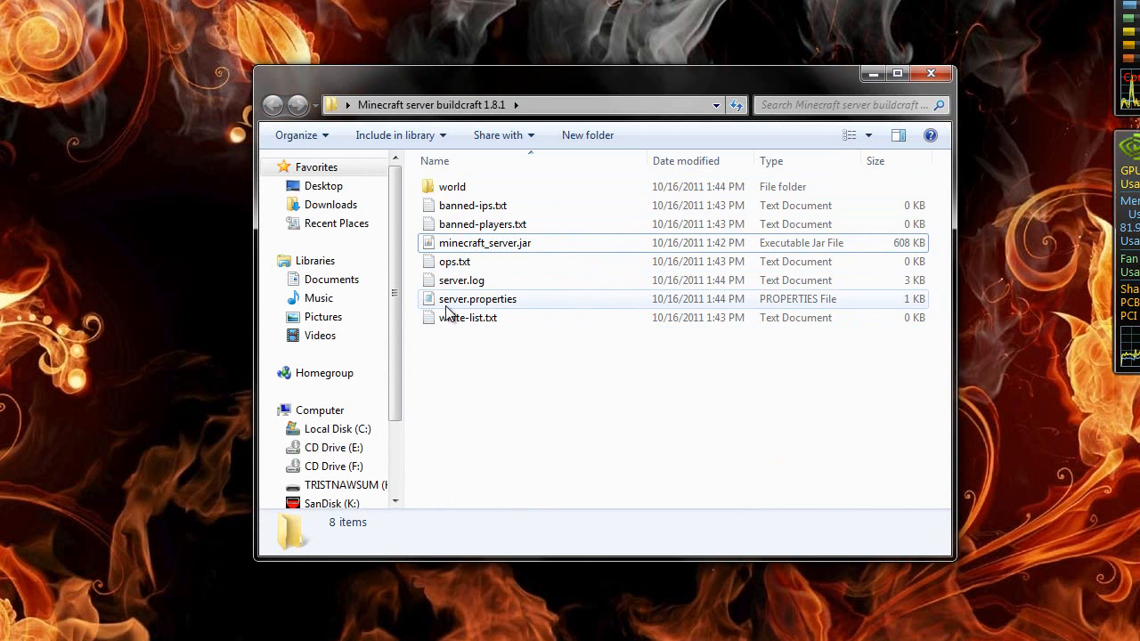
mouse_move(477, 299)
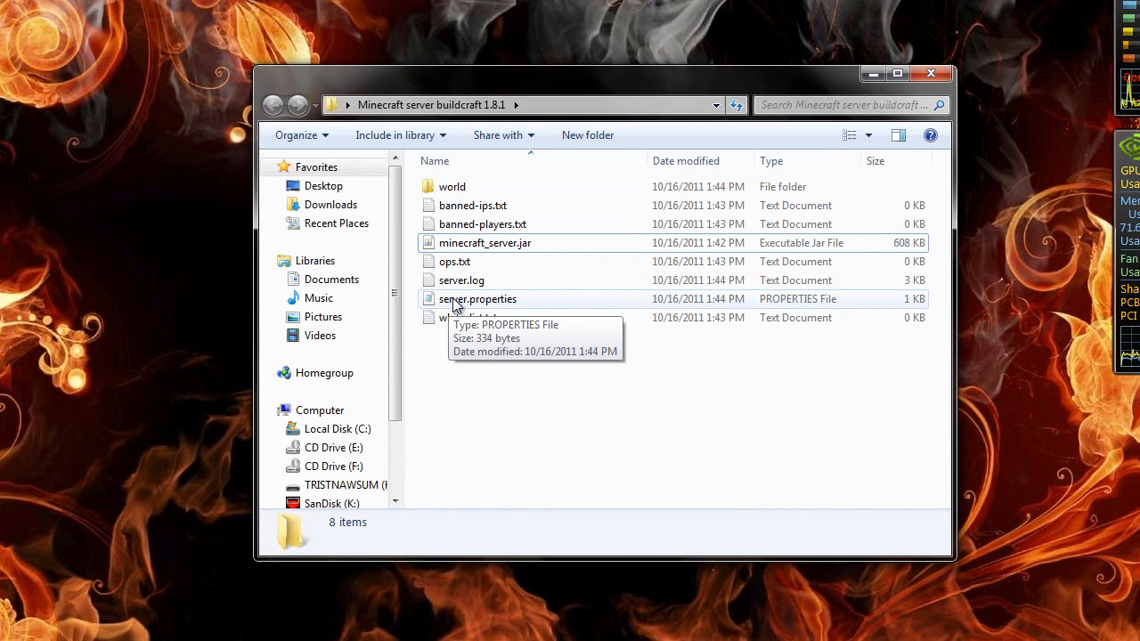
mouse_move(502, 260)
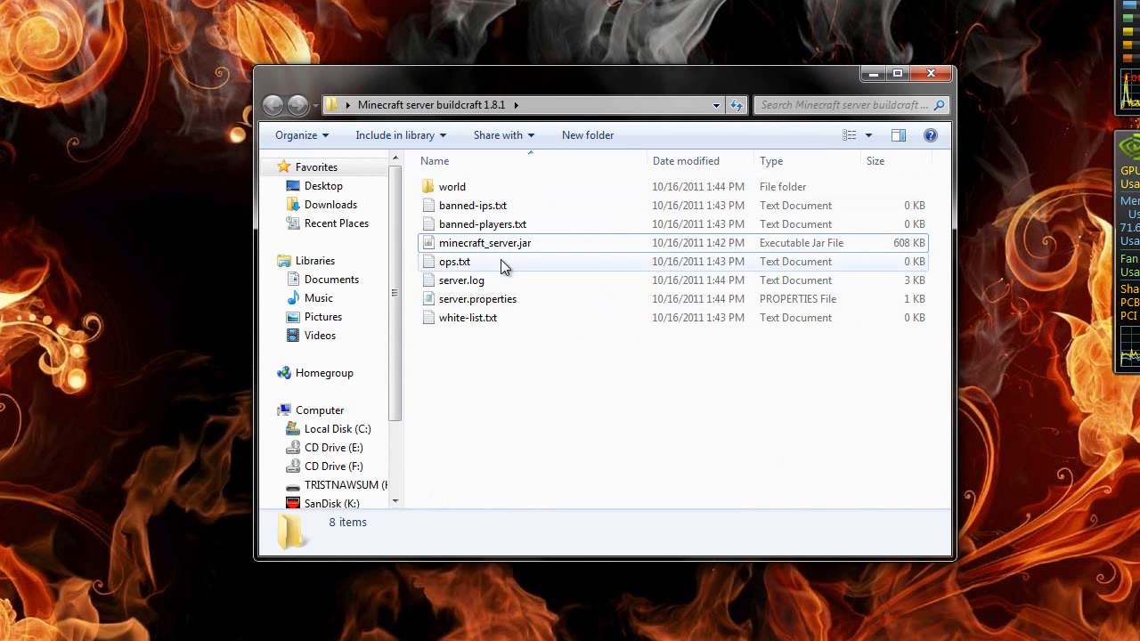
left_click(477, 299)
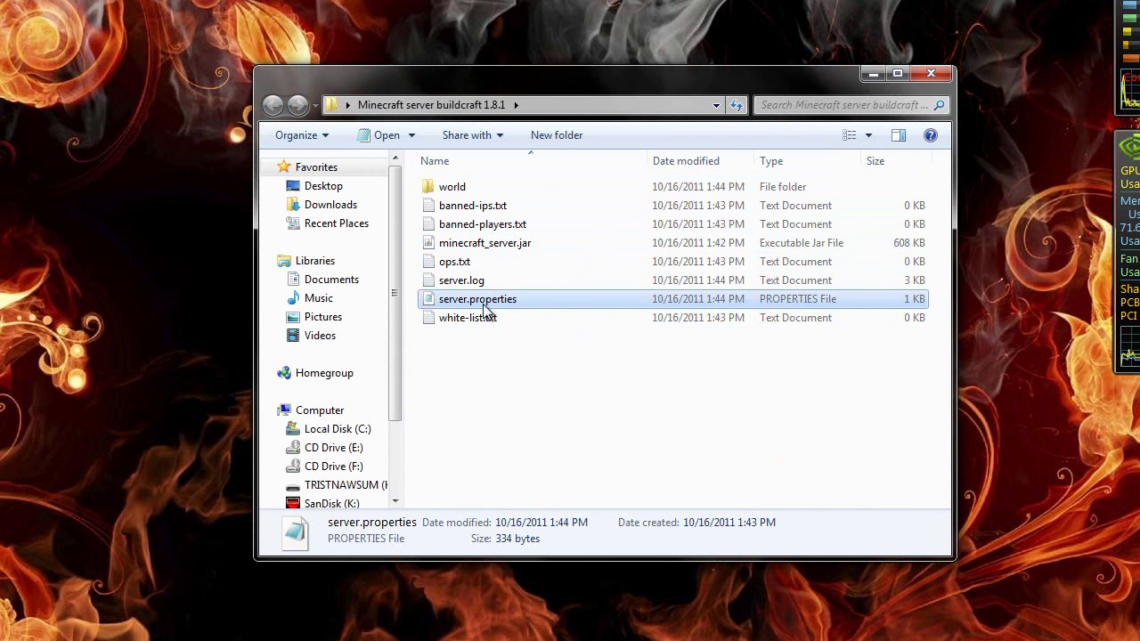
right_click(477, 299)
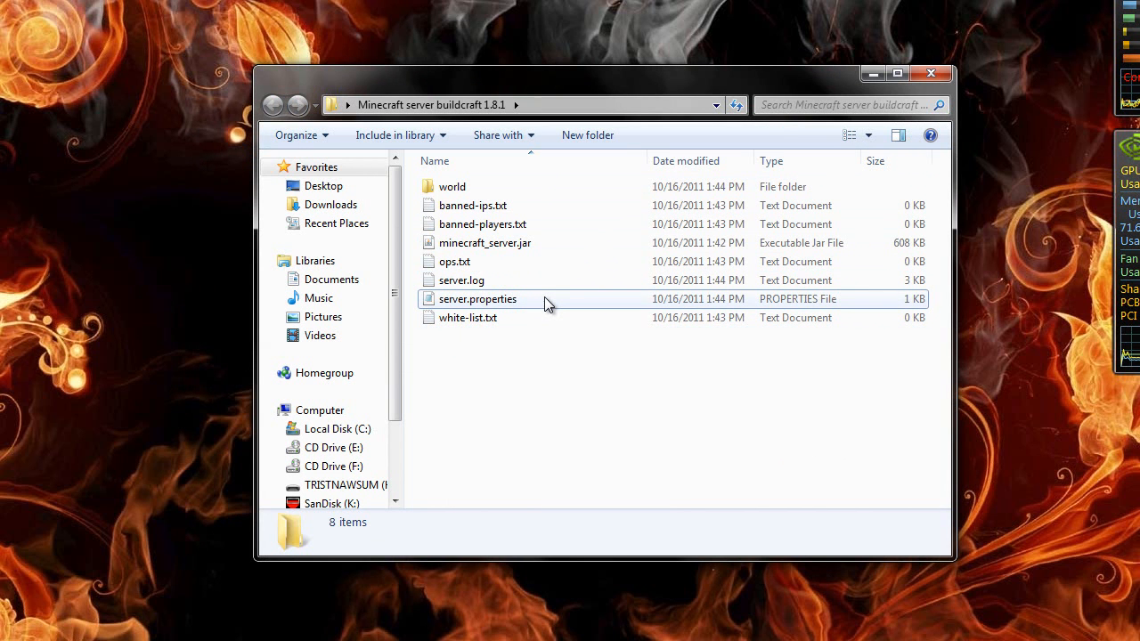
mouse_move(545, 305)
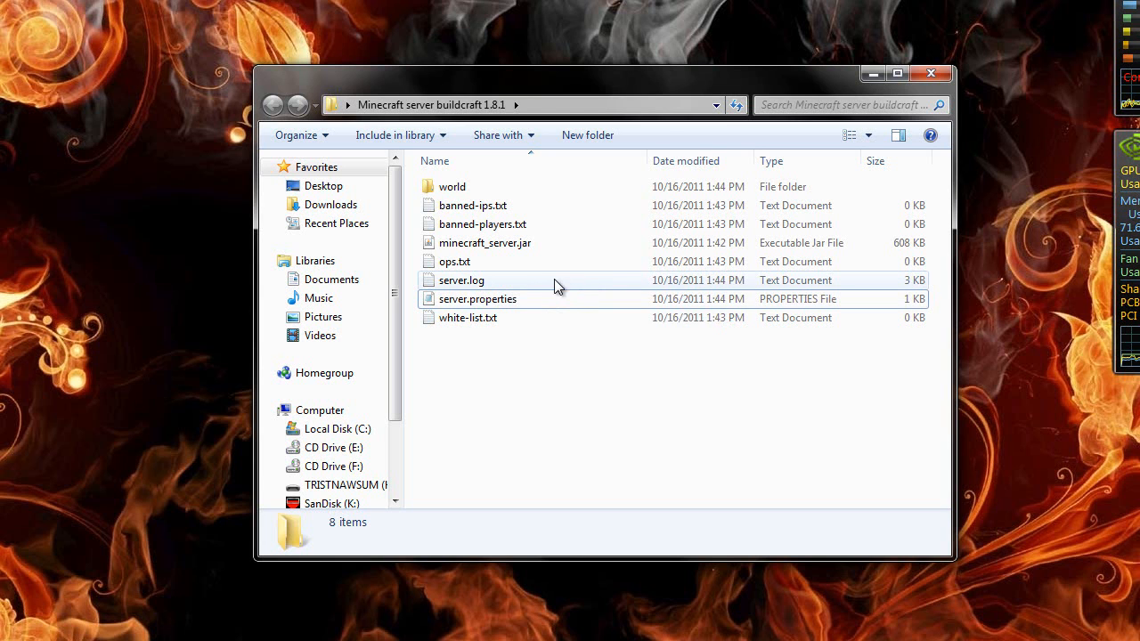
left_click(485, 242)
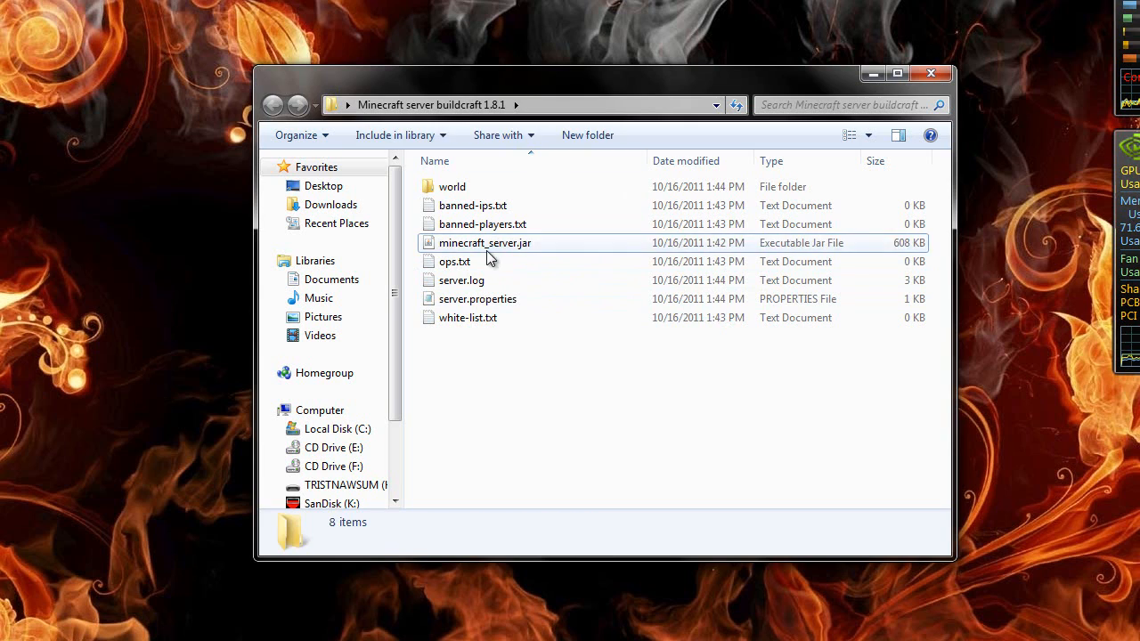
left_click(484, 242)
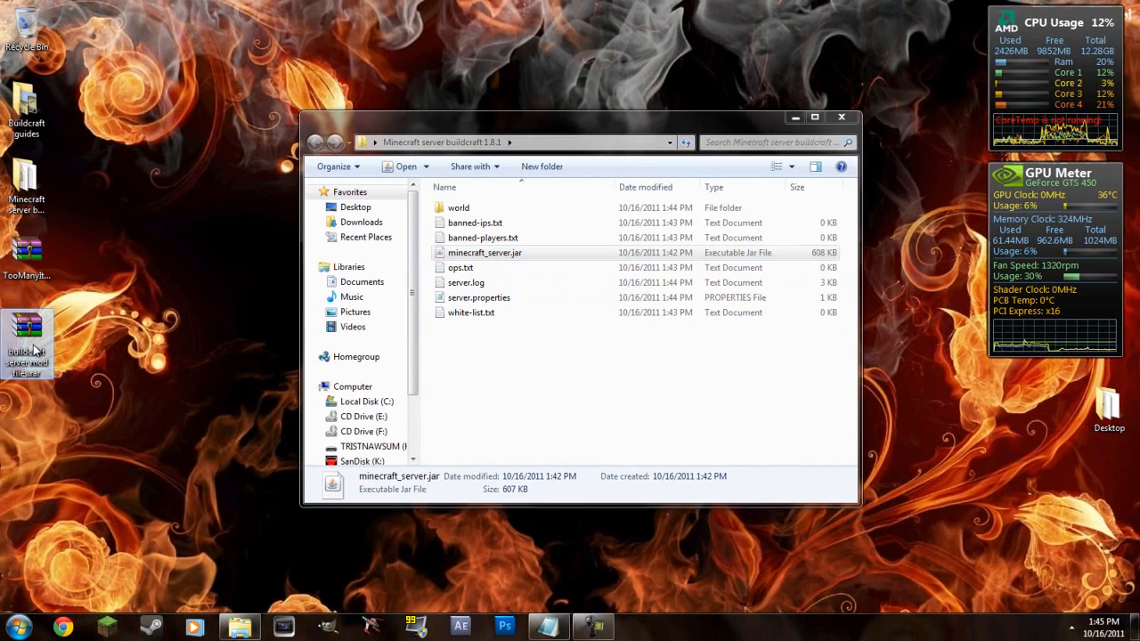
Open the mod files .rar and its inner server.rar, dismissing the WinRAR license reminder
double_click(27, 342)
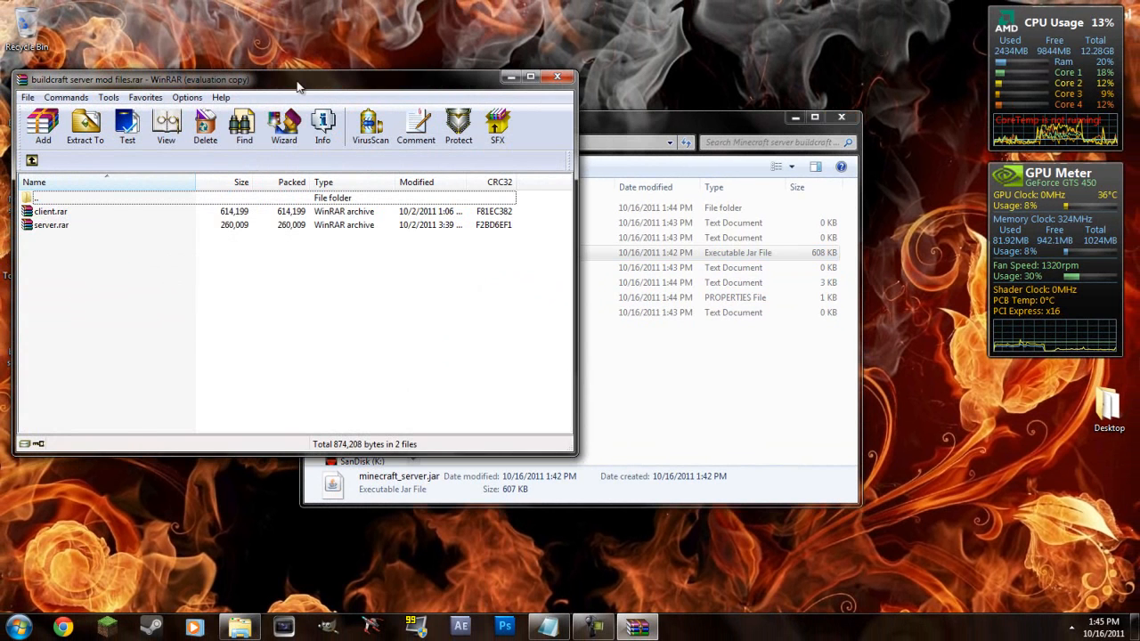
left_click_drag(299, 79, 374, 84)
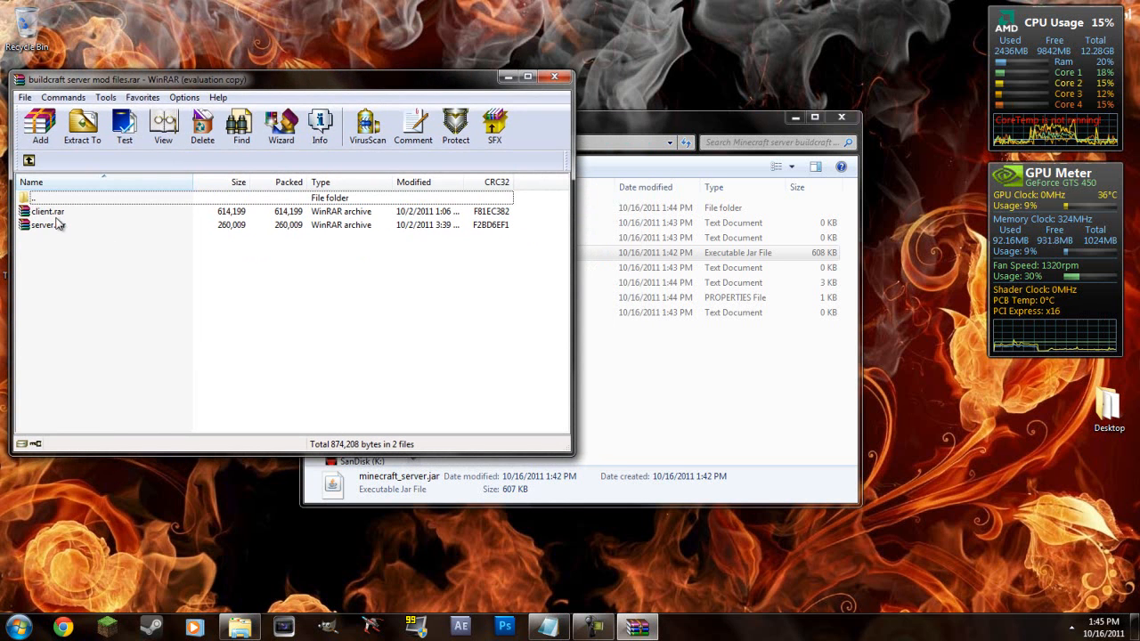
double_click(50, 224)
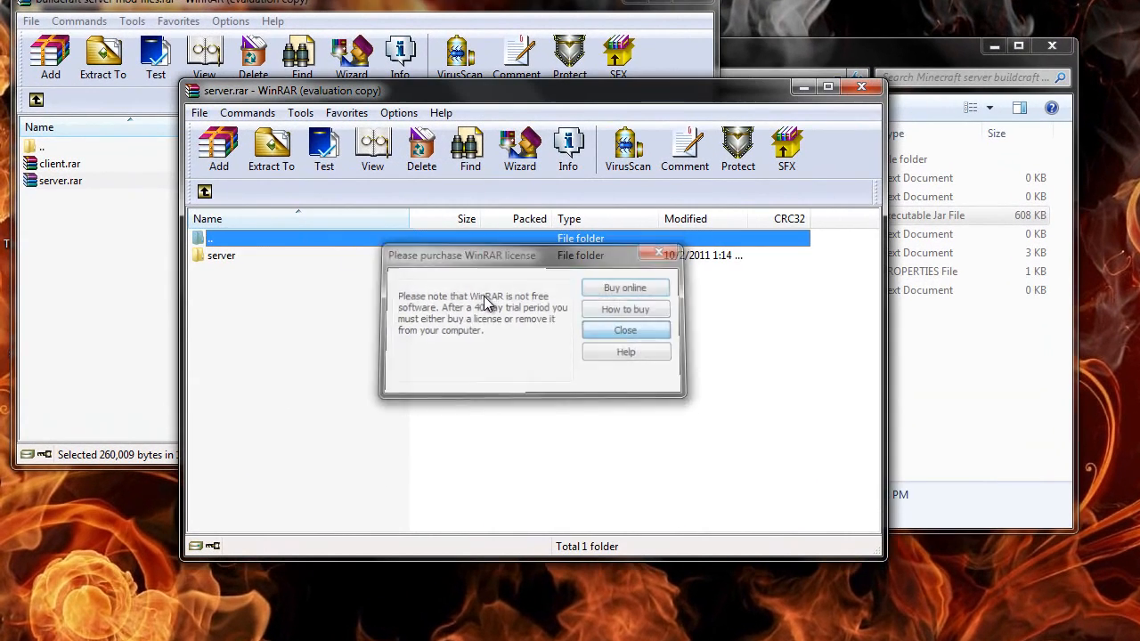
left_click(625, 329)
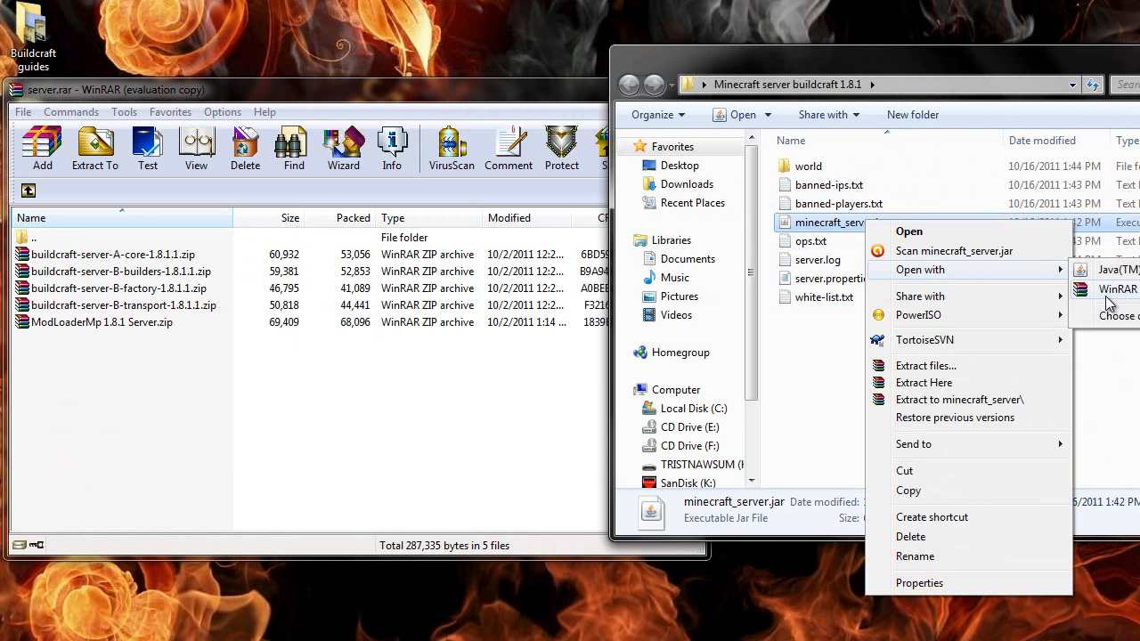
mouse_move(1042, 283)
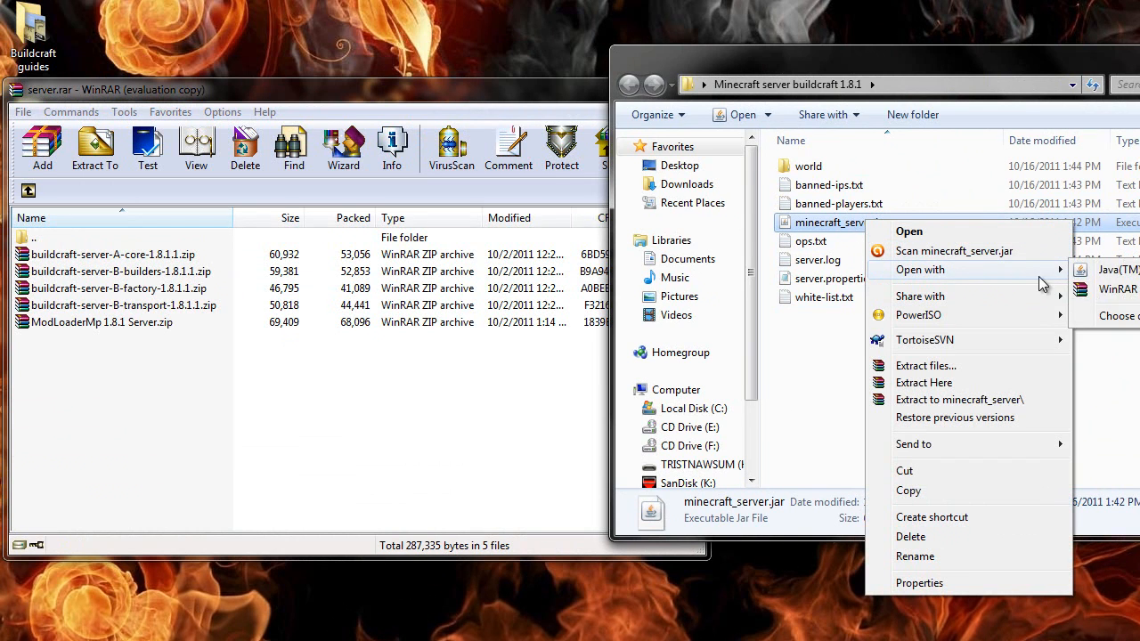
Open minecraft_server.jar in WinRAR beside server.rar and dismiss the reminder
left_click(909, 232)
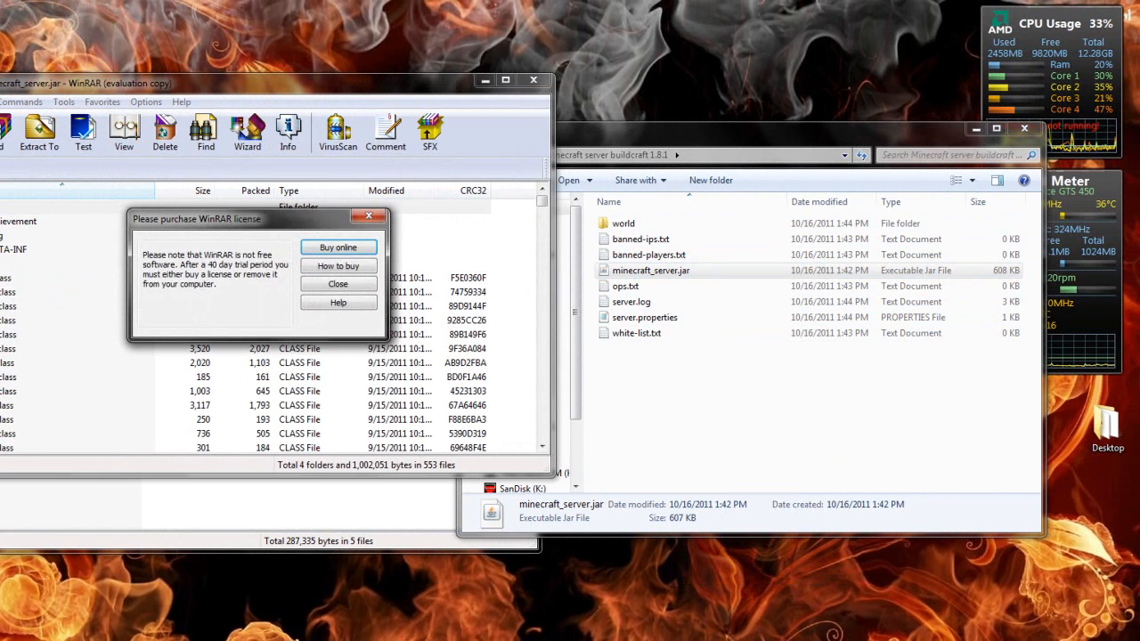
left_click(338, 284)
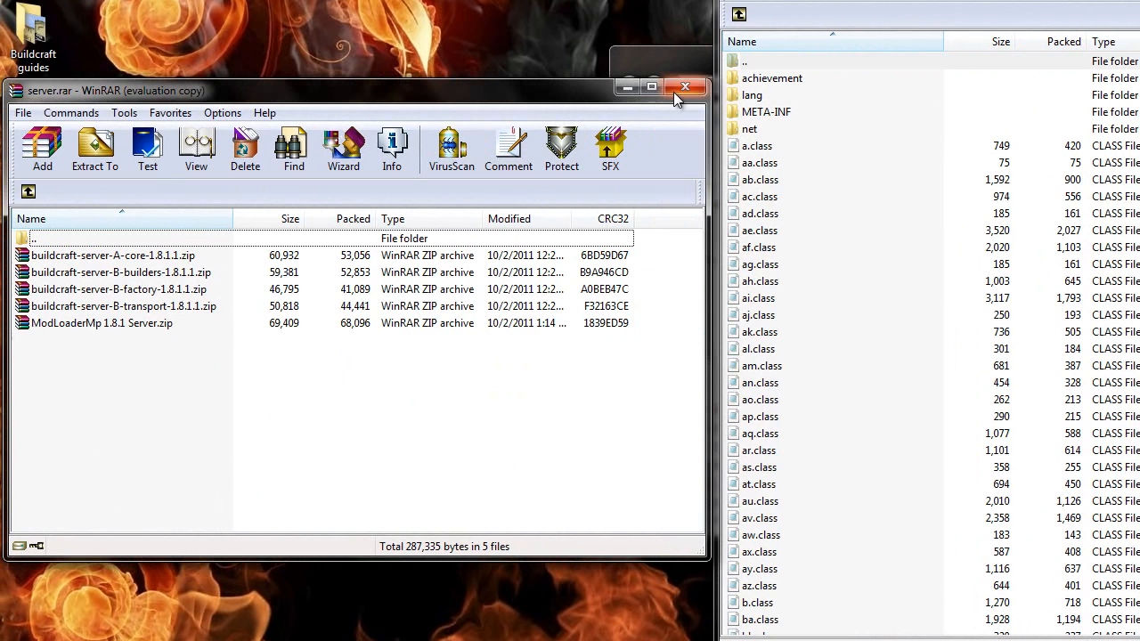
mouse_move(66, 353)
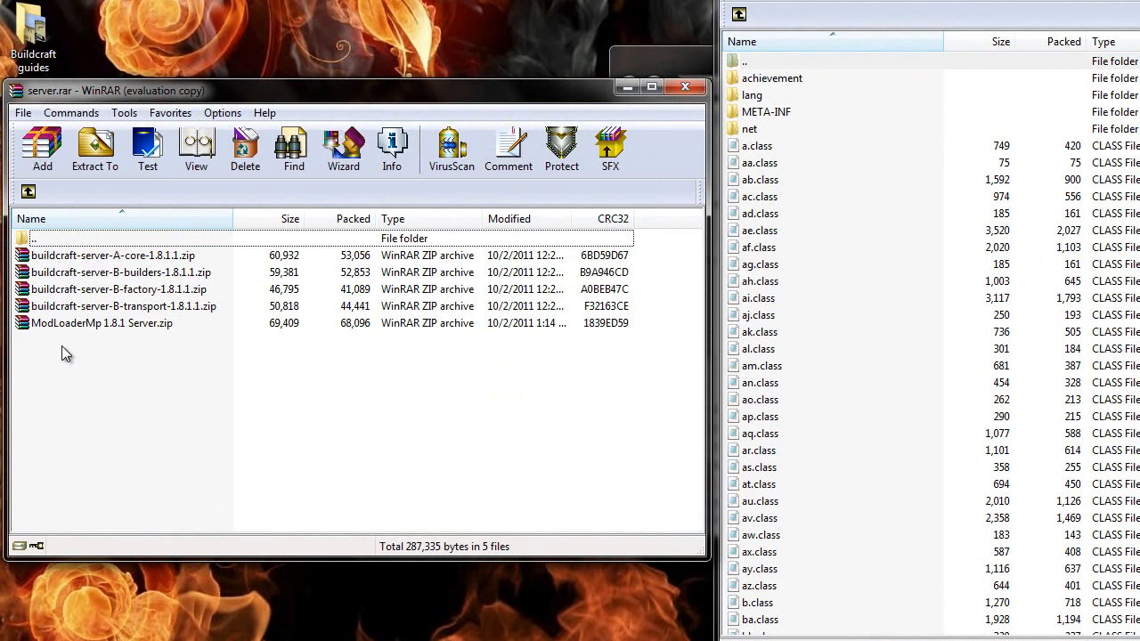
mouse_move(139, 264)
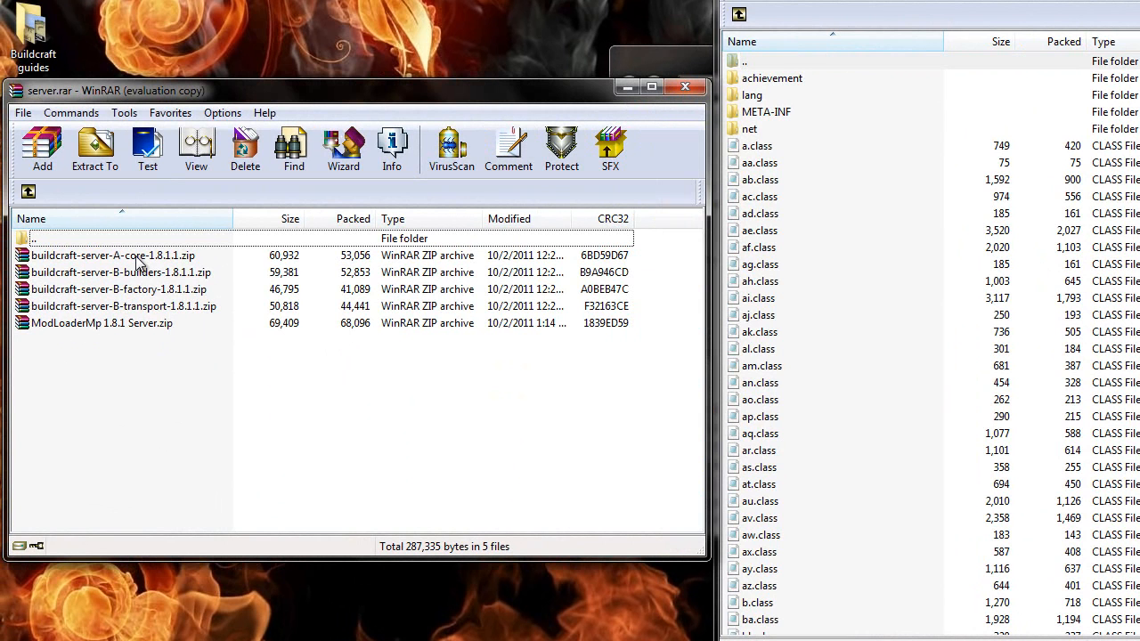
mouse_move(135, 283)
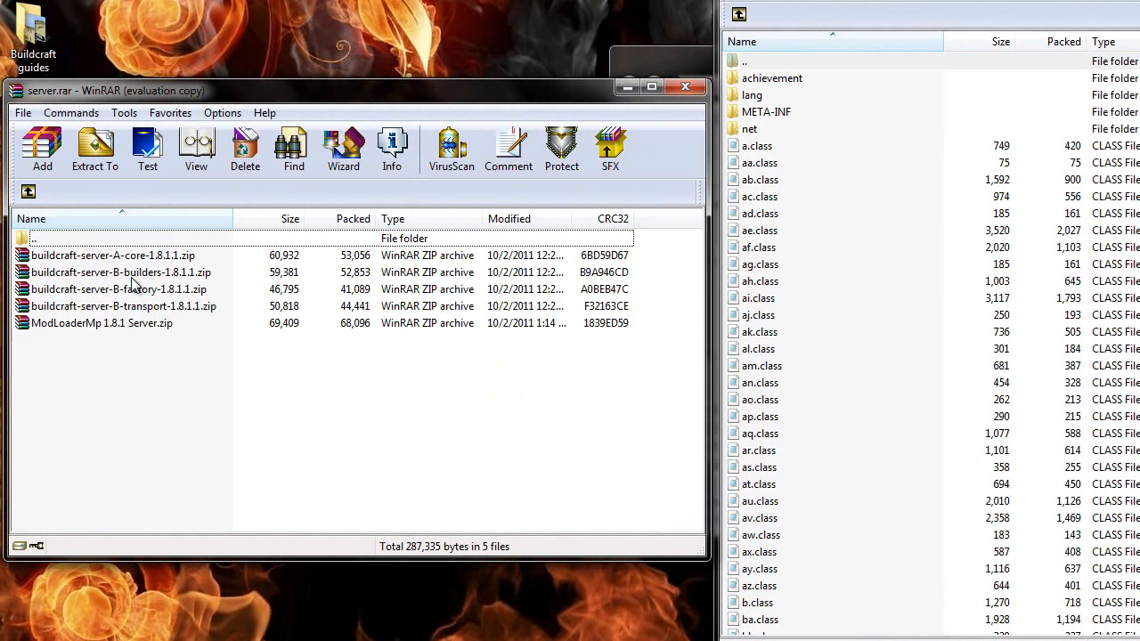
mouse_move(200, 271)
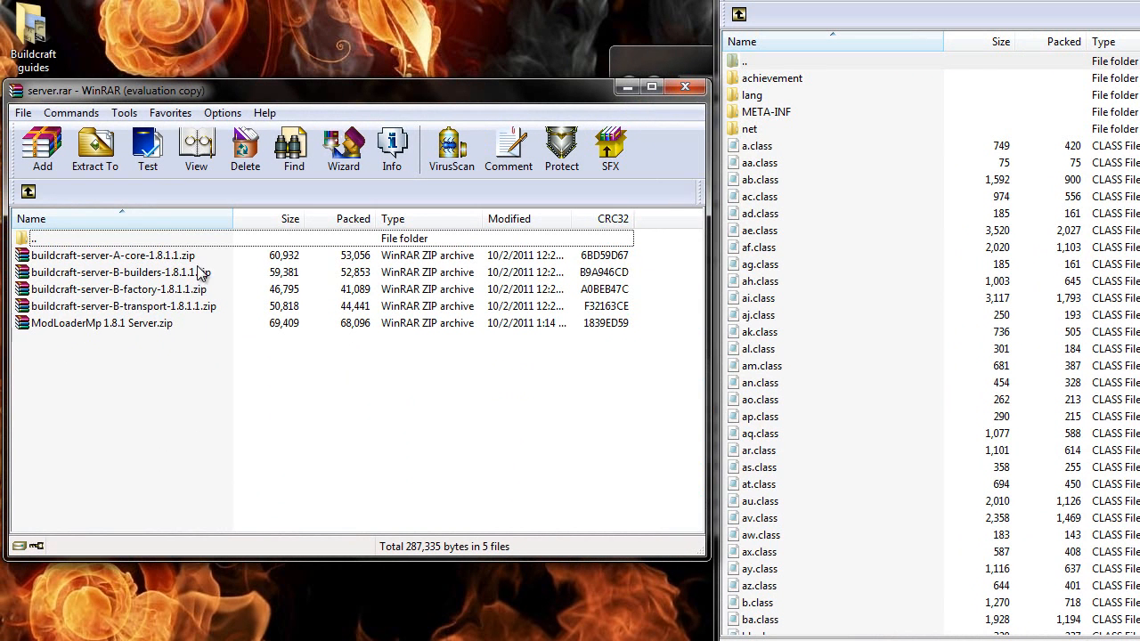
mouse_move(829, 270)
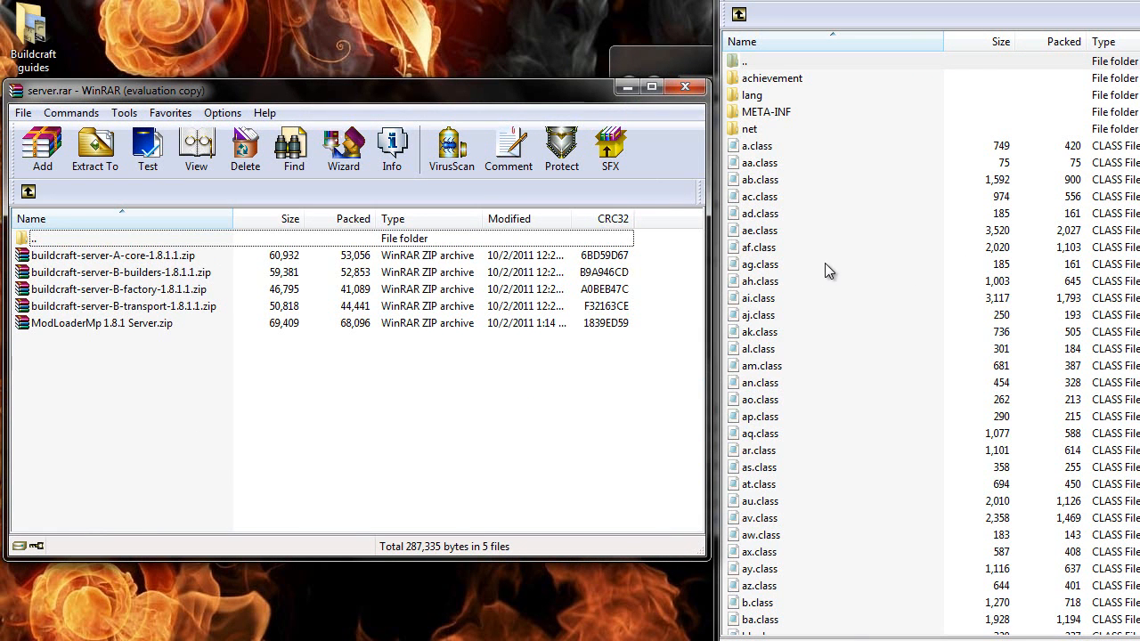
mouse_move(321, 385)
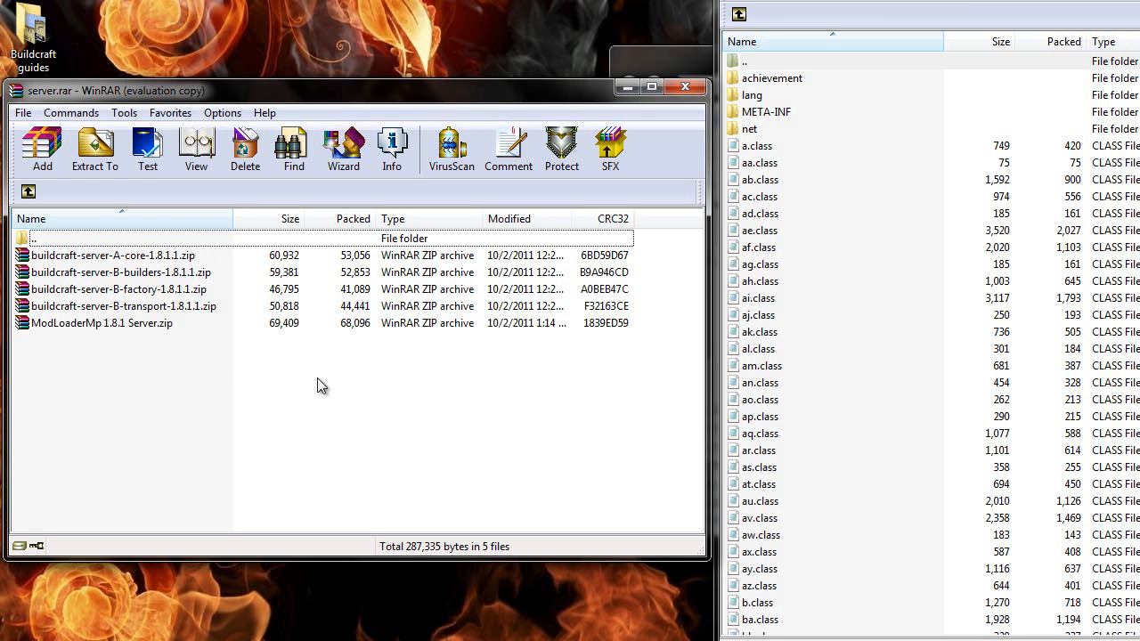
mouse_move(103, 326)
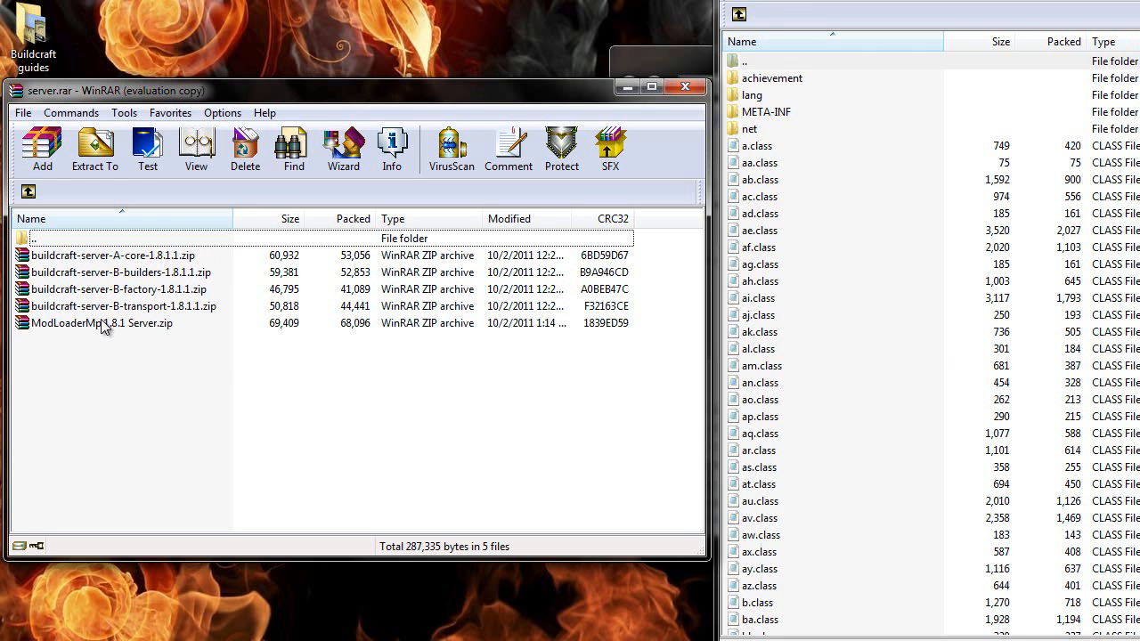
mouse_move(146, 313)
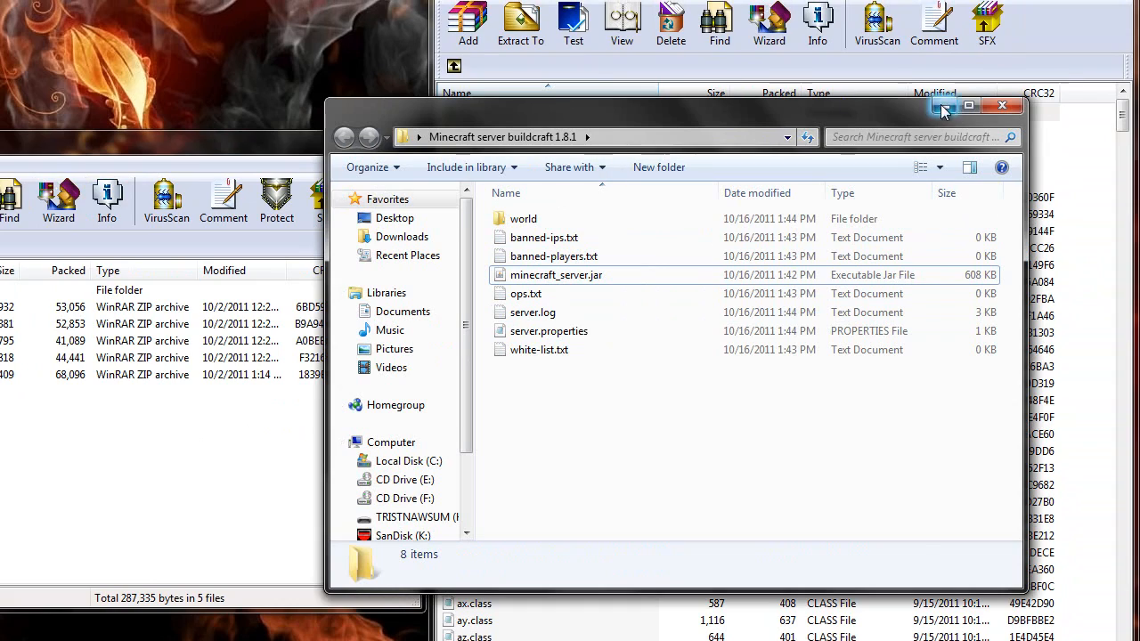
Select everything in ModLoaderMp 1.8.1 Server.zip except ModLoader.txt and ModLoader.txt.lck for the jar
left_click(944, 107)
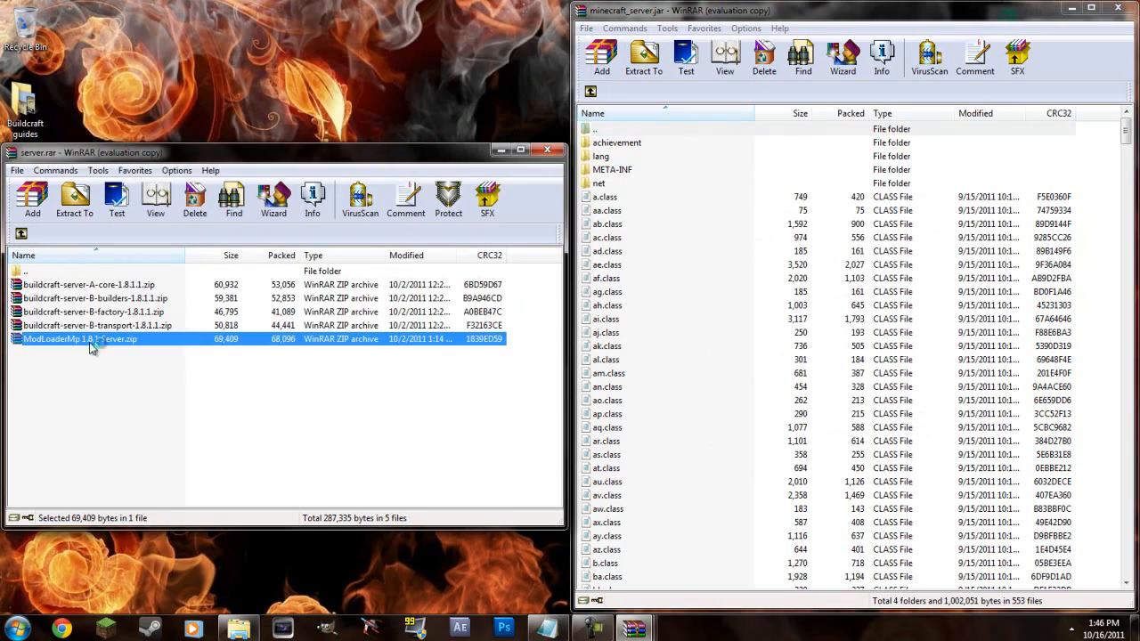
double_click(80, 338)
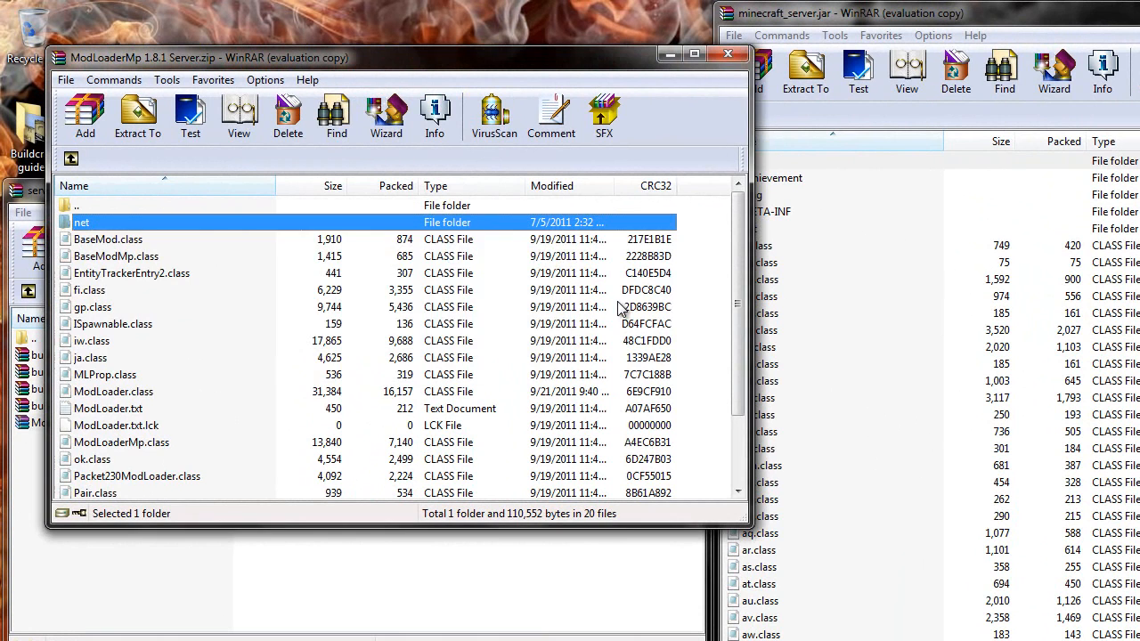
key("ctrl+a")
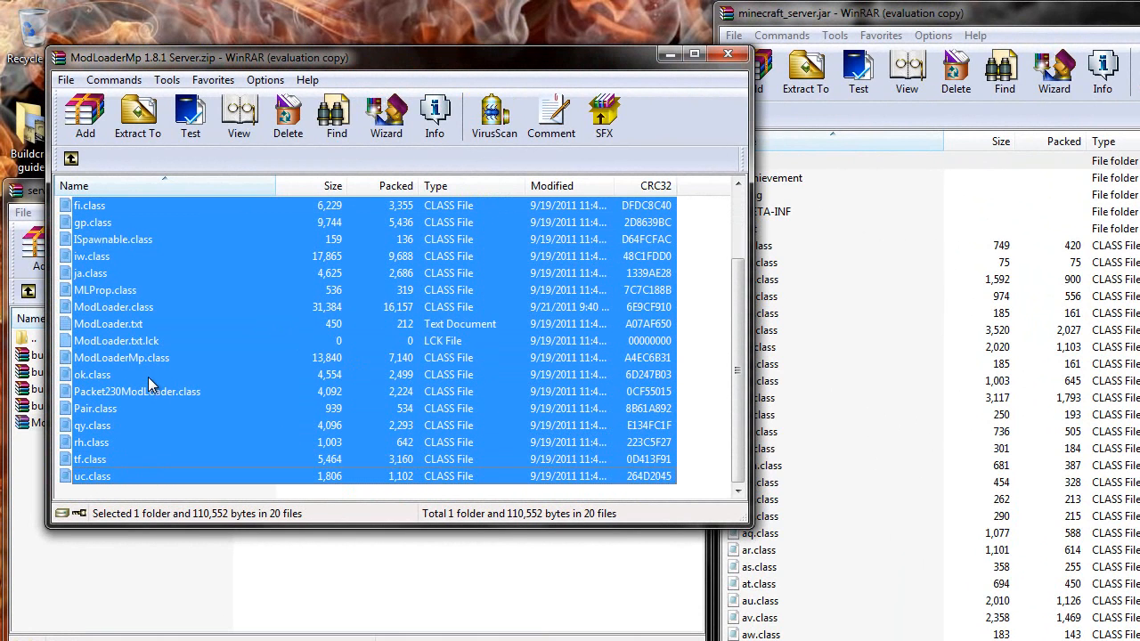
mouse_move(152, 347)
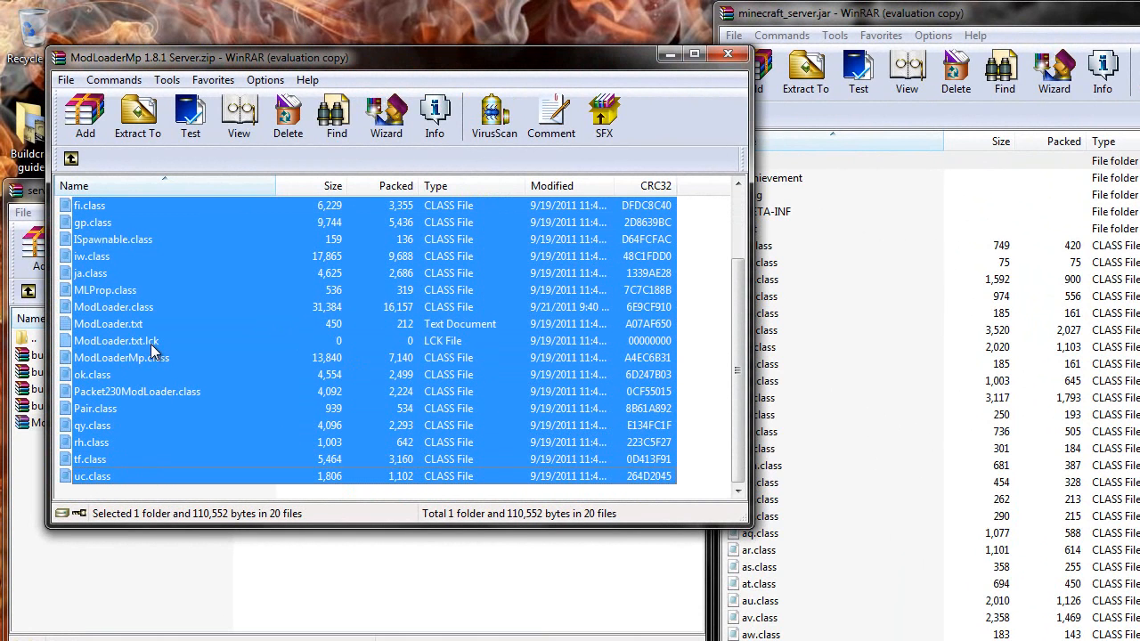
mouse_move(121, 335)
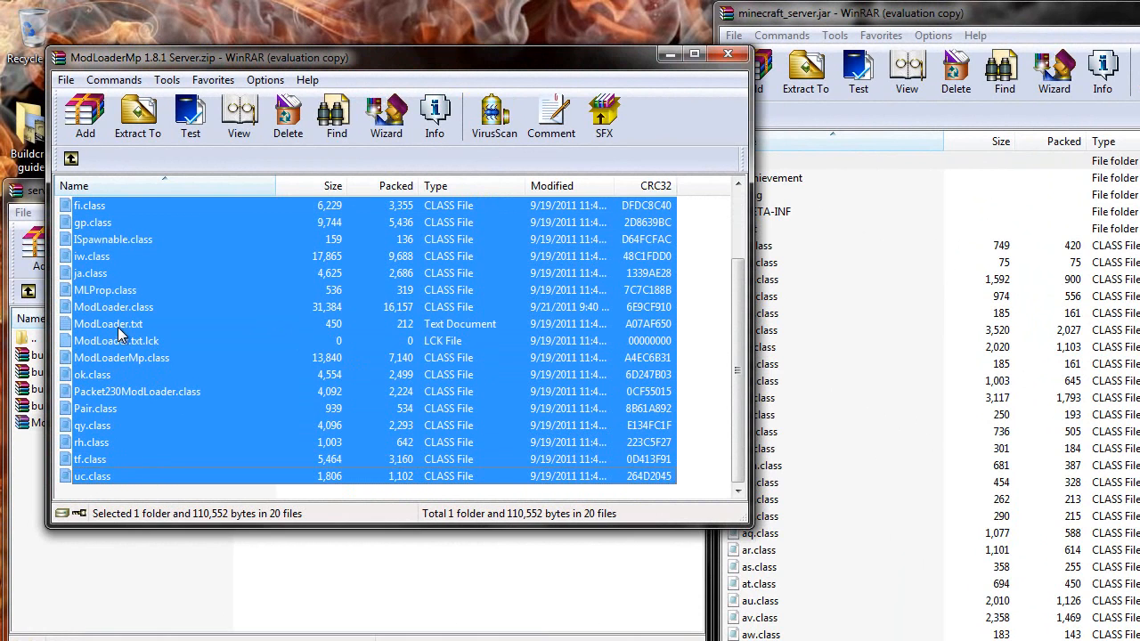
left_click(107, 324)
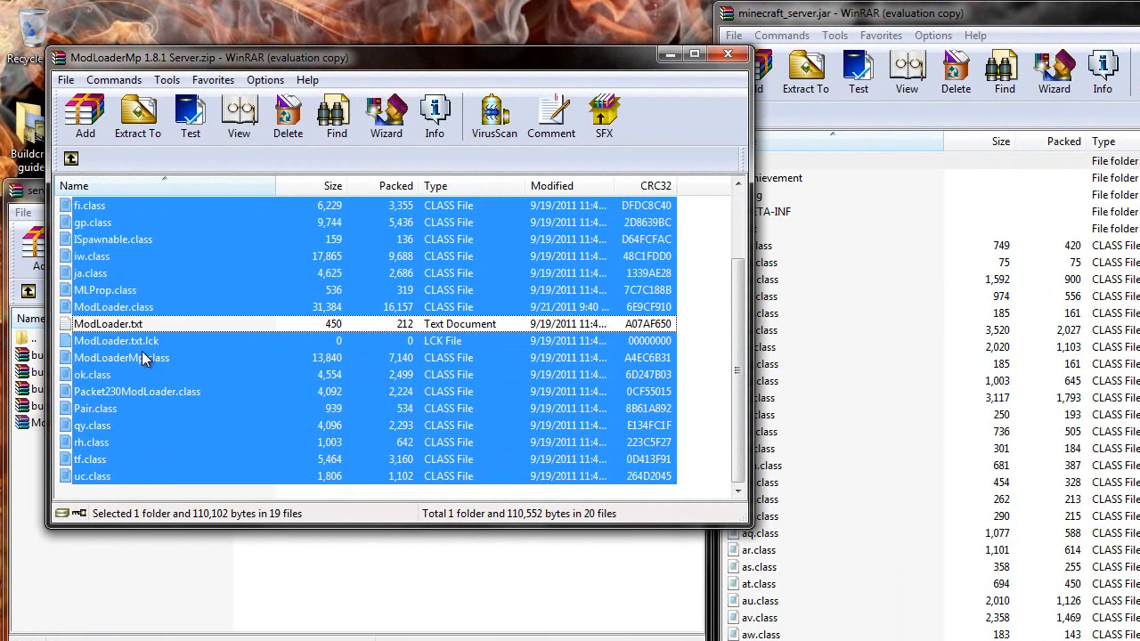
left_click(116, 342)
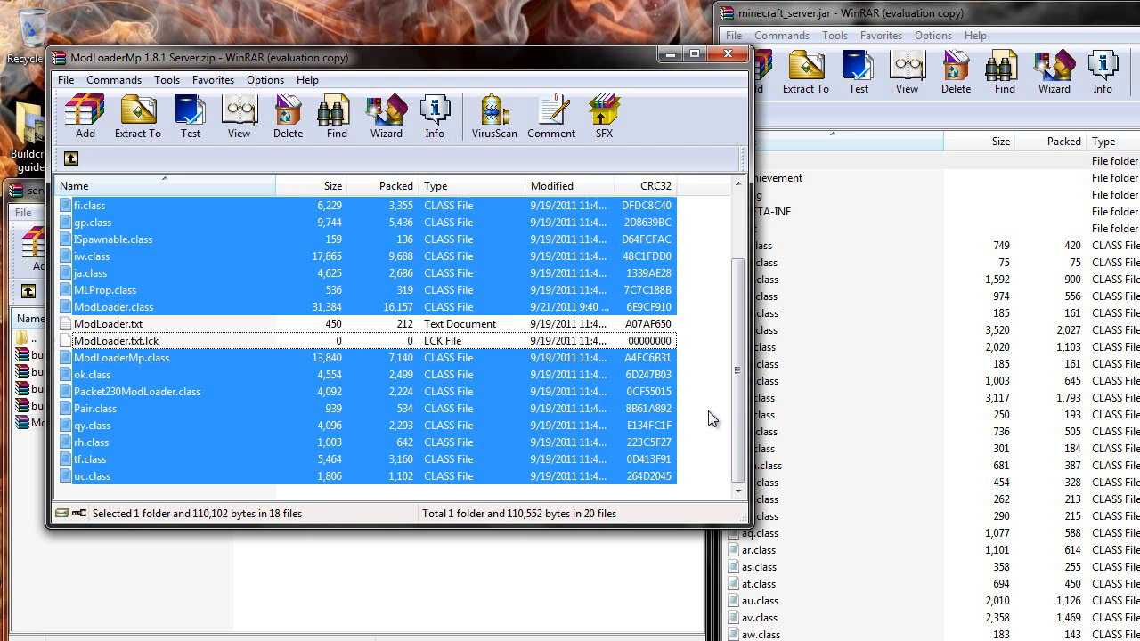
scroll("up", 3)
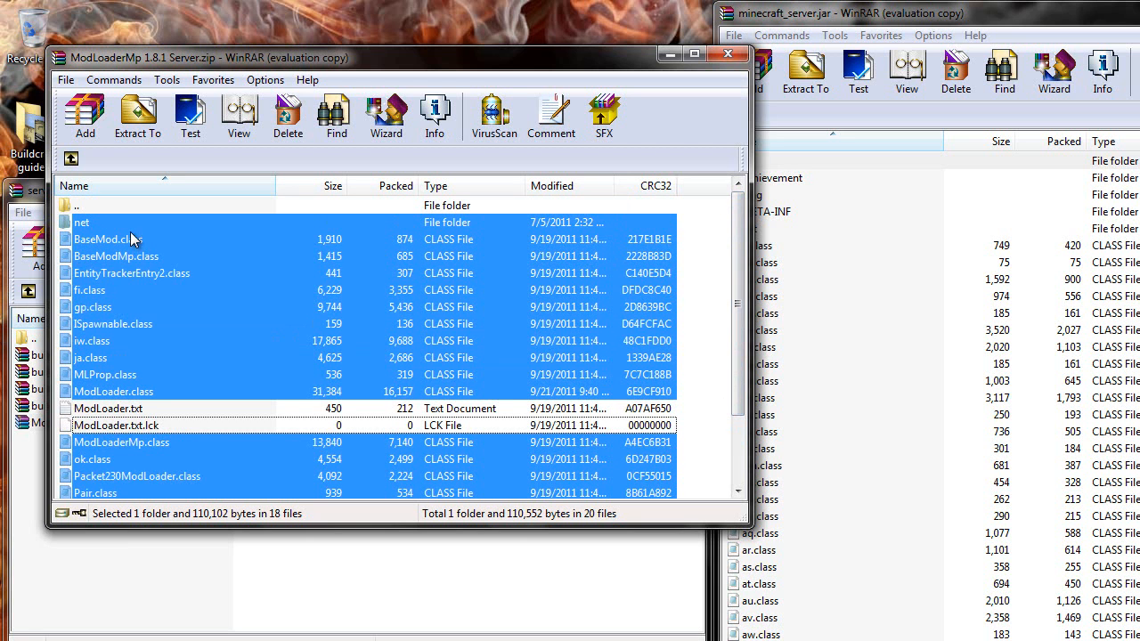
mouse_move(146, 421)
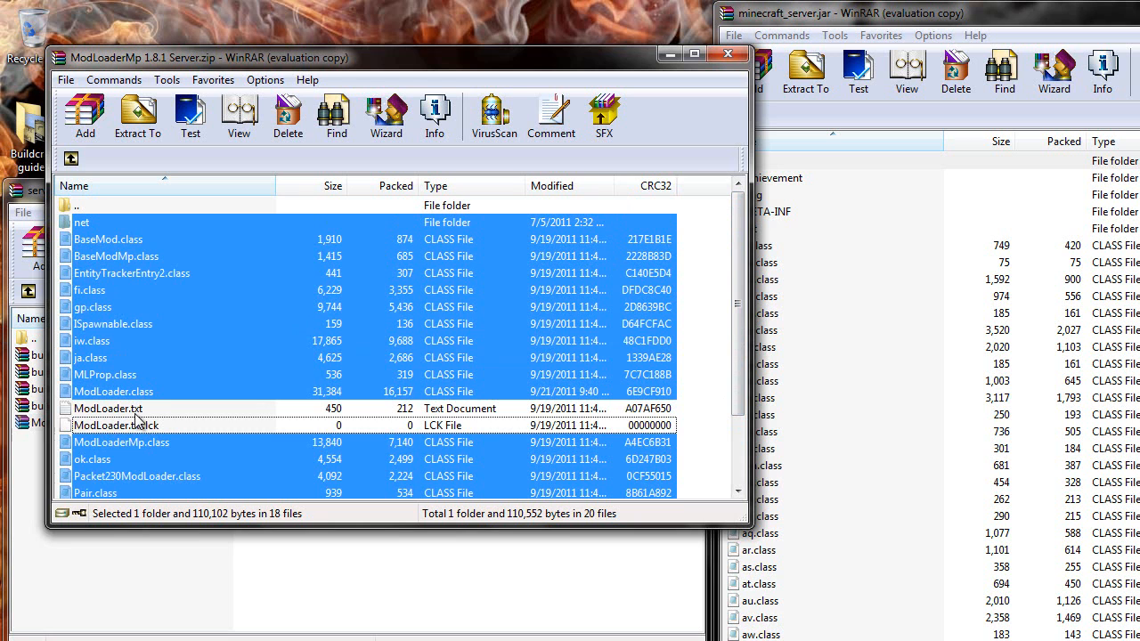
mouse_move(116, 428)
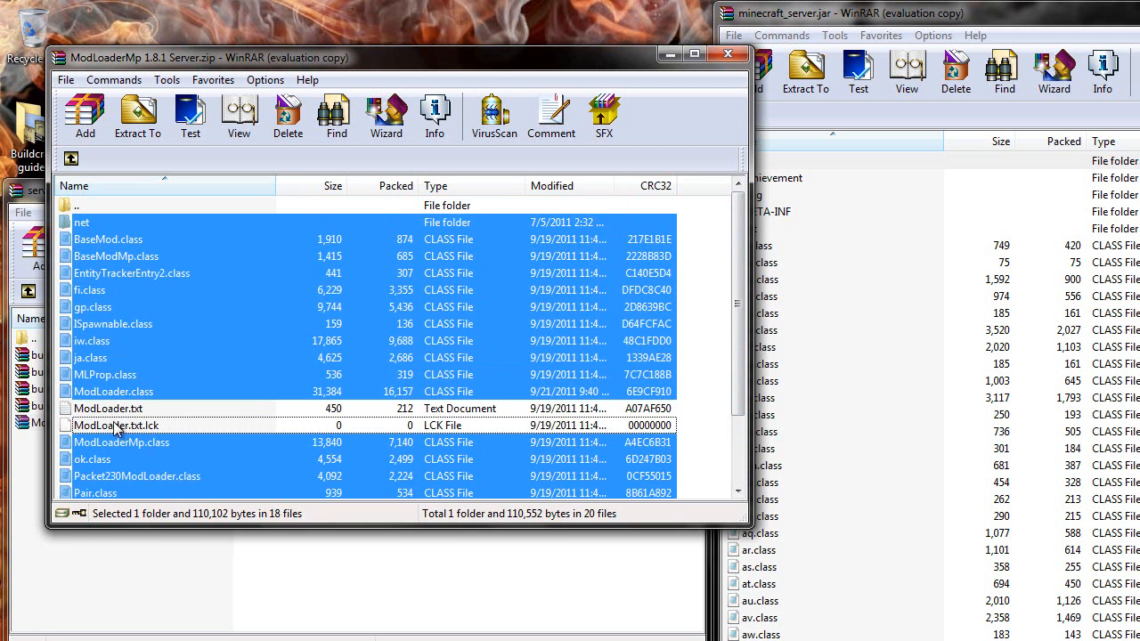
mouse_move(324, 274)
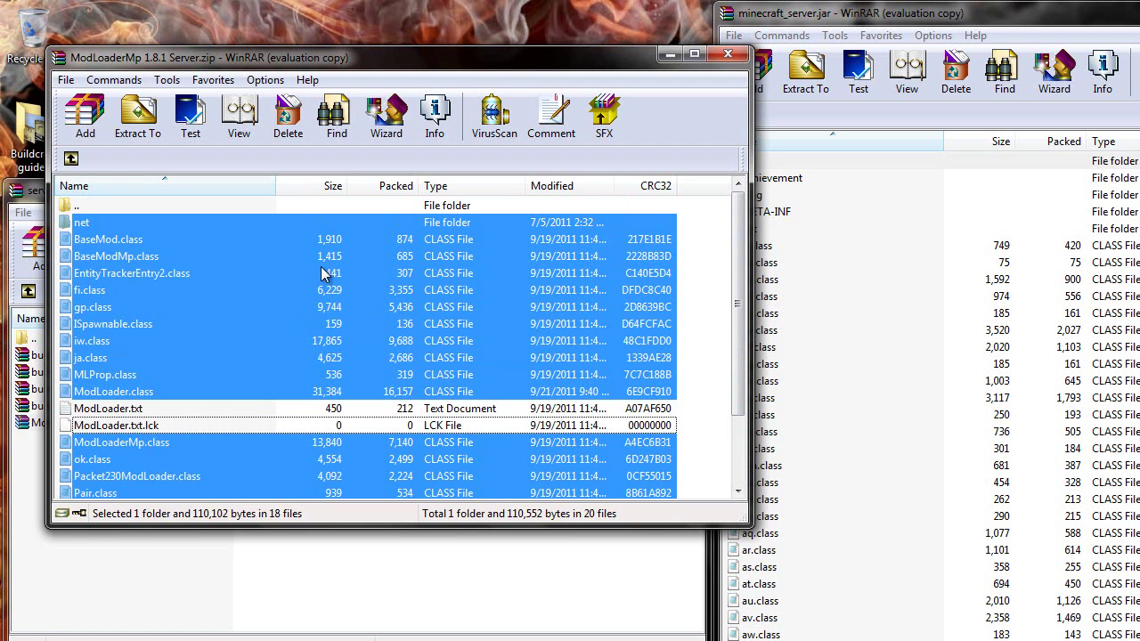
mouse_move(312, 313)
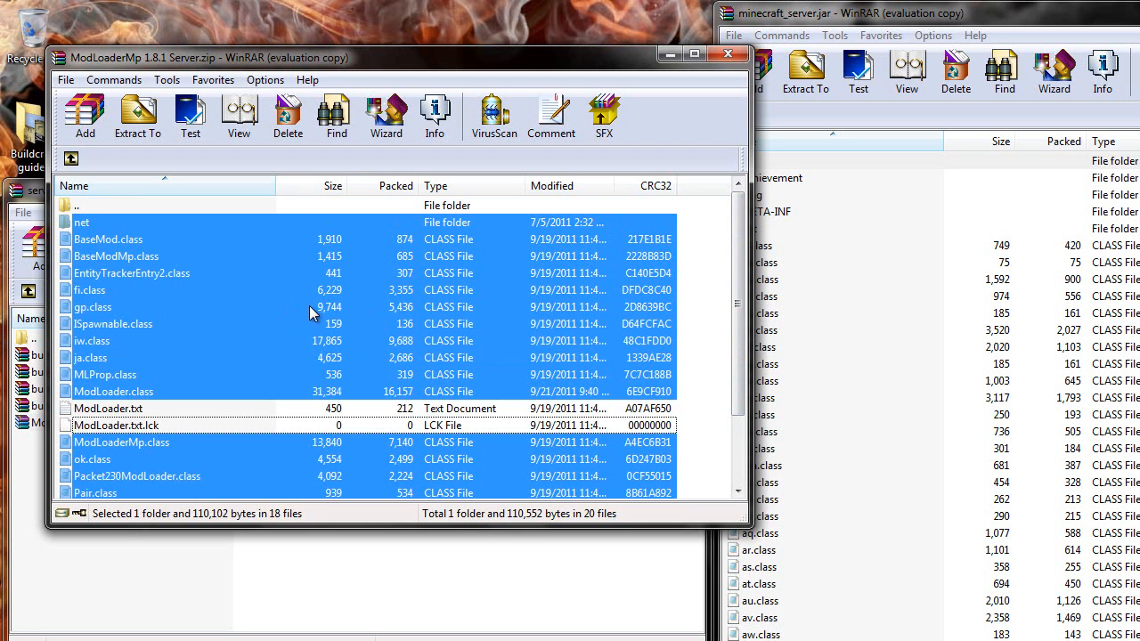
mouse_move(881, 610)
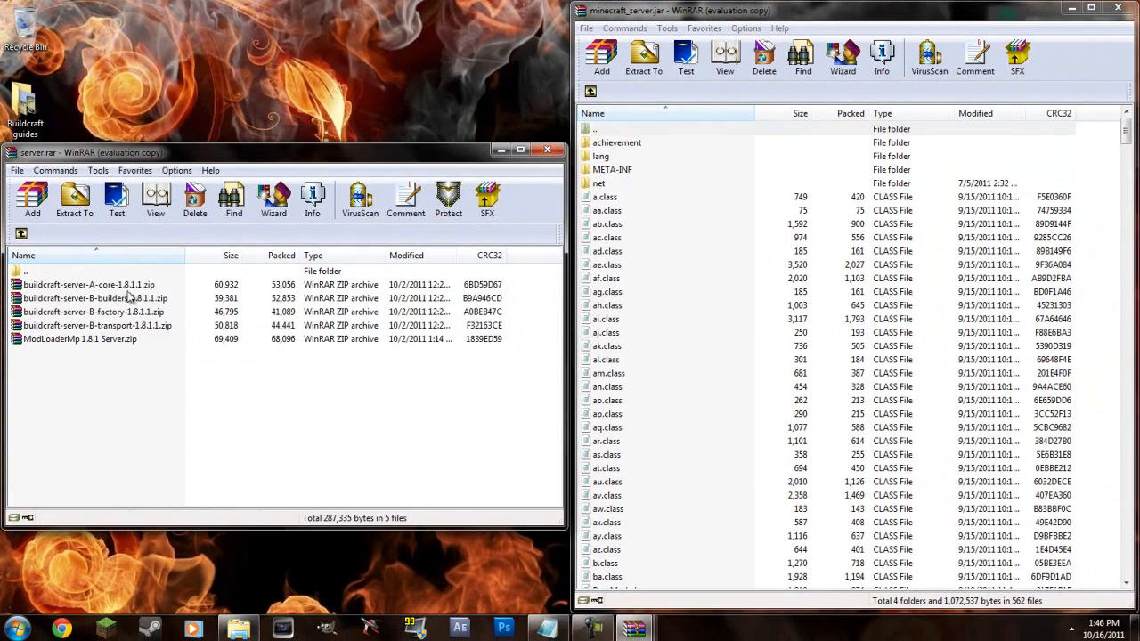
Open the BuildCraft core, builders and factory server zips to move their contents into the jar
double_click(89, 285)
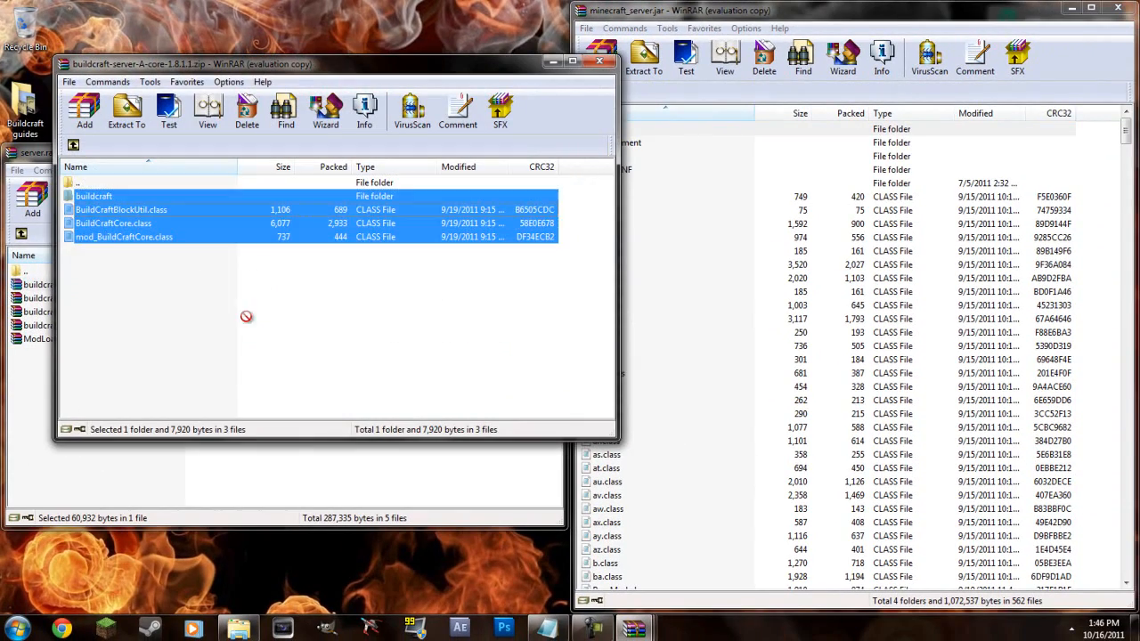
left_click(602, 55)
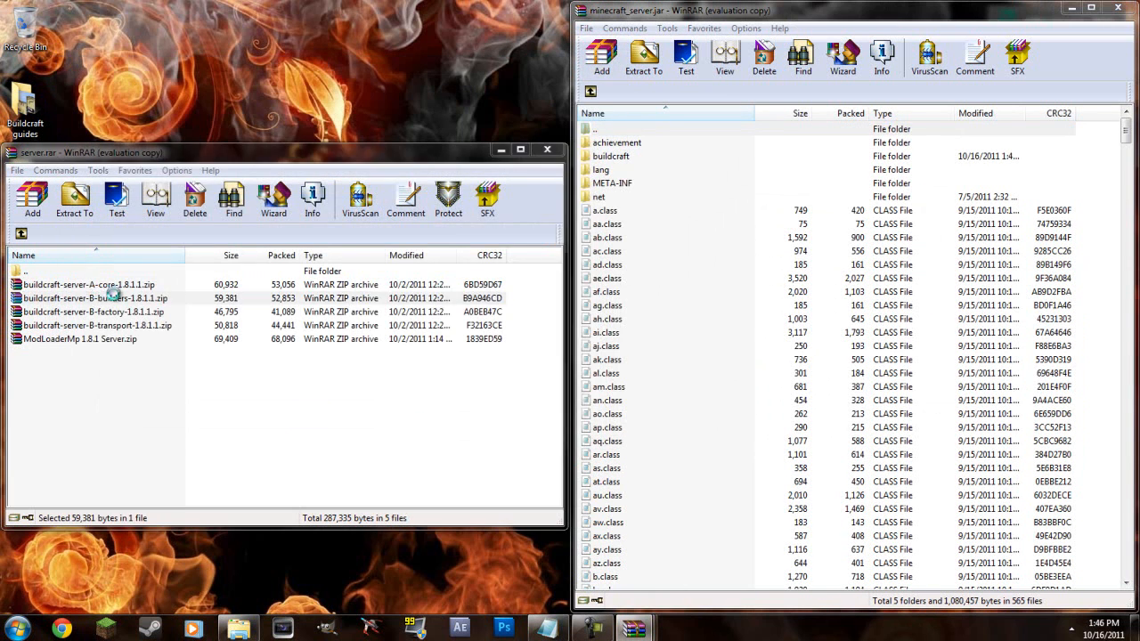
double_click(93, 298)
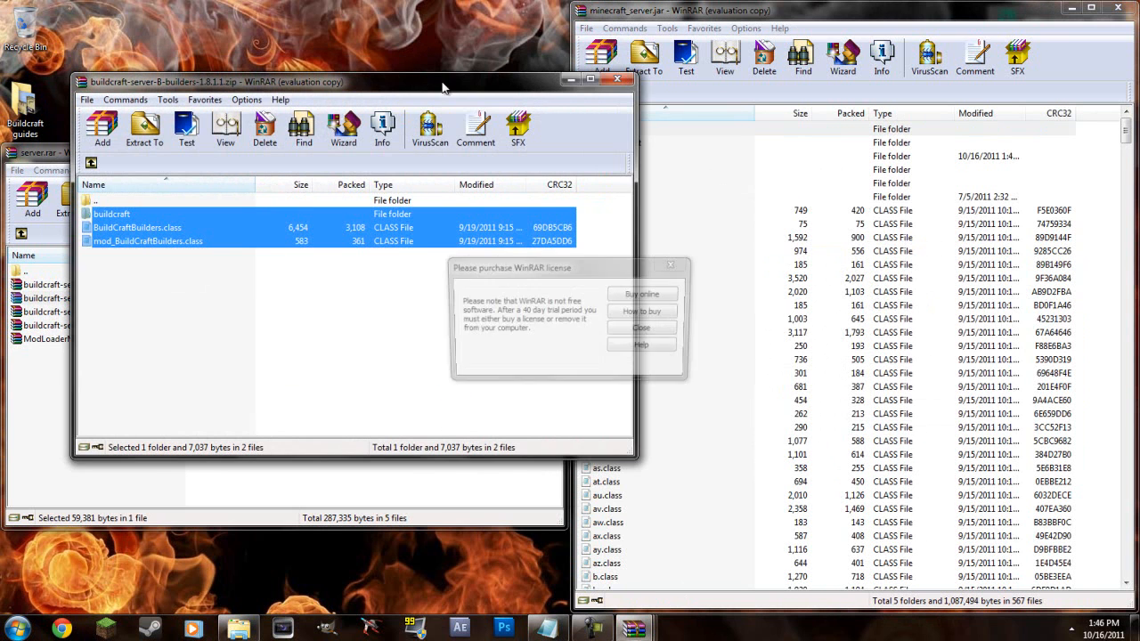
left_click(641, 327)
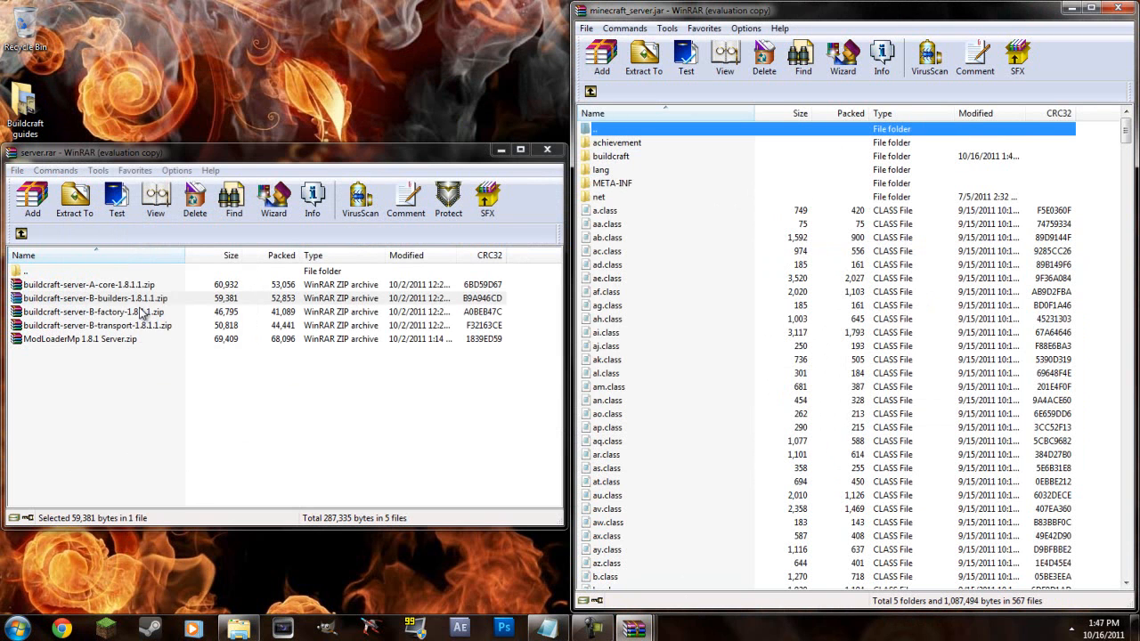
mouse_move(114, 311)
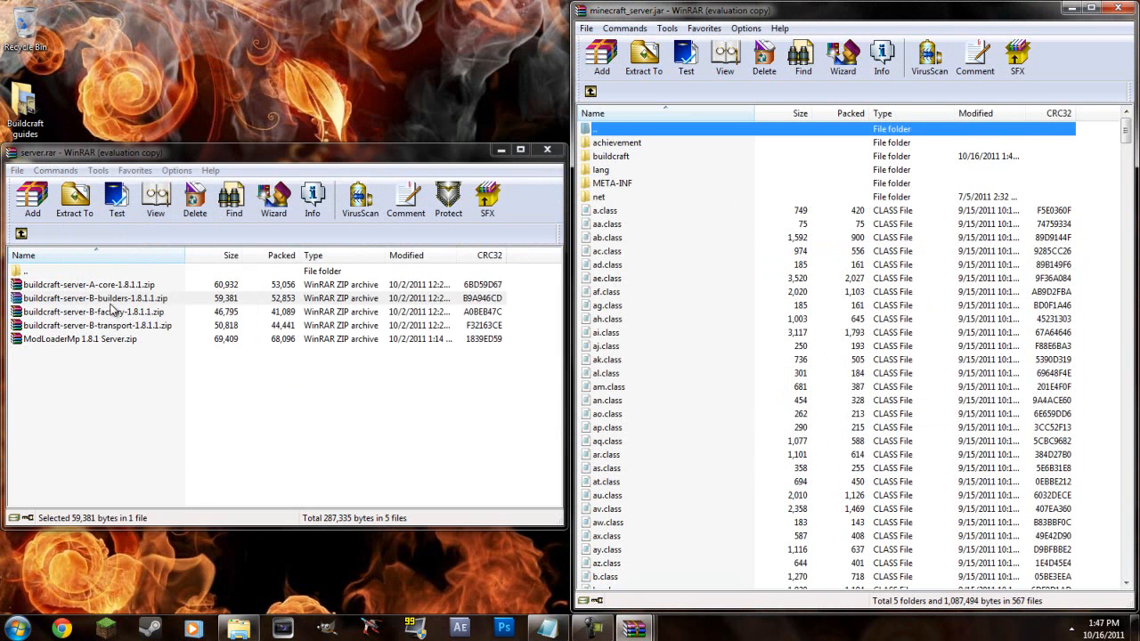
mouse_move(128, 335)
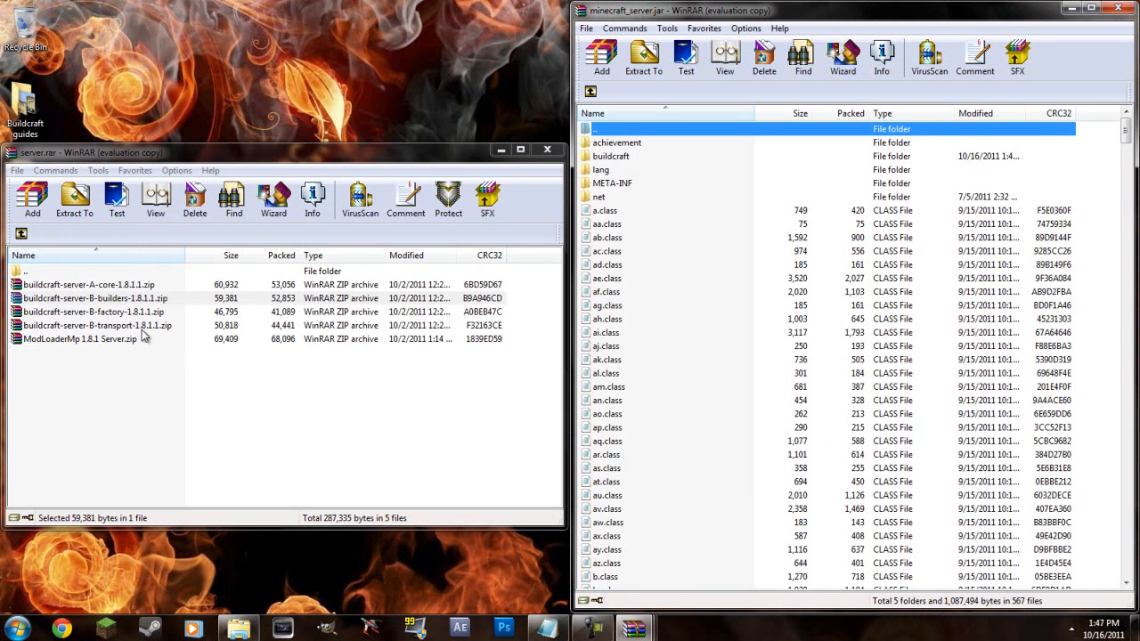
left_click(93, 312)
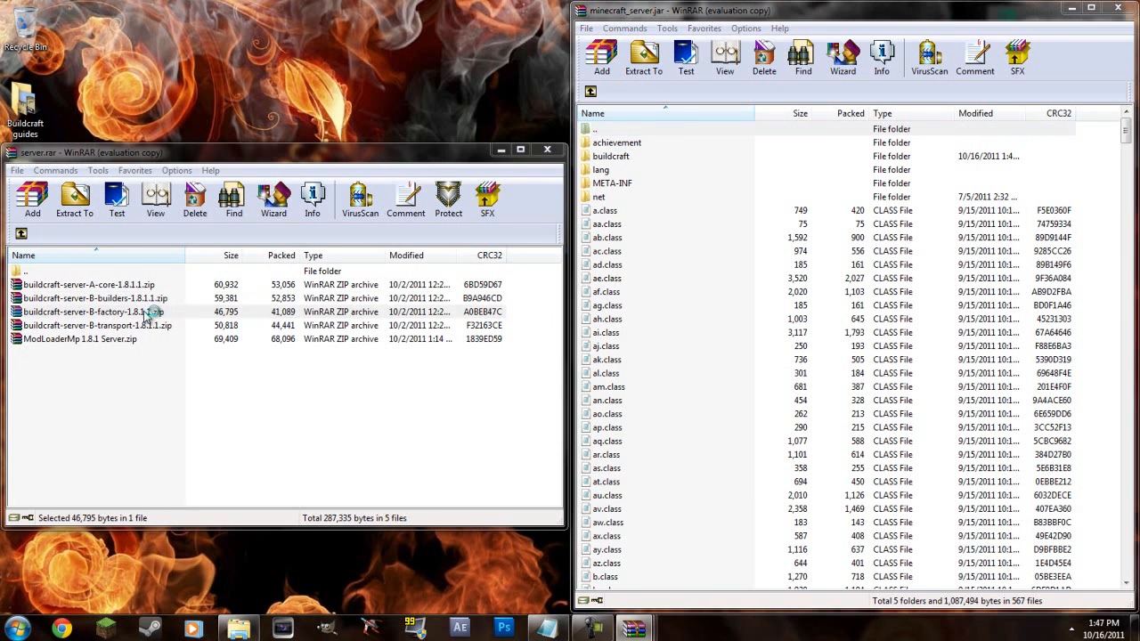
double_click(89, 312)
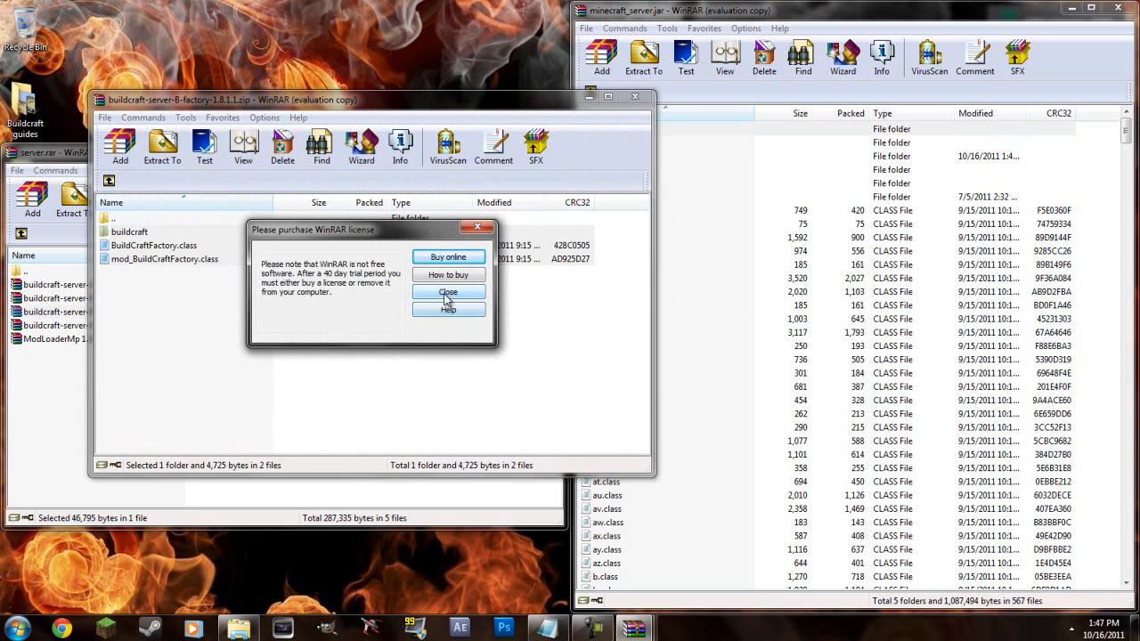
left_click(449, 292)
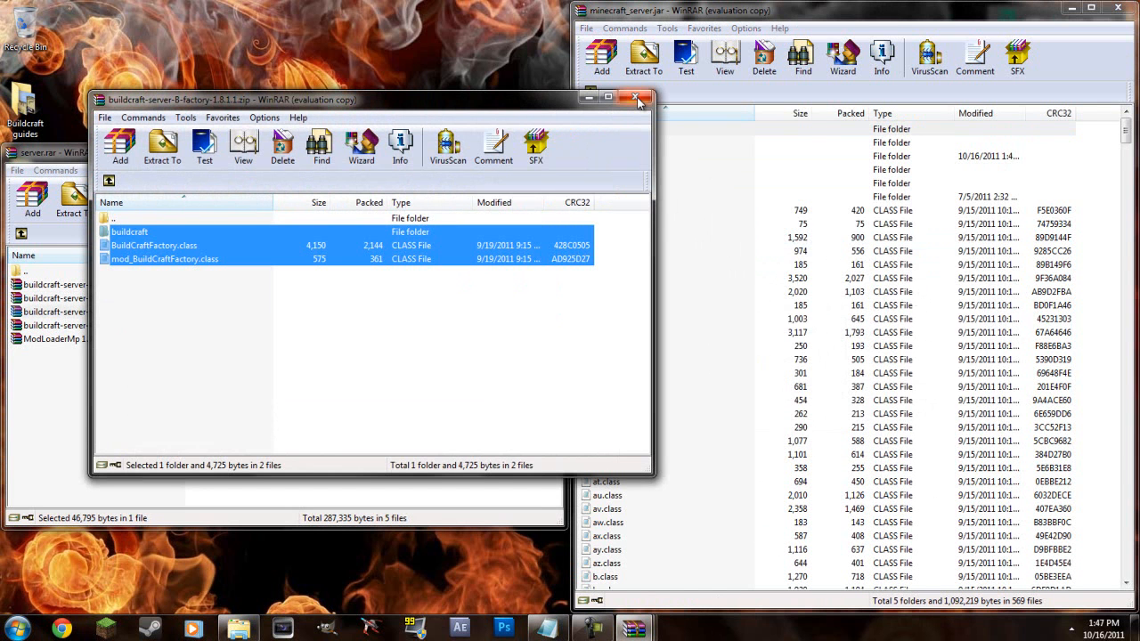
mouse_move(638, 100)
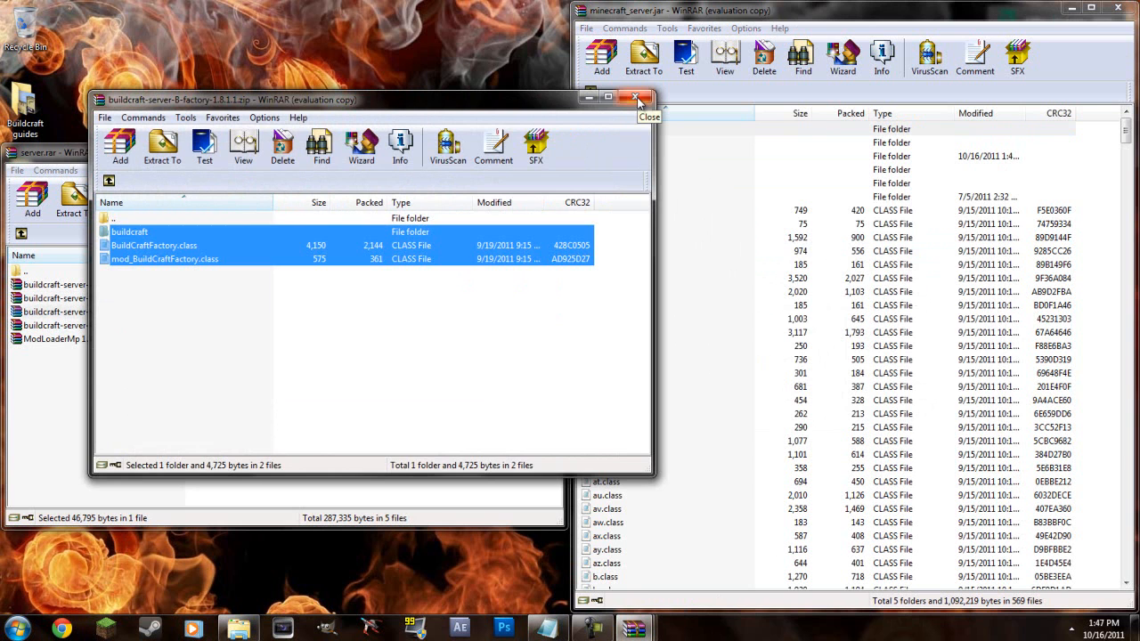
Add the BuildCraft transport files and select the META-INF folder inside minecraft_server.jar
left_click(636, 99)
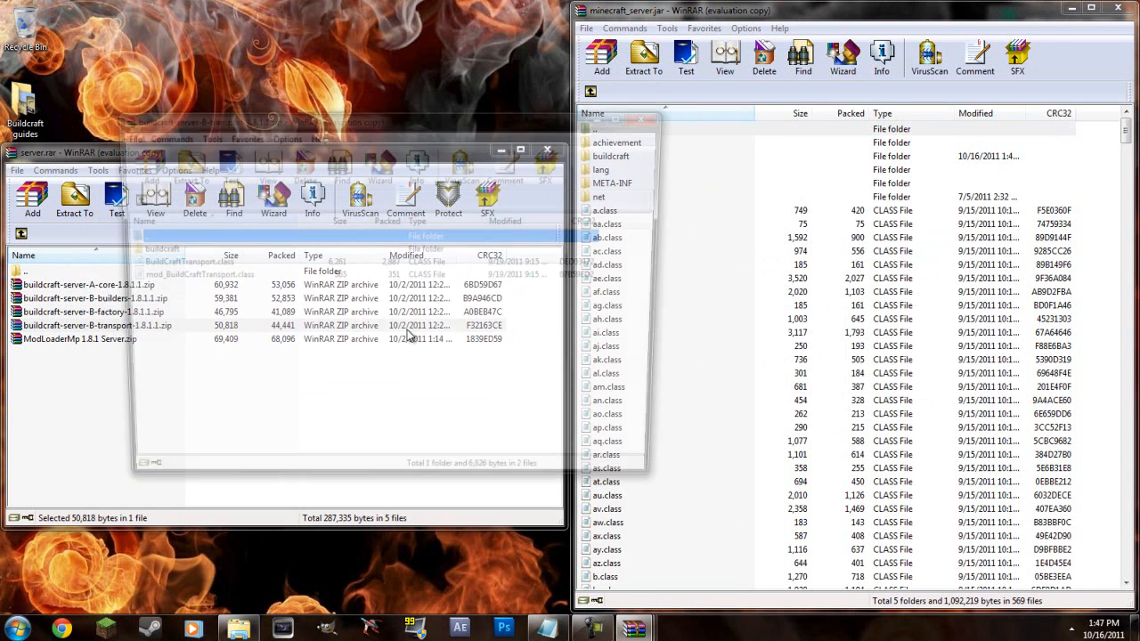
double_click(98, 324)
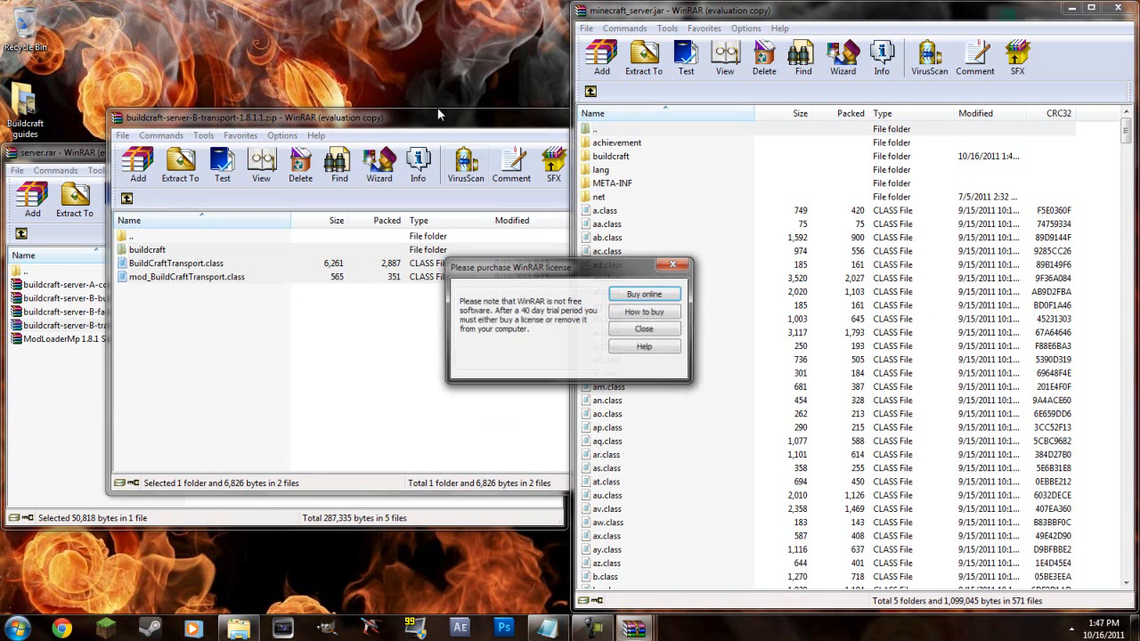
left_click(643, 328)
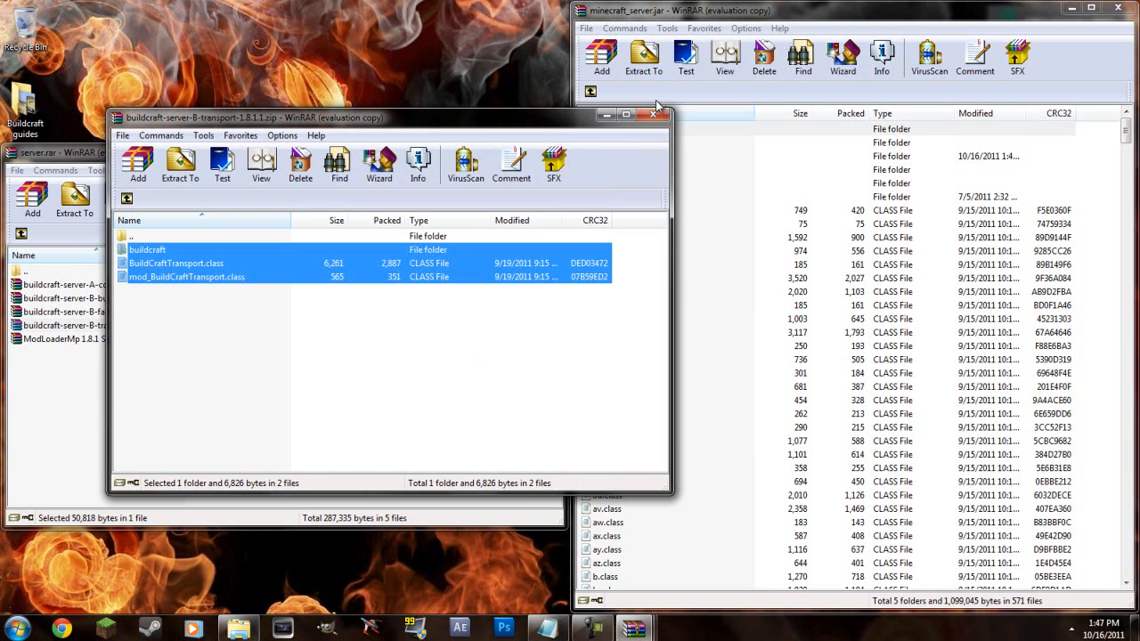
left_click(643, 114)
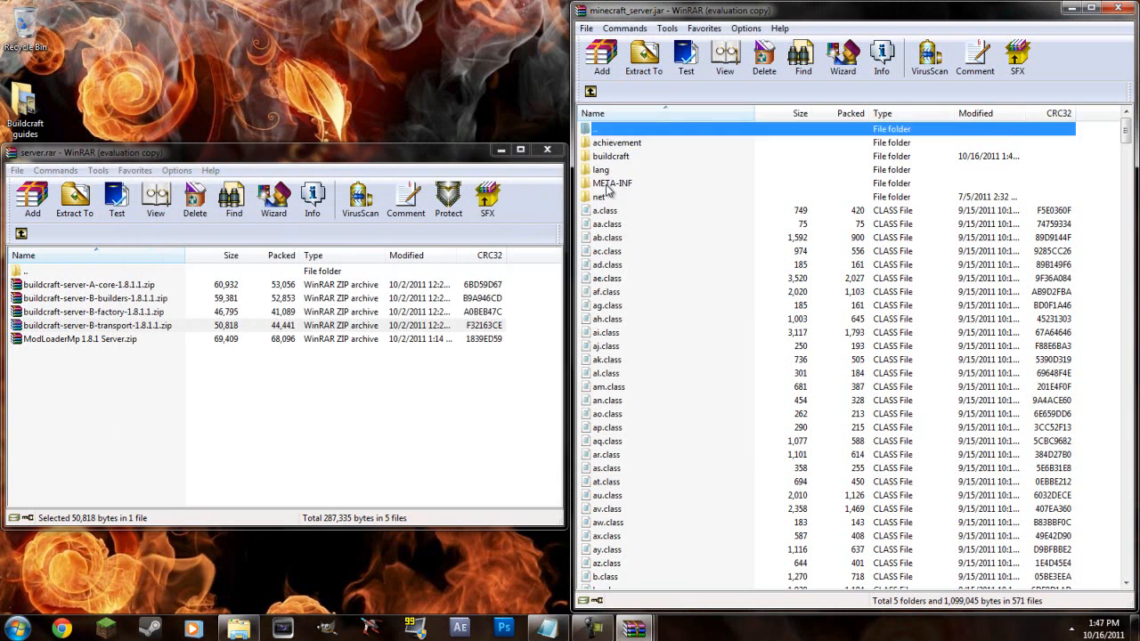
left_click(613, 182)
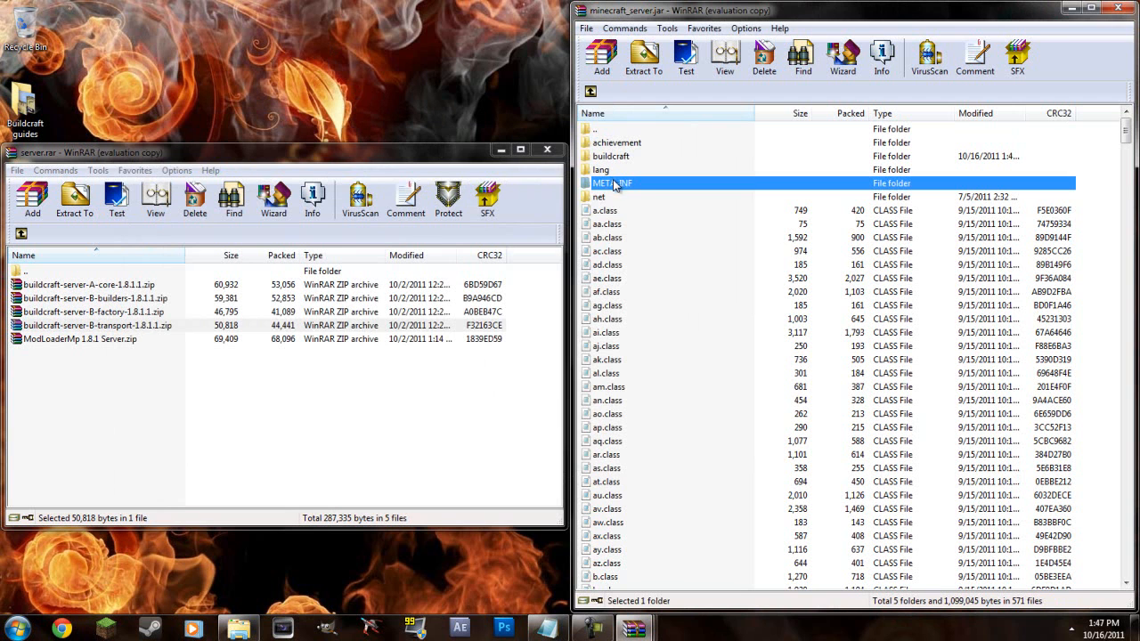
mouse_move(596, 194)
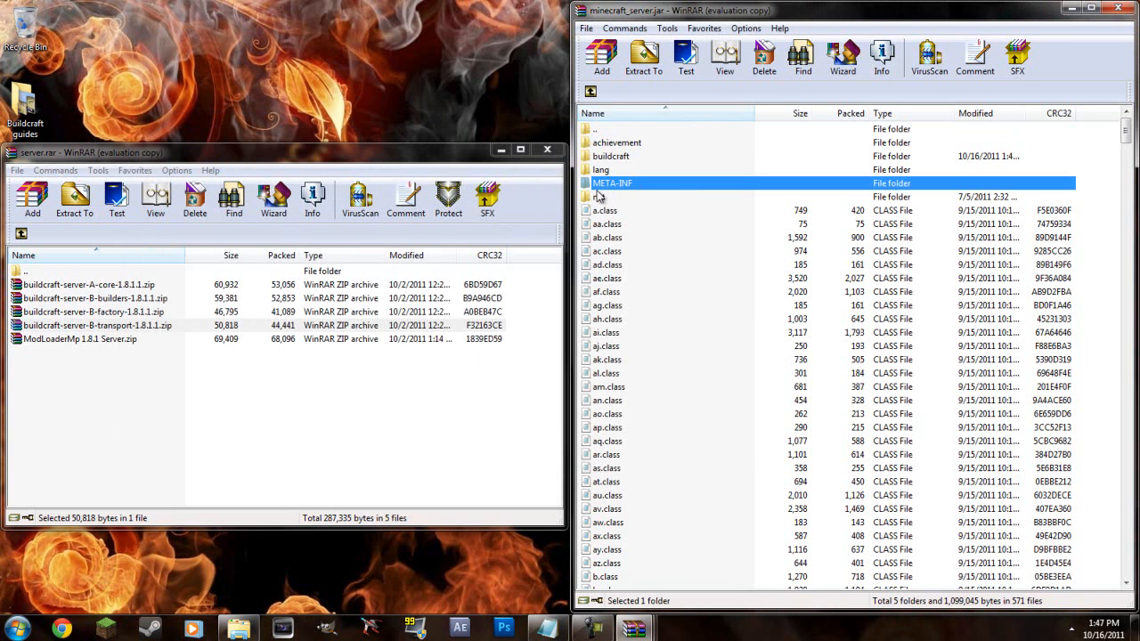
mouse_move(548, 149)
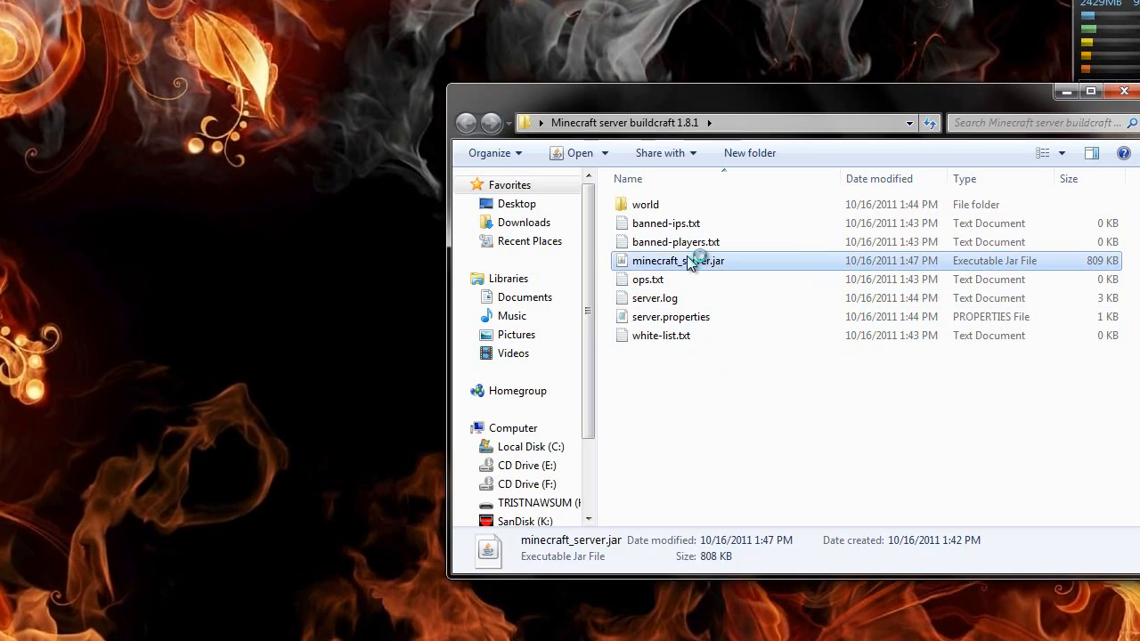
Launch the modded server once, stop it, and check the newly generated mods folder
double_click(678, 260)
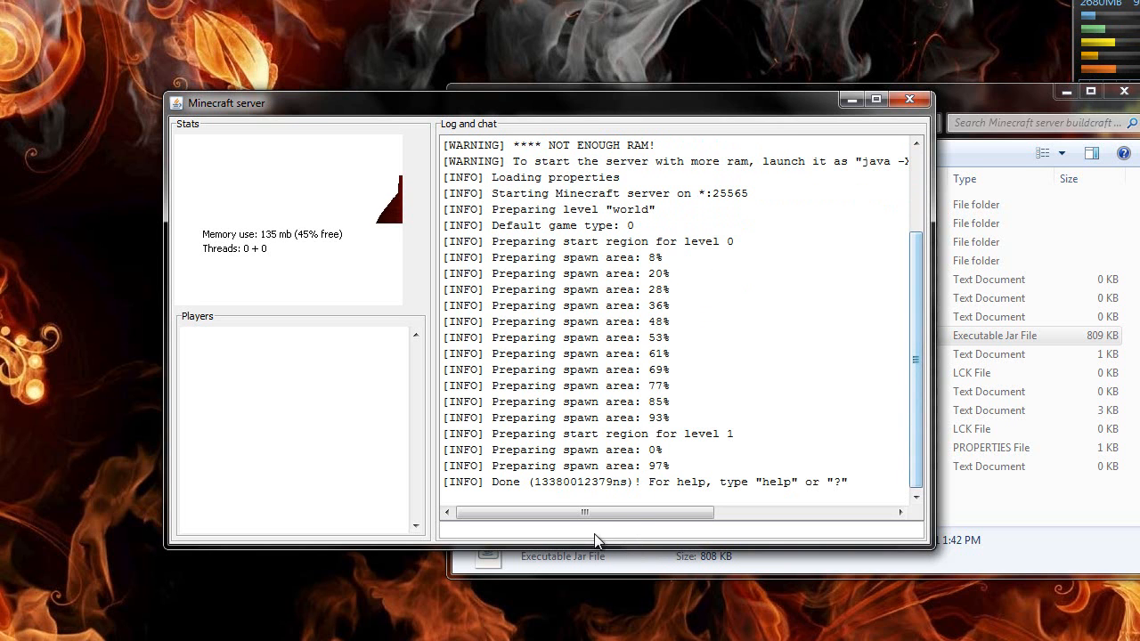
type("st")
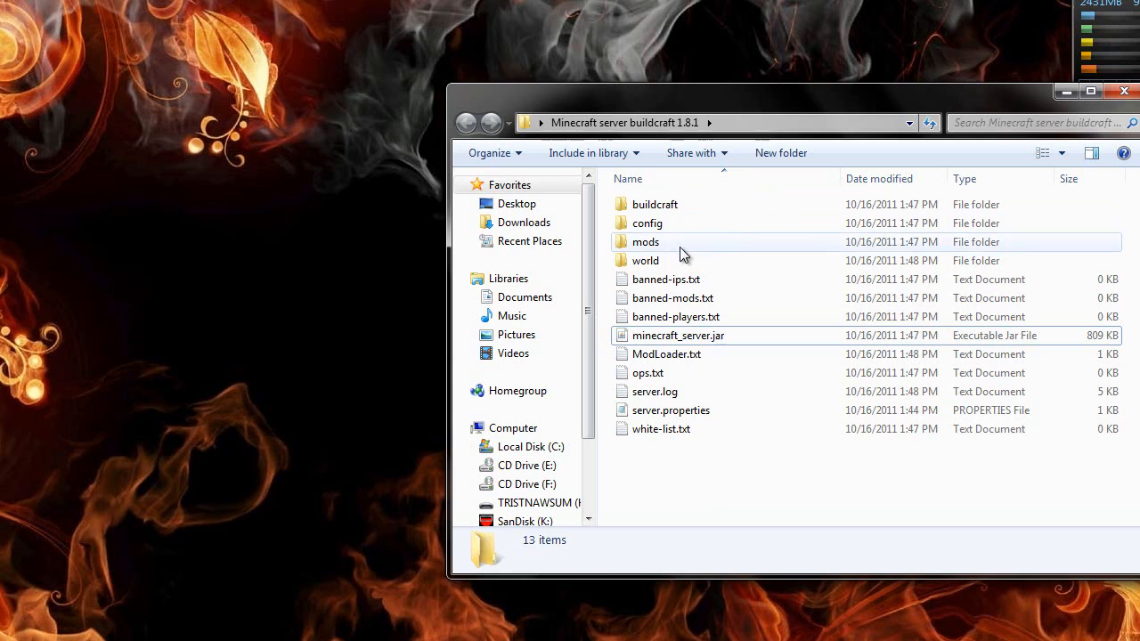
left_click(645, 242)
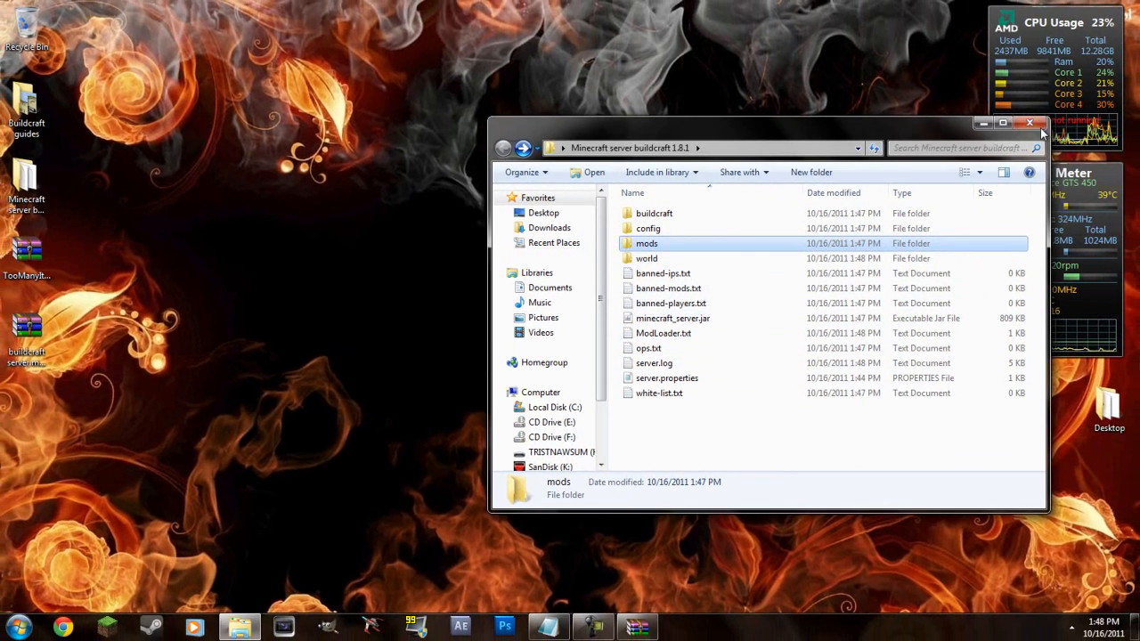
Reach the .minecraft bin folder via a %appdata search from the Start menu
left_click(1030, 123)
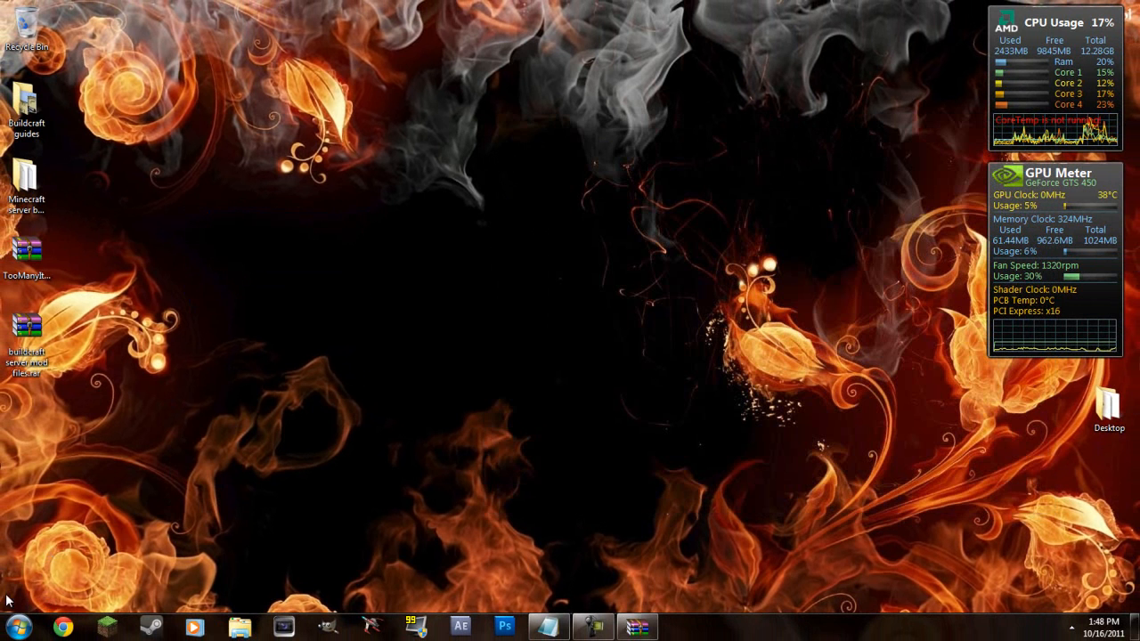
left_click(15, 627)
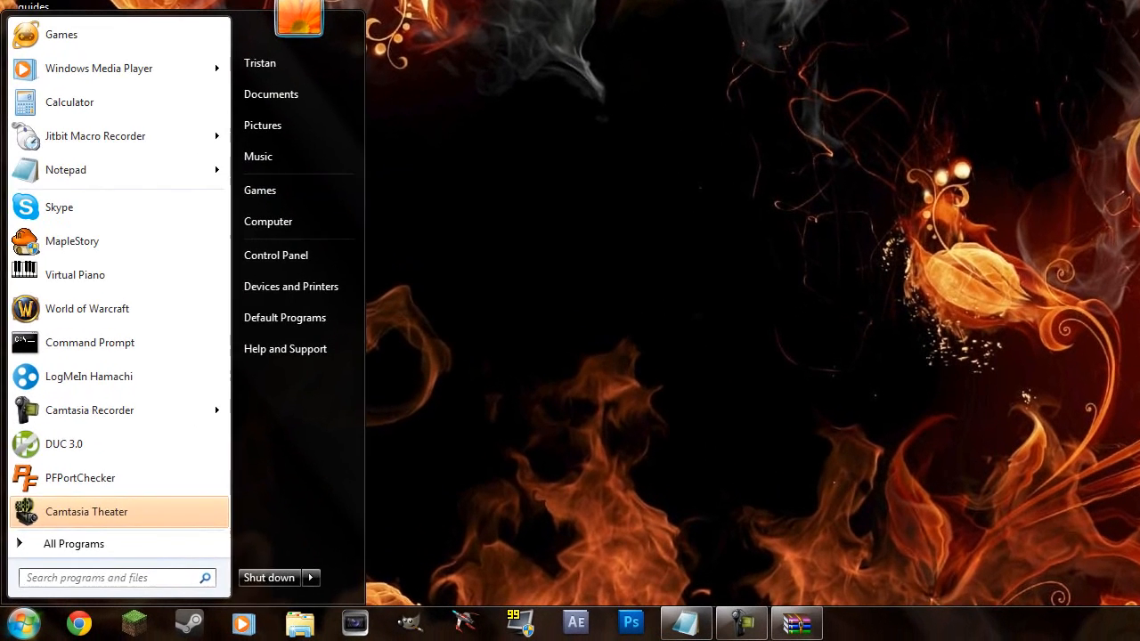
type("%appdata")
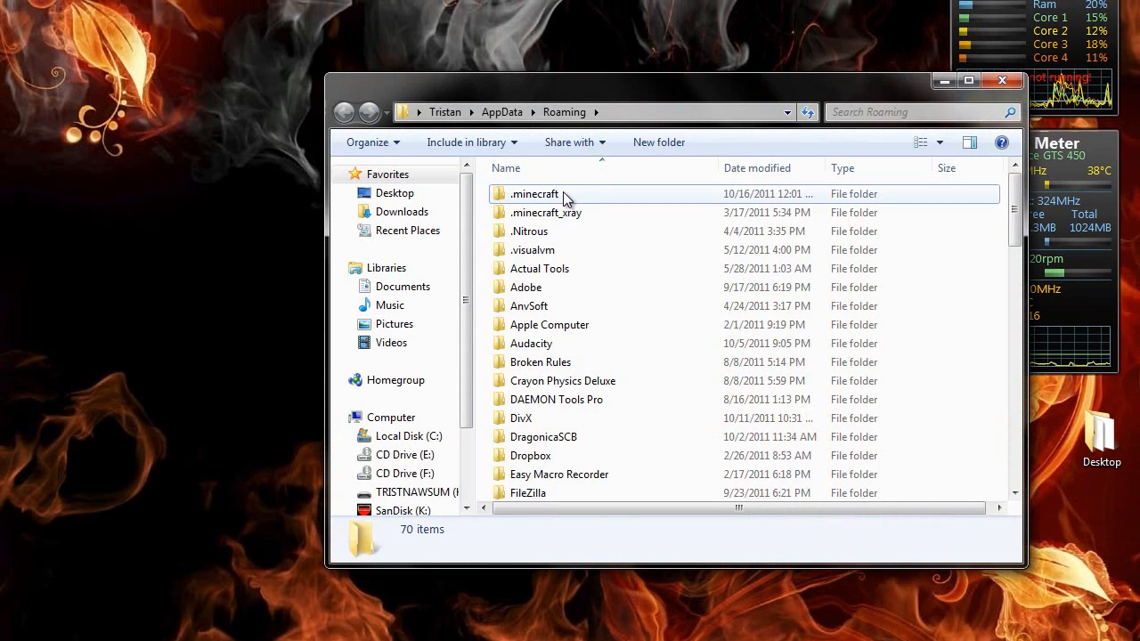
double_click(535, 192)
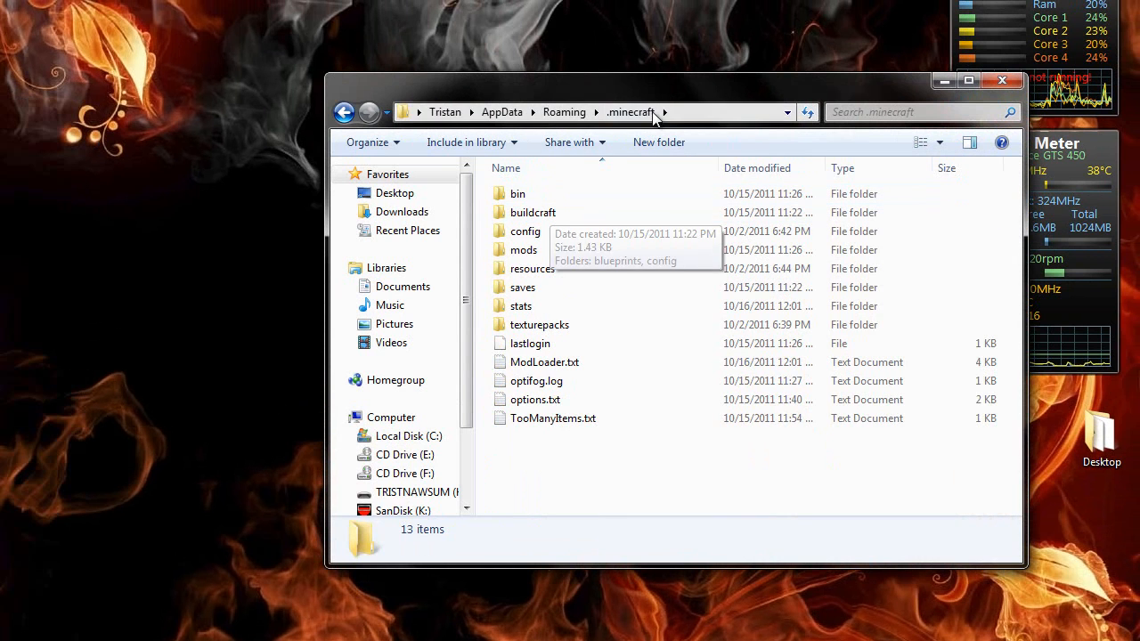
double_click(517, 192)
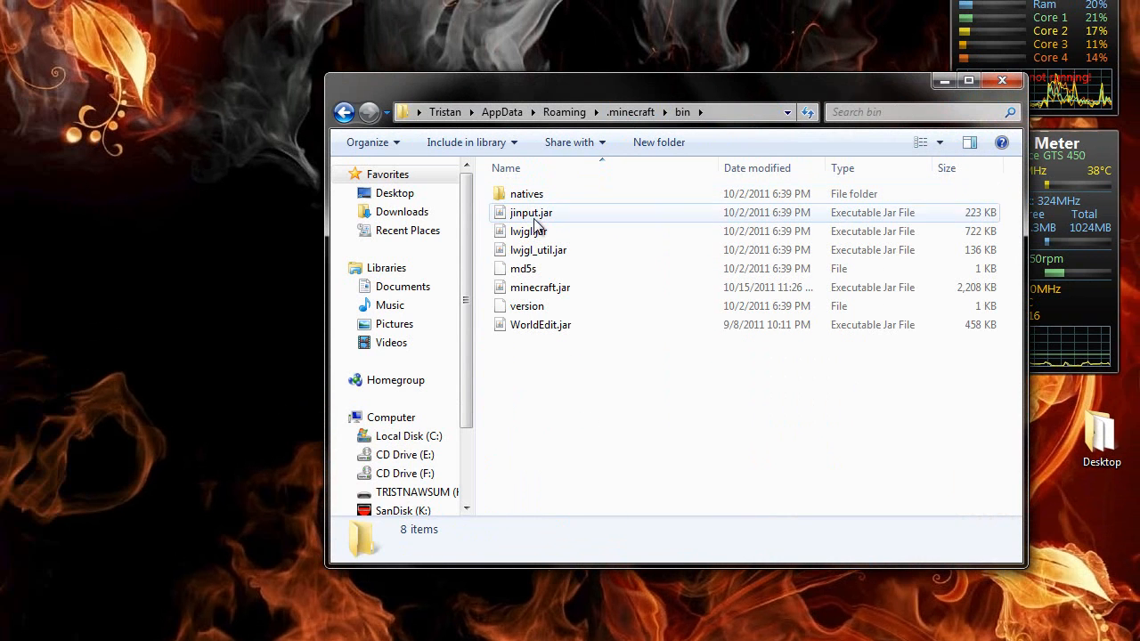
Bring up the context options for the game's minecraft.jar
left_click(540, 286)
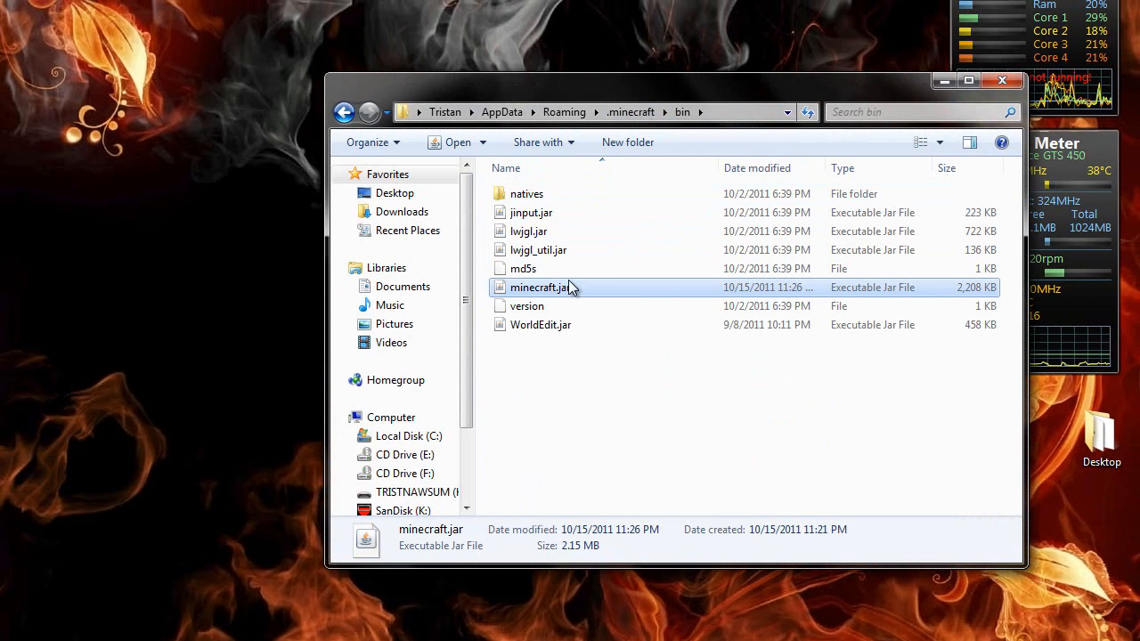
right_click(538, 286)
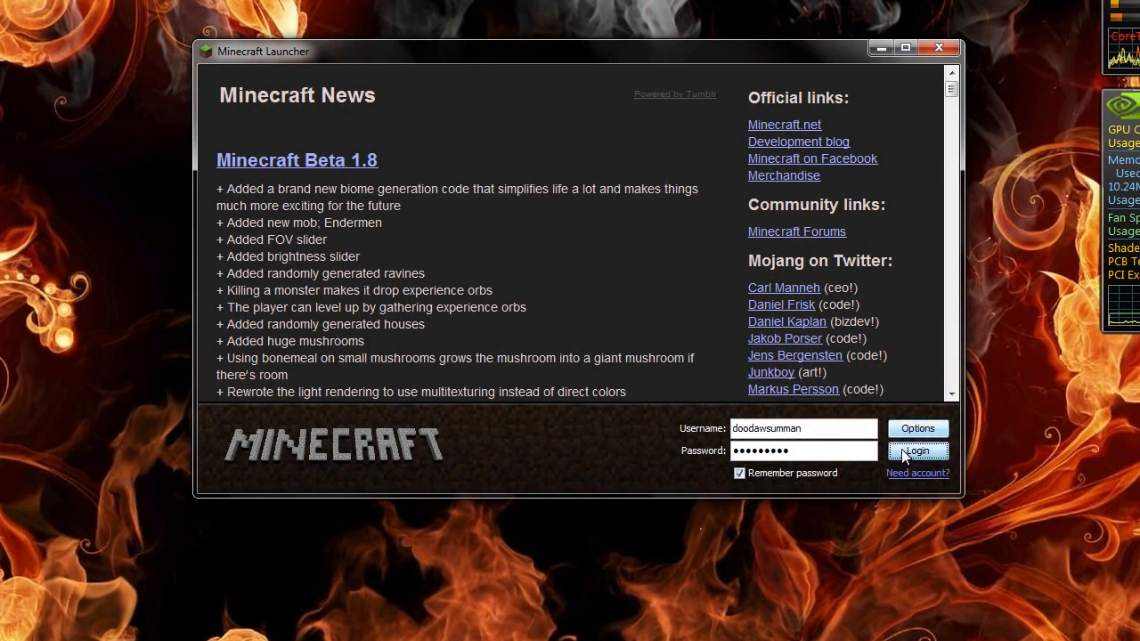
Log in from the launcher so a fresh minecraft.jar downloads, then close the game
left_click(918, 451)
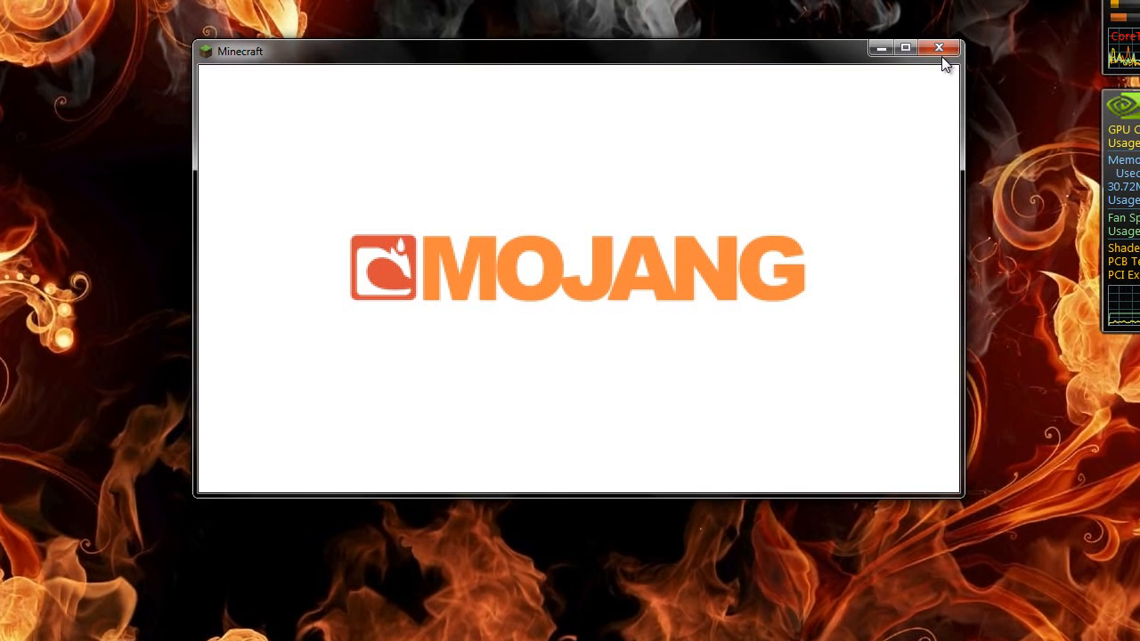
left_click(938, 48)
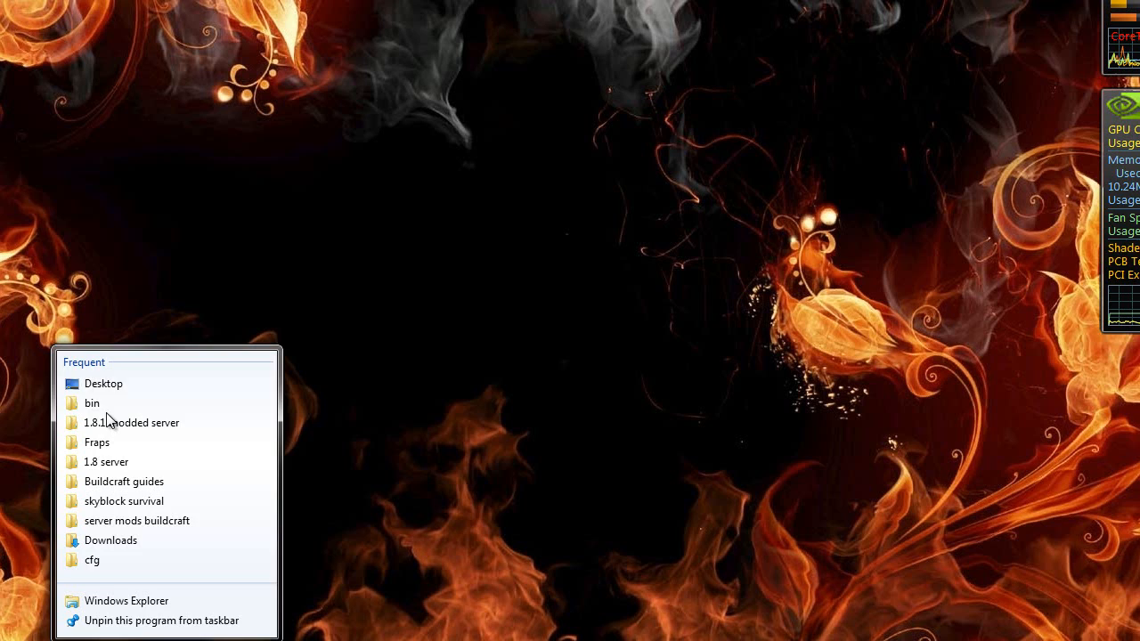
Return to the bin folder and select the newly downloaded minecraft.jar
left_click(93, 402)
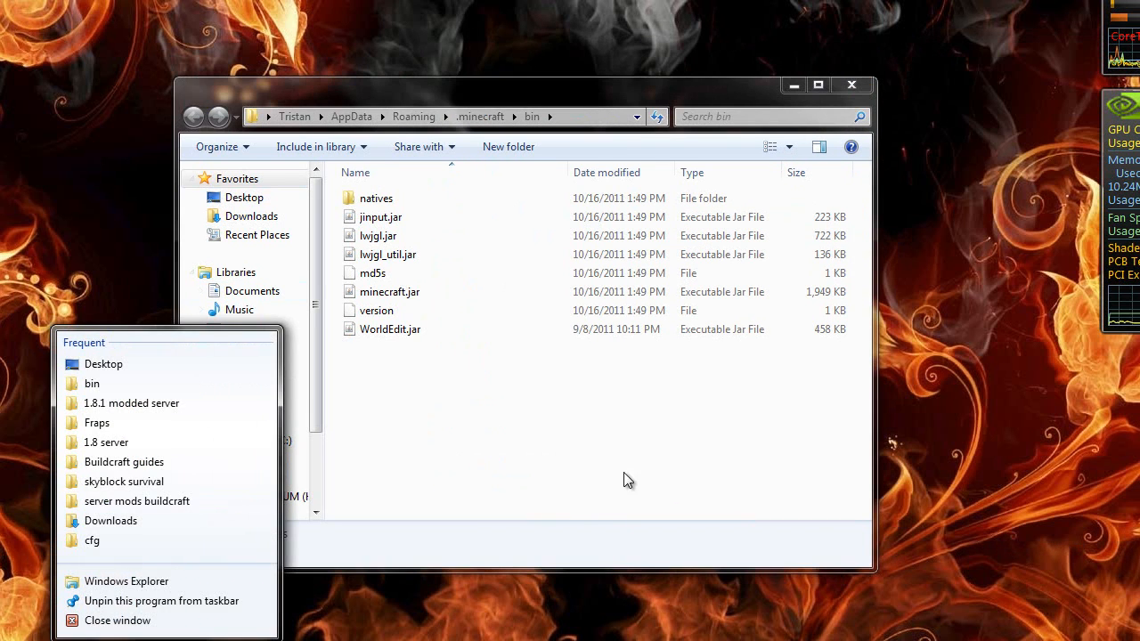
left_click(388, 292)
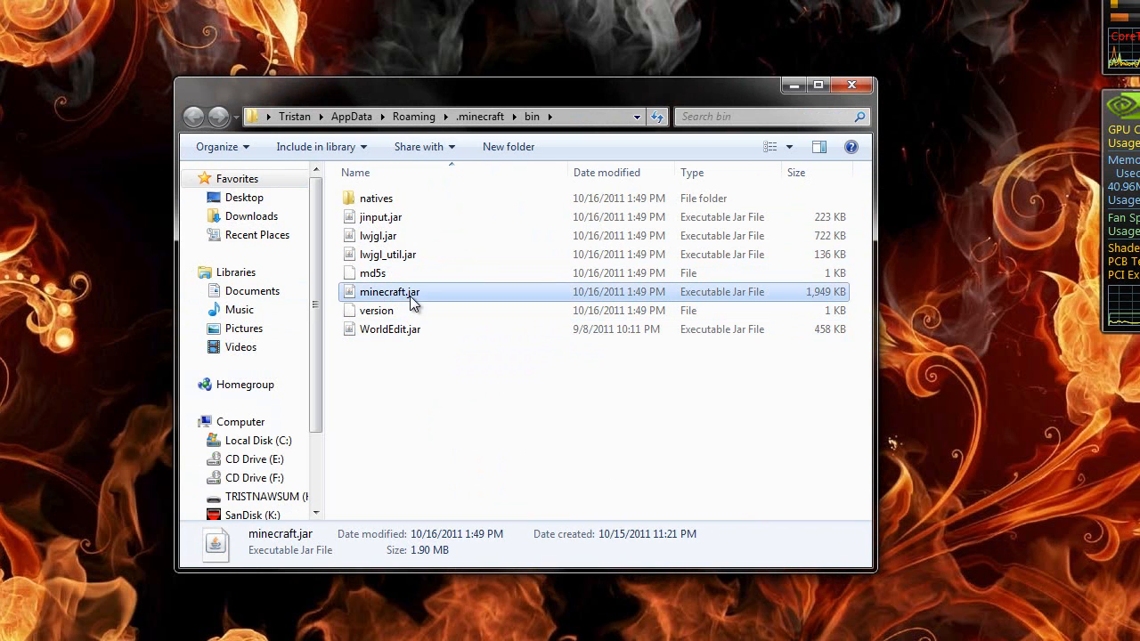
left_click(388, 292)
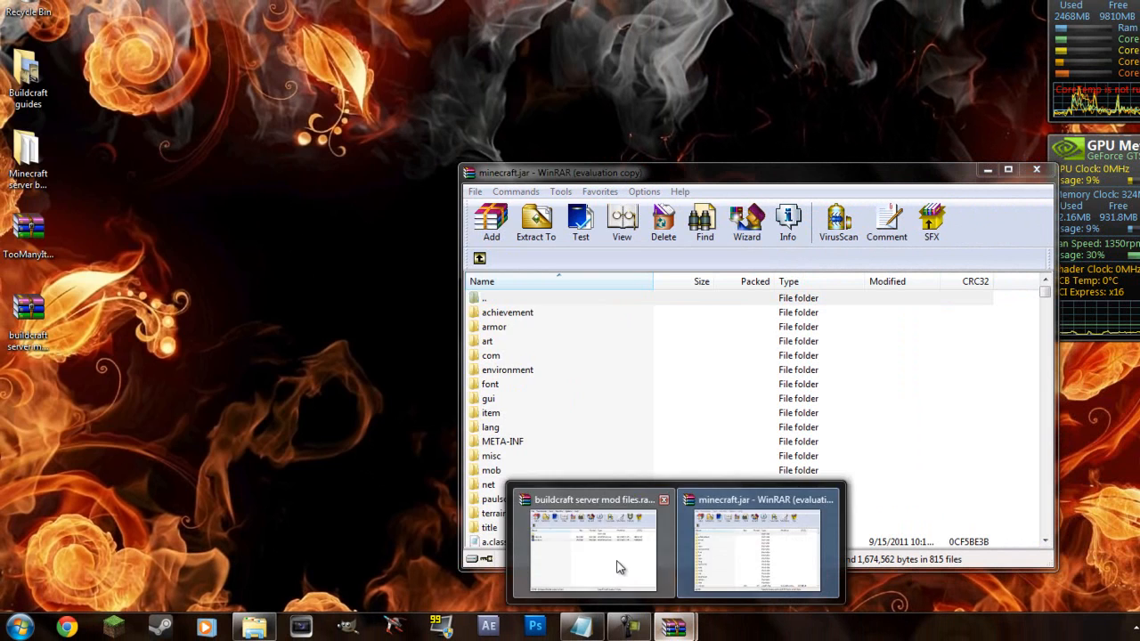
Open client.rar from the BuildCraft mod files archive and select ModLoader.zip
left_click(592, 549)
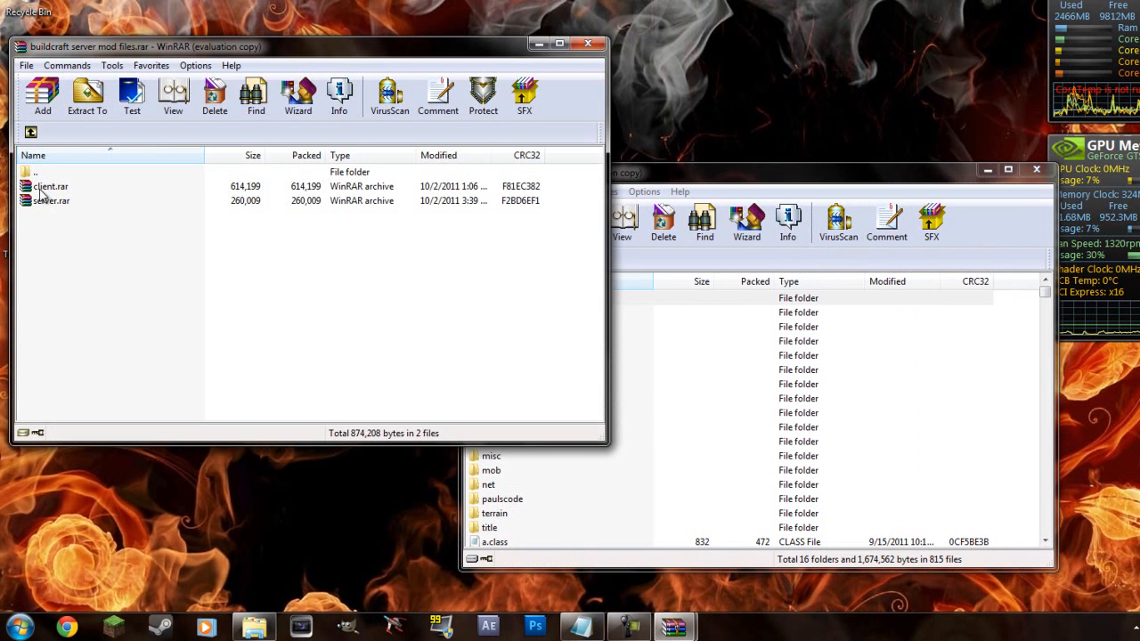
double_click(49, 187)
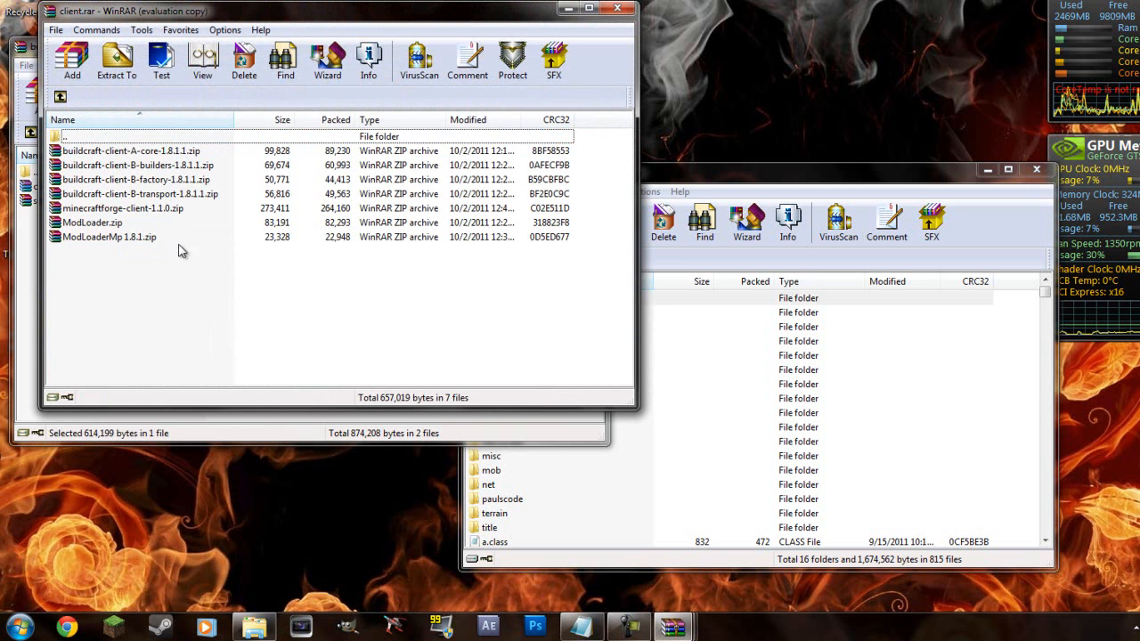
left_click(109, 237)
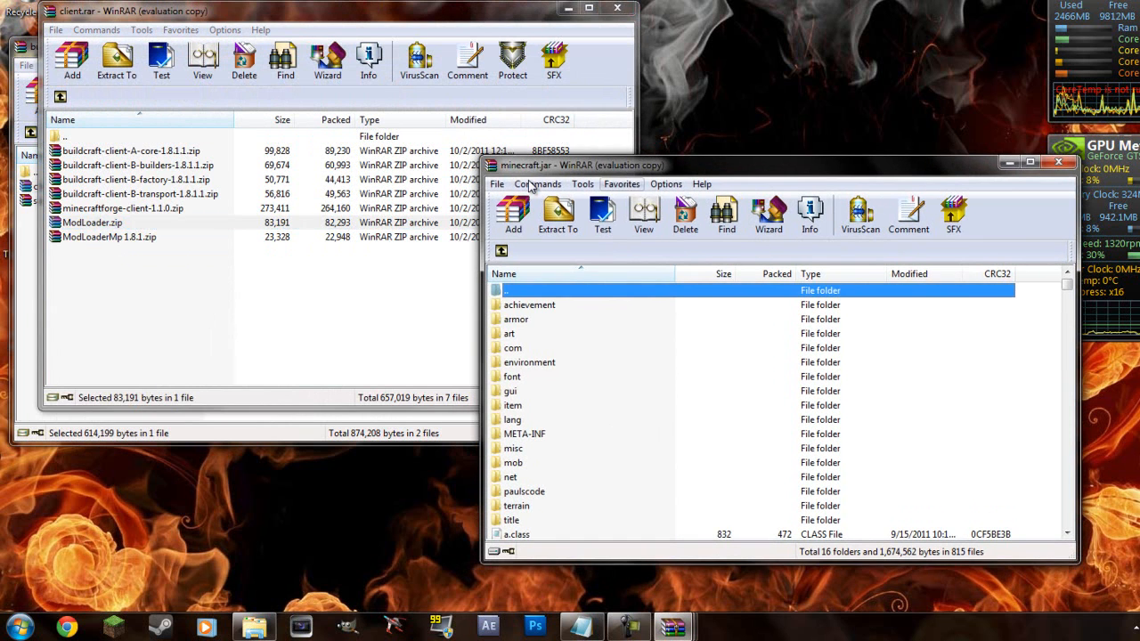
left_click(108, 237)
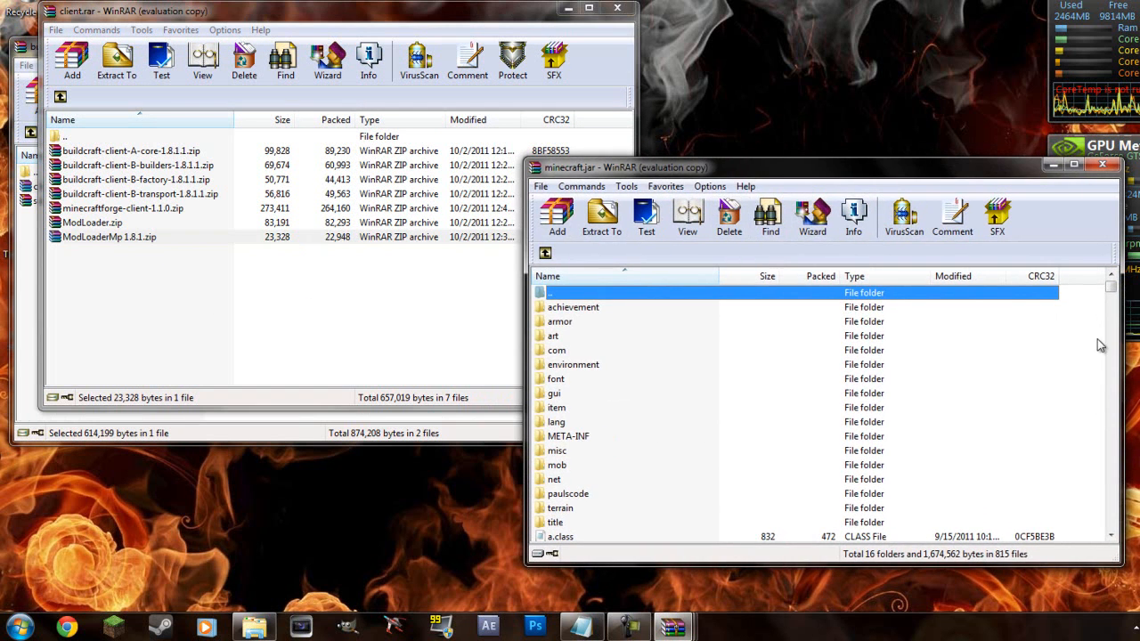
Open ModLoader.zip and add its class files into minecraft.jar
scroll("down", 3)
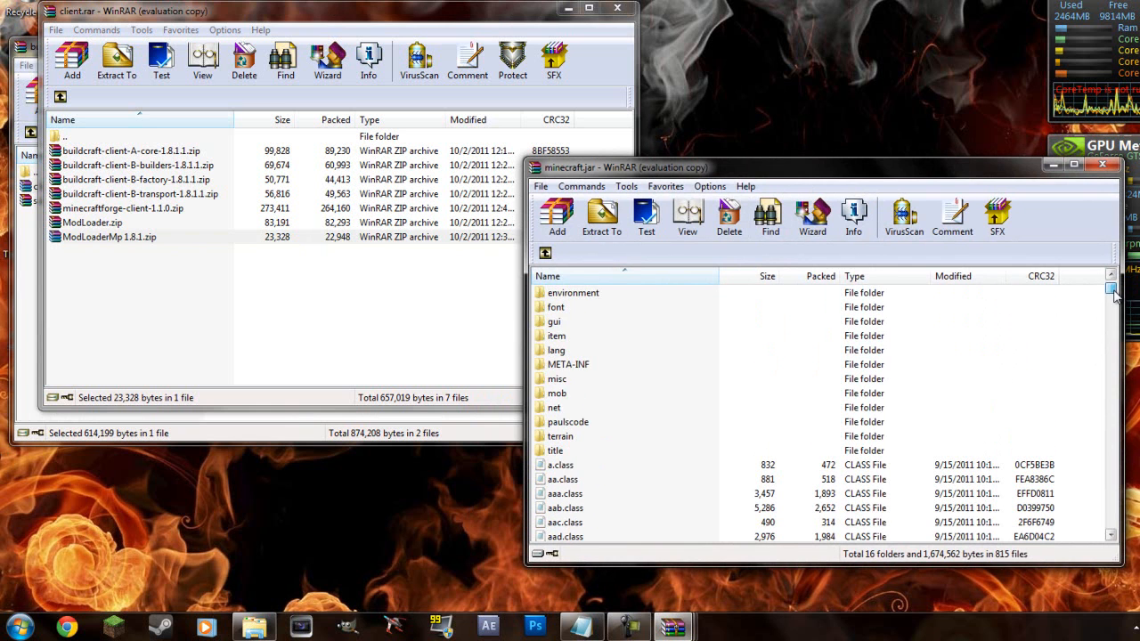
left_click(93, 223)
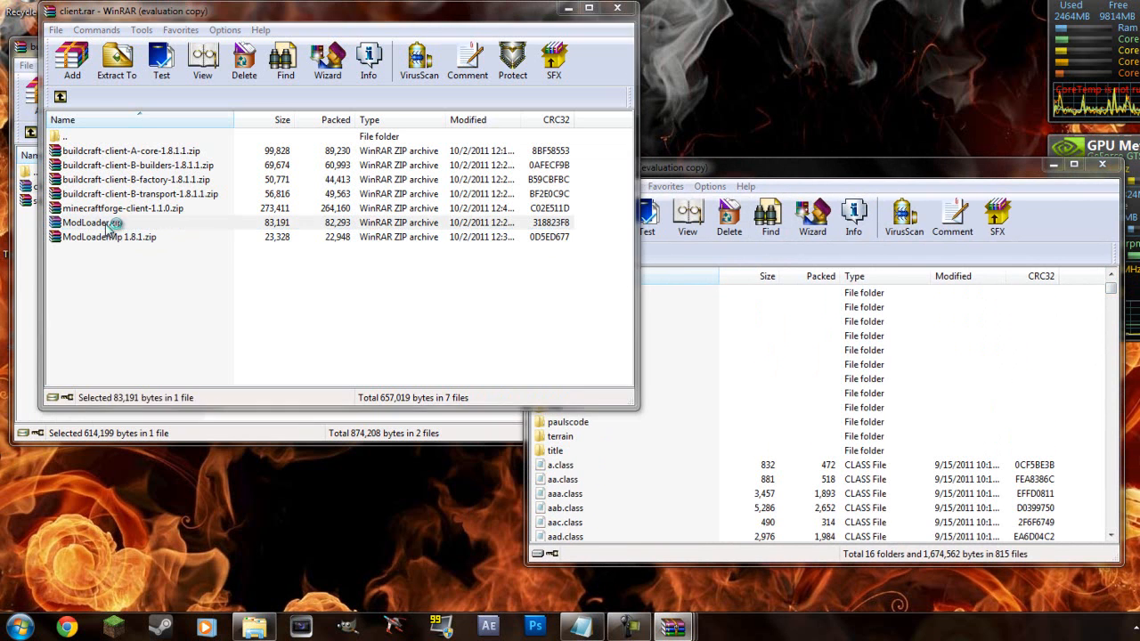
double_click(93, 223)
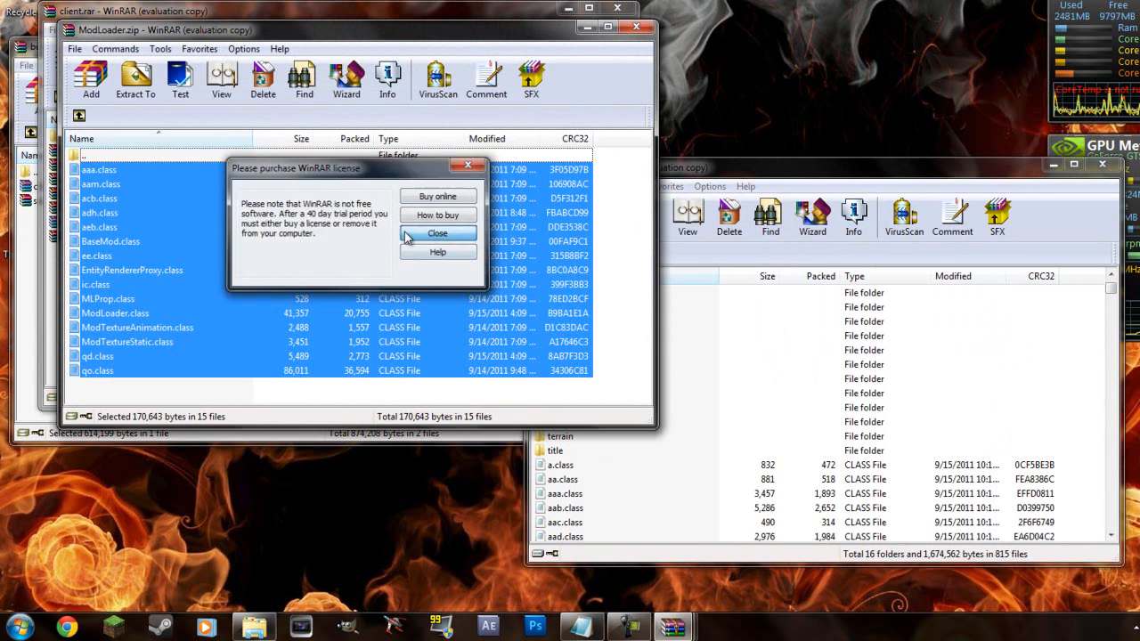
left_click(439, 232)
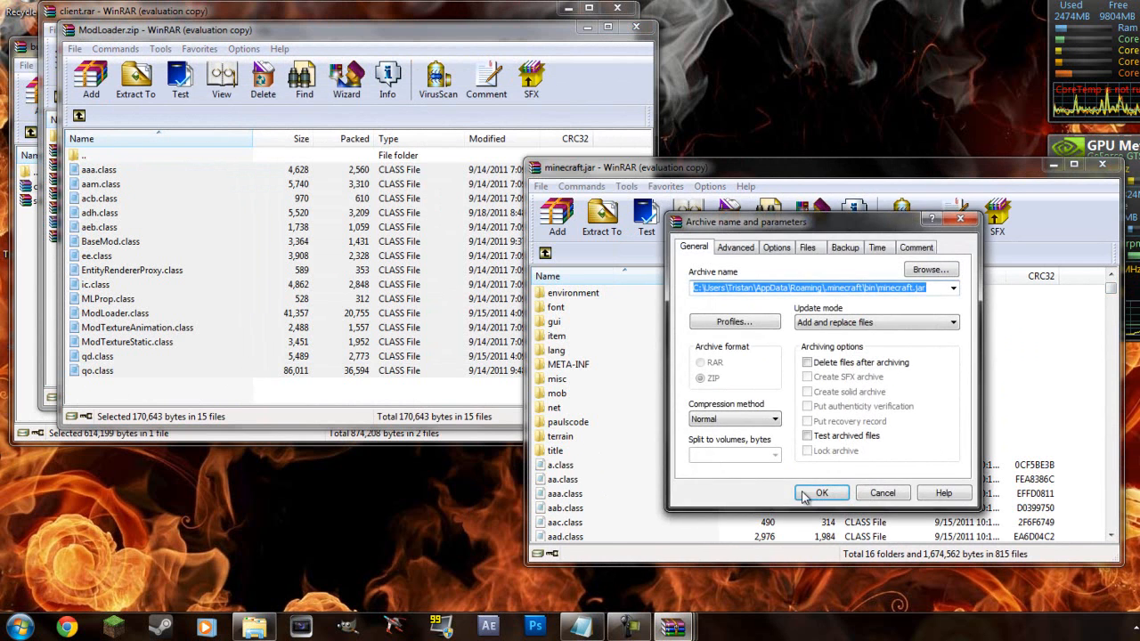
left_click(822, 491)
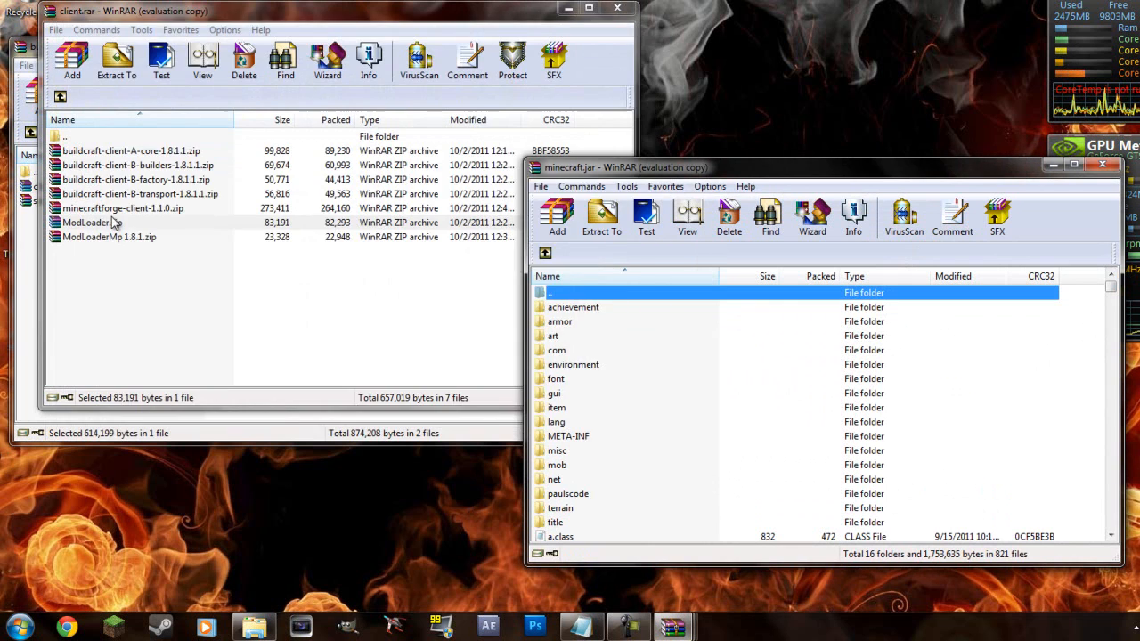
Add the minecraftforge-client-1.1.0.zip class files into minecraft.jar
double_click(108, 237)
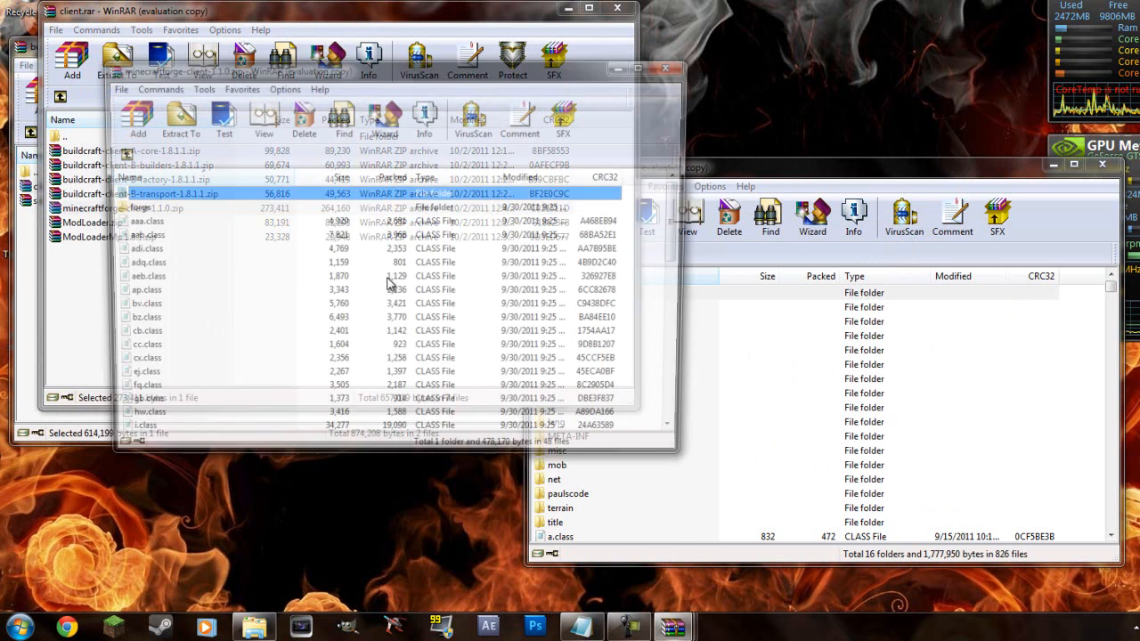
double_click(159, 206)
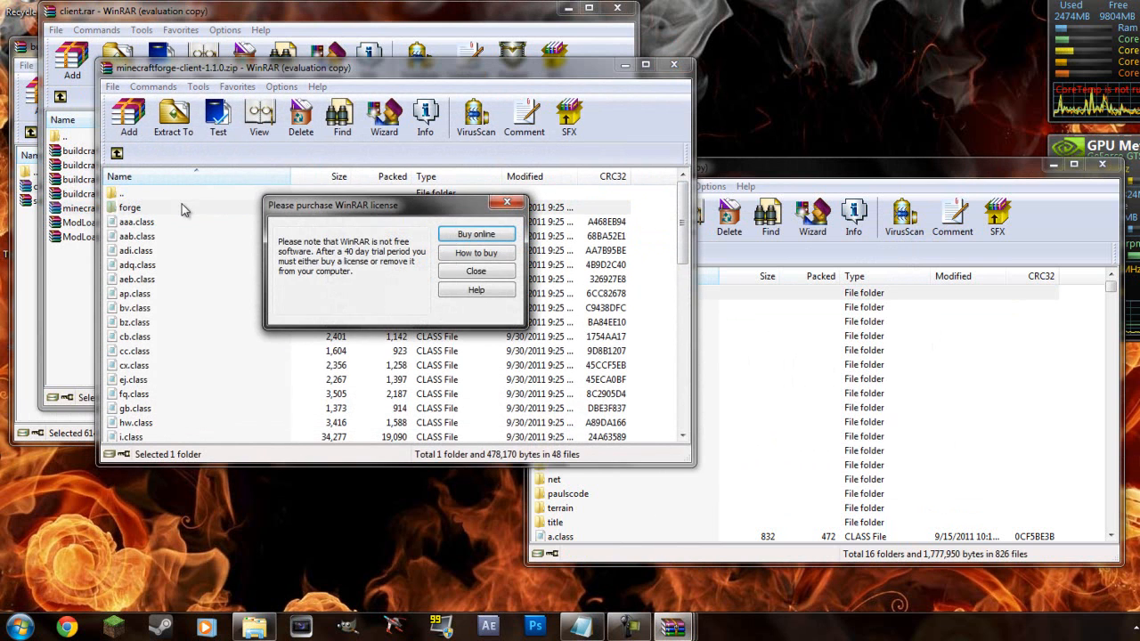
left_click(475, 271)
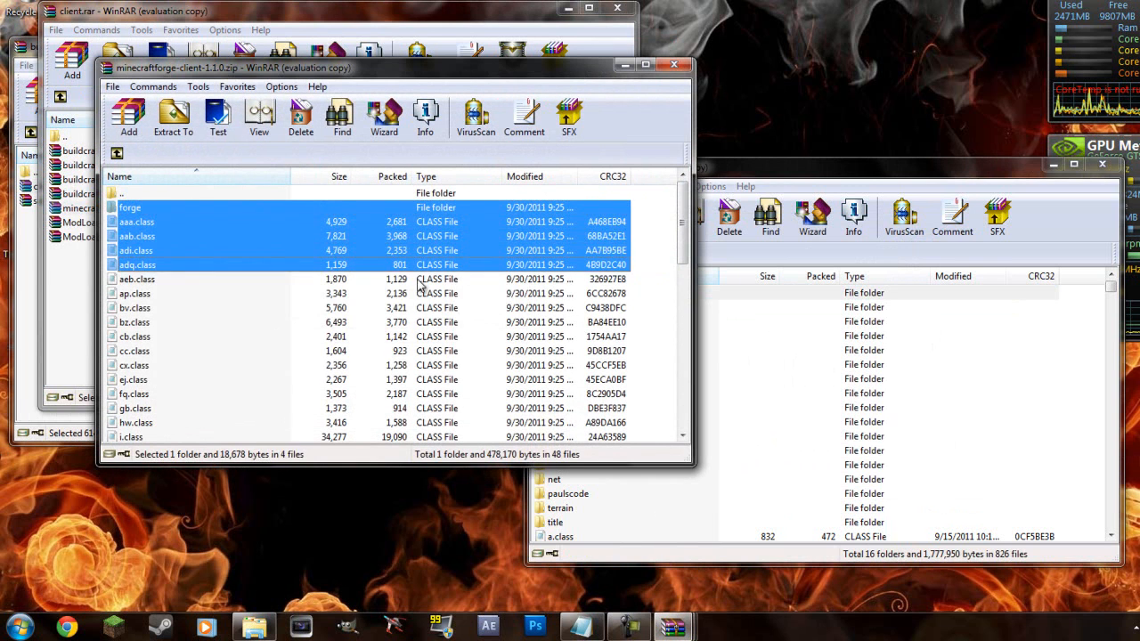
scroll("down", 3)
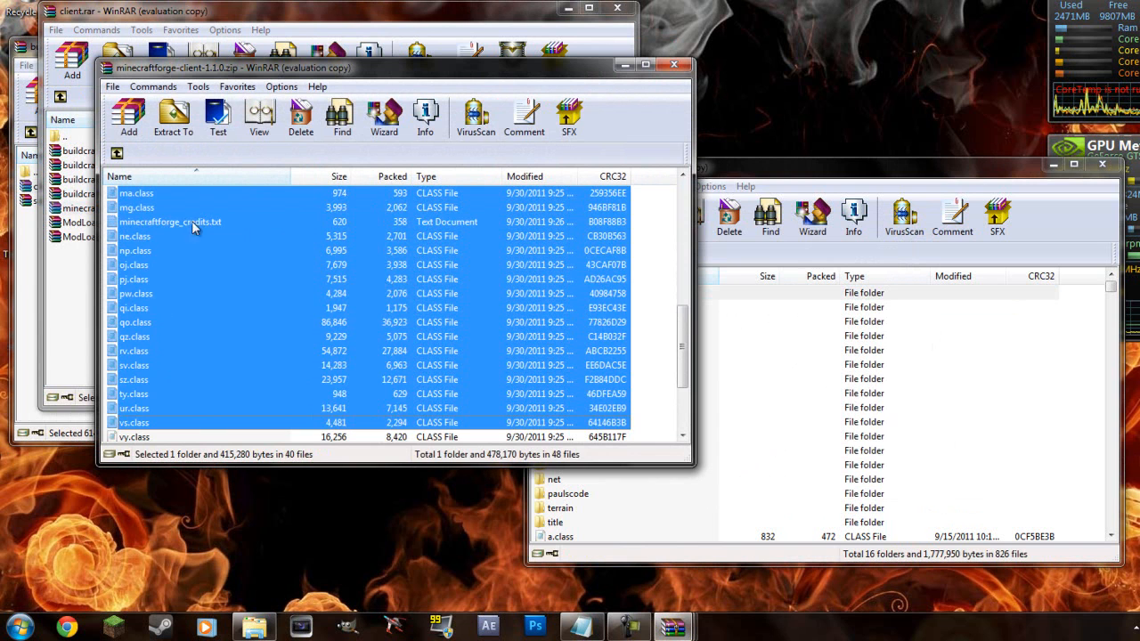
scroll("up", 3)
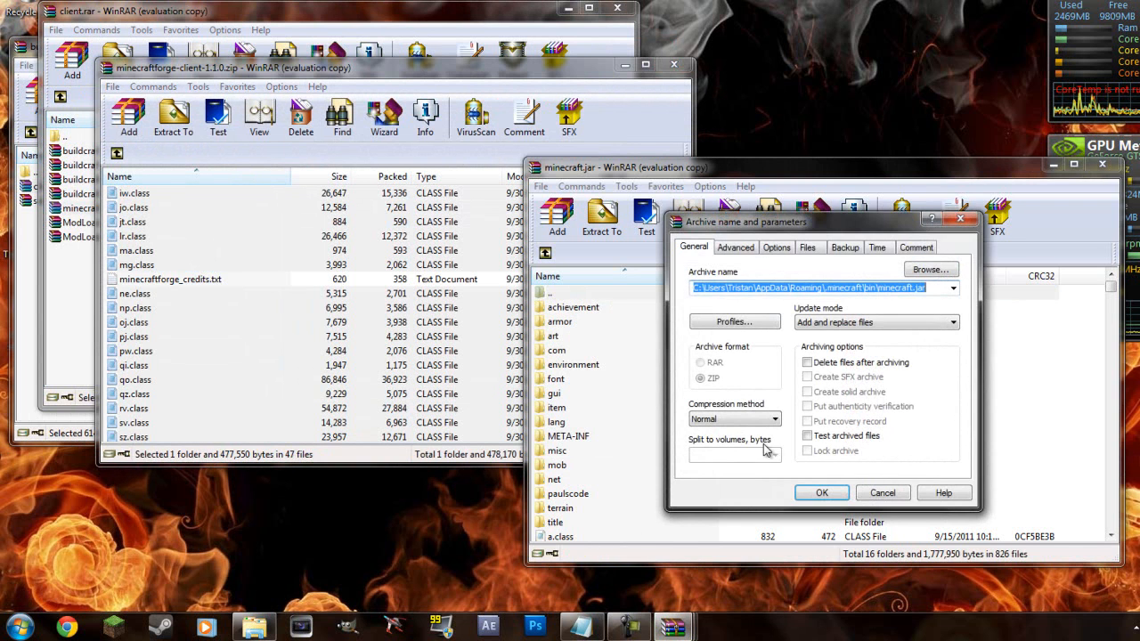
left_click(819, 492)
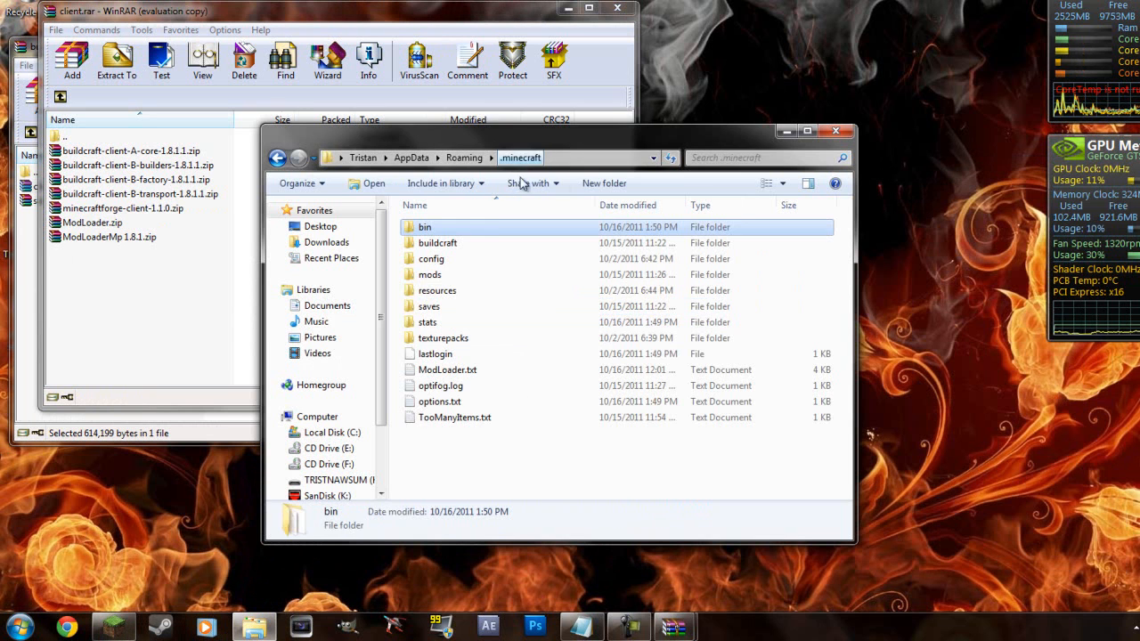
mouse_move(470, 322)
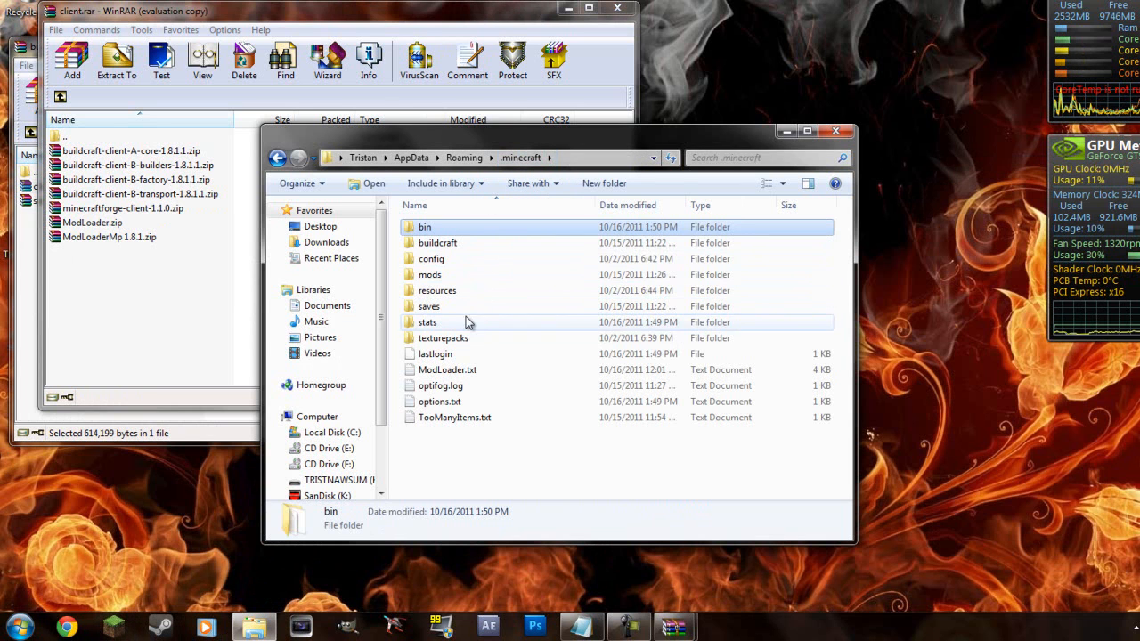
Open the mods folder inside .minecraft to place the BuildCraft client zips
left_click(431, 274)
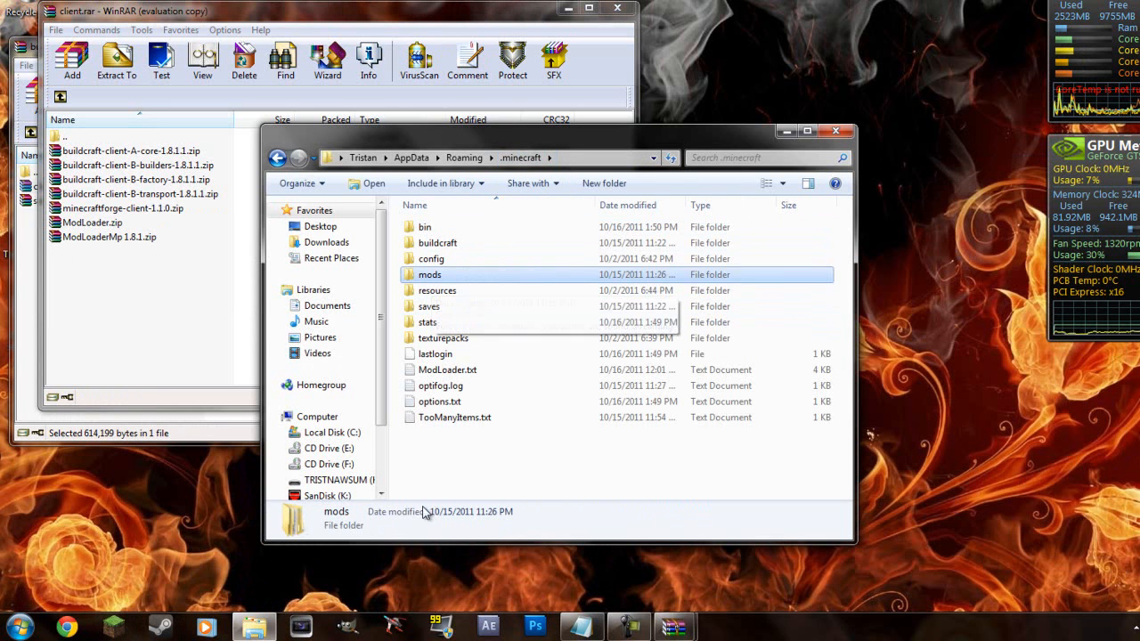
double_click(429, 275)
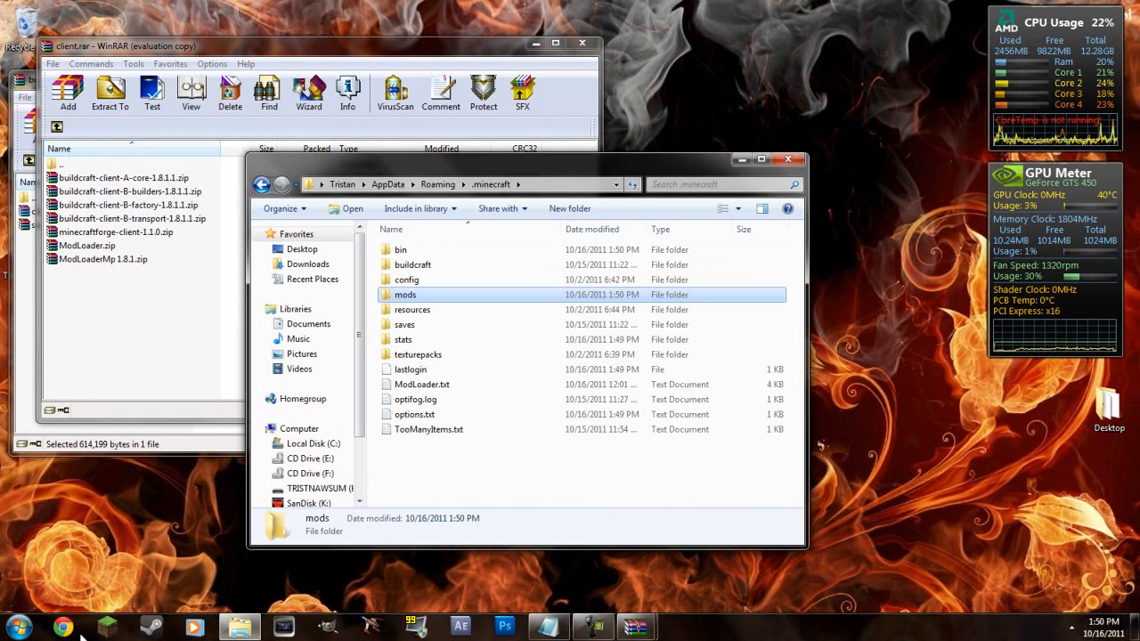
mouse_move(620, 324)
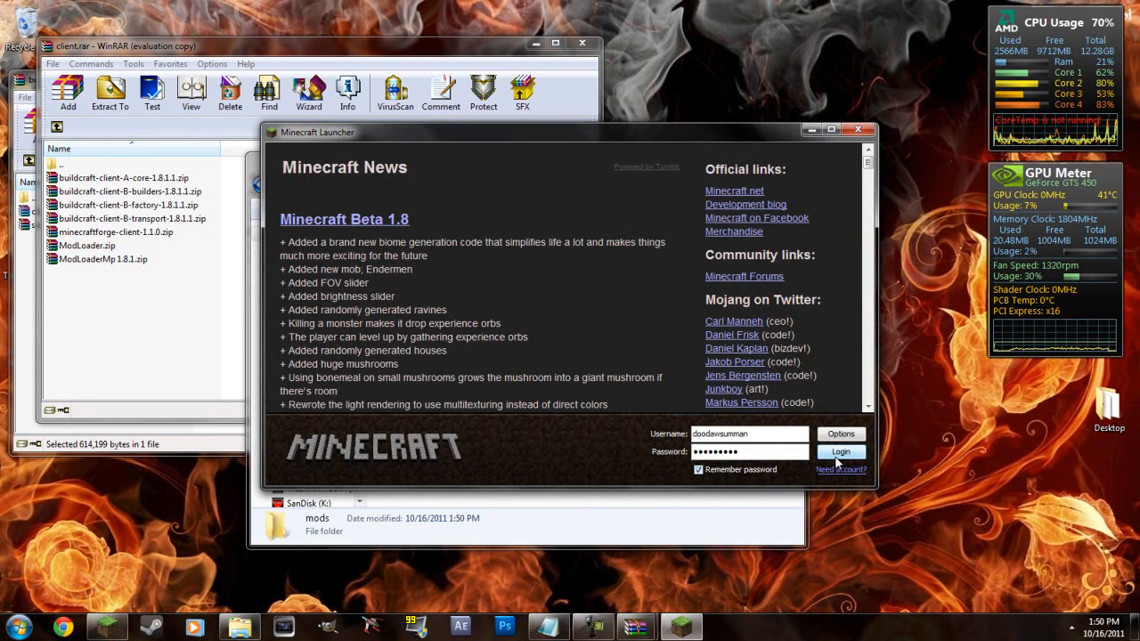
Bring the .minecraft window back and open the mods folder
double_click(317, 524)
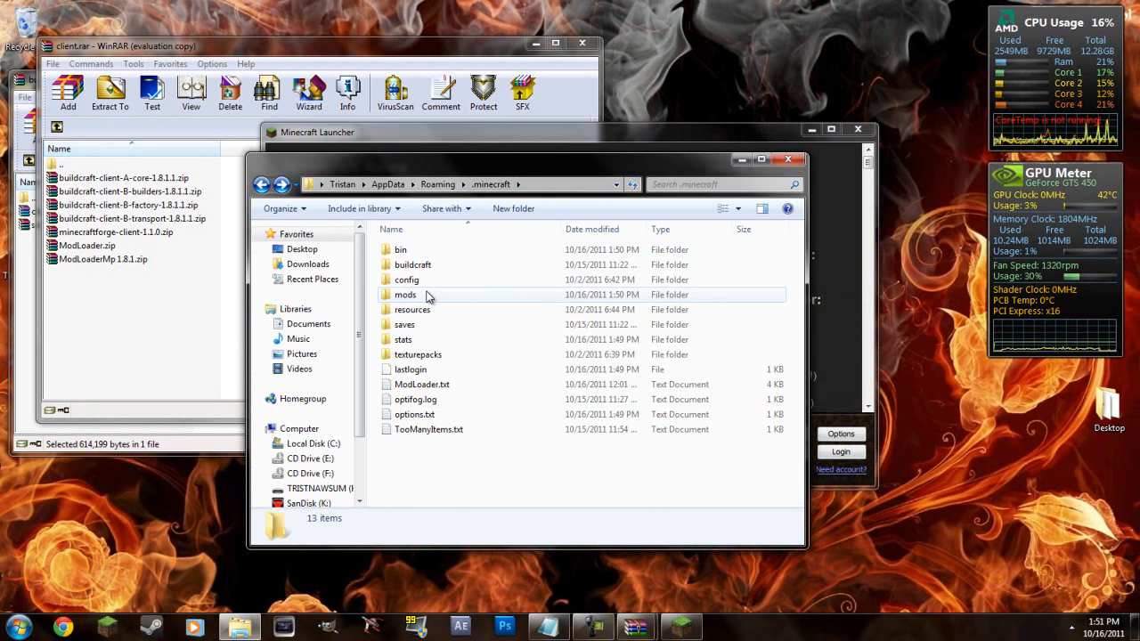
double_click(405, 293)
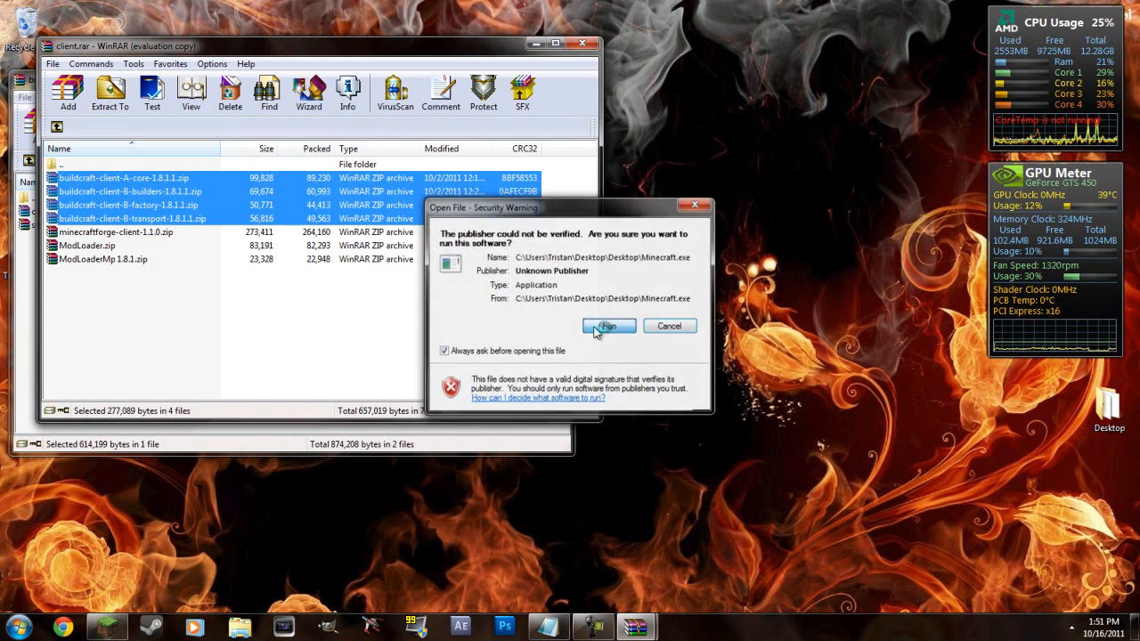
Run minecraft.exe past the publisher warning, close Notepad, and focus the launcher
left_click(609, 324)
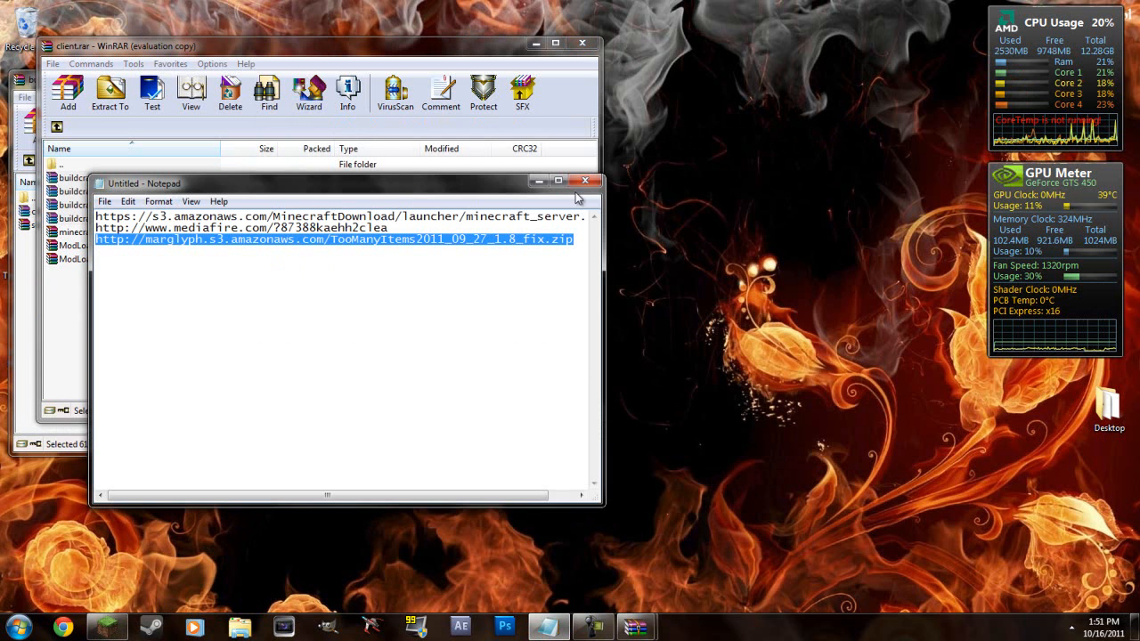
left_click(584, 180)
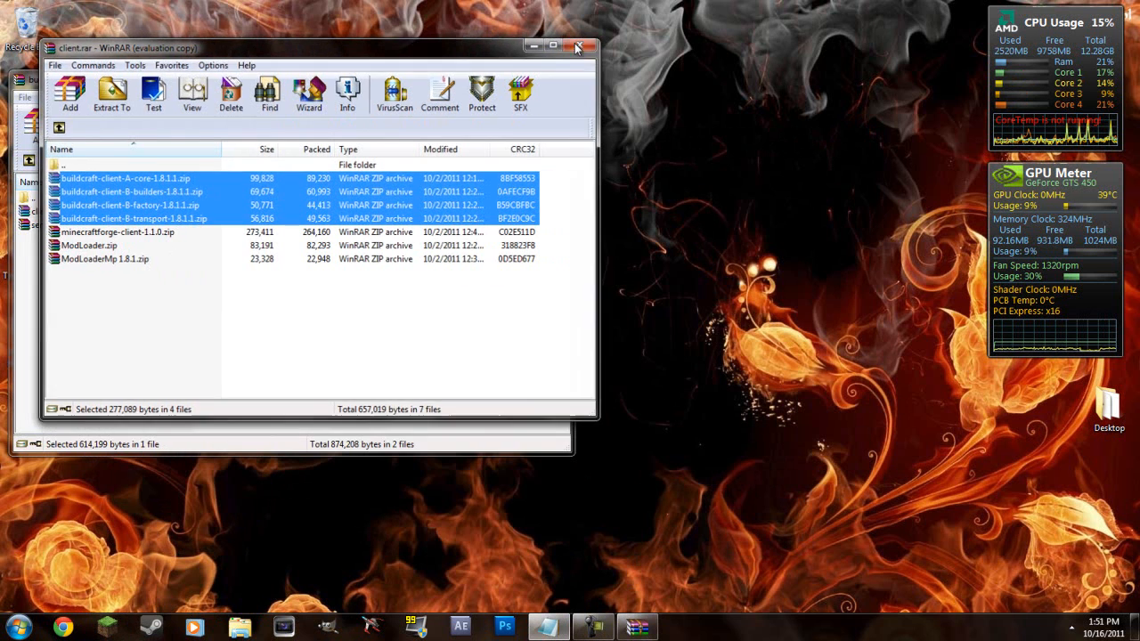
left_click(577, 46)
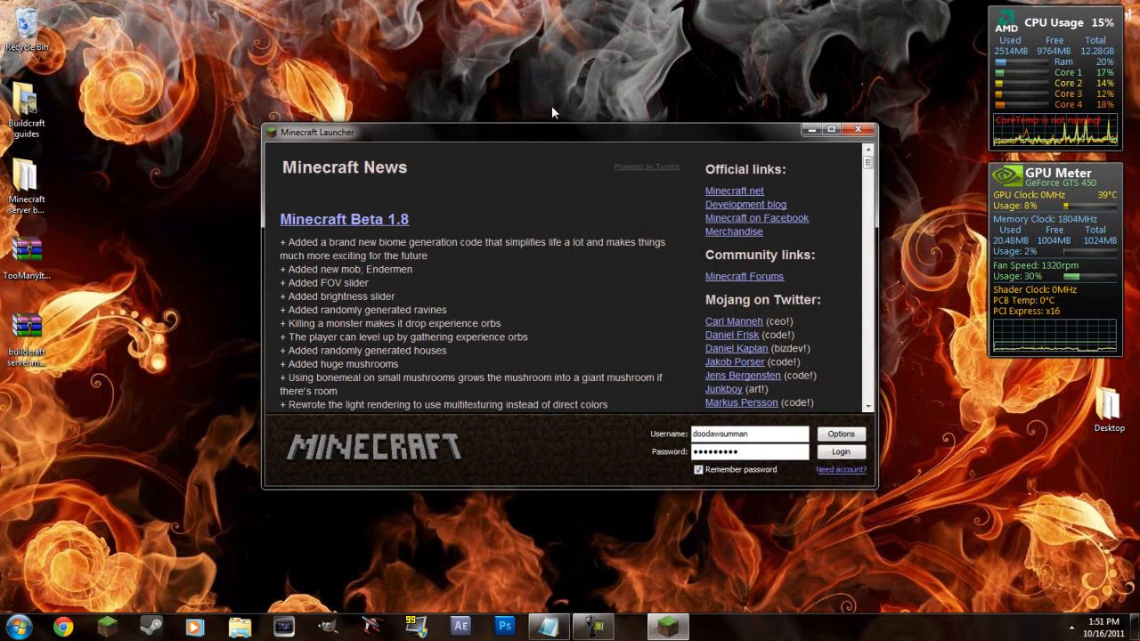
Log in from the launcher; the game window opens black and closes
left_click(841, 453)
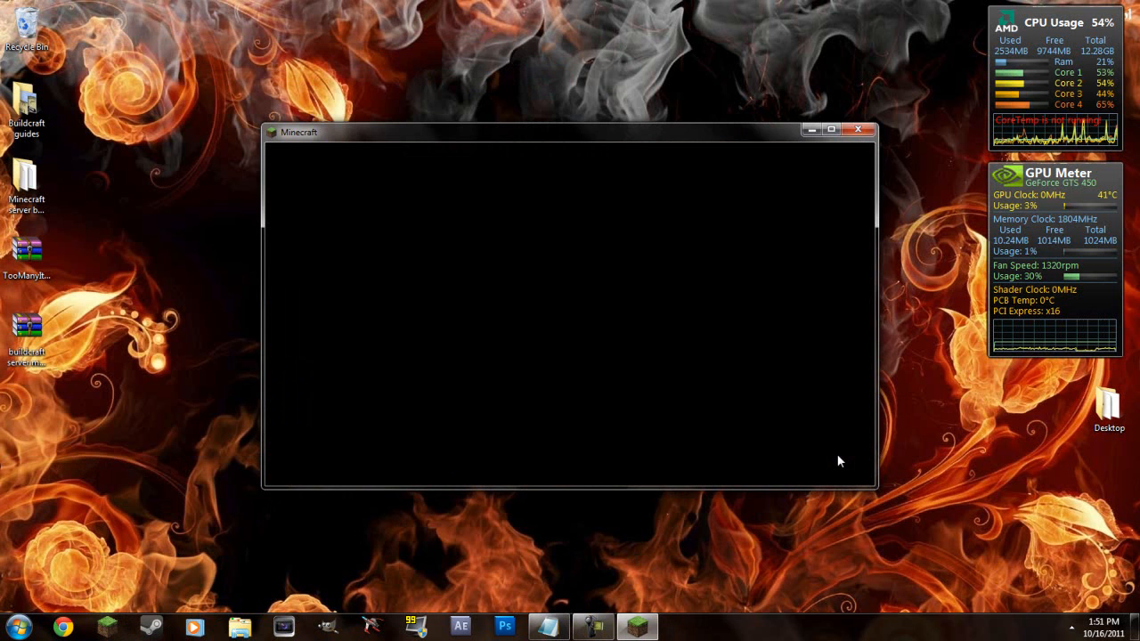
mouse_move(811, 328)
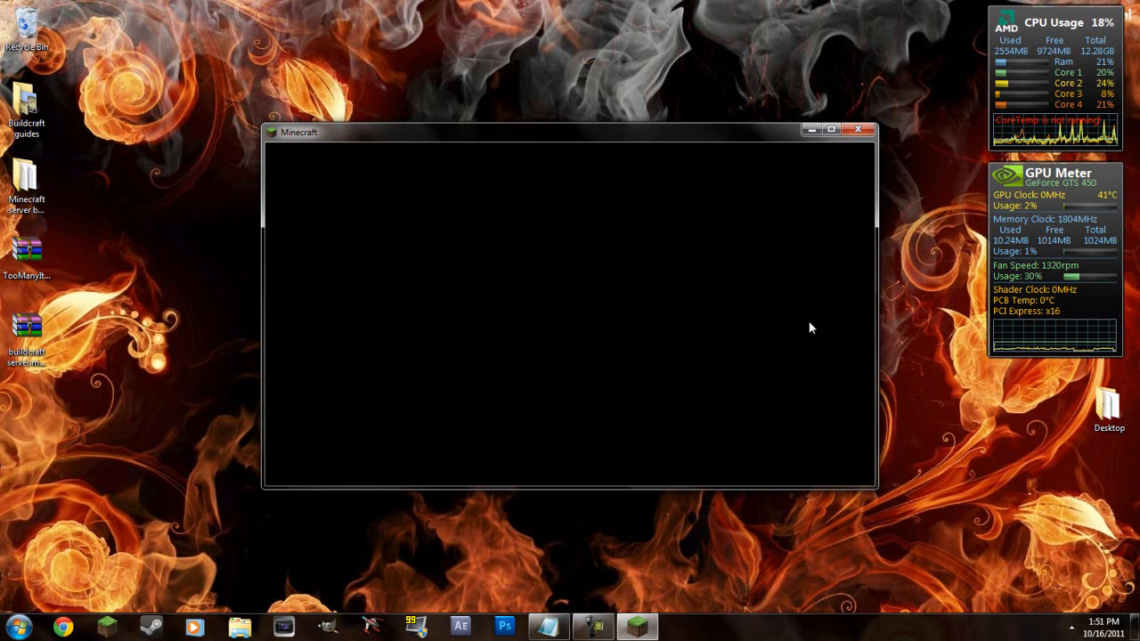
mouse_move(759, 306)
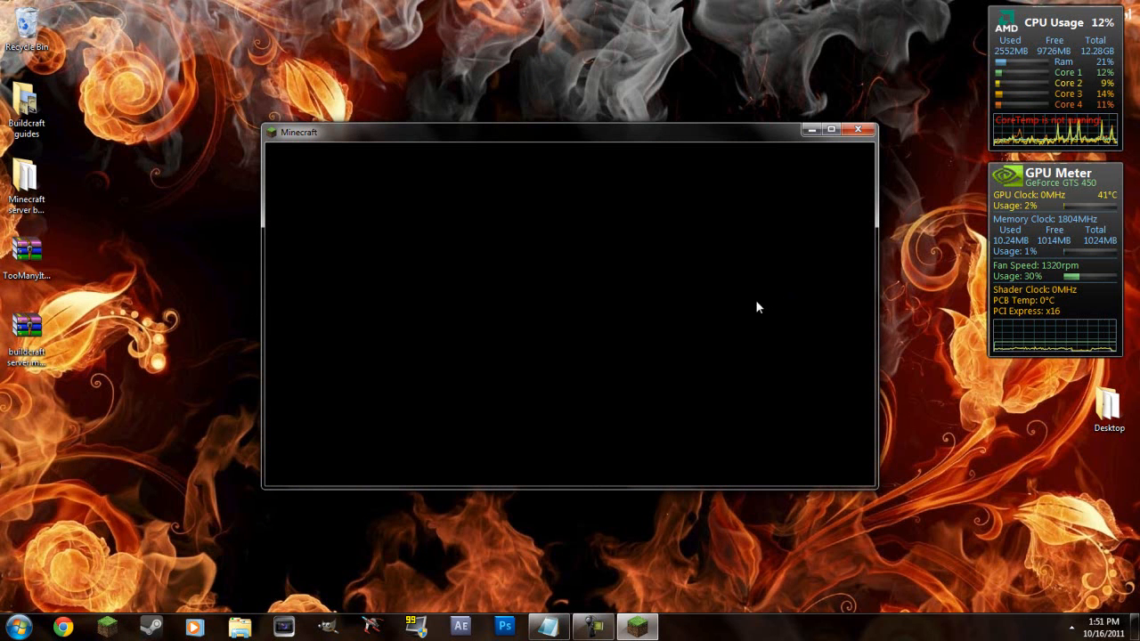
mouse_move(597, 386)
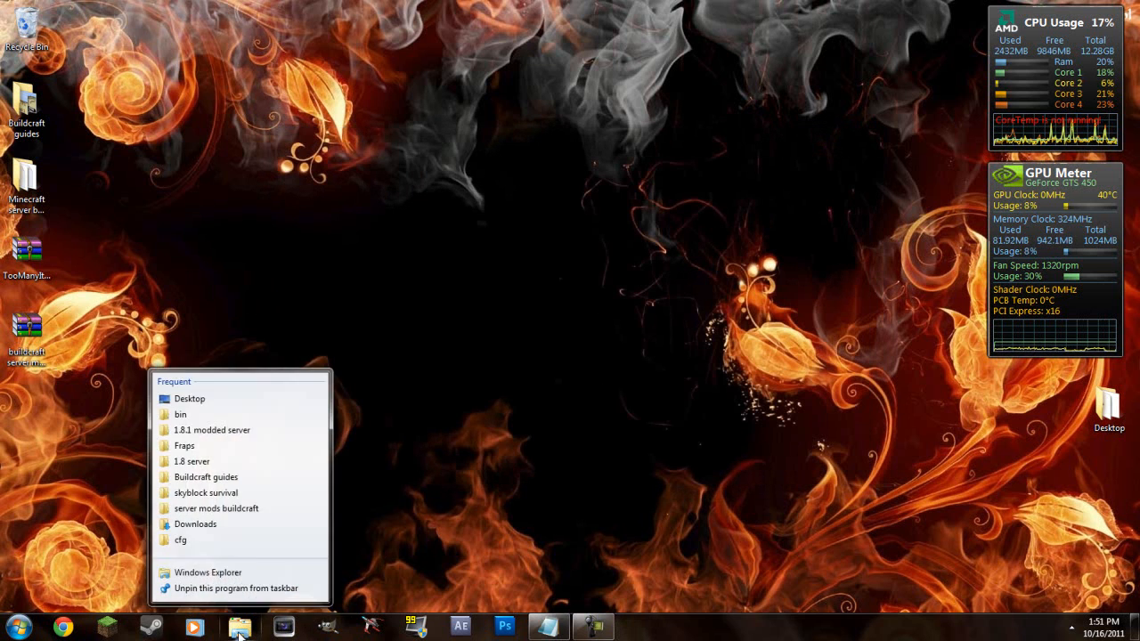
Open minecraft.jar from the .minecraft bin folder in WinRAR to remove META-INF
left_click(182, 414)
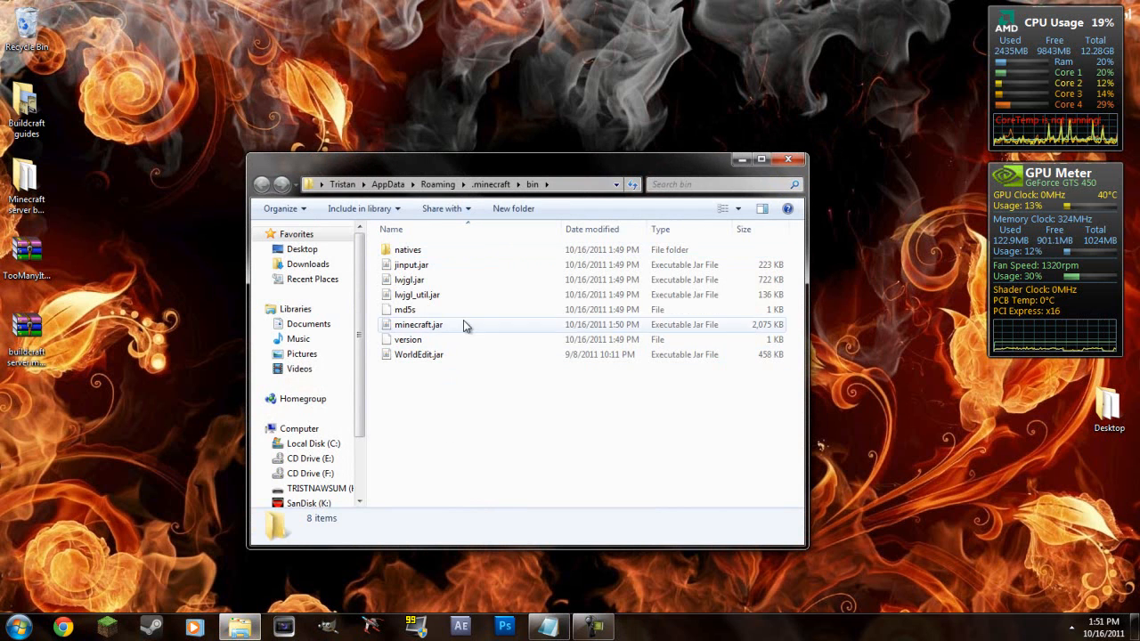
double_click(417, 325)
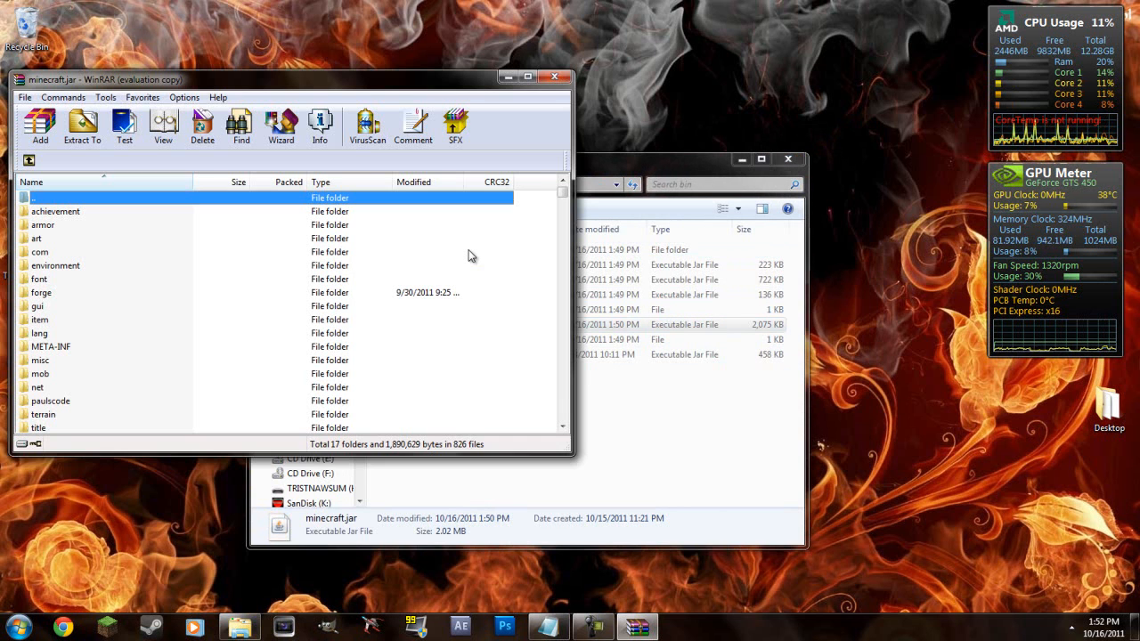
mouse_move(436, 96)
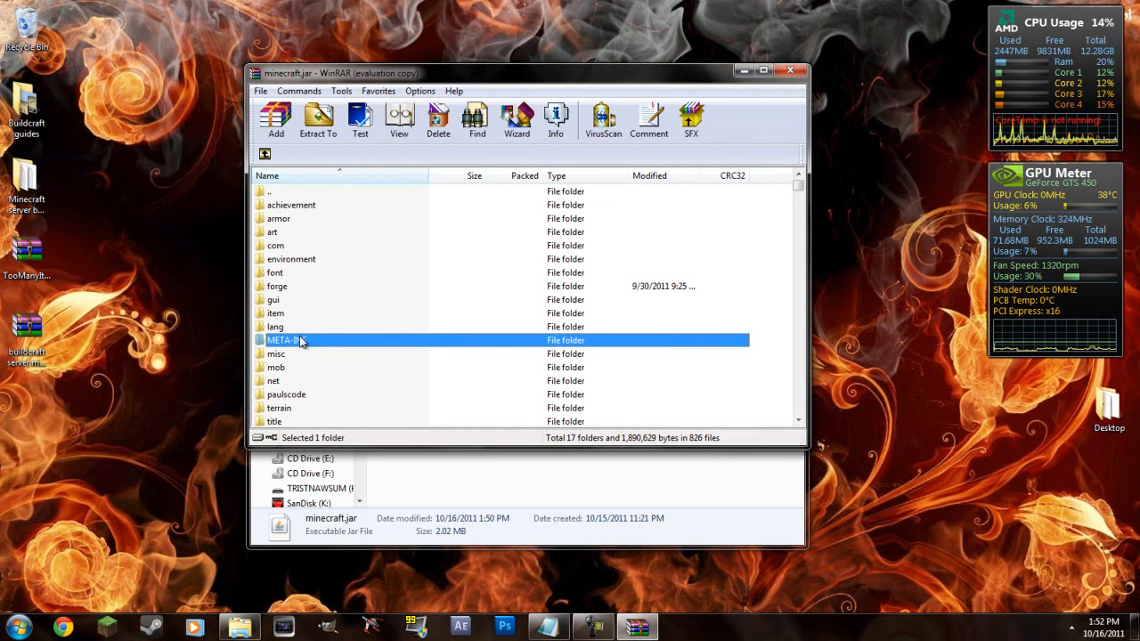
mouse_move(353, 399)
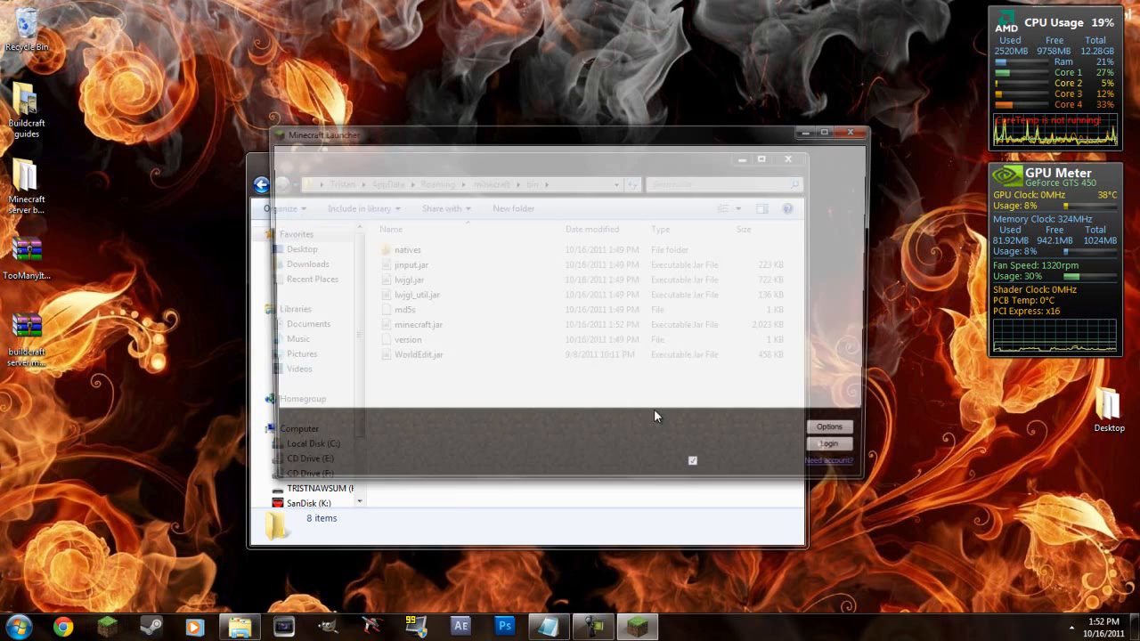
Log in, go to Singleplayer and create a new survival world
left_click(829, 441)
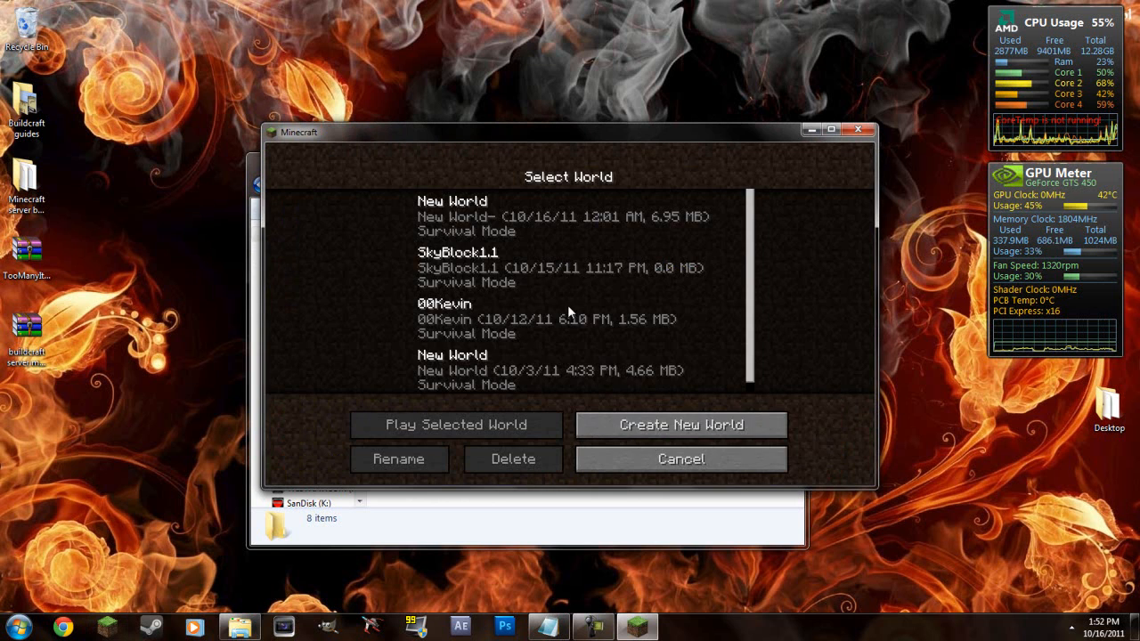
left_click(681, 424)
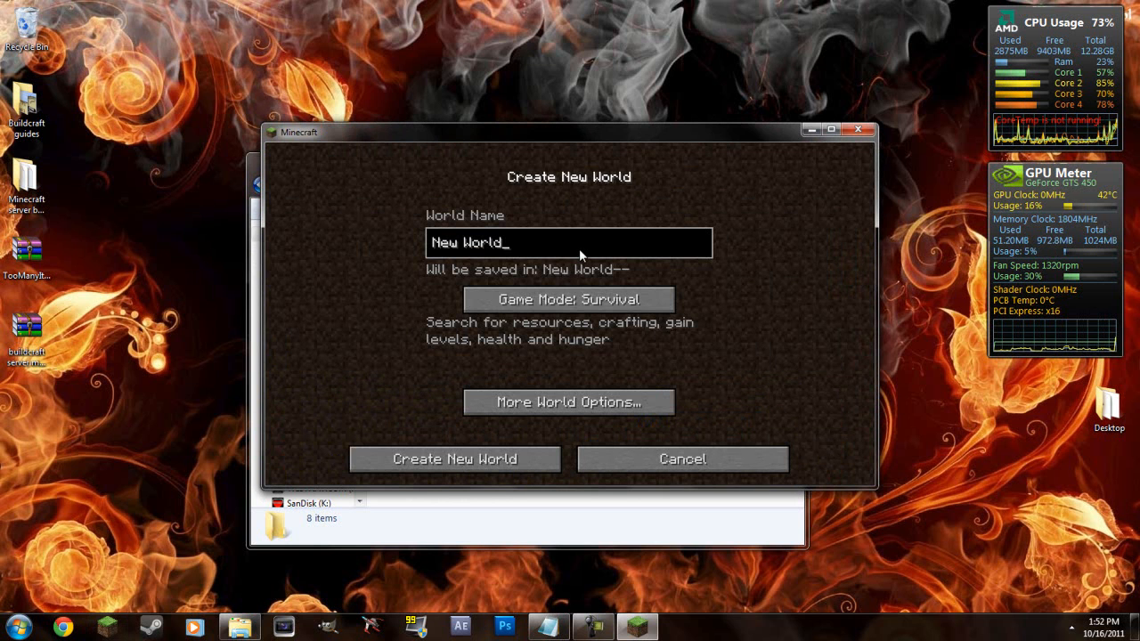
left_click(456, 460)
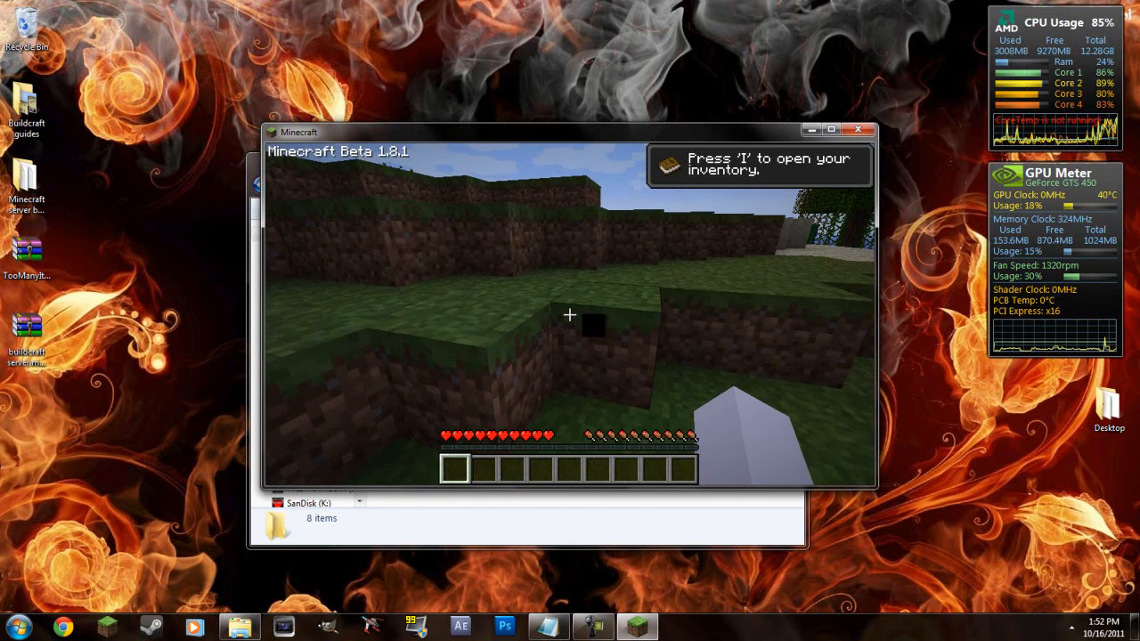
Quit the loaded world via the in-game menu and close the game window
key("i")
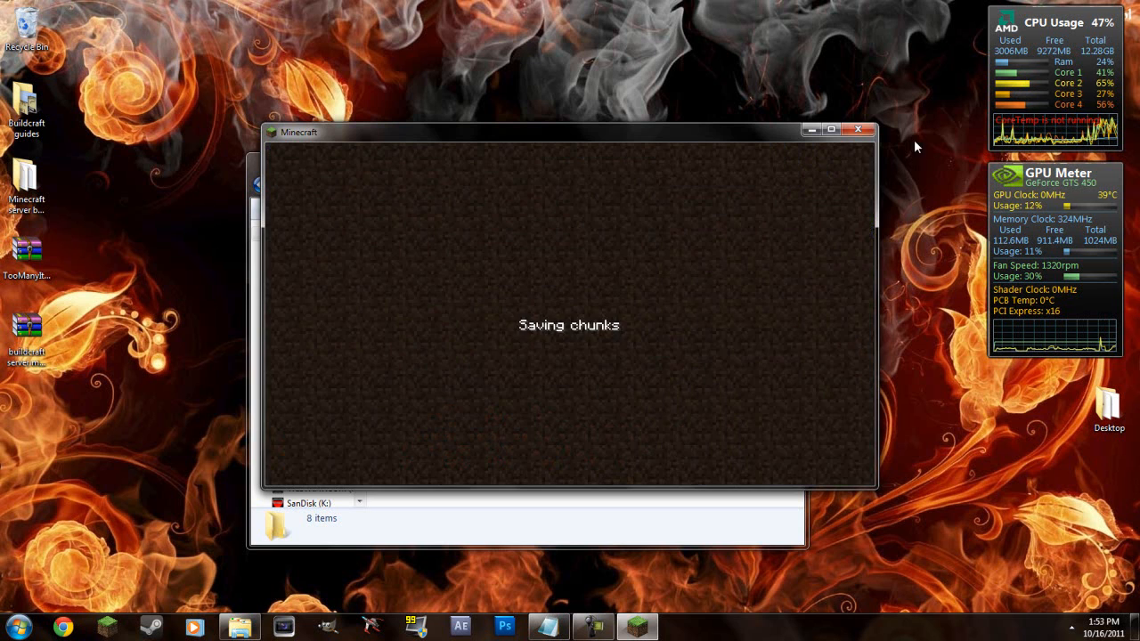
left_click(859, 128)
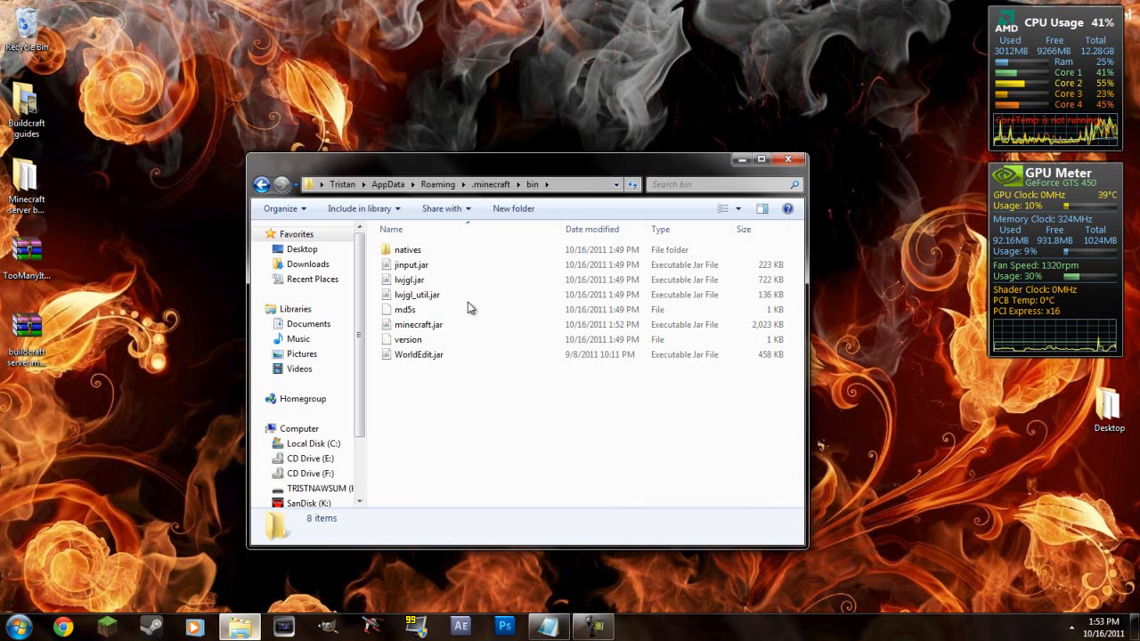
Open minecraft.jar with WinRAR and add the TooManyItems class files into it
right_click(418, 324)
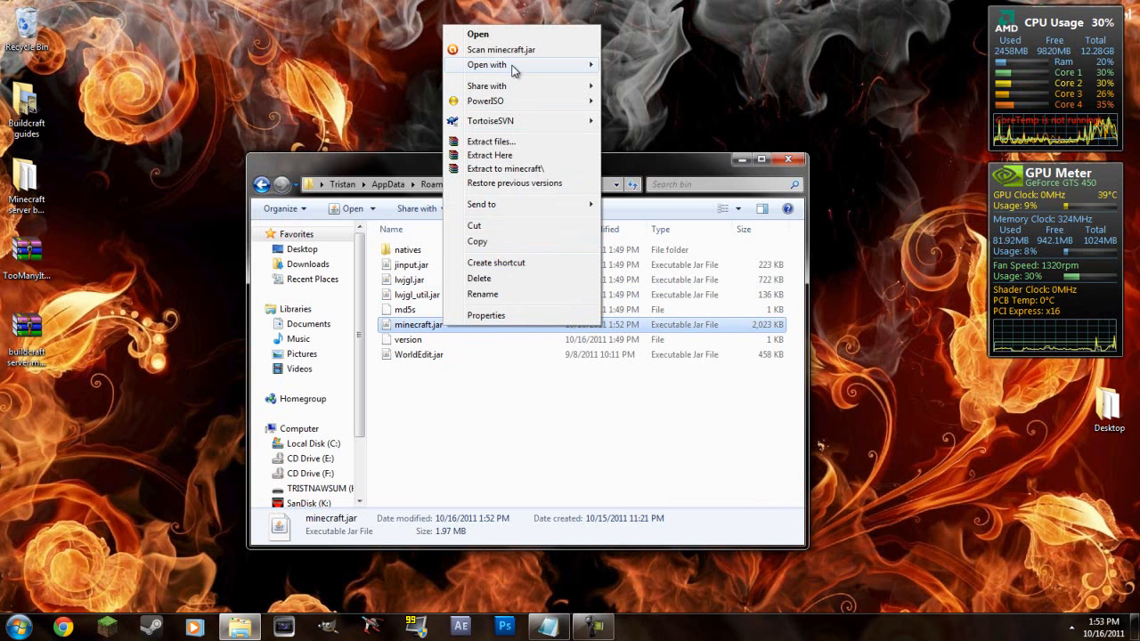
left_click(477, 34)
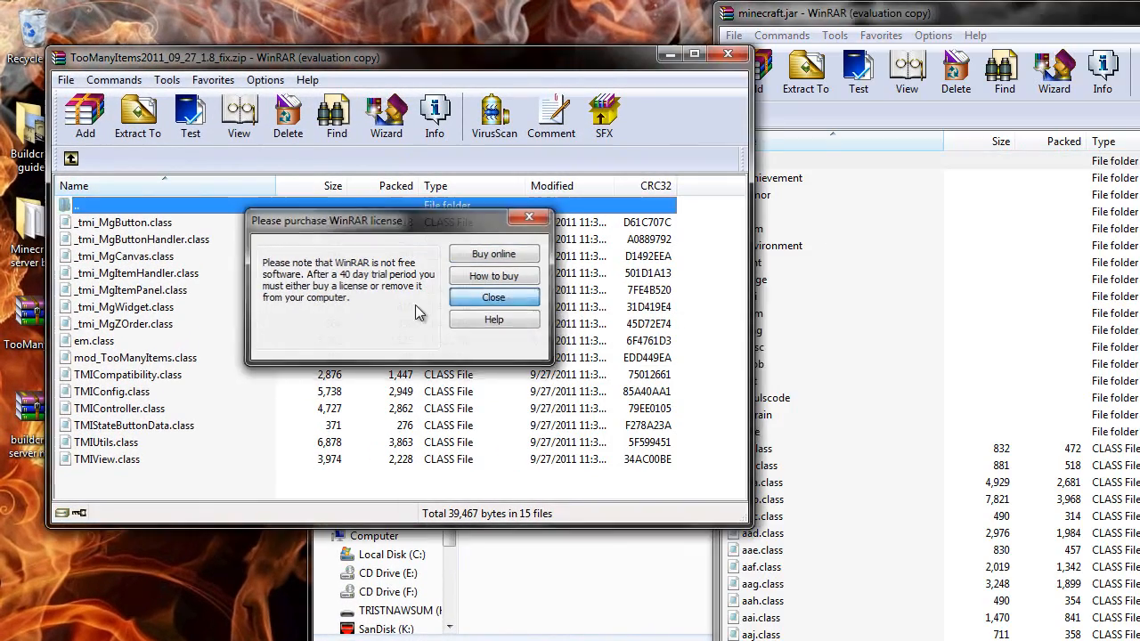
left_click(494, 296)
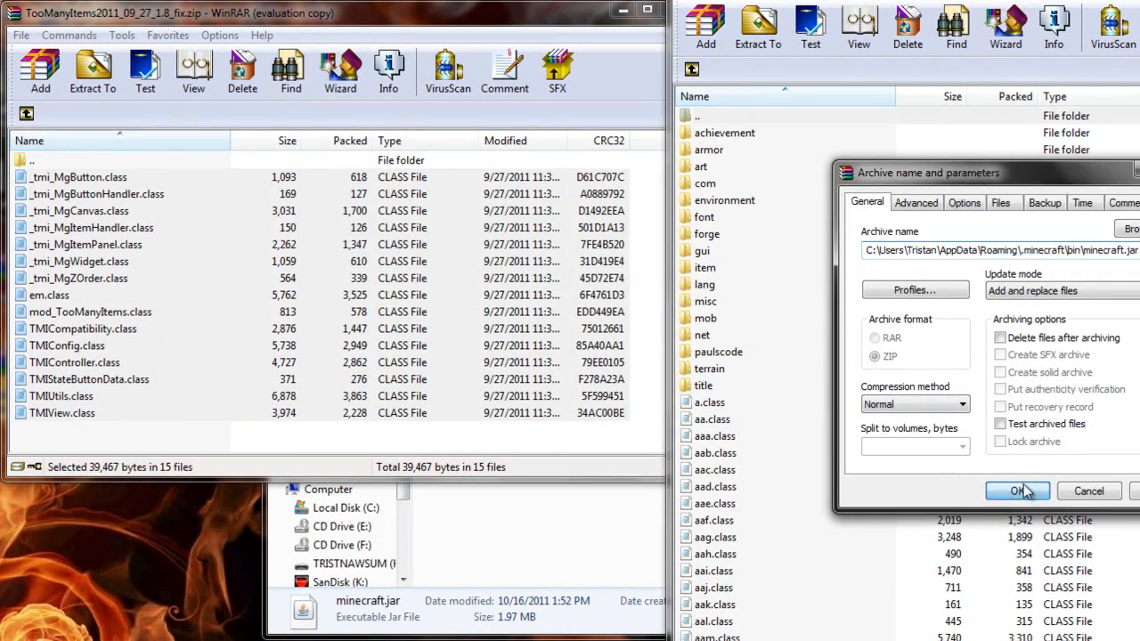
left_click(1019, 492)
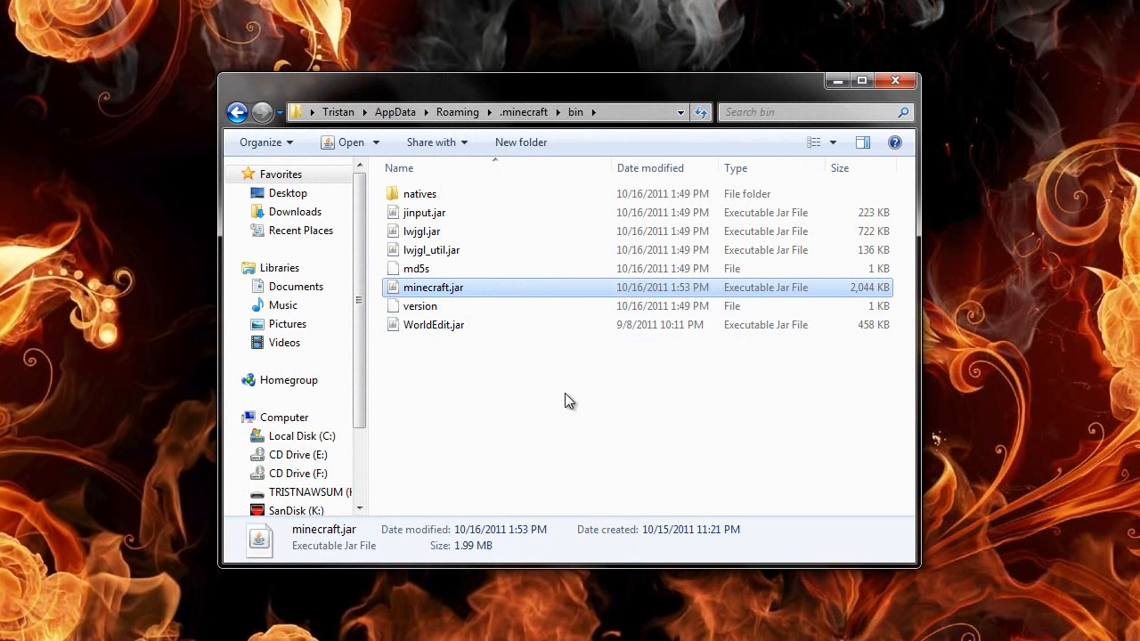
mouse_move(633, 164)
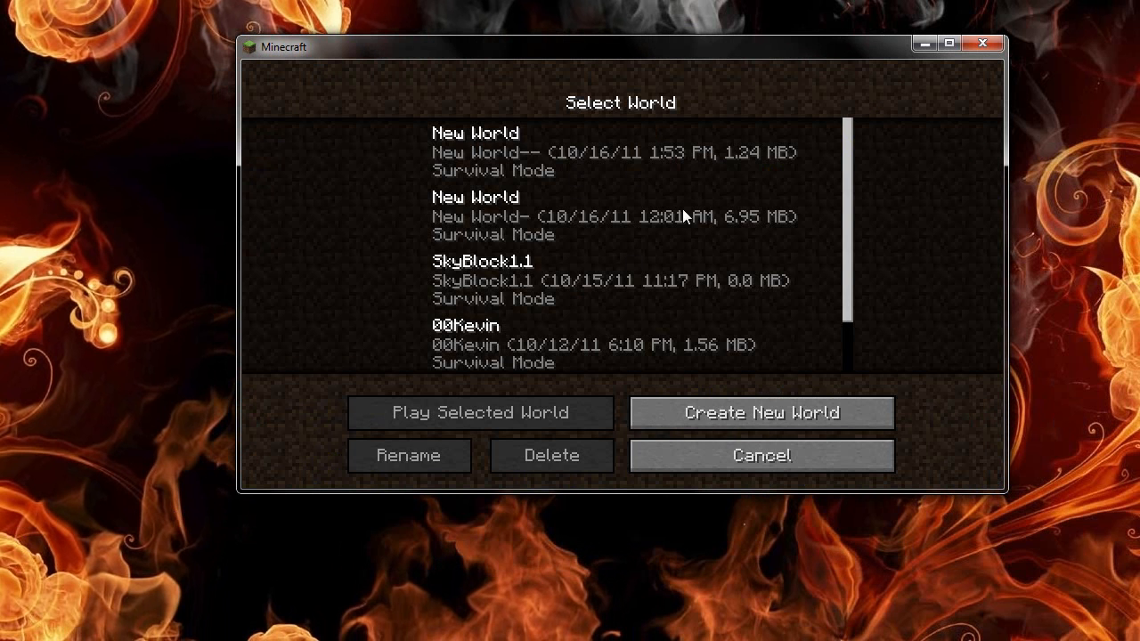
Load New World and check the TooManyItems item panel in the inventory, paging back once
left_click(618, 151)
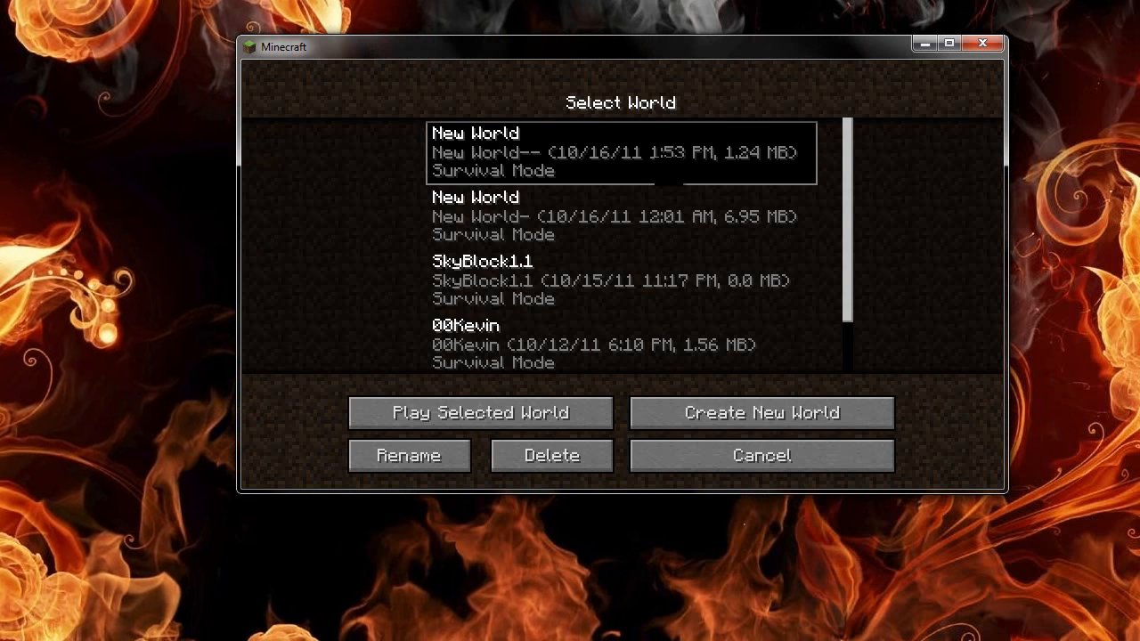
left_click(477, 413)
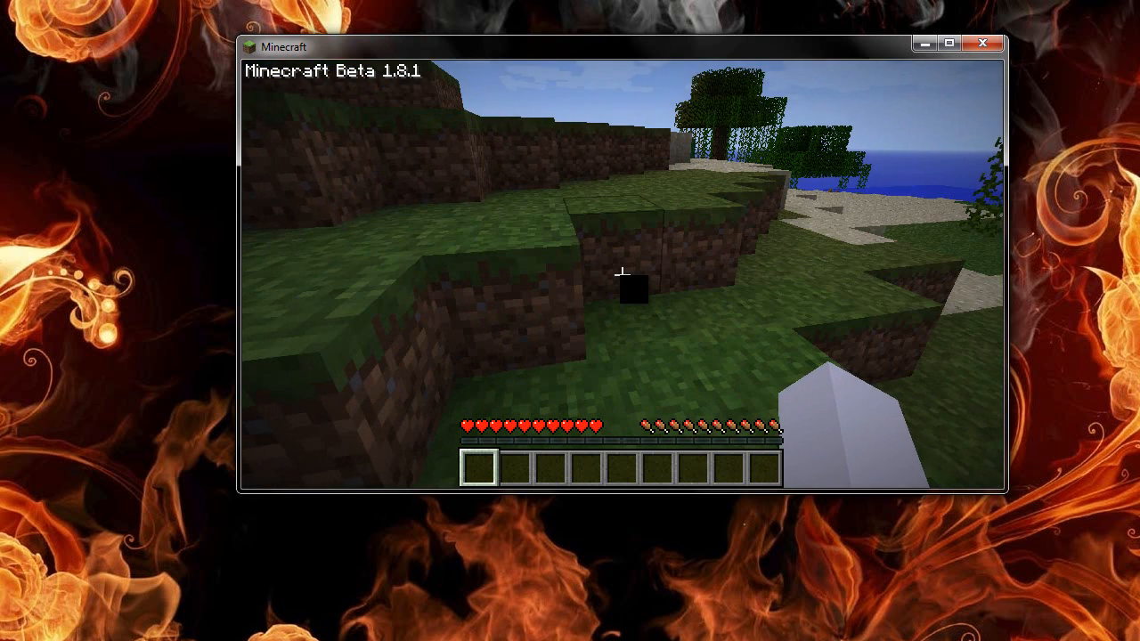
key("e")
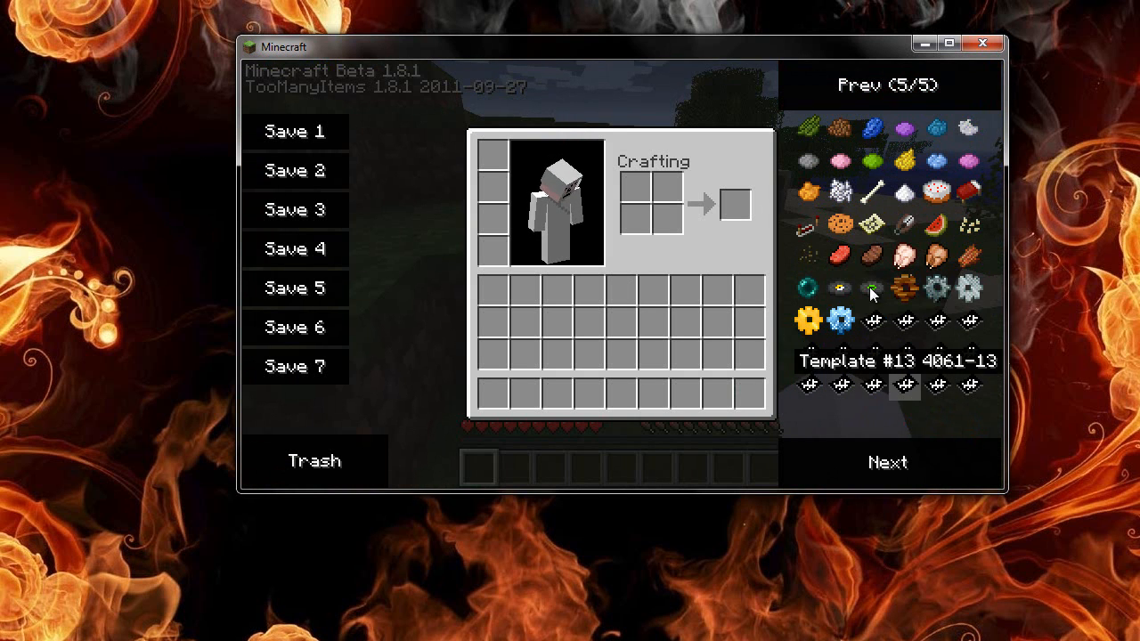
left_click(887, 86)
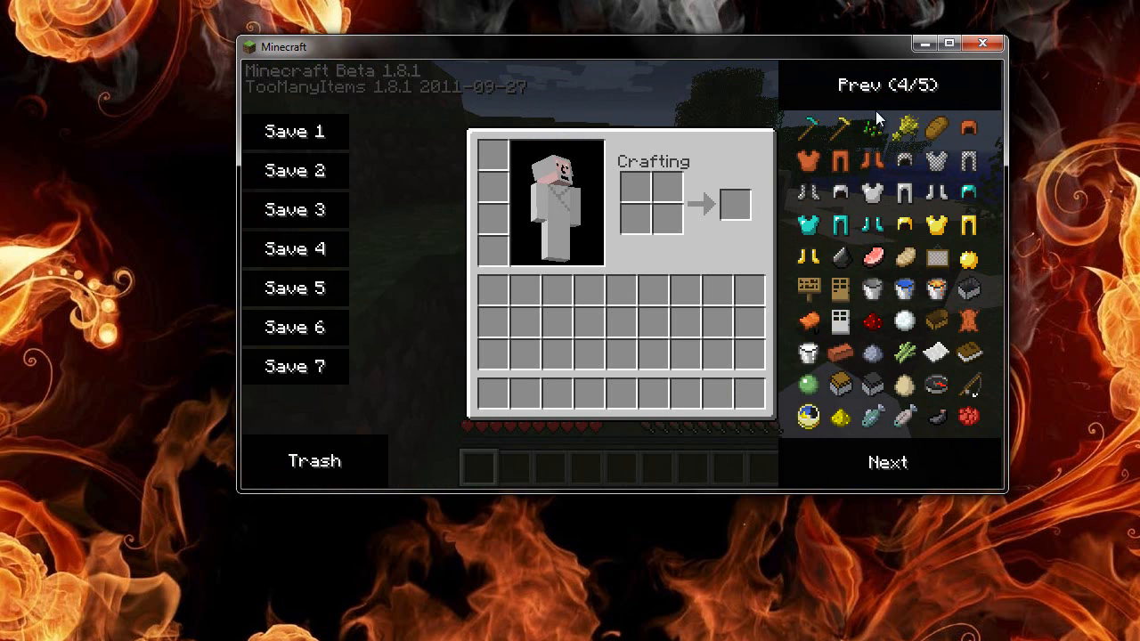
Save the world and quit to the title screen
key("Escape")
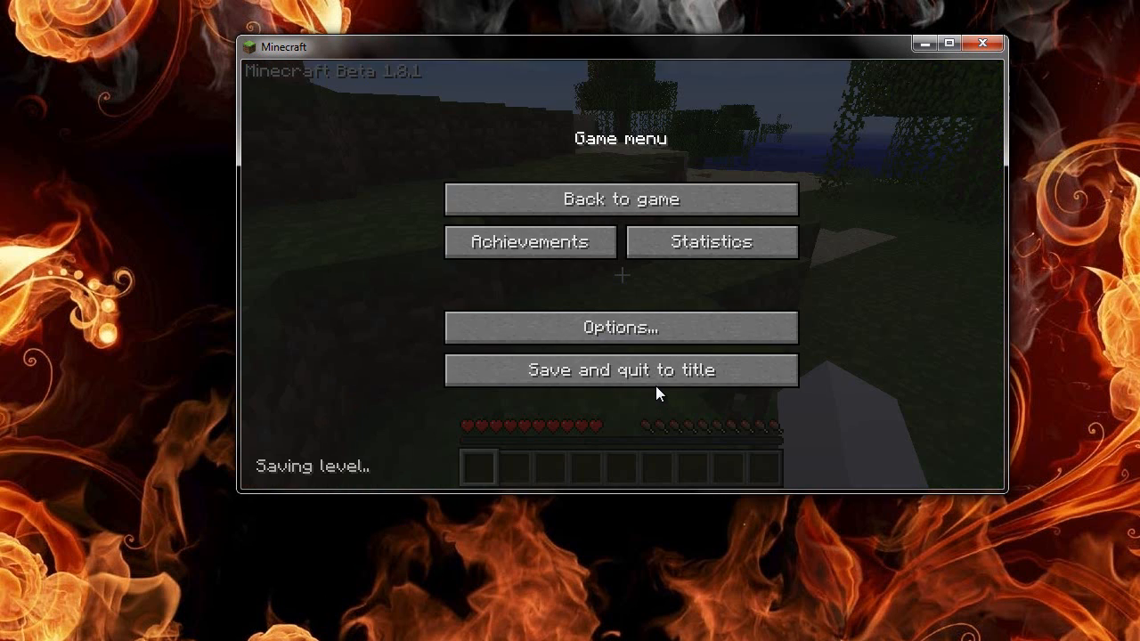
left_click(620, 369)
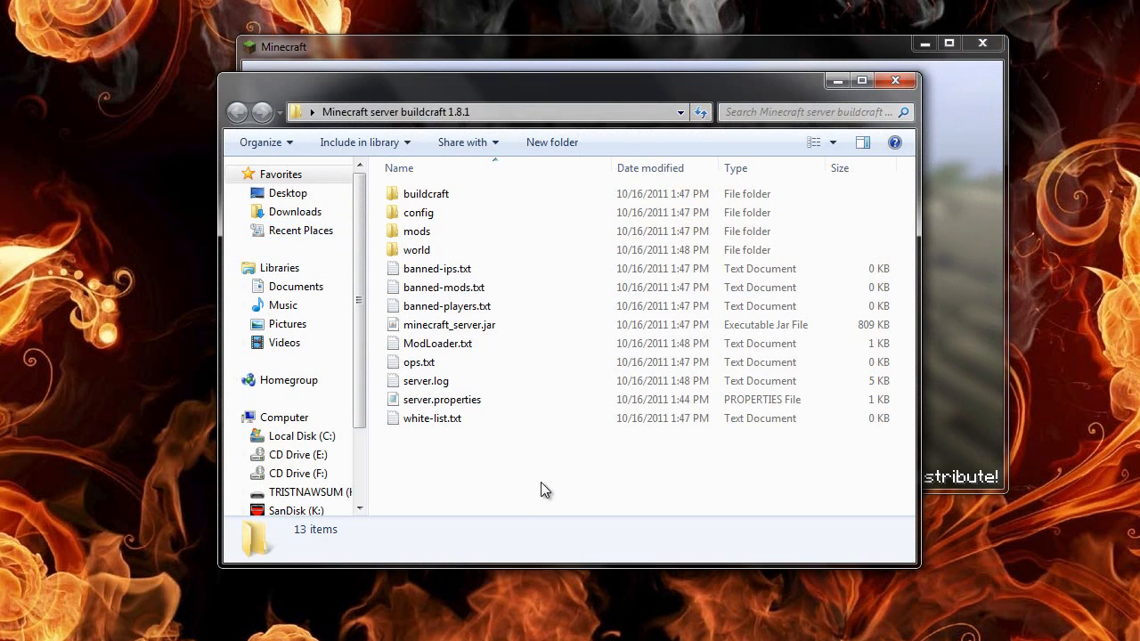
mouse_move(449, 324)
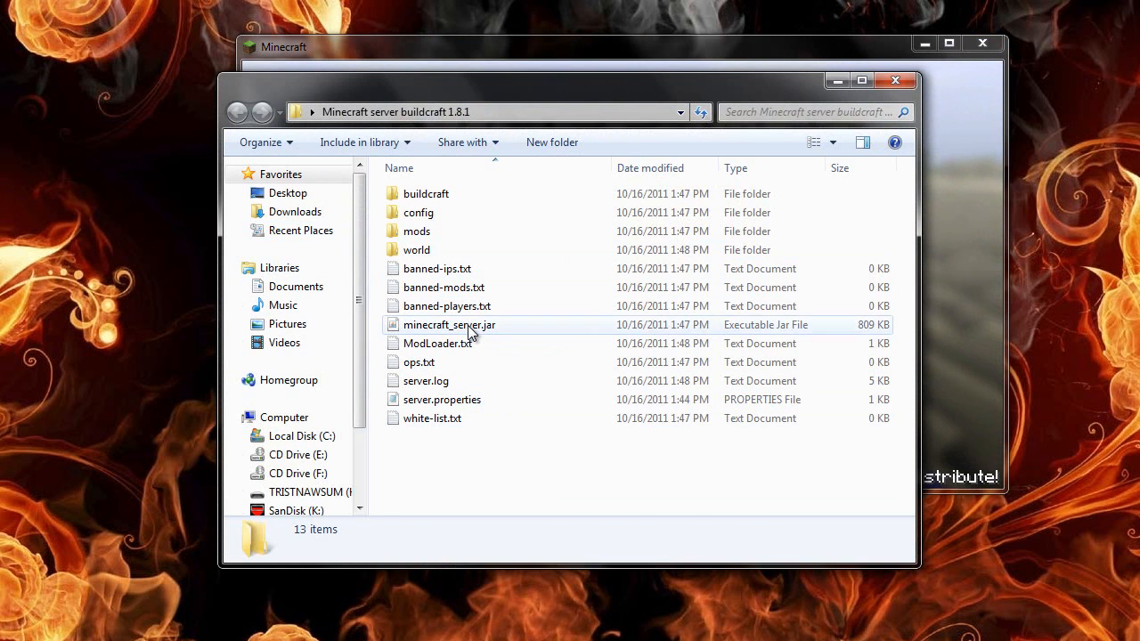
Edit server.properties in Notepad, entering the 192.16... LAN address on the server-ip line
left_click(449, 324)
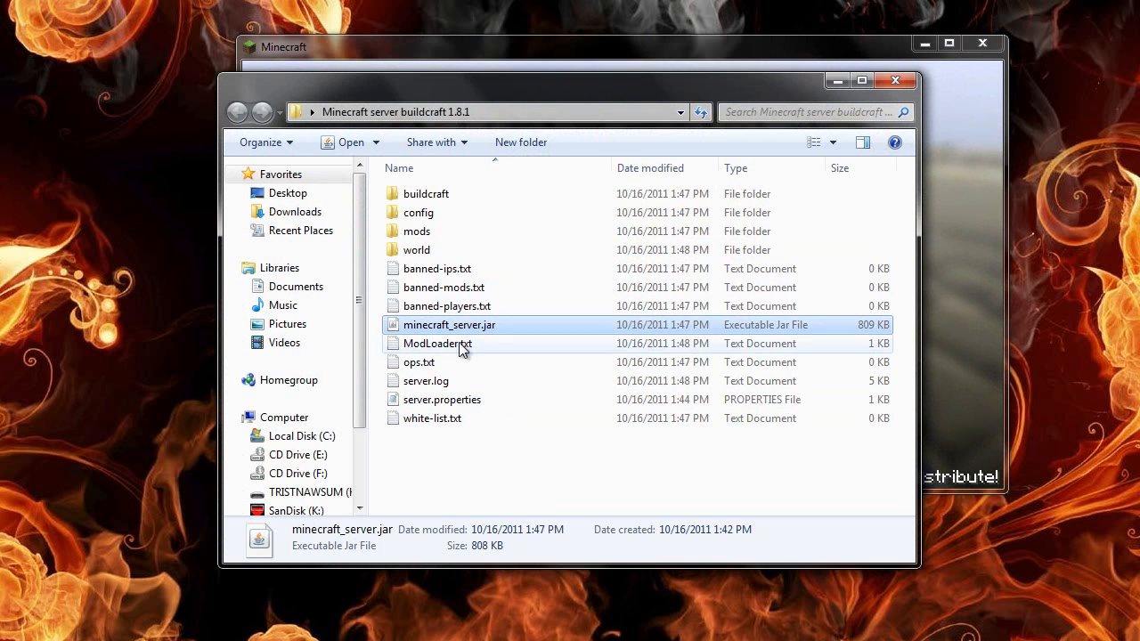
double_click(442, 399)
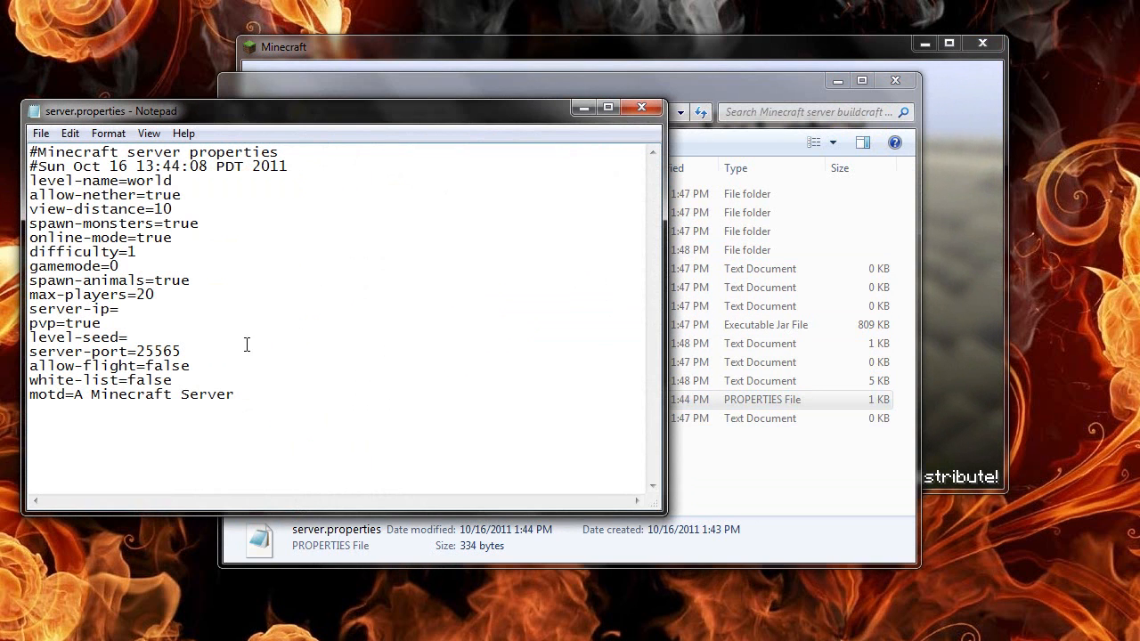
mouse_move(178, 306)
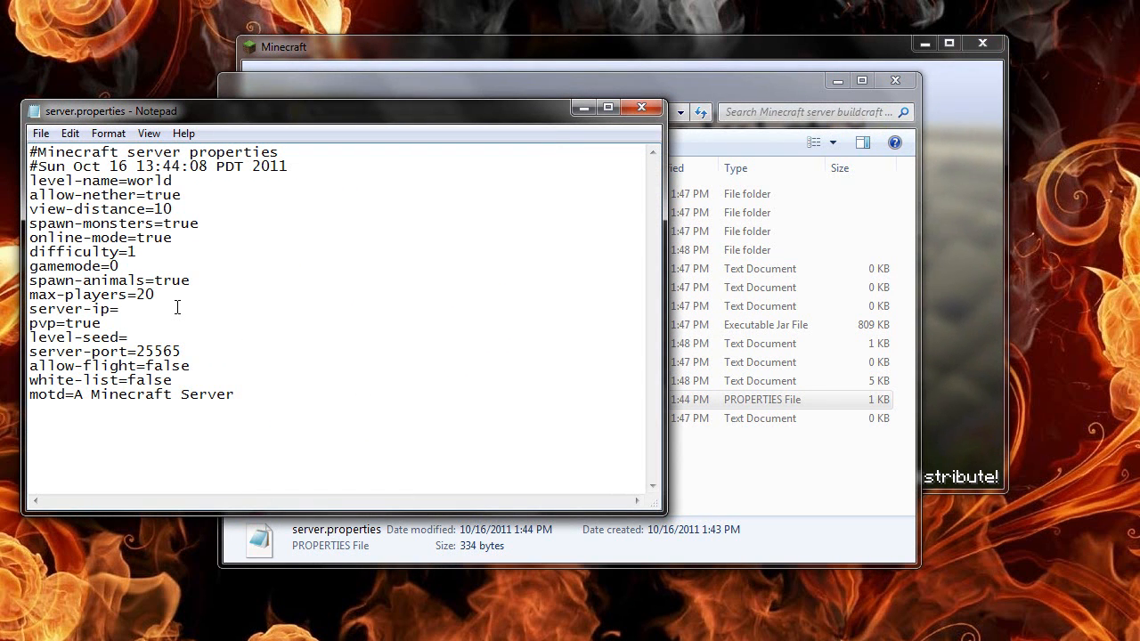
type("192.")
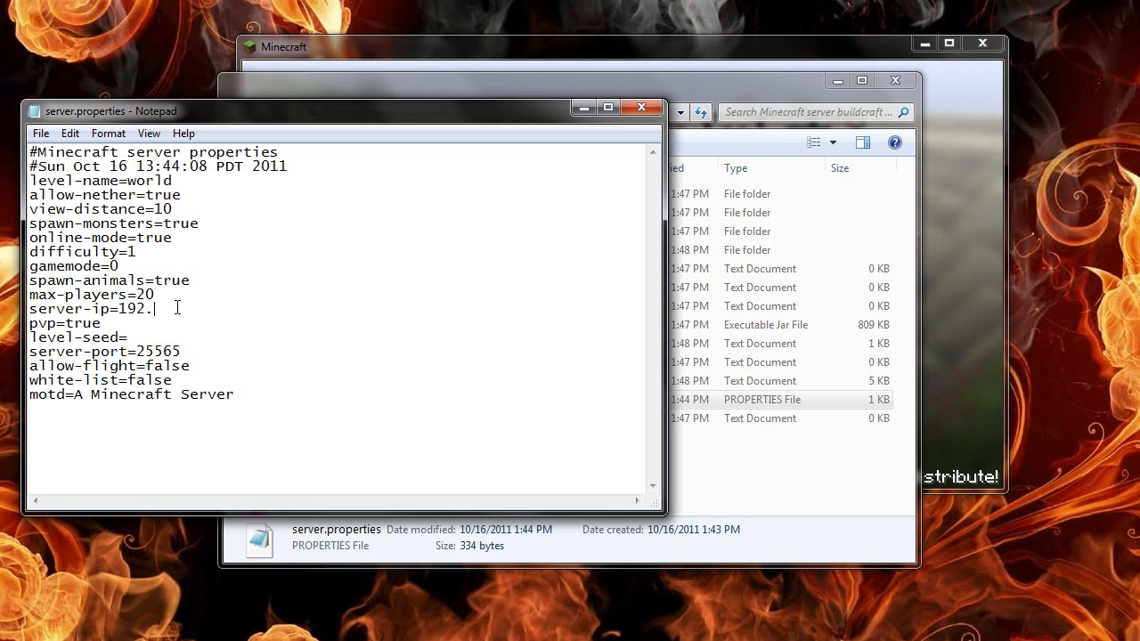
type("16.")
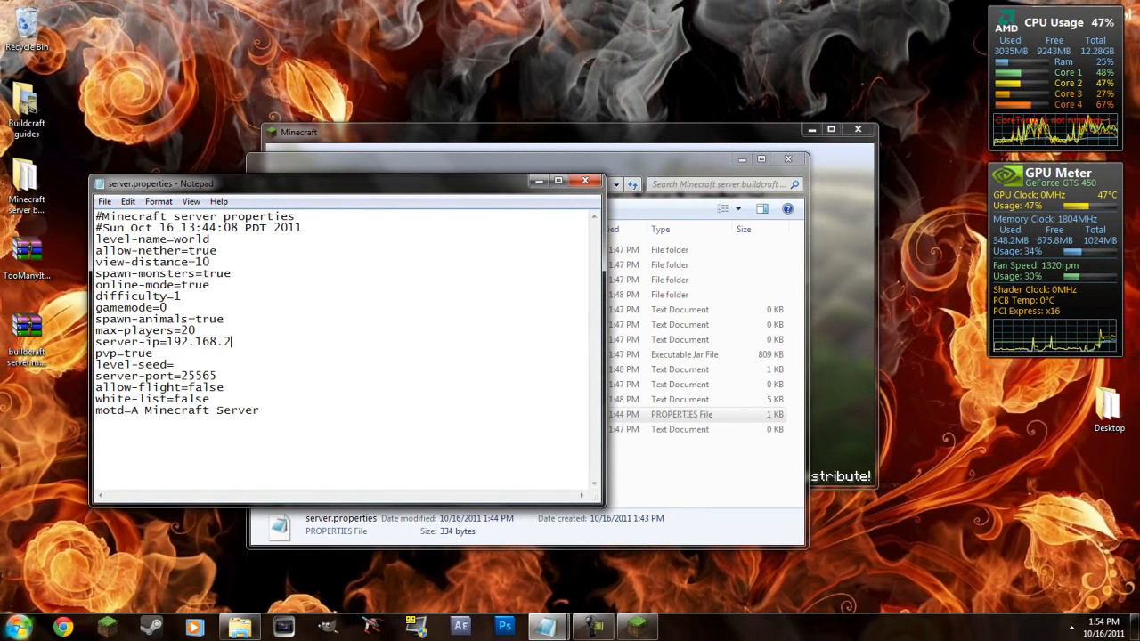
Check the address via the Start menu, then close the edited properties file
left_click(14, 627)
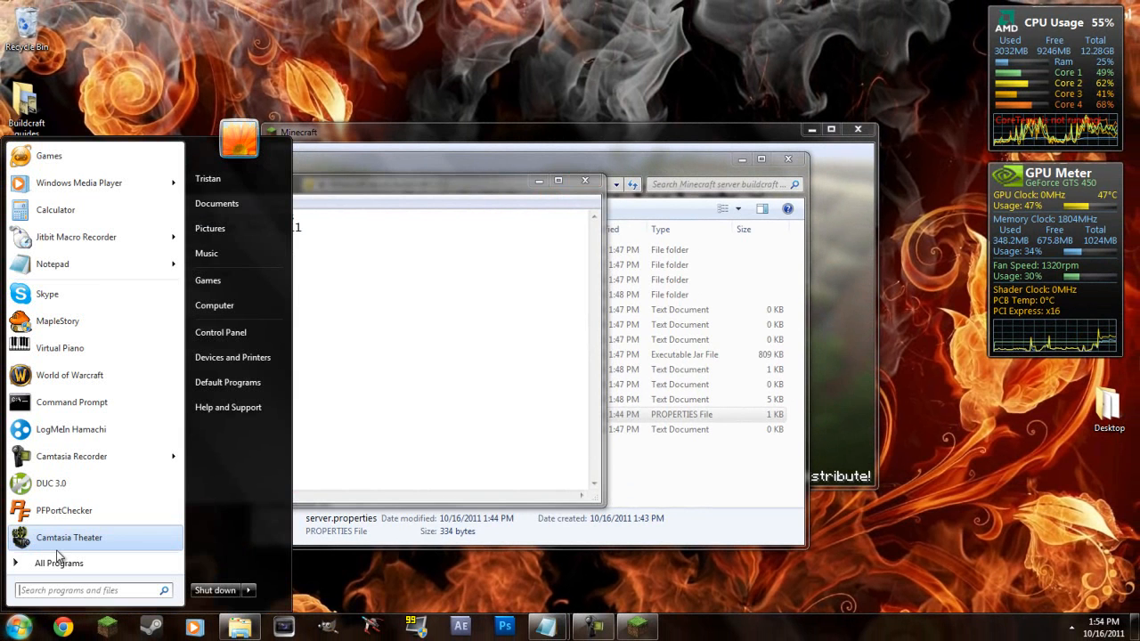
left_click(71, 403)
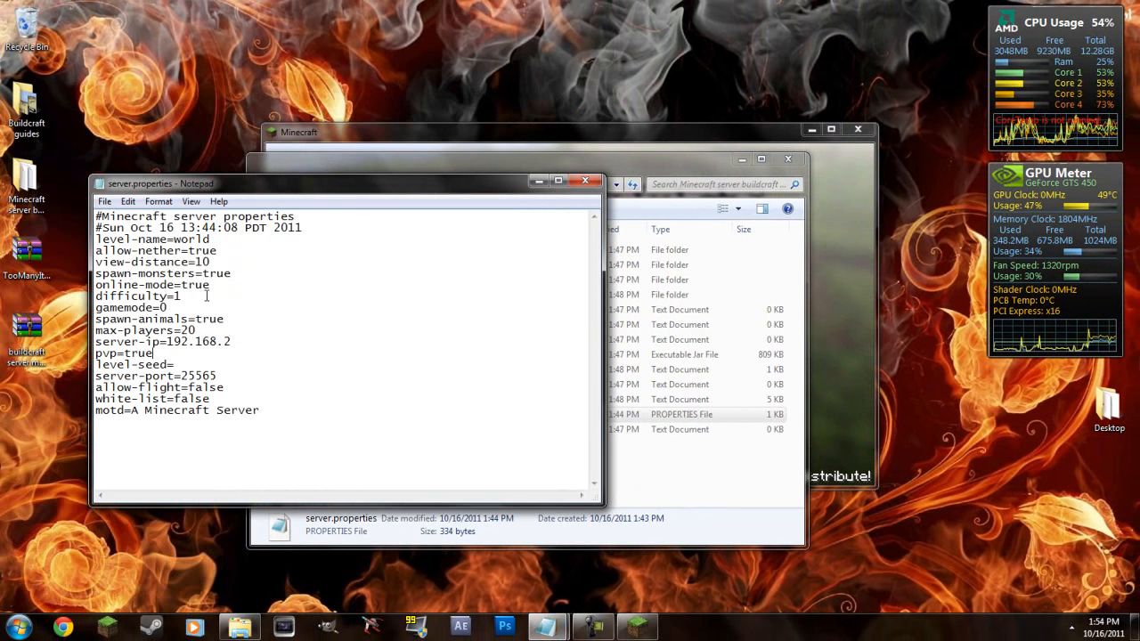
left_click(584, 180)
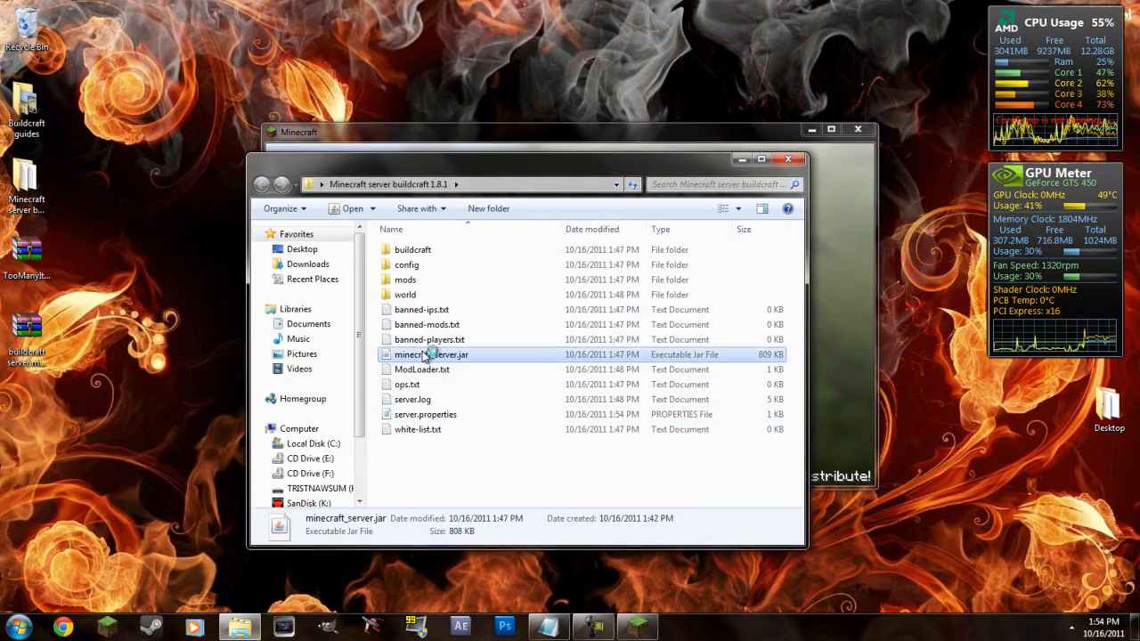
Launch minecraft_server.jar and end the leftover javaw.exe process in Task Manager
double_click(431, 355)
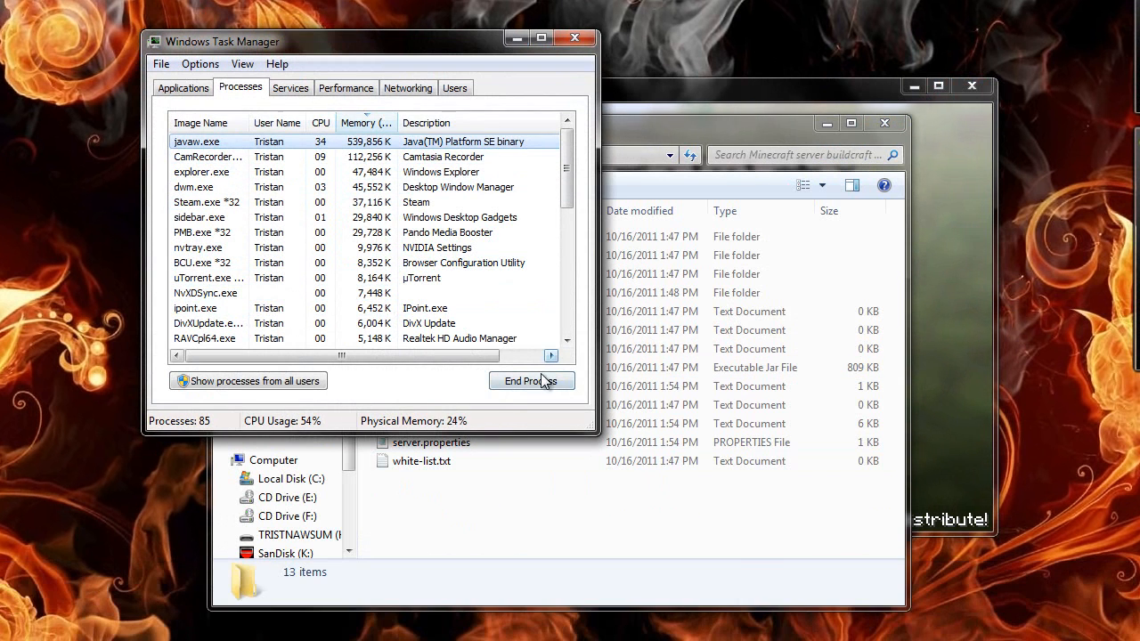
left_click(181, 88)
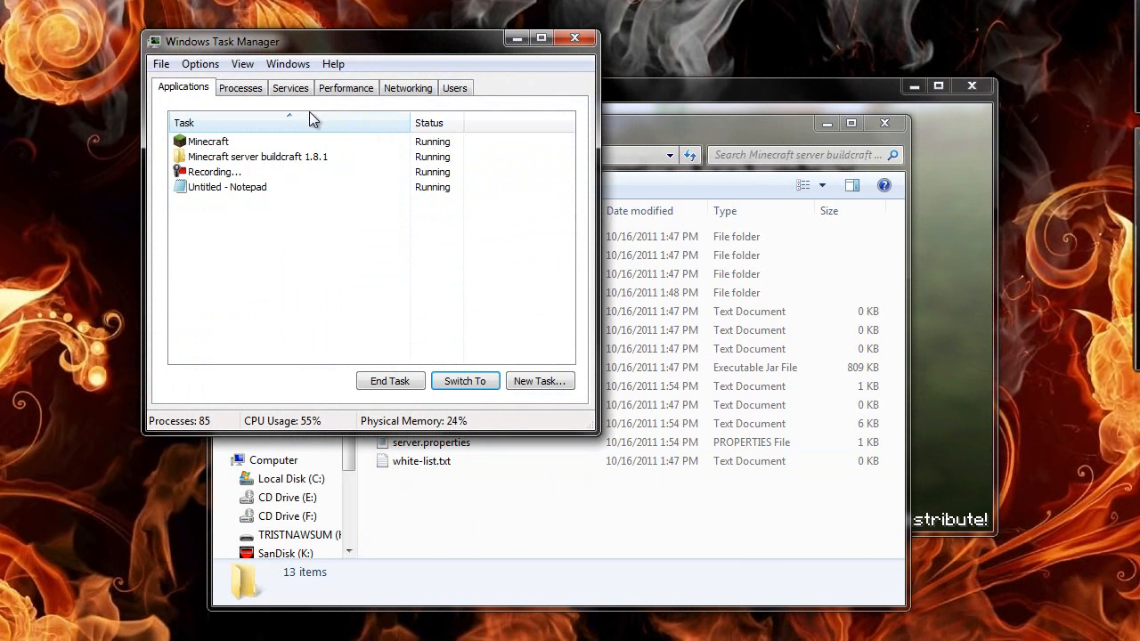
left_click(240, 87)
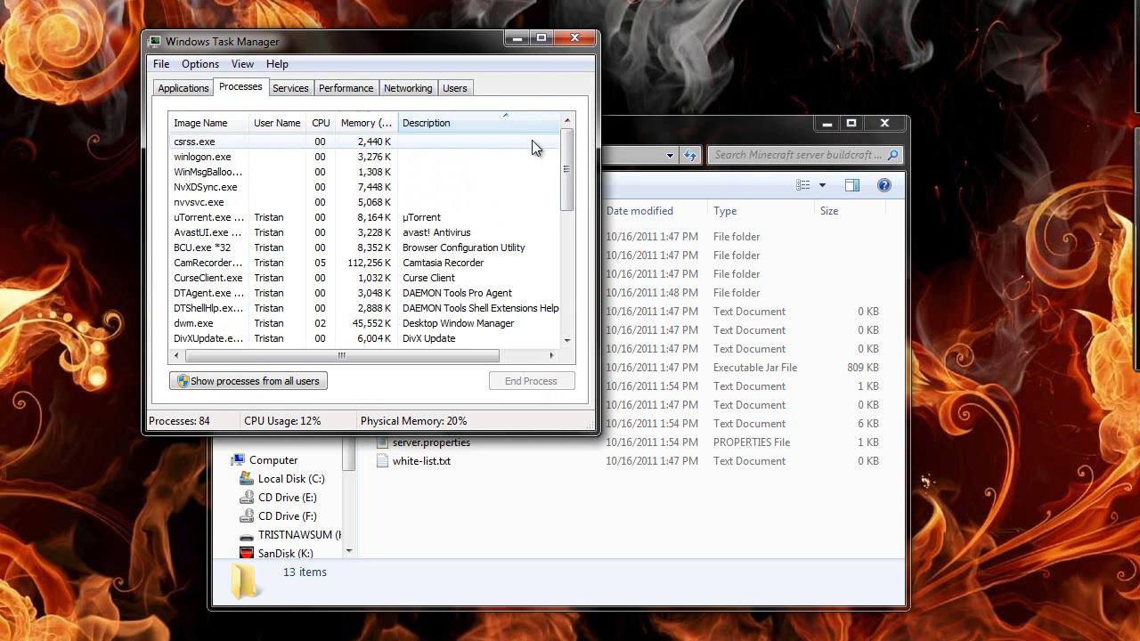
Review the remaining process list and close Task Manager
scroll("down", 3)
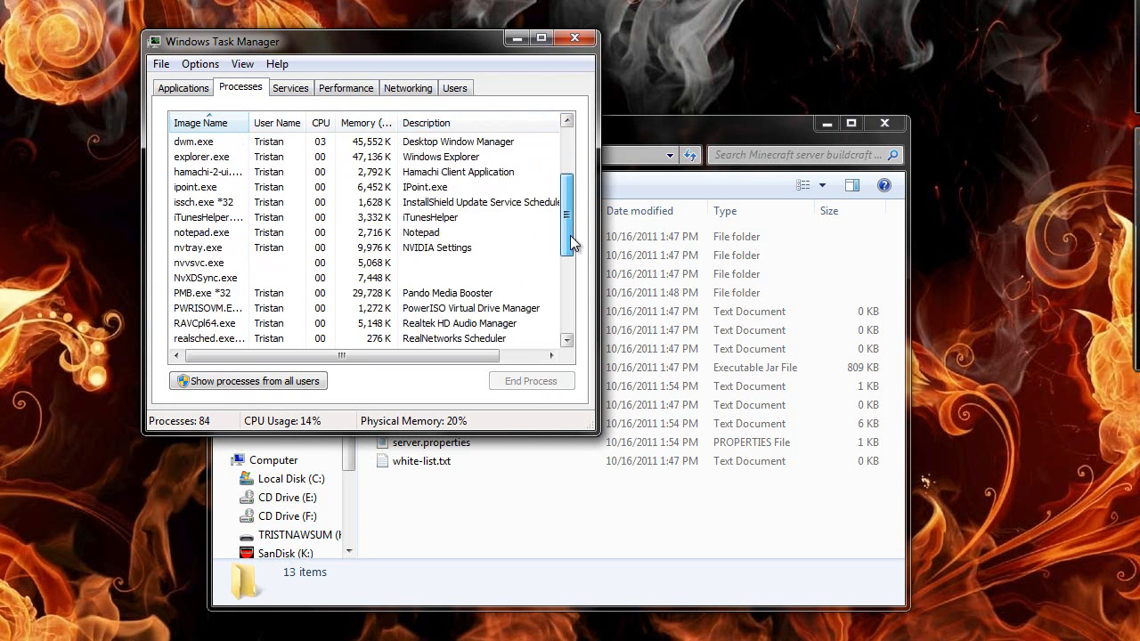
scroll("down", 3)
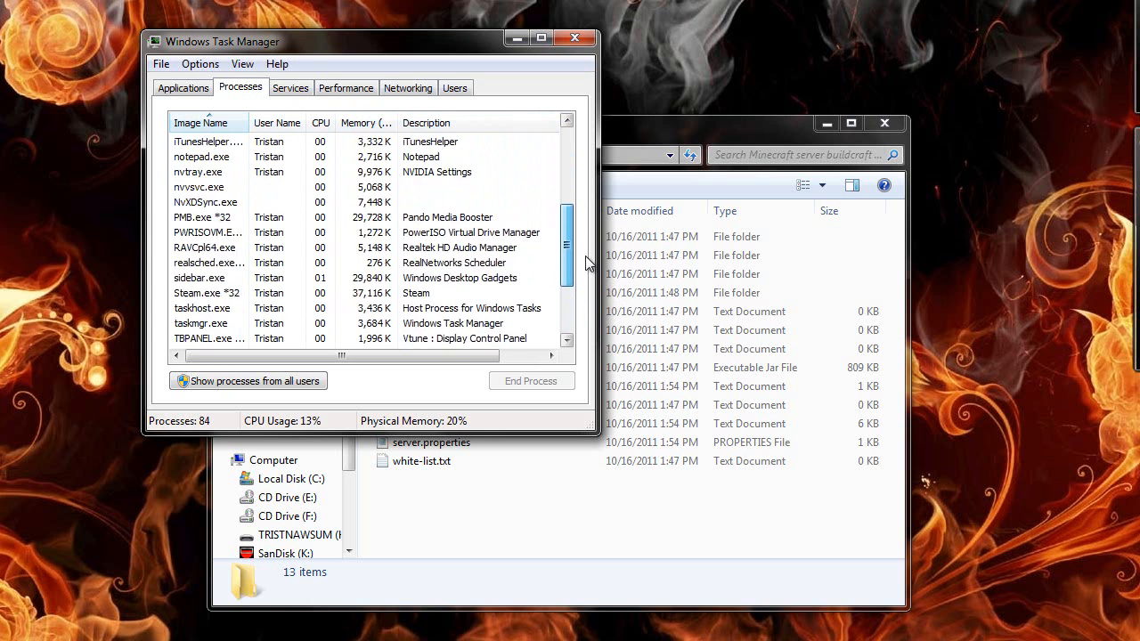
scroll("up", 3)
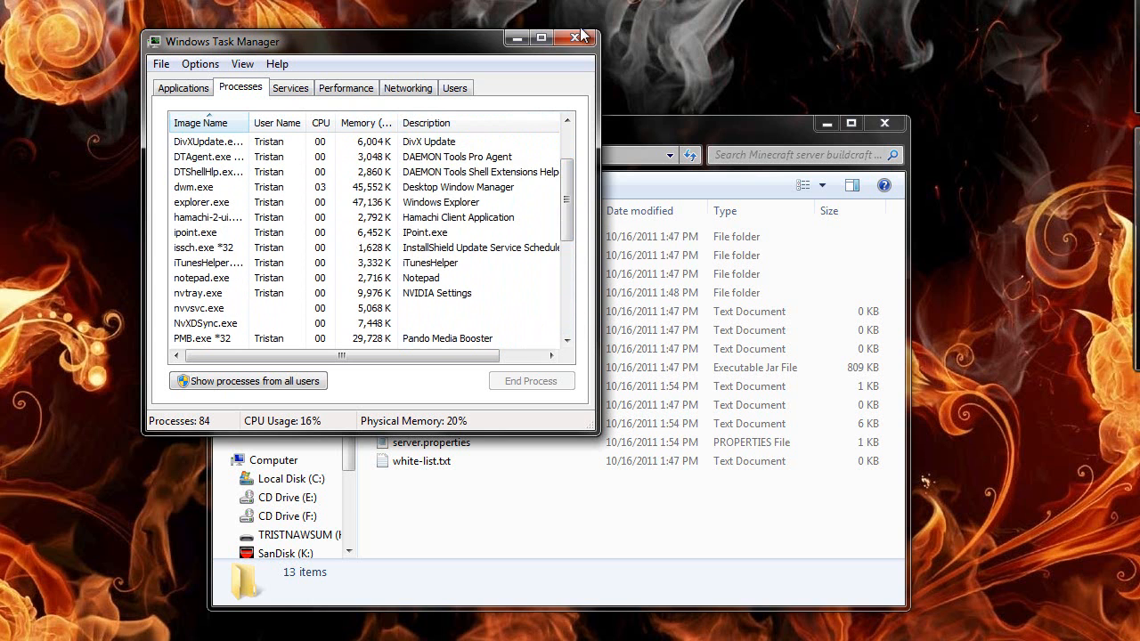
left_click(577, 35)
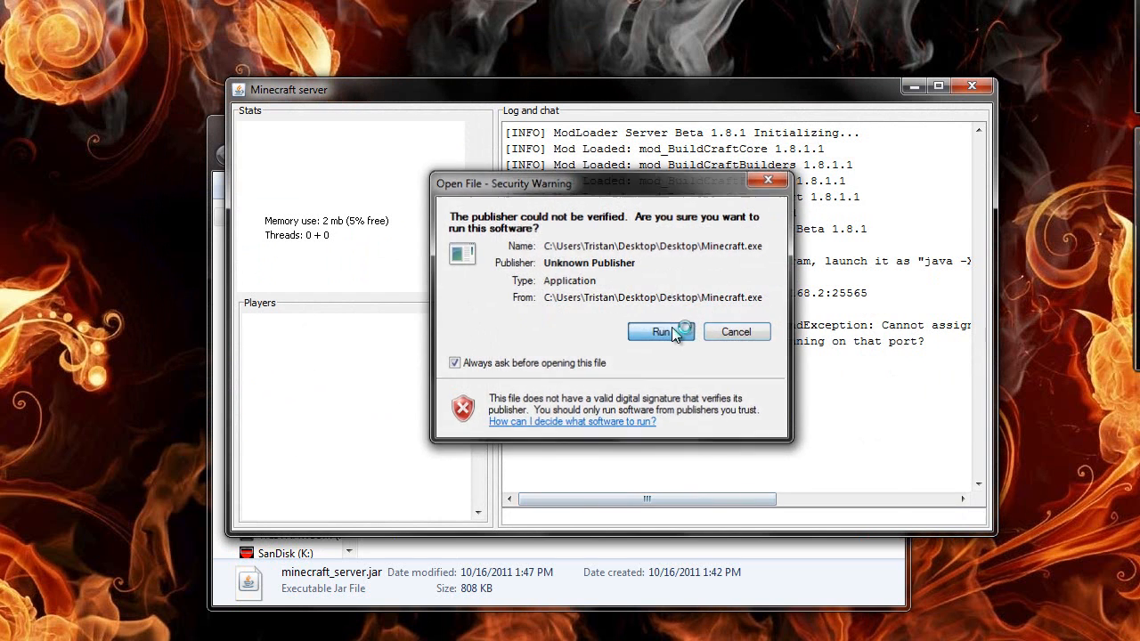
Run Minecraft.exe, log in and go to Multiplayer
left_click(659, 331)
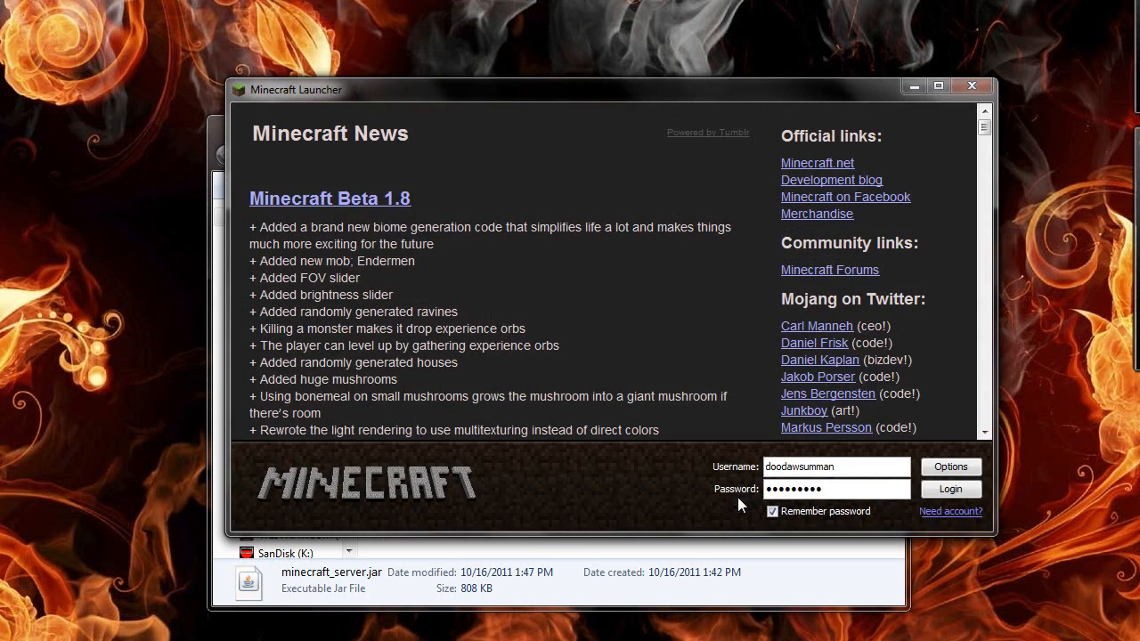
left_click(951, 488)
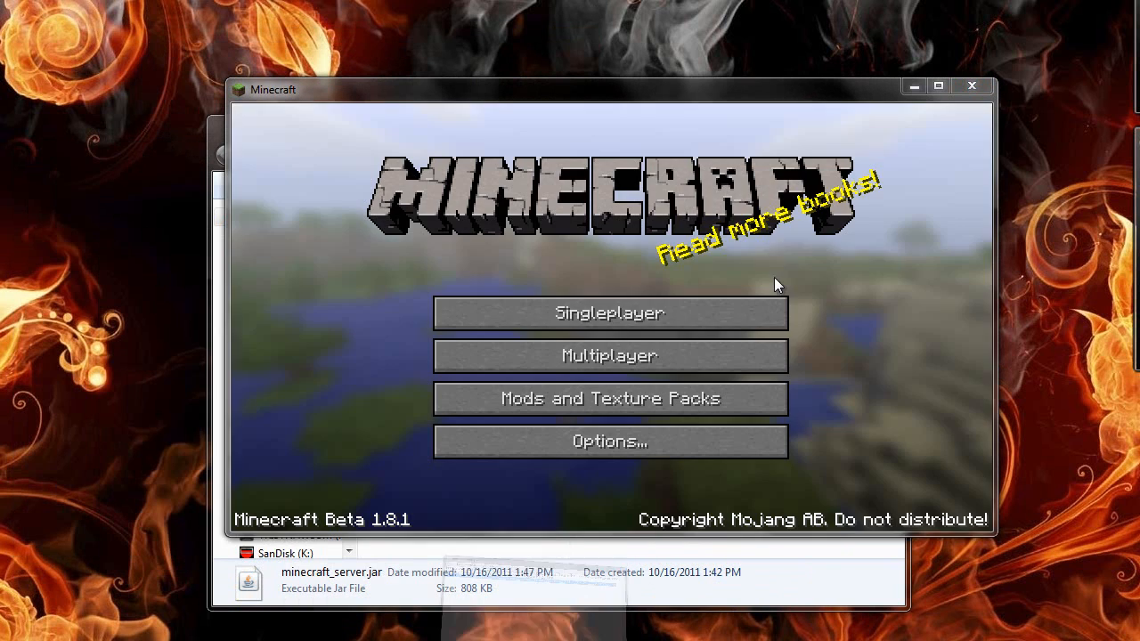
left_click(609, 357)
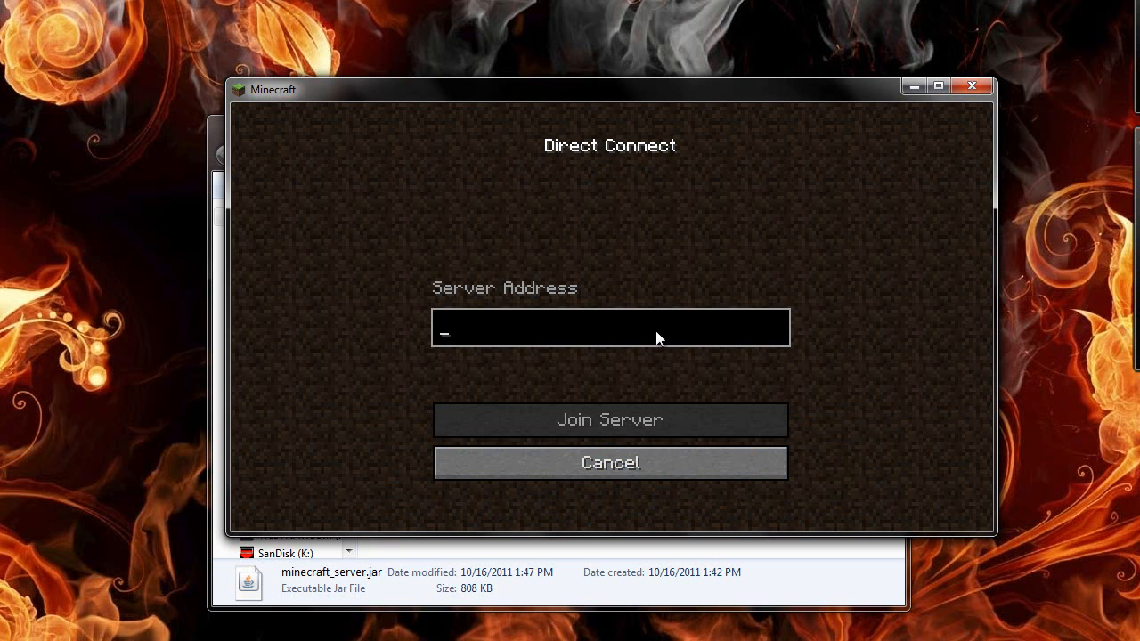
Join the server at 192.168..., get connection refused, and return to the title screen
type("192.168.")
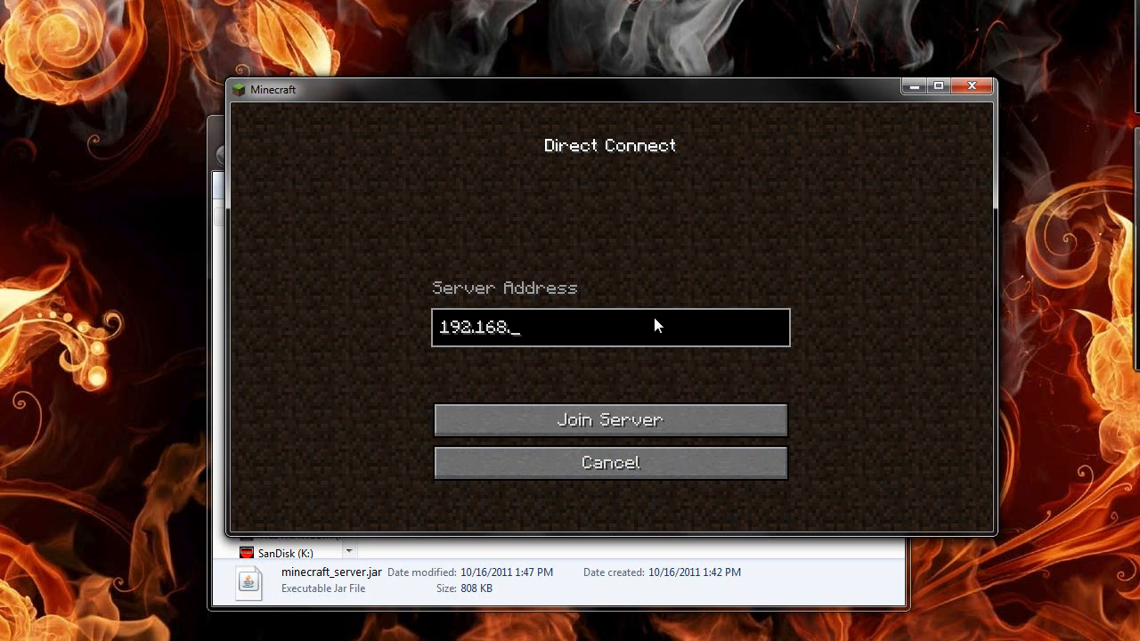
left_click(609, 420)
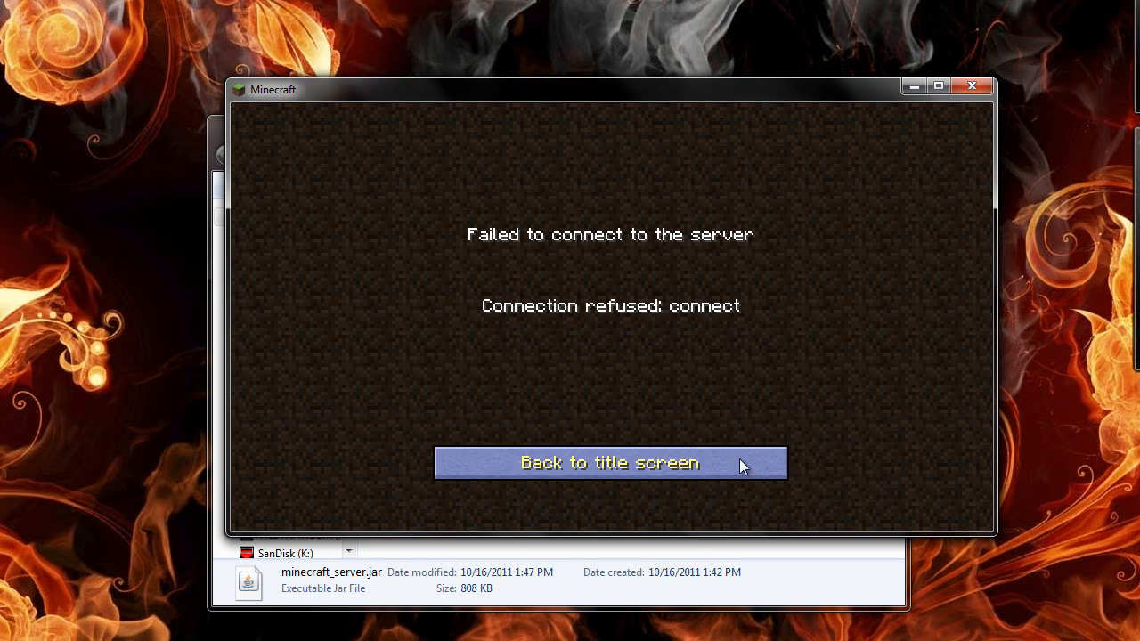
left_click(609, 463)
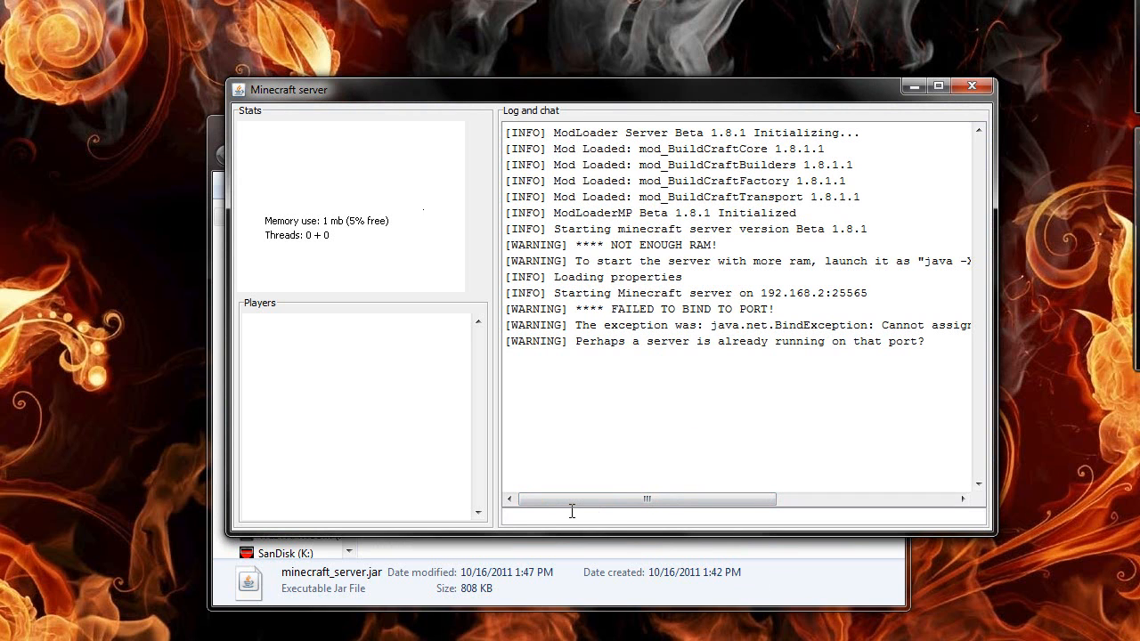
Send the stop command in the server console to shut the server down
type("st")
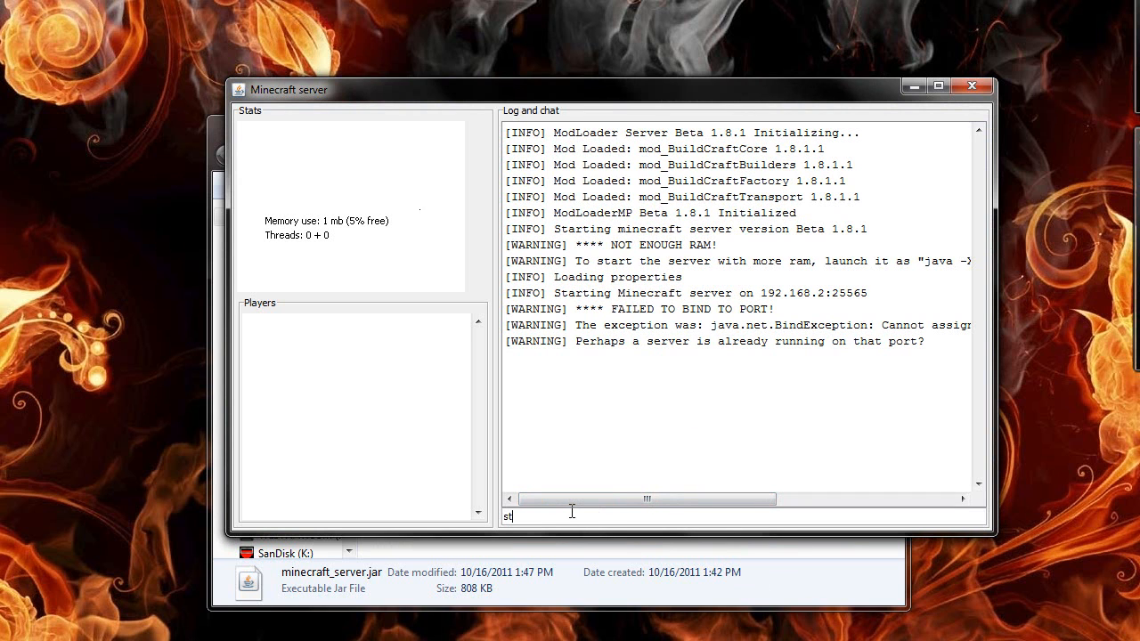
type("op")
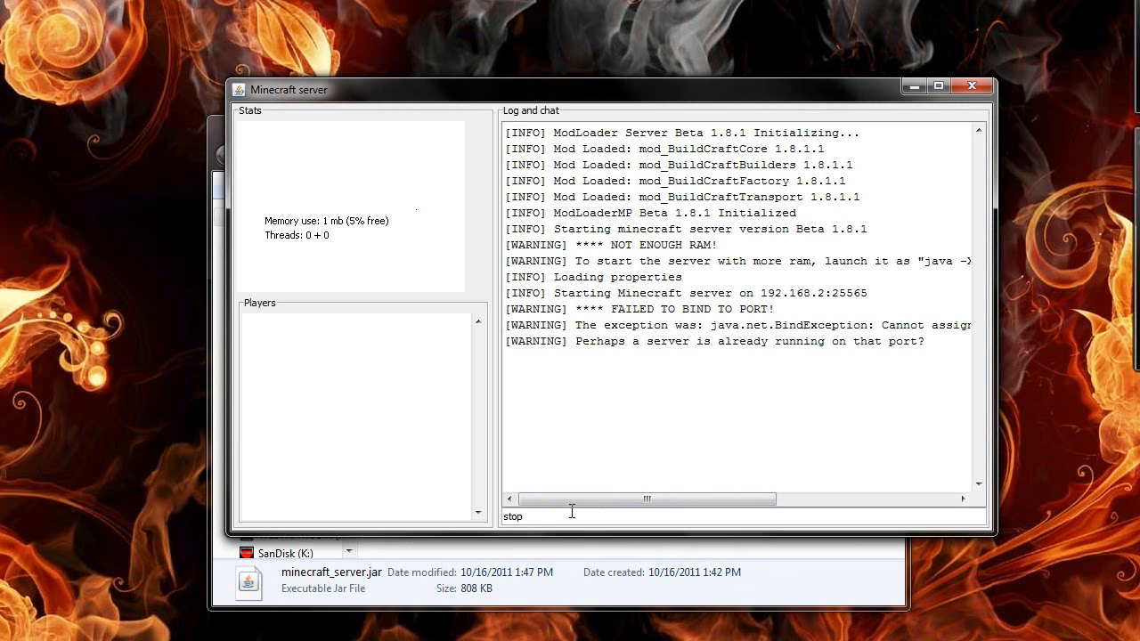
key("Return")
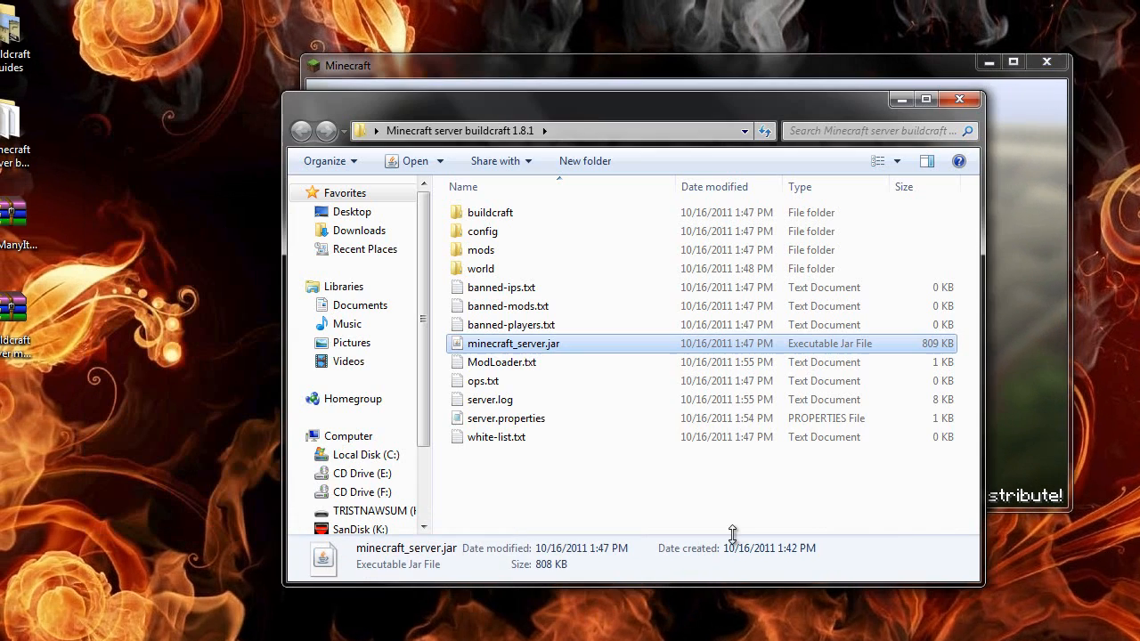
Save server.properties with server-ip 192.168.1.2 and relaunch minecraft_server.jar
double_click(506, 416)
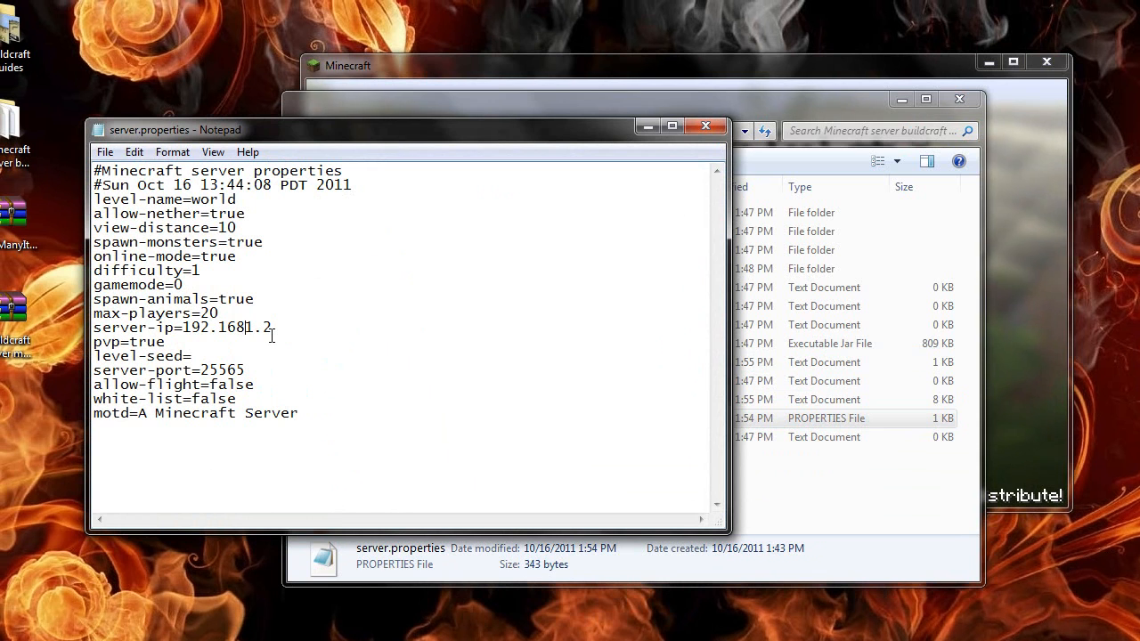
left_click(706, 125)
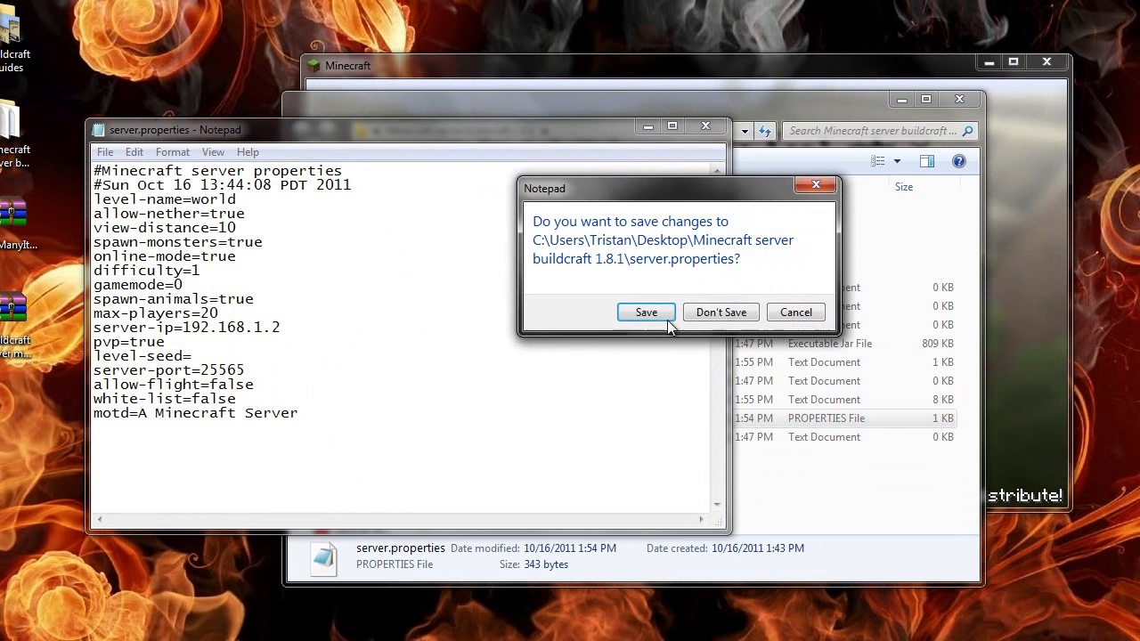
left_click(720, 312)
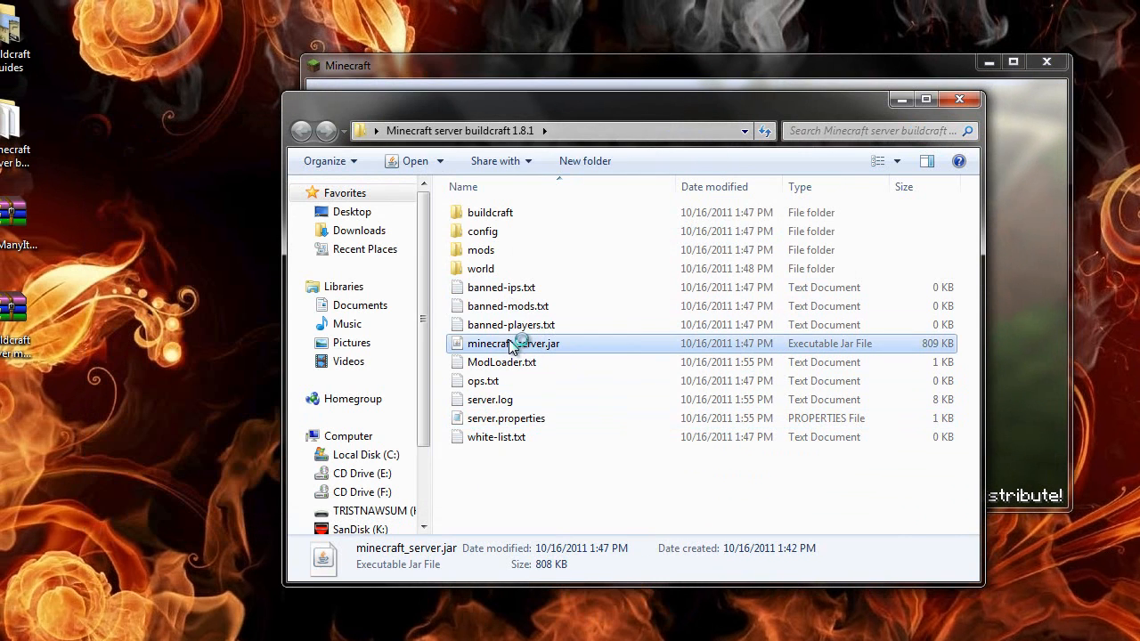
double_click(513, 344)
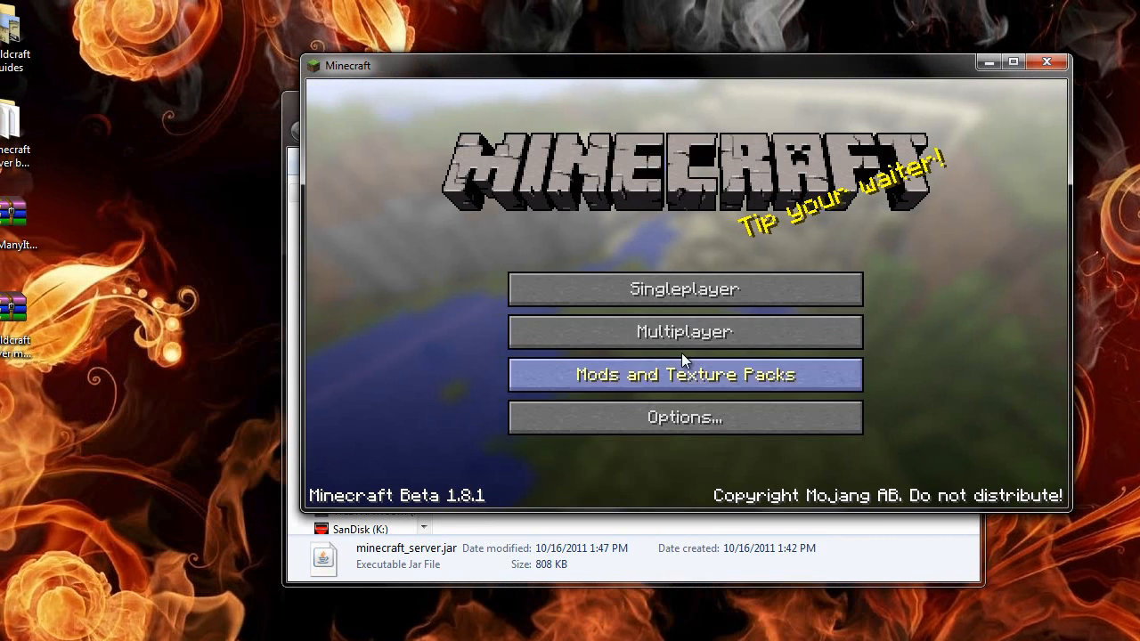
Direct-connect to the server at 192.1... and join its world
left_click(684, 331)
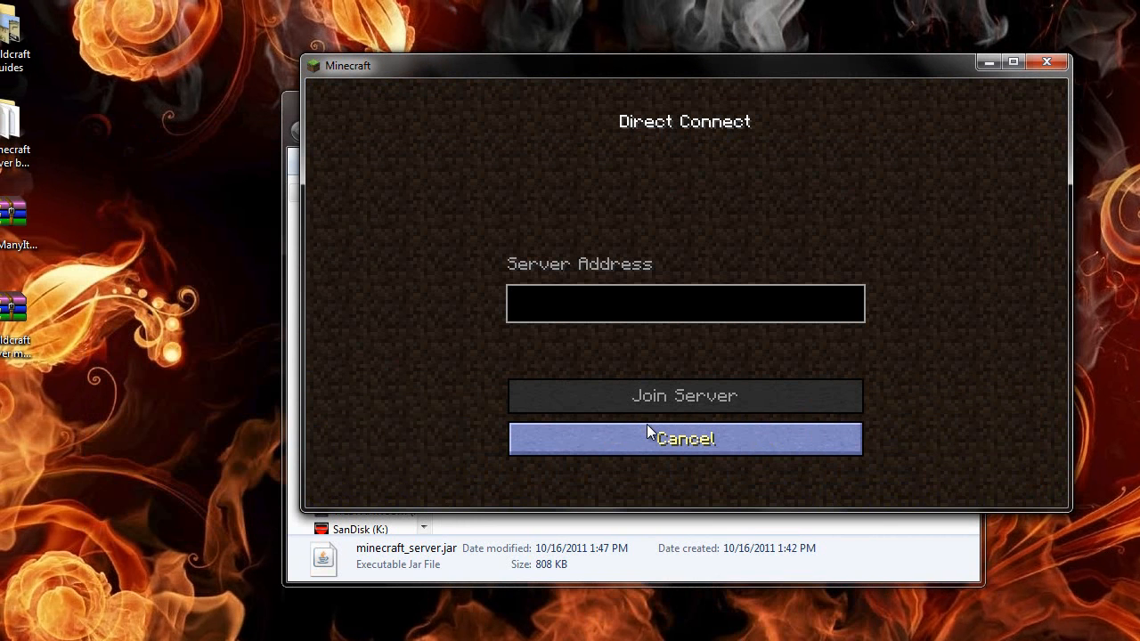
type("192.1")
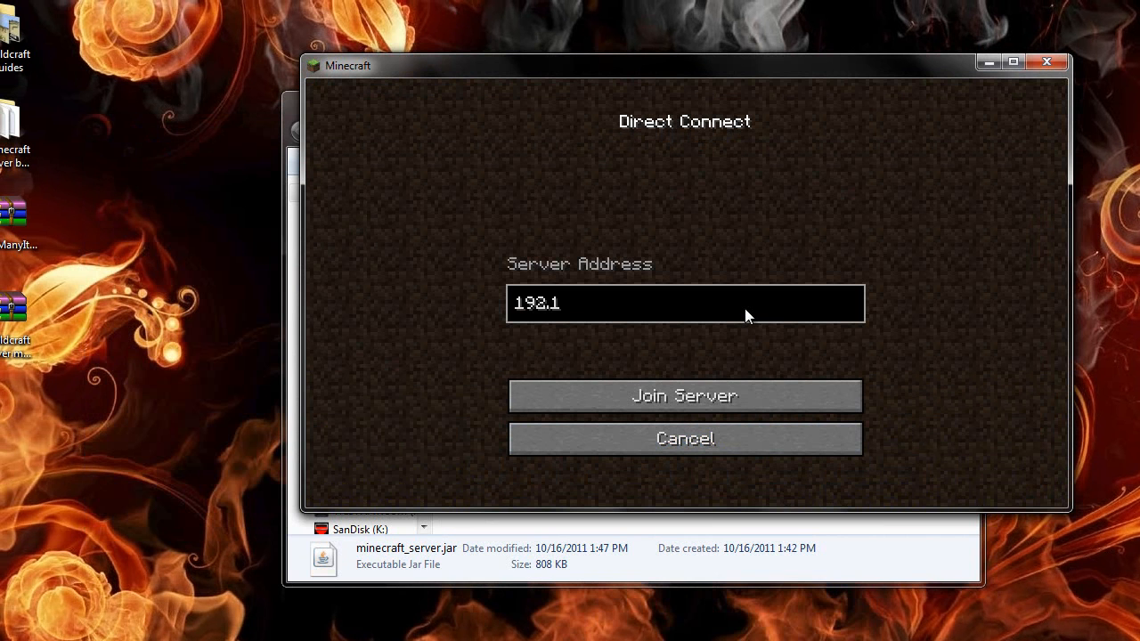
left_click(684, 396)
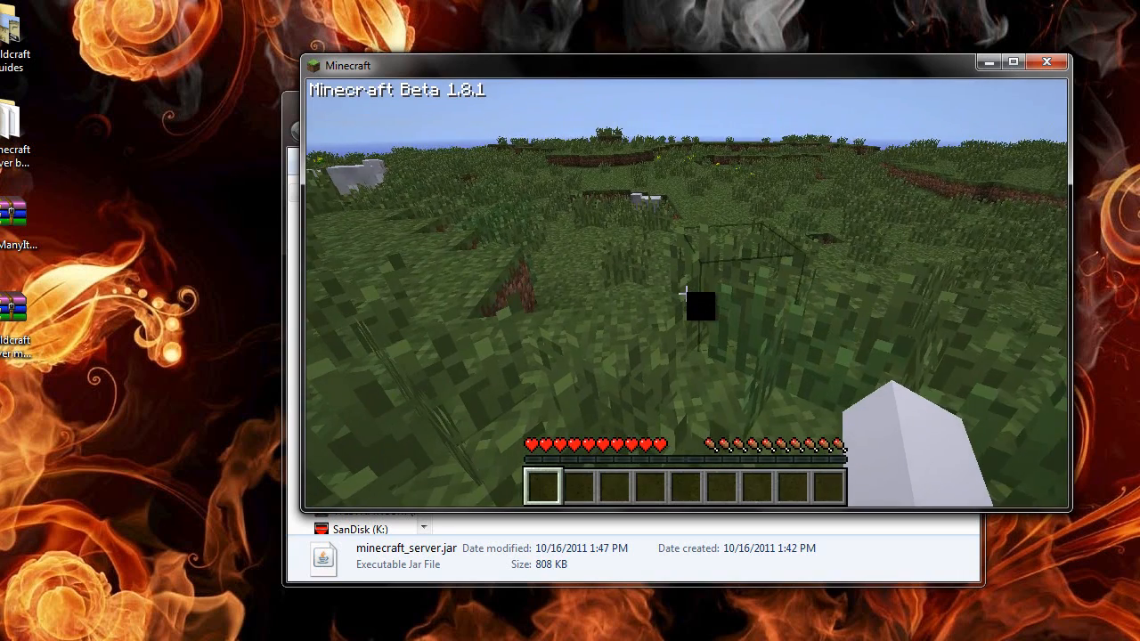
Page through TooManyItems in the inventory to the Stone Pipe page, request a stack, and close the inventory
key("e")
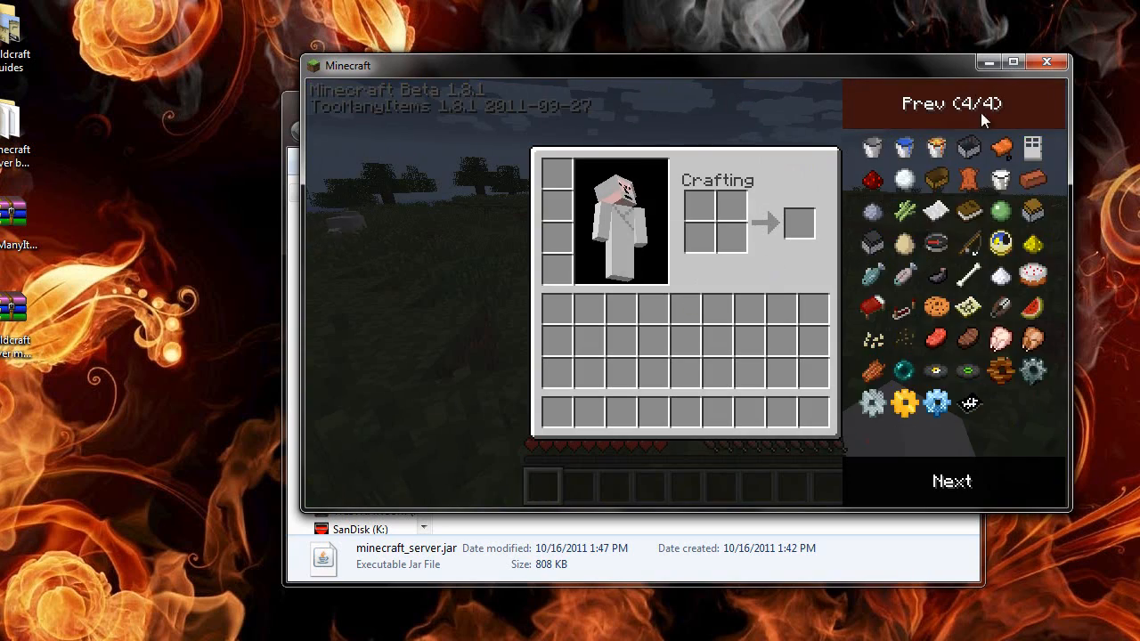
mouse_move(1001, 372)
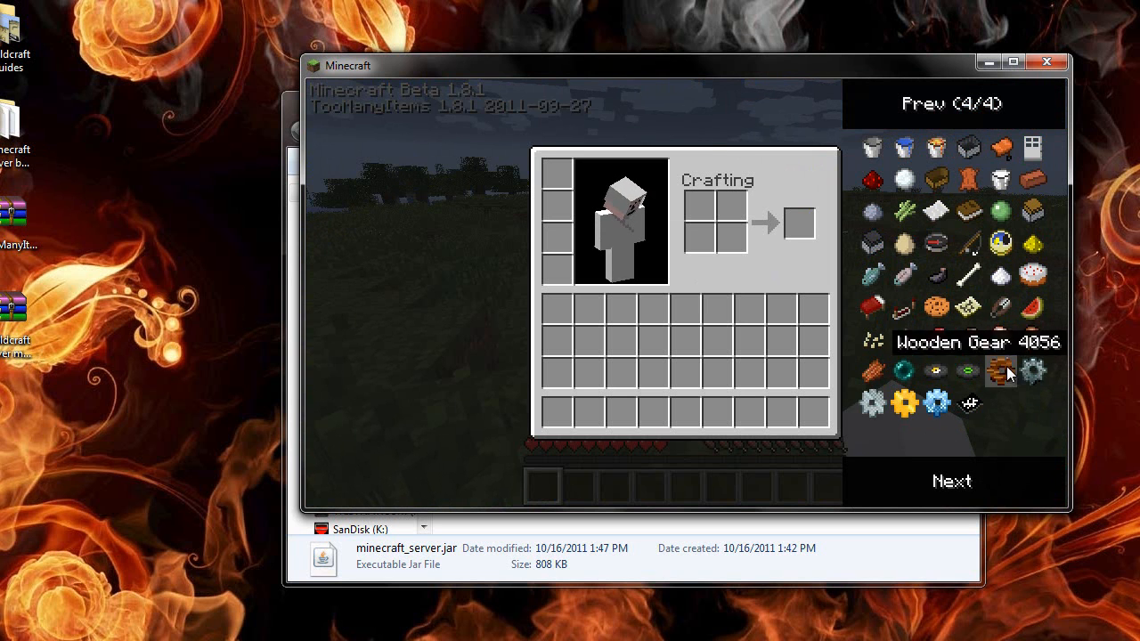
left_click(951, 104)
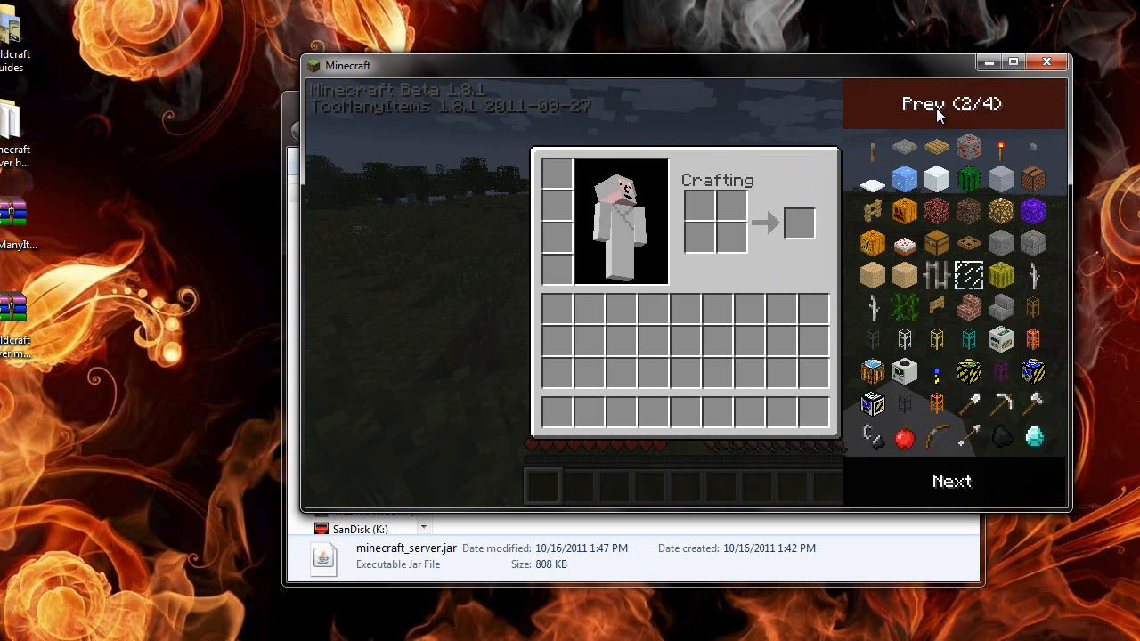
left_click(951, 104)
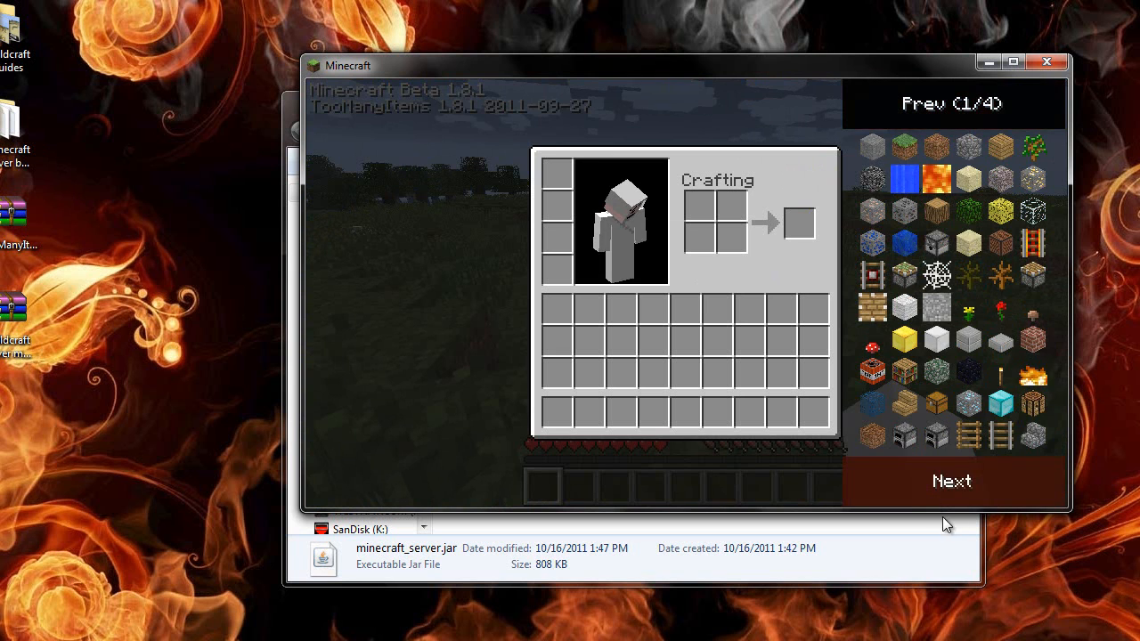
left_click(951, 481)
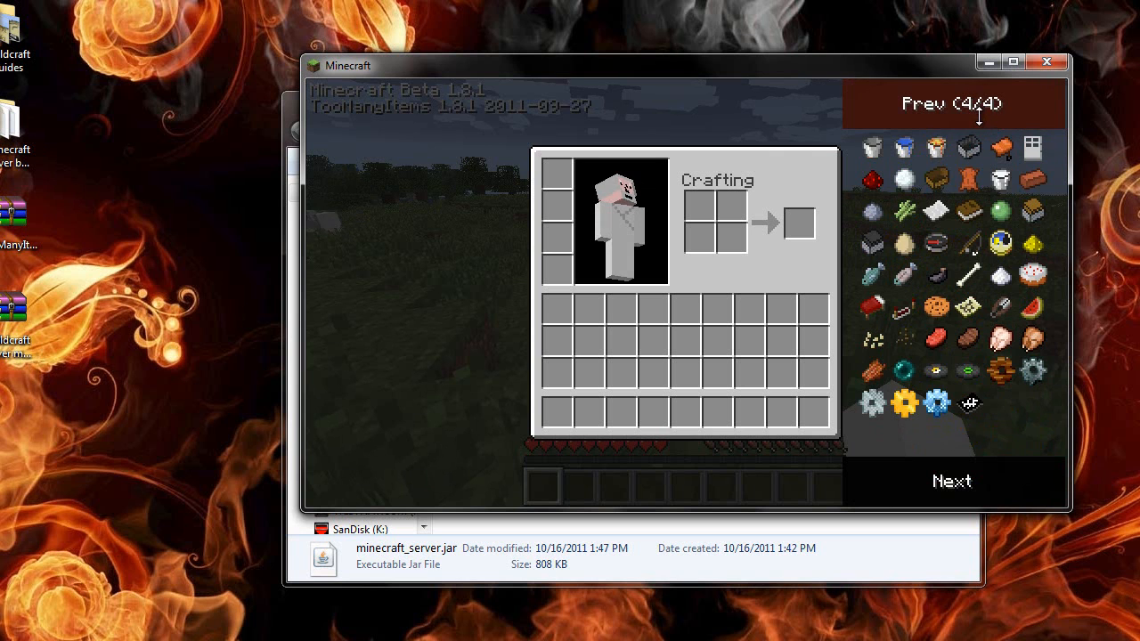
left_click(951, 103)
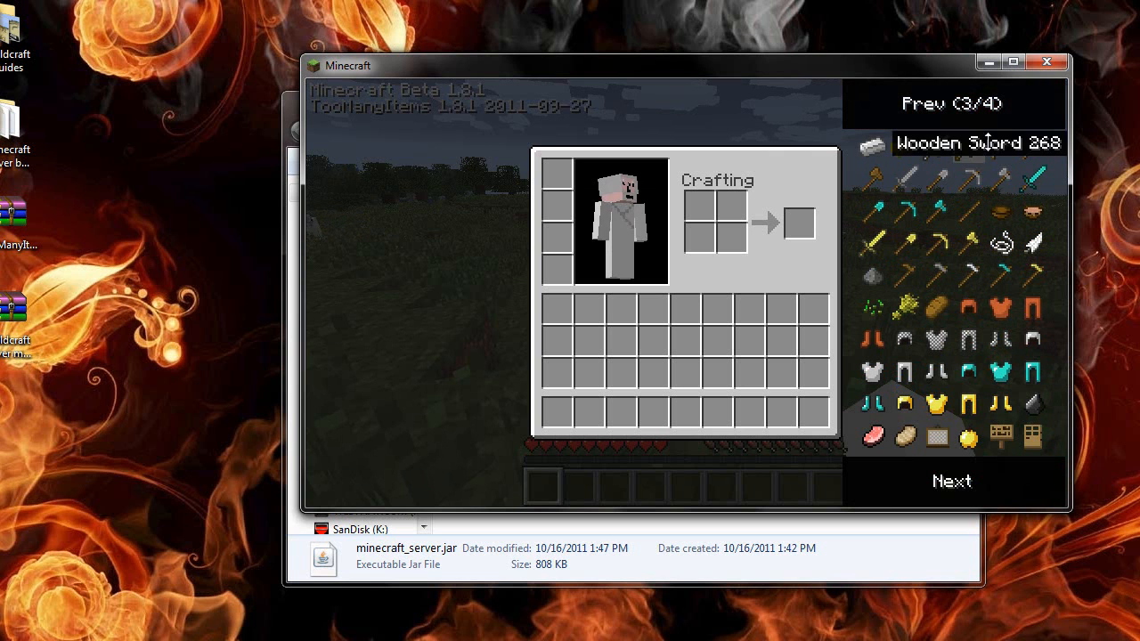
left_click(952, 103)
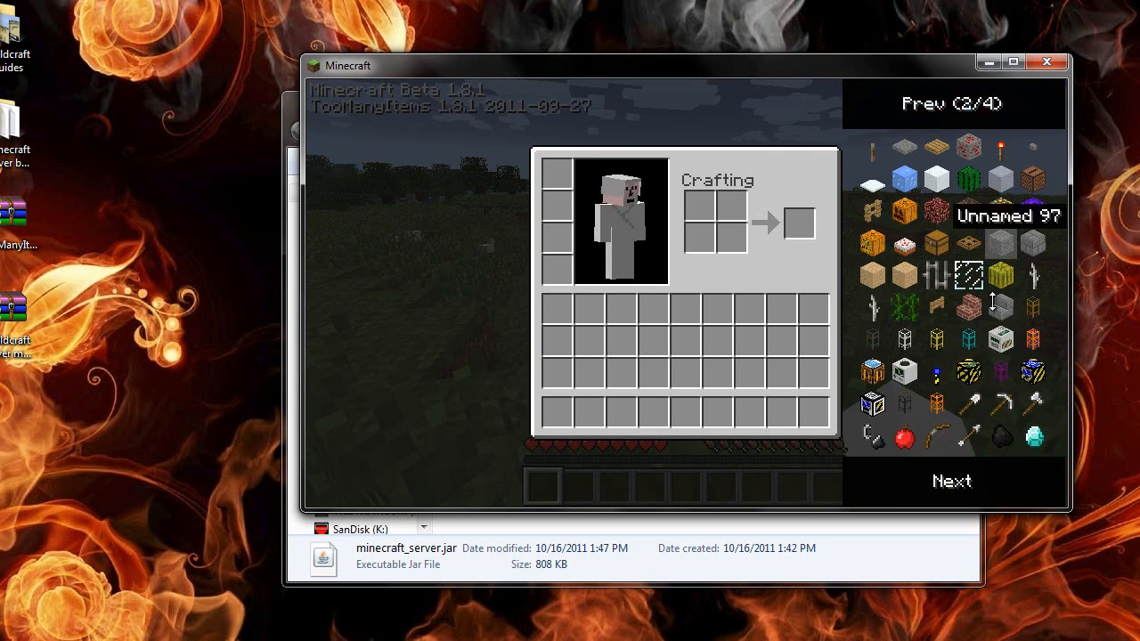
mouse_move(873, 338)
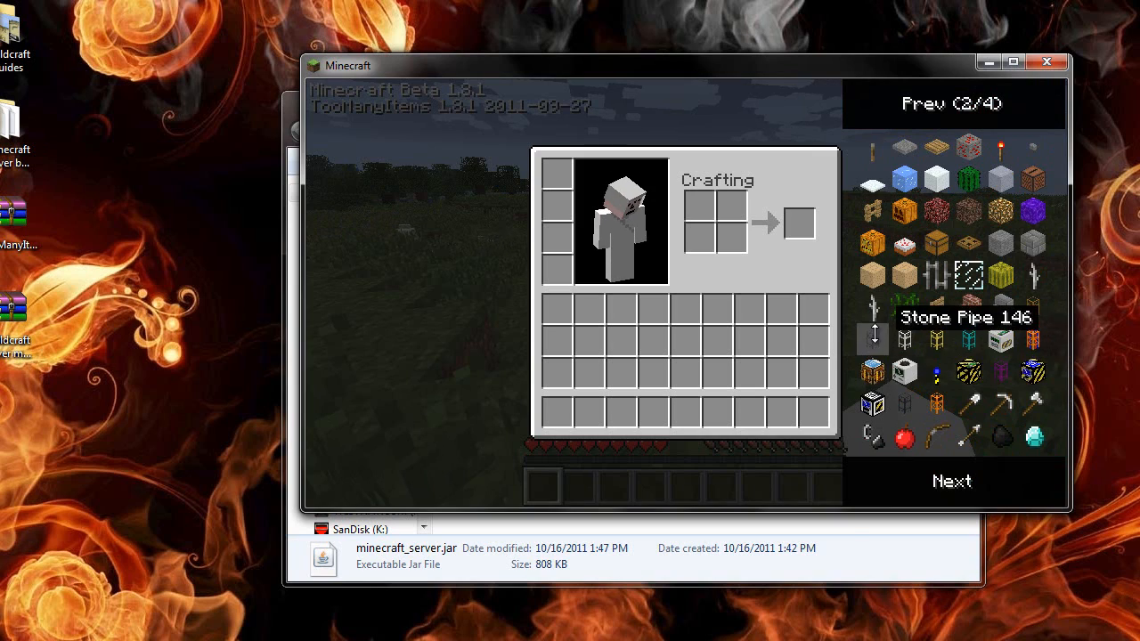
mouse_move(691, 311)
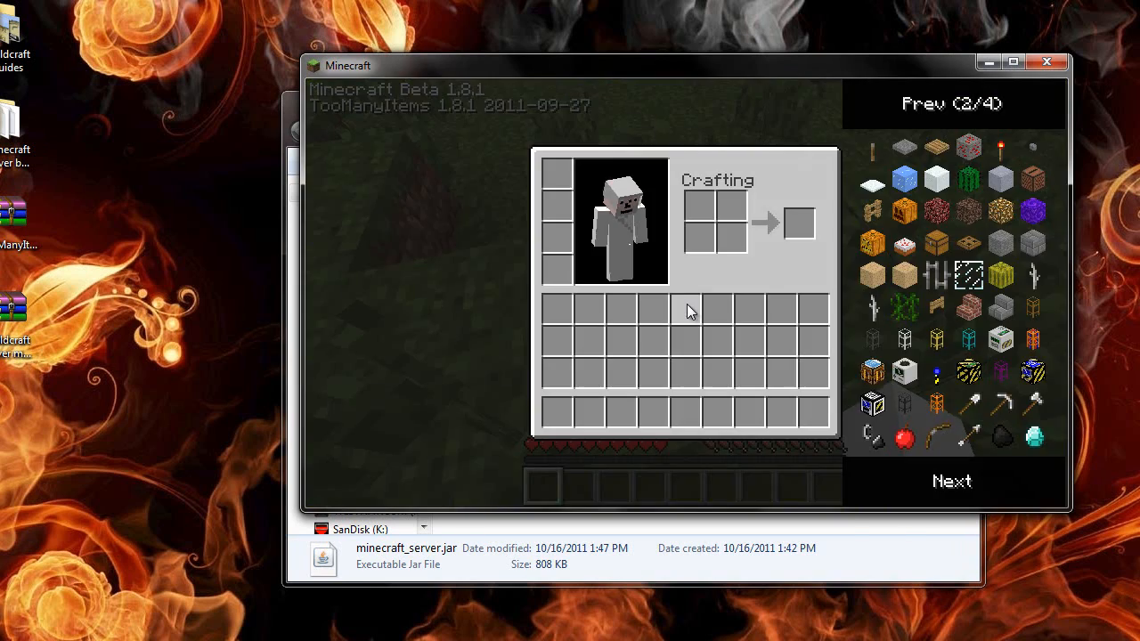
key("Escape")
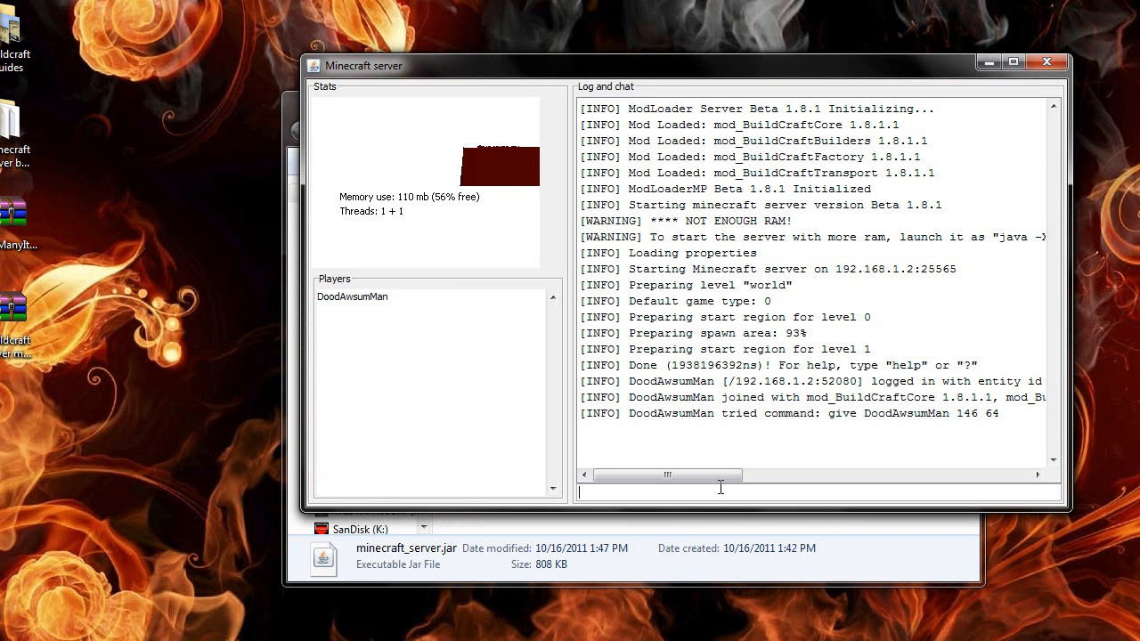
Enter 'op doodaws...' in the server console to make the player an operator
type("doo")
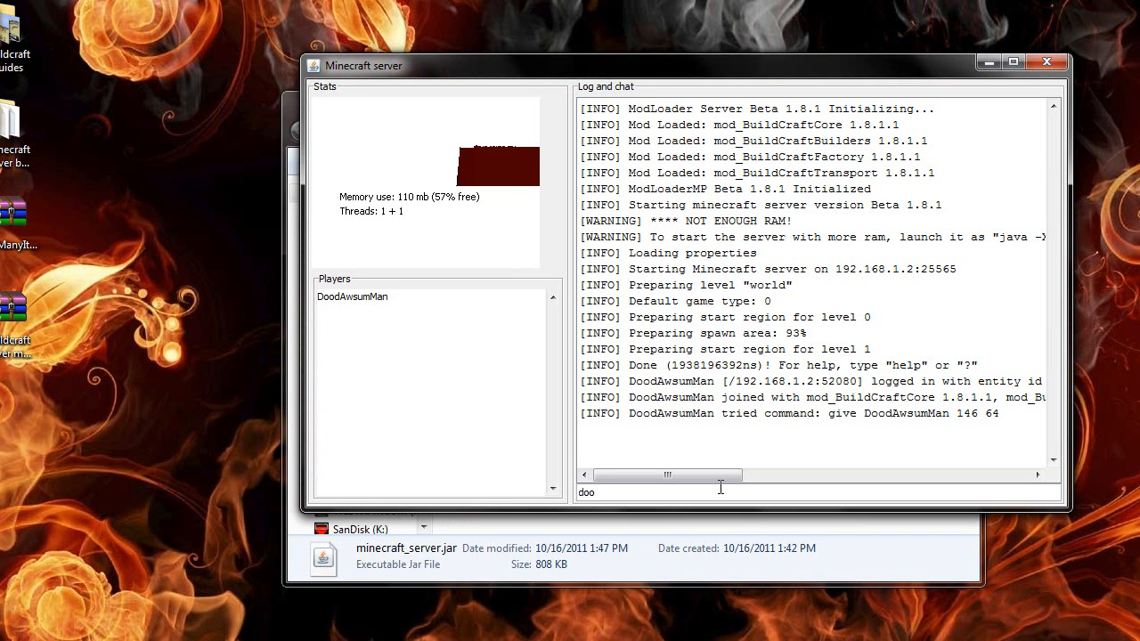
type("op doodaws")
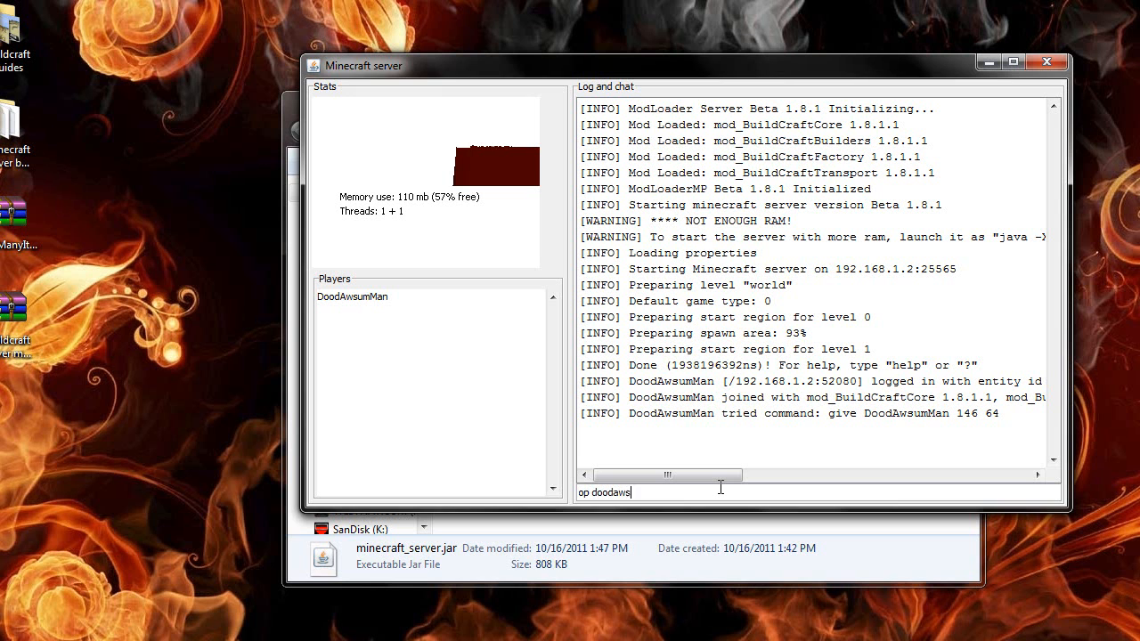
type("umman\\")
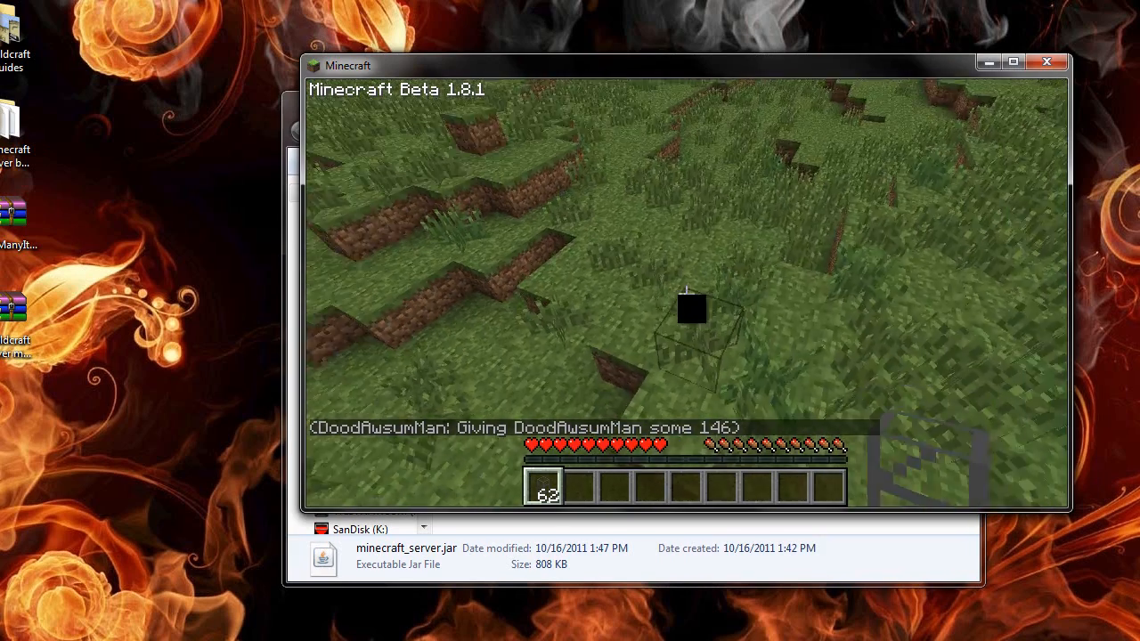
Disconnect from the server through the game menu
key("Escape")
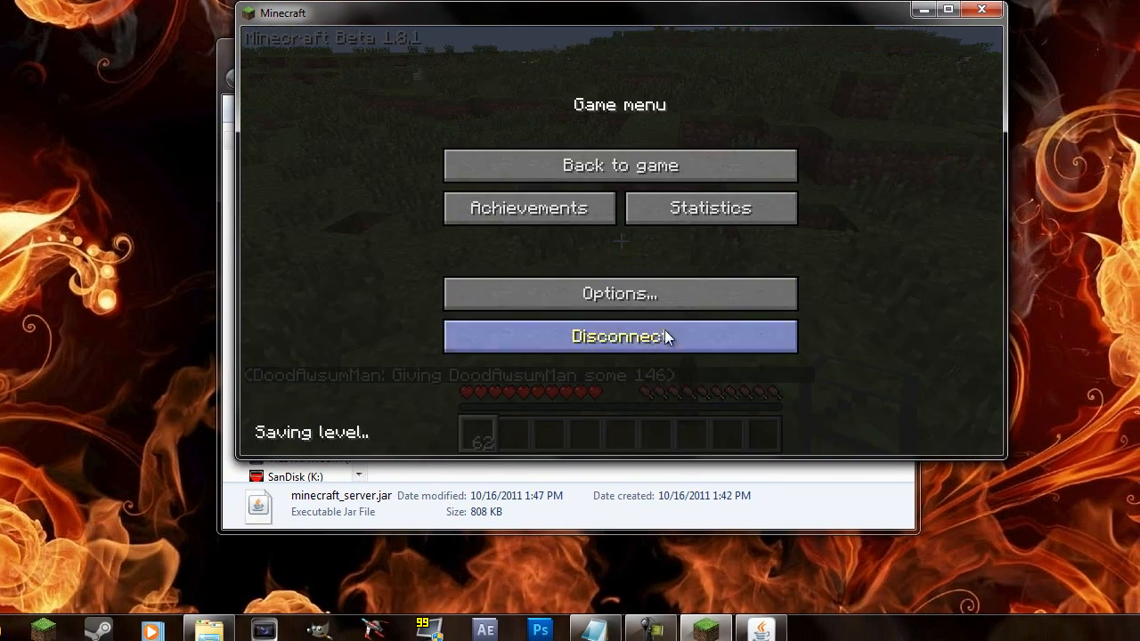
left_click(620, 337)
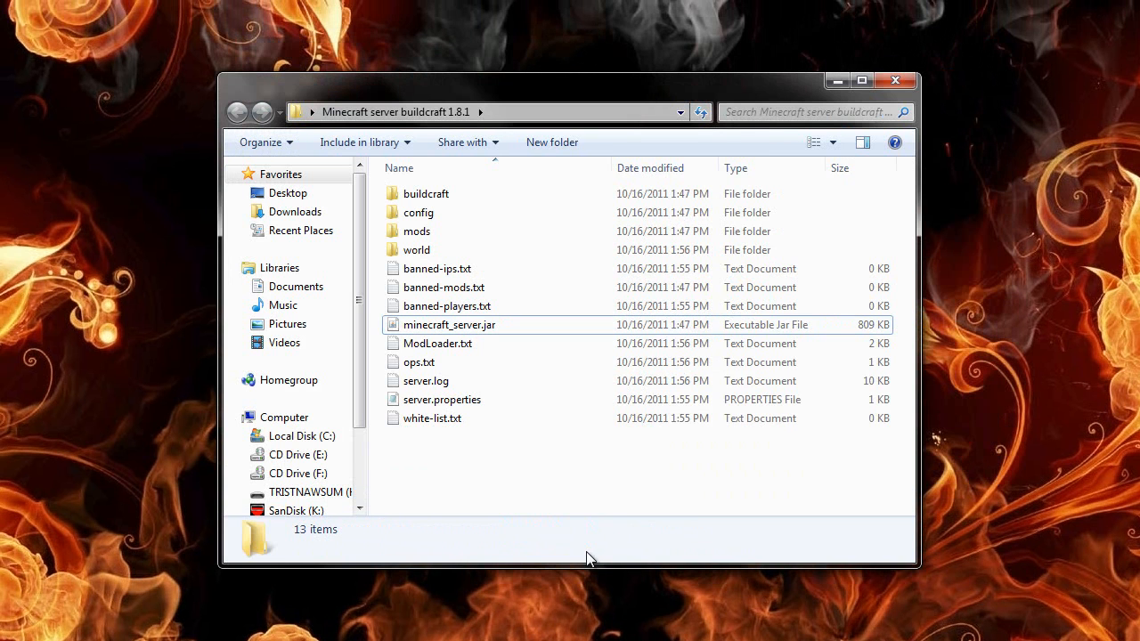
mouse_move(836, 82)
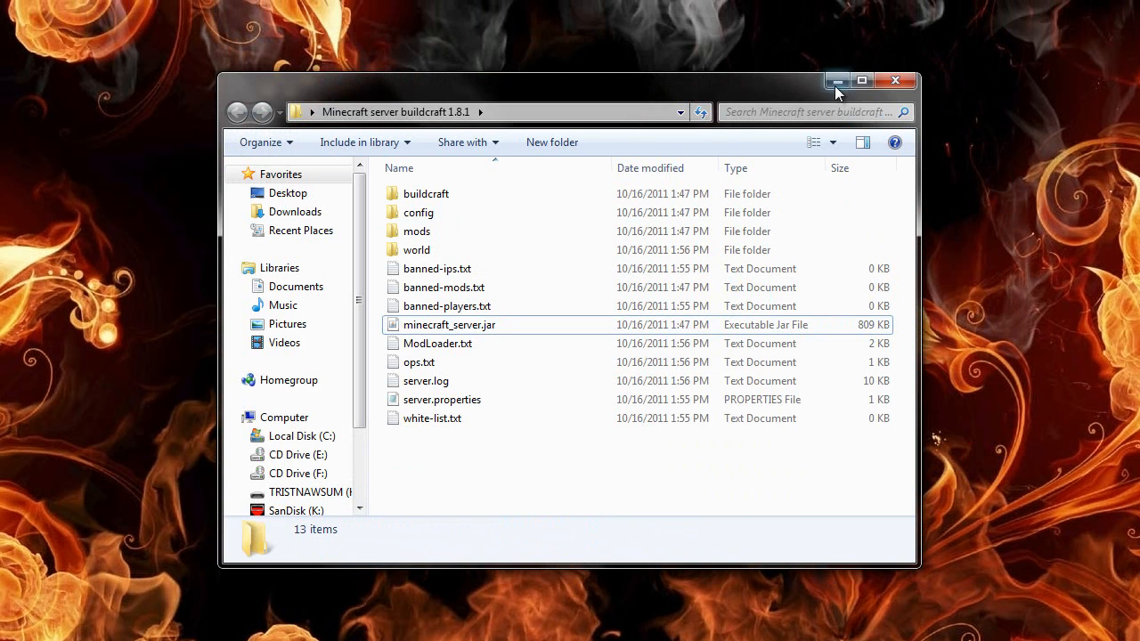
Minimize the server folder window, leaving the desktop showing
left_click(836, 82)
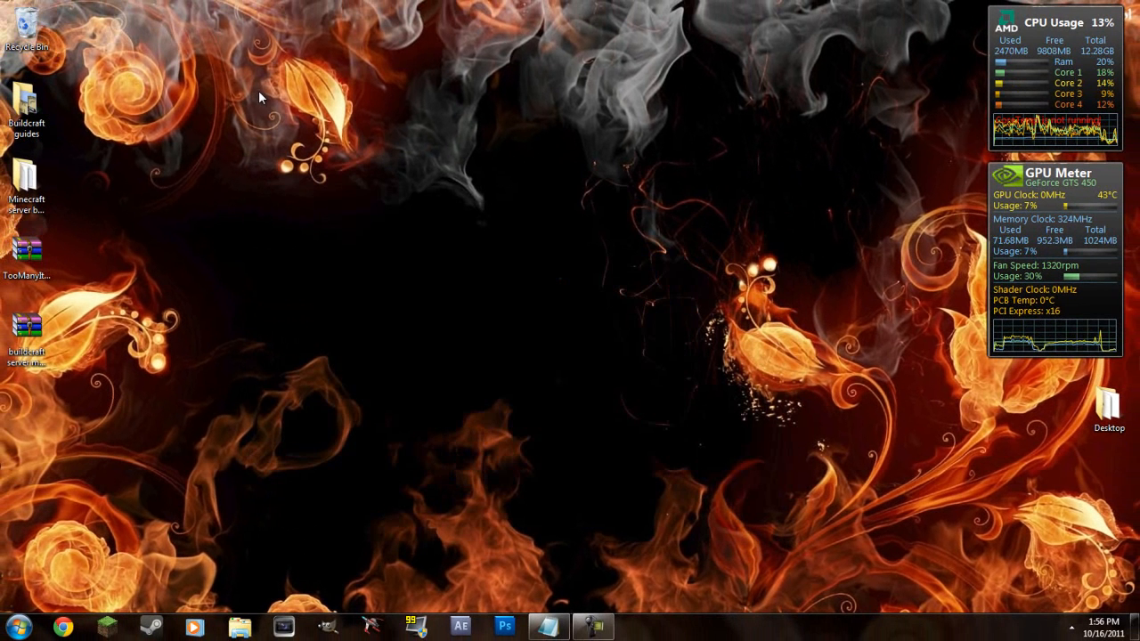
mouse_move(257, 118)
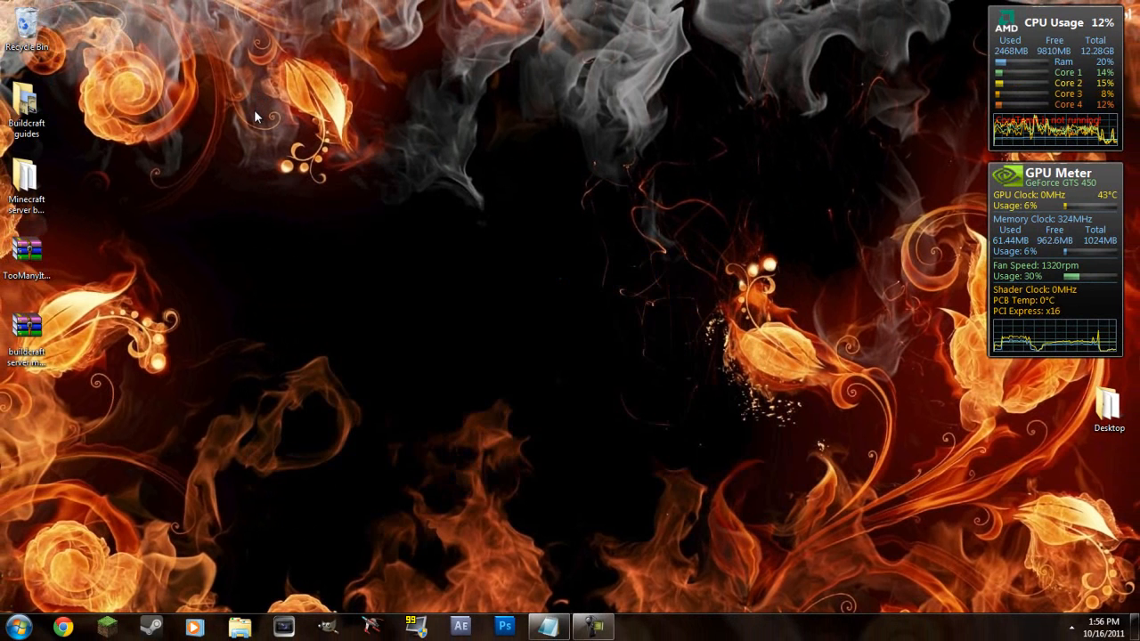
mouse_move(520, 390)
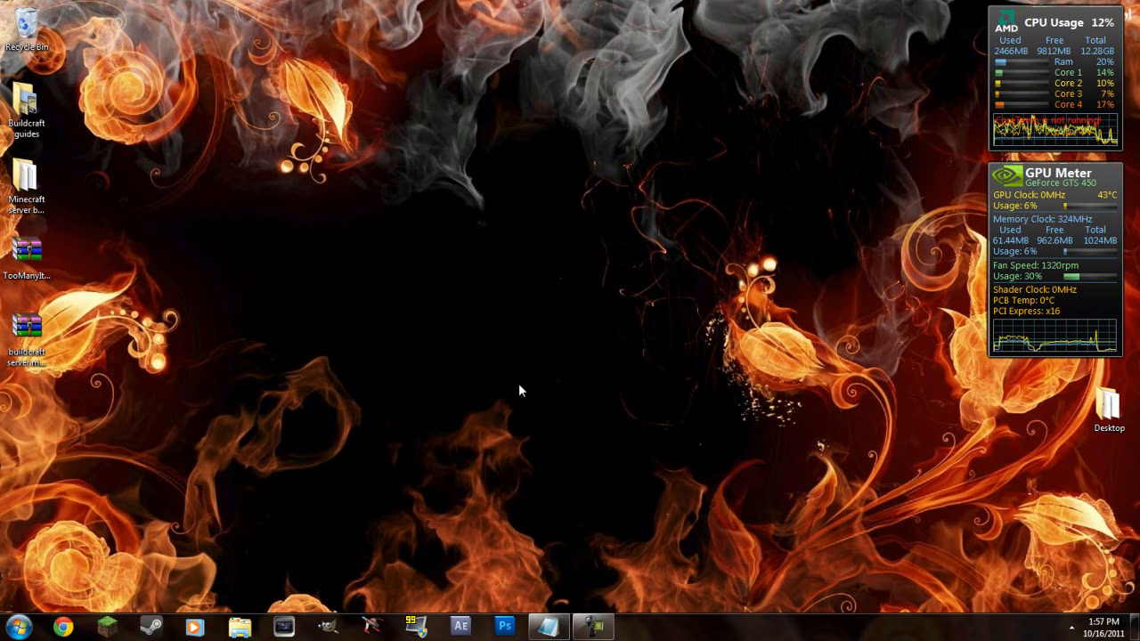
mouse_move(367, 429)
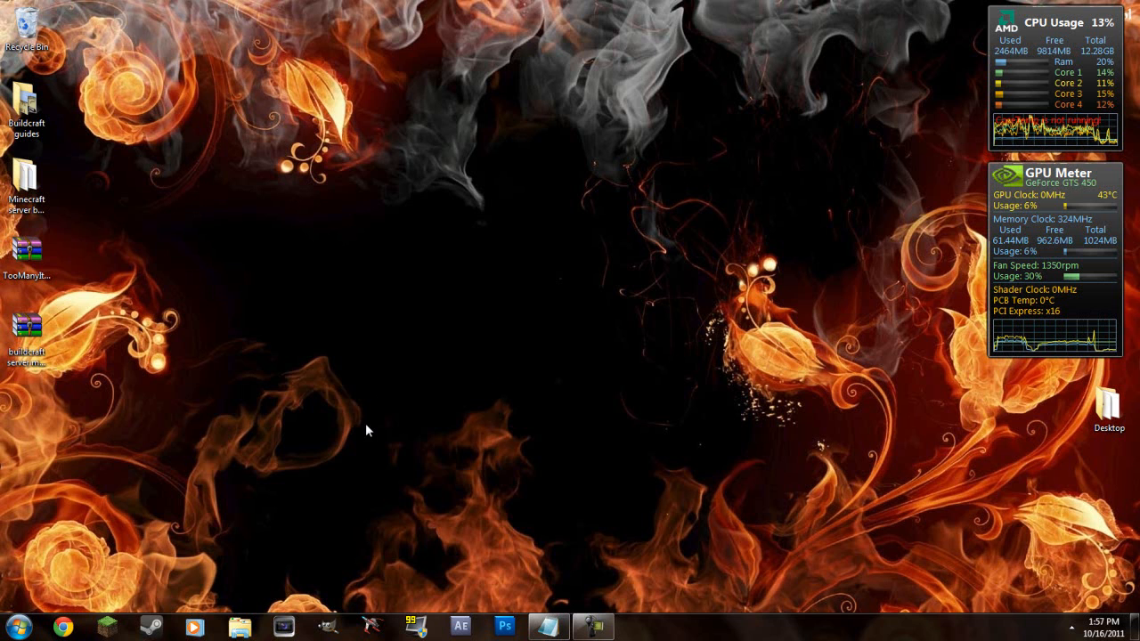
mouse_move(371, 490)
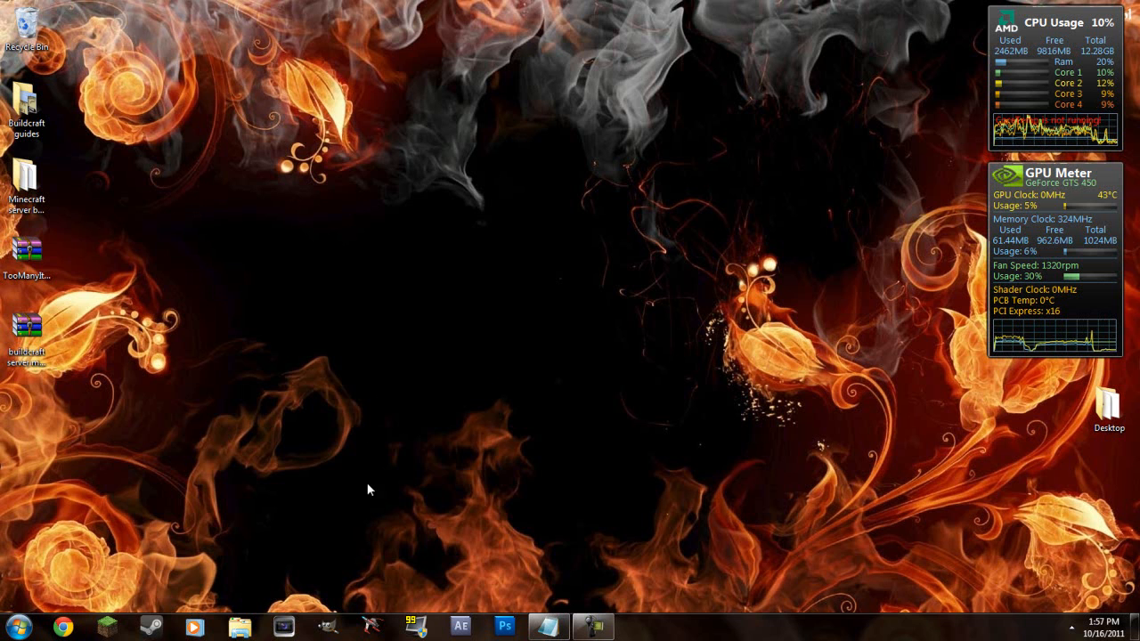
mouse_move(349, 442)
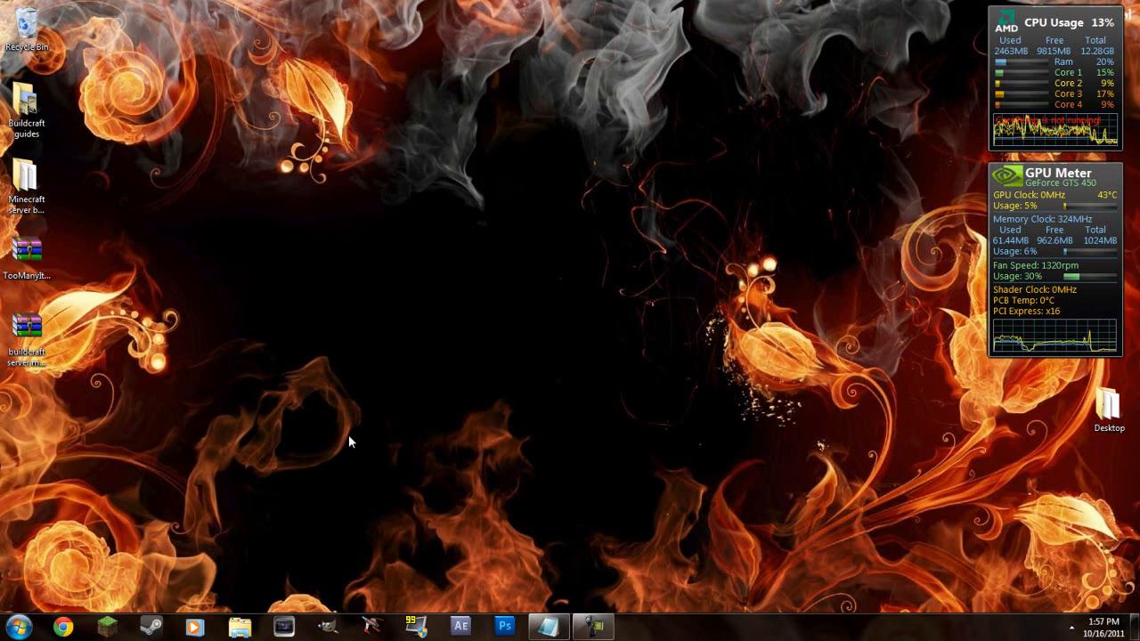